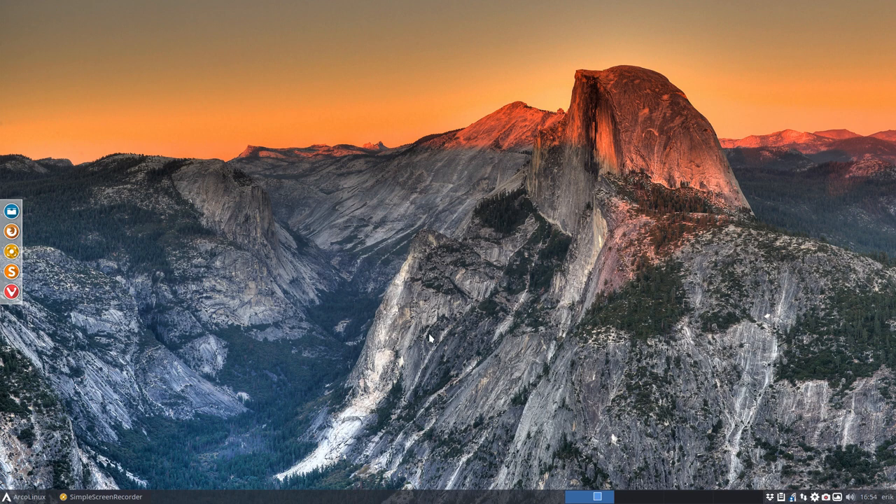
mouse_move(415, 336)
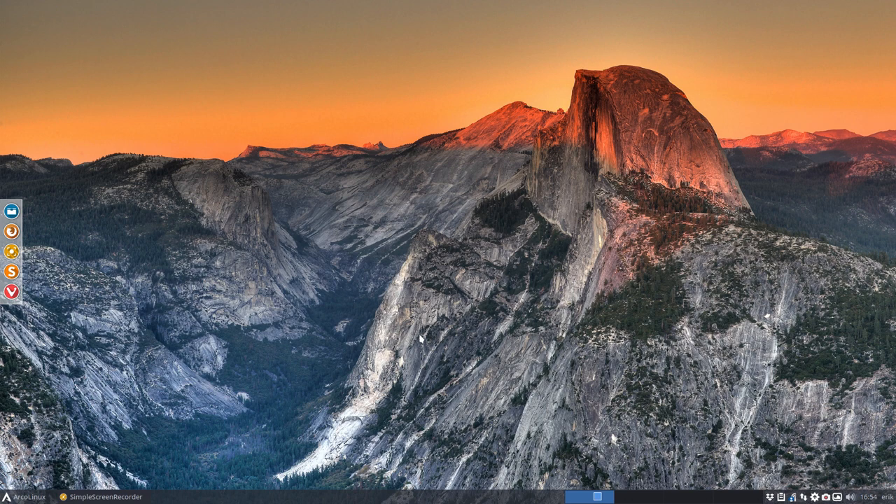
Step: Apply the Arc-Casablanca-Dark style from Settings Manager > Appearance
click(13, 496)
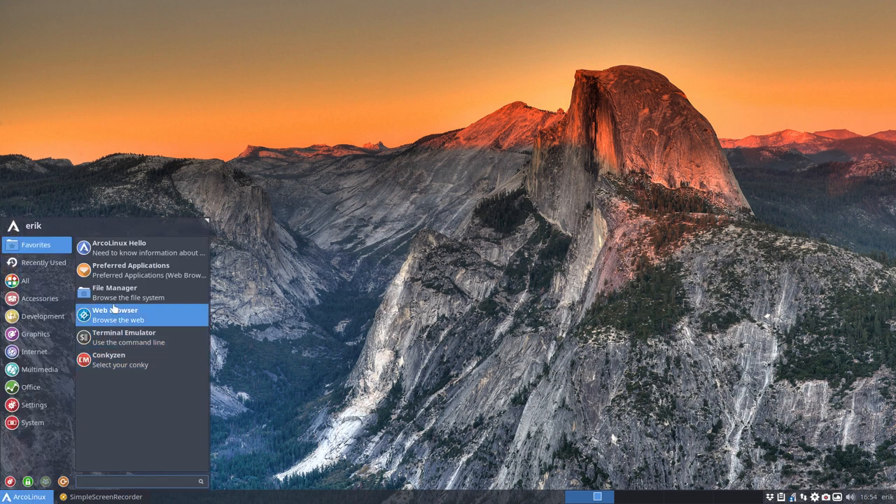
click(32, 404)
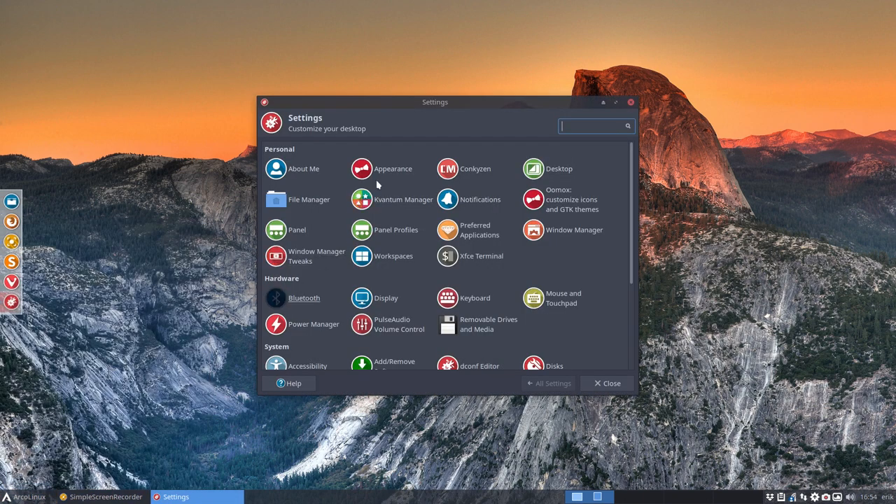
click(393, 169)
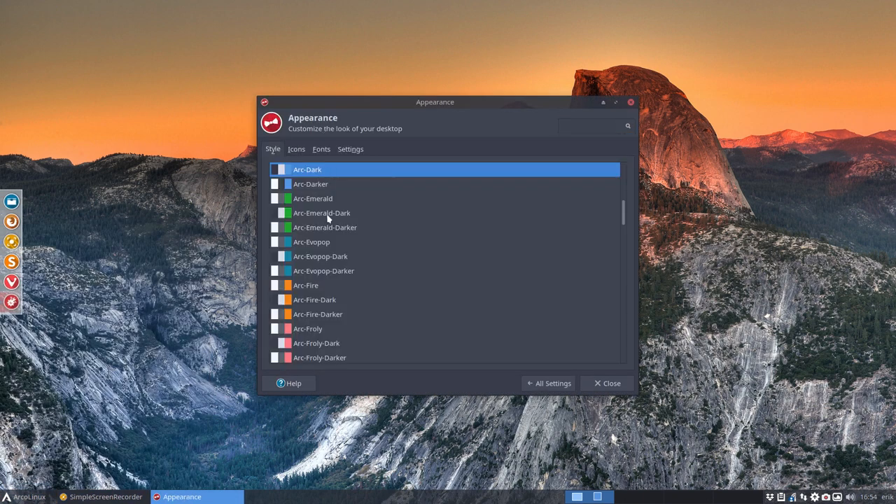
scroll(down, 3)
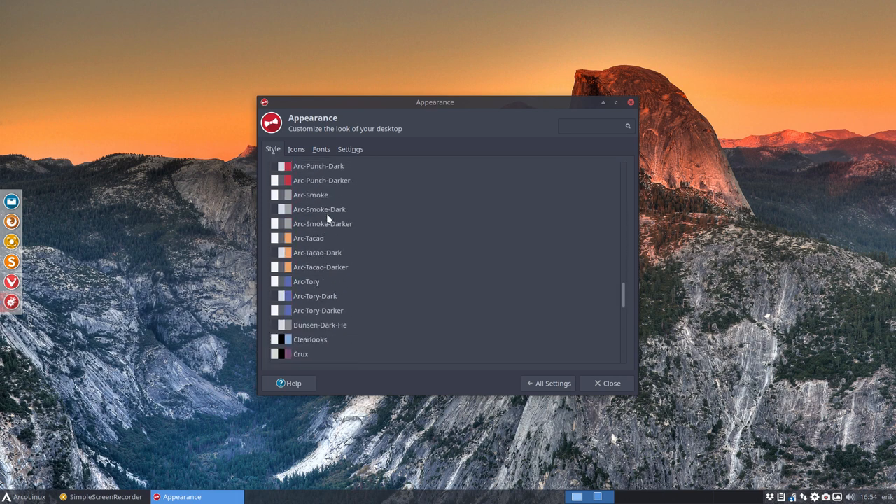
scroll(up, 3)
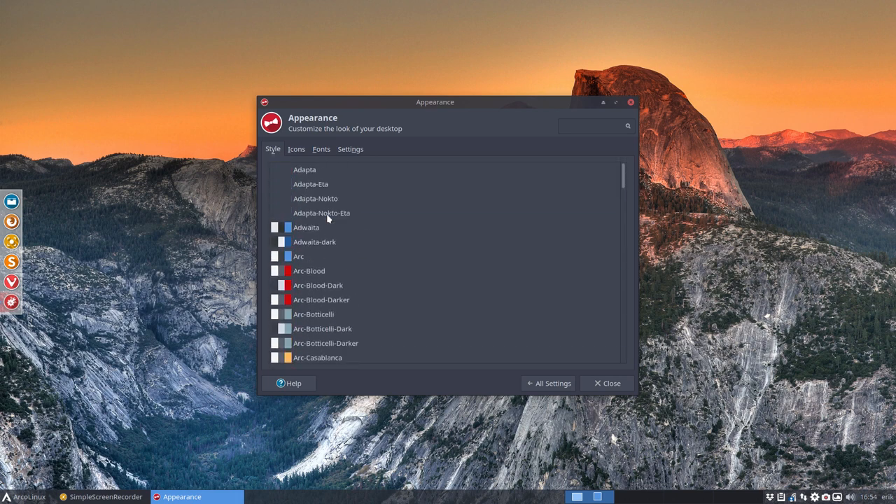
scroll(down, 3)
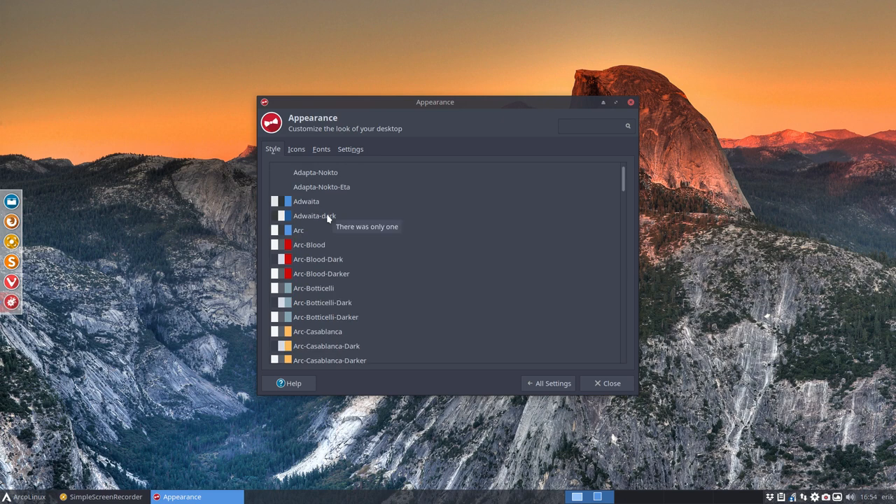
mouse_move(312, 263)
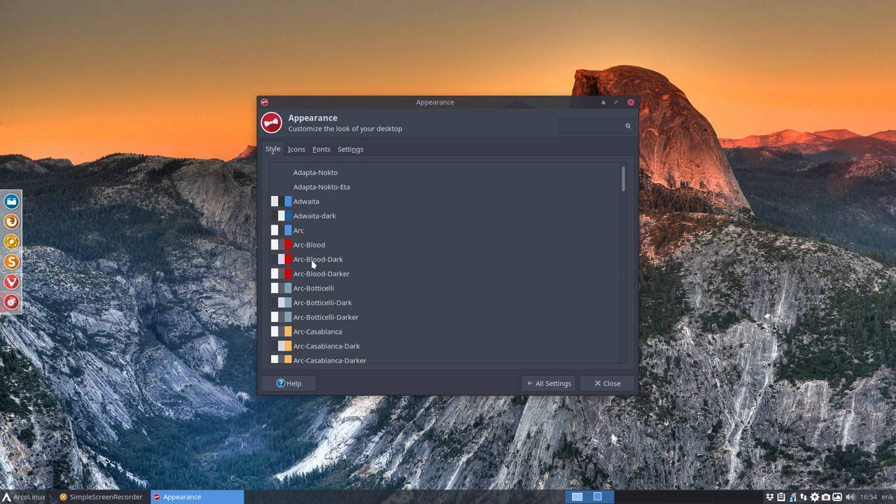
click(318, 259)
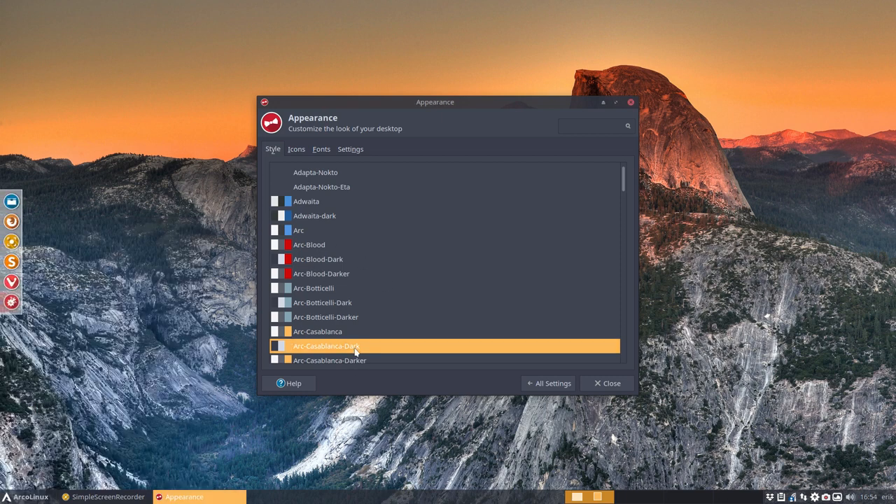
mouse_move(314, 250)
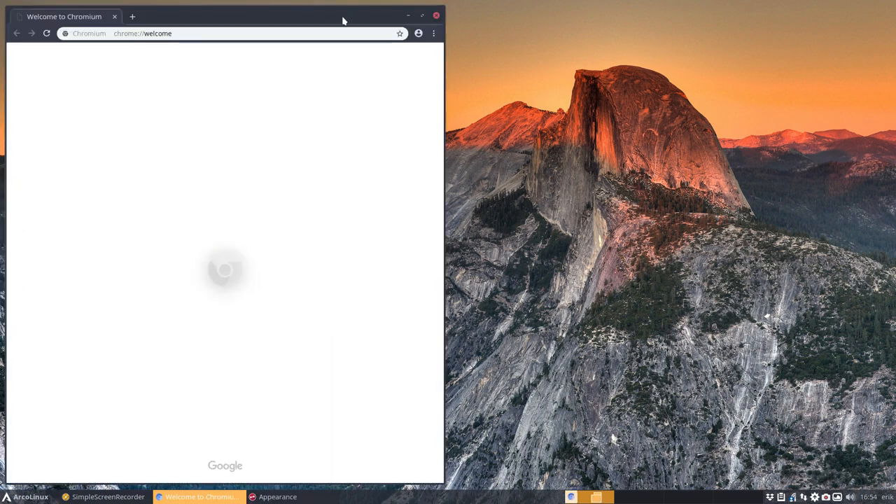
Step: Search 'github ark', open horst3180/arc-theme, and browse its contributors graph
text(github)
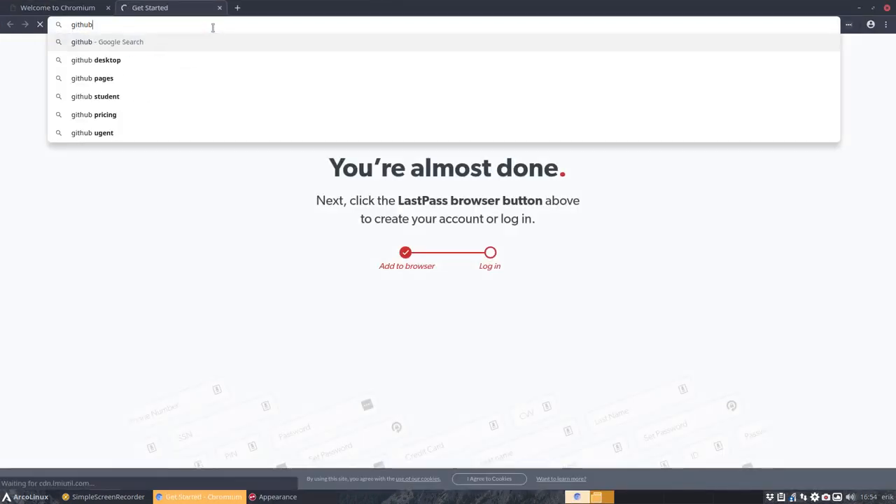
text(ark)
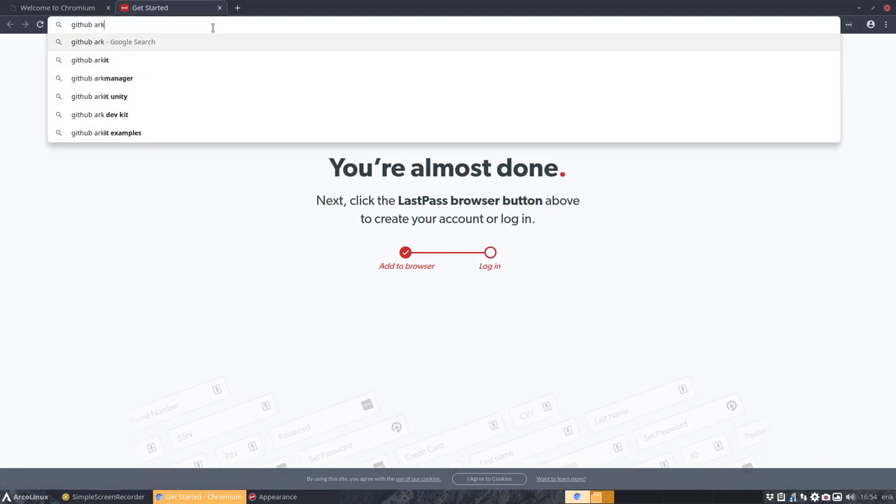
key(Return)
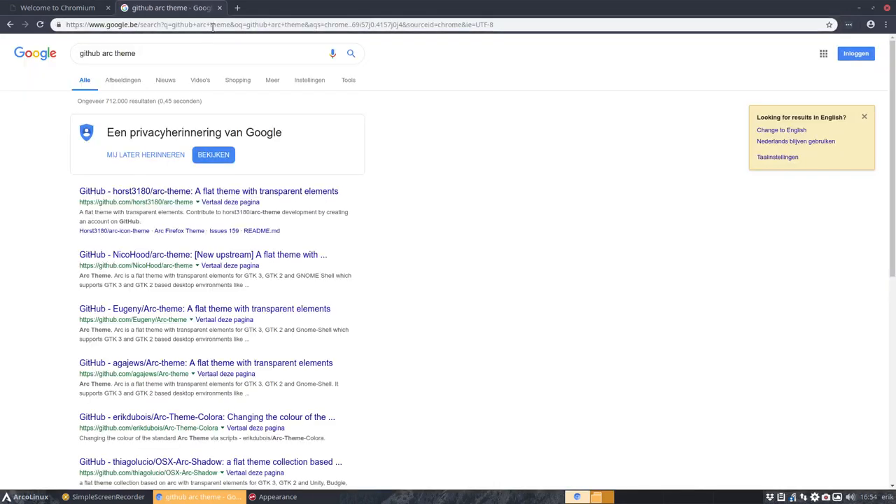
click(208, 191)
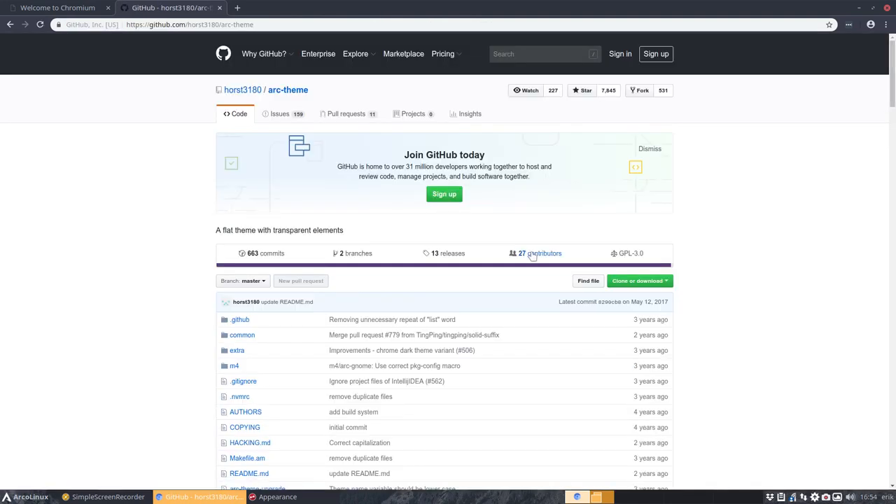
click(543, 252)
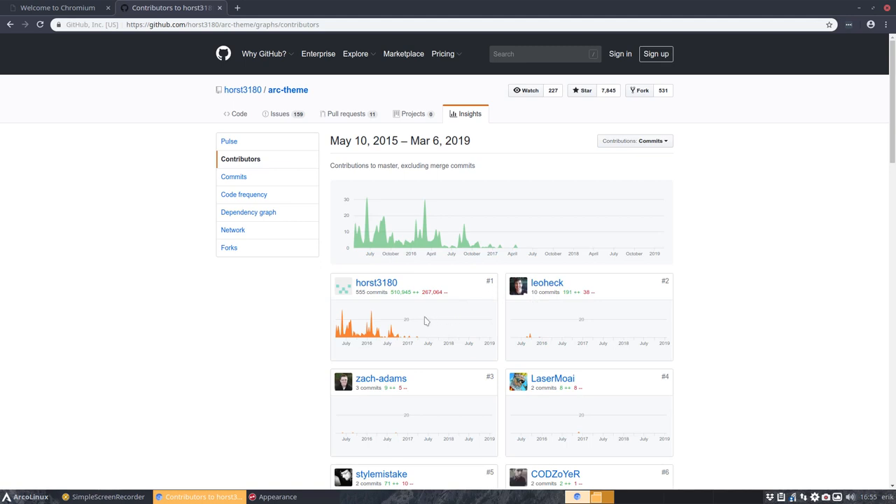
mouse_move(420, 343)
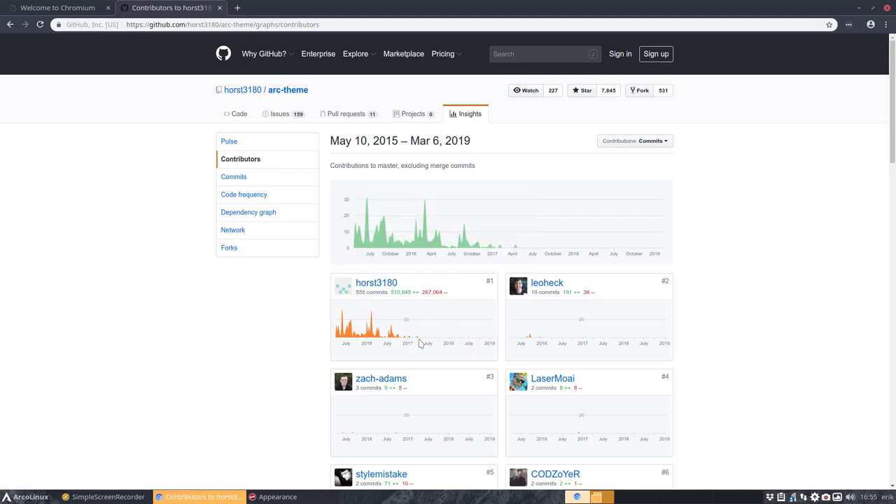
mouse_move(605, 354)
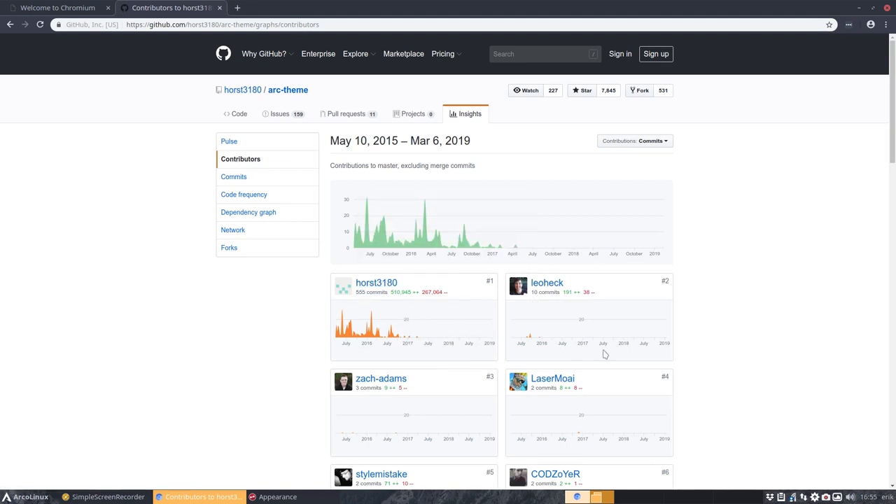
scroll(down, 3)
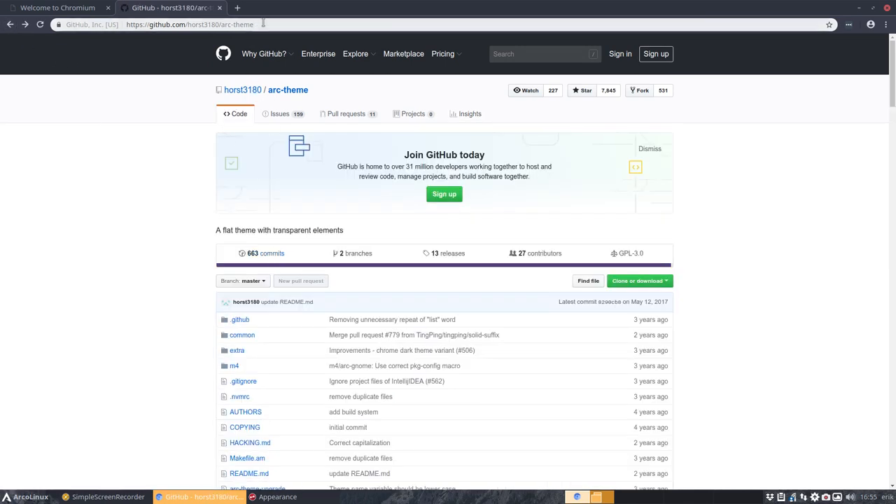
Step: Search 'arch arct', open the arc-gtk-theme package page, and follow its NicoHood upstream link
click(189, 24)
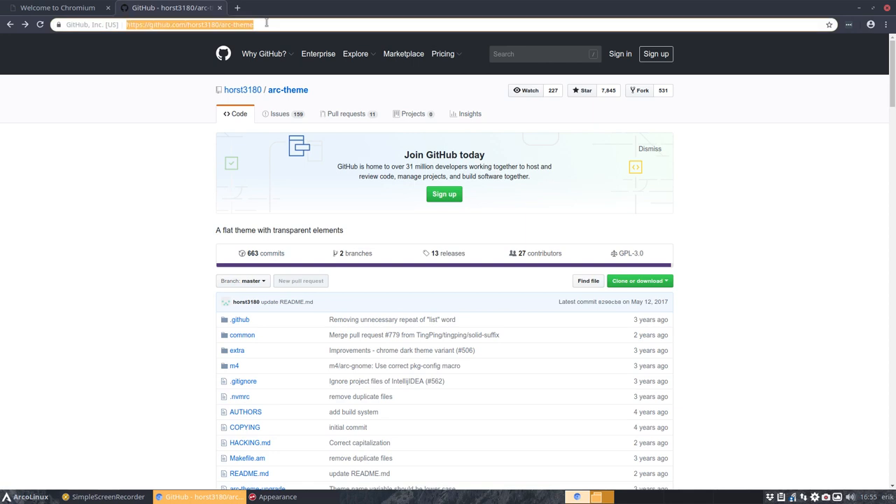
text(arch)
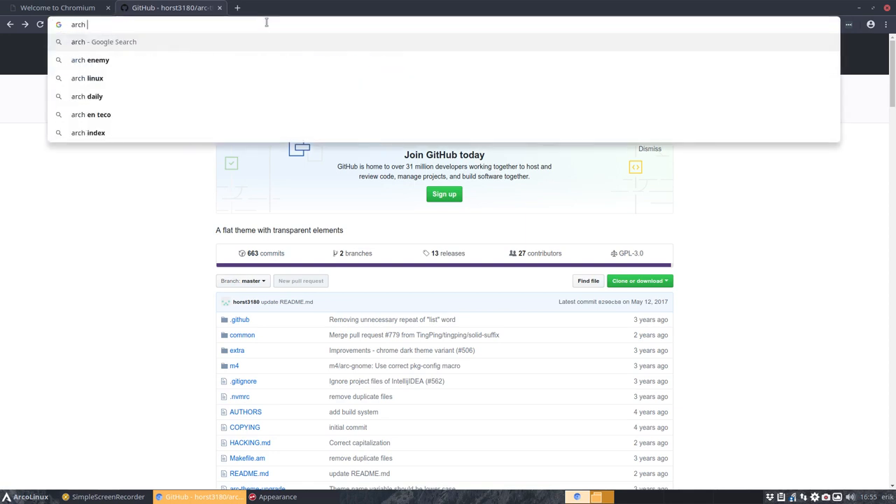
text(arc)
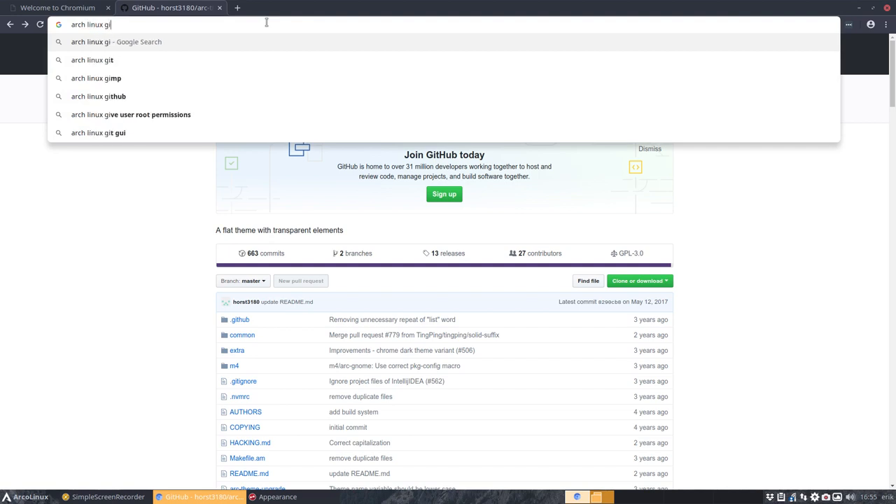
text(ttps://www.google.be/se)
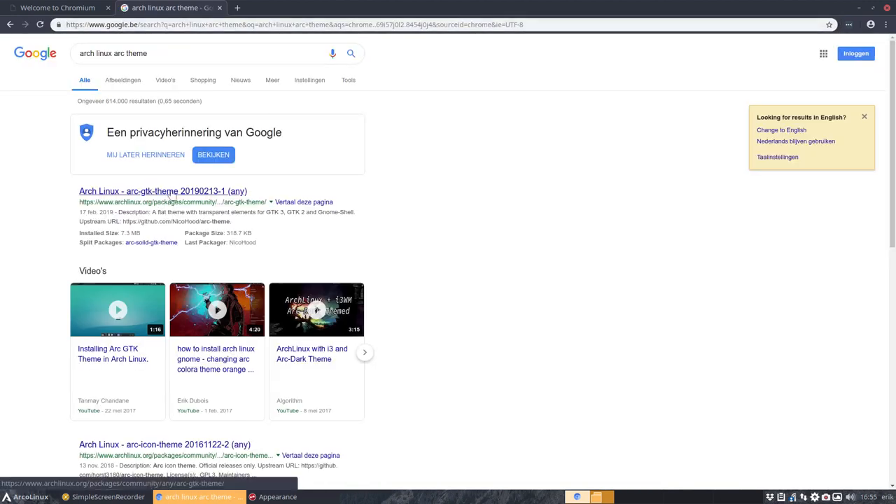
click(162, 191)
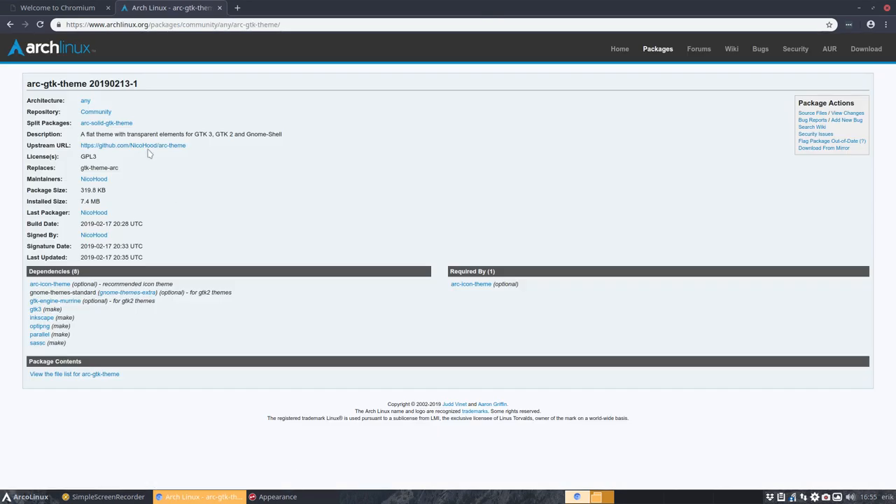
mouse_move(53, 49)
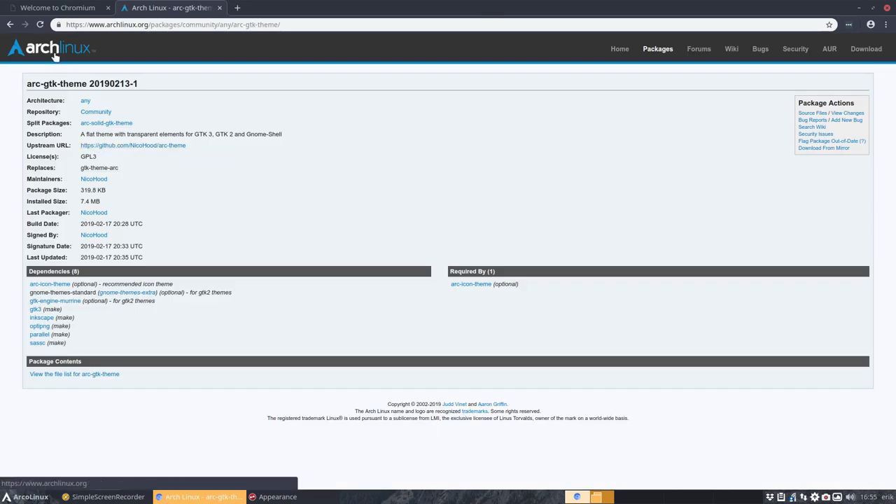
mouse_move(106, 122)
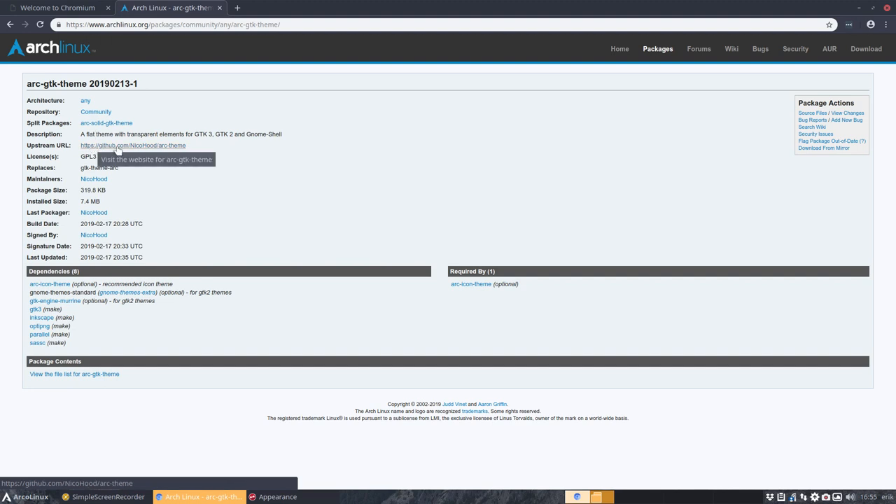
click(133, 145)
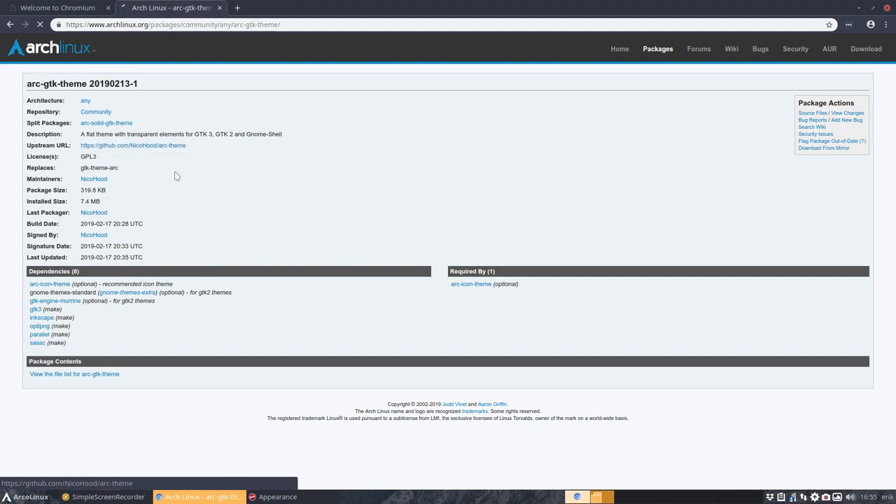
click(132, 145)
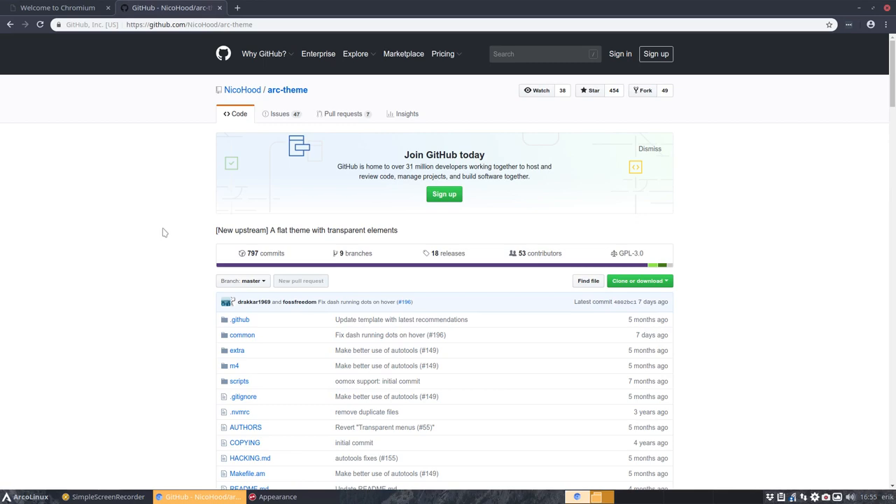
scroll(down, 3)
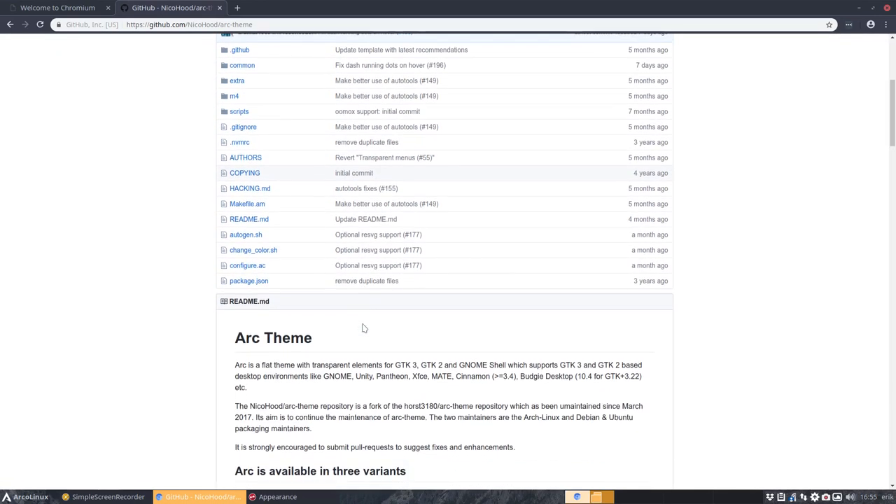
scroll(down, 3)
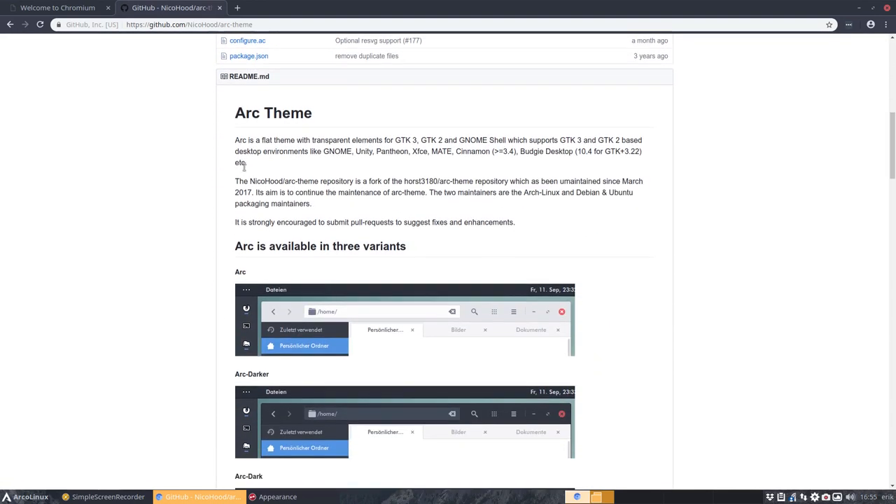
scroll(down, 3)
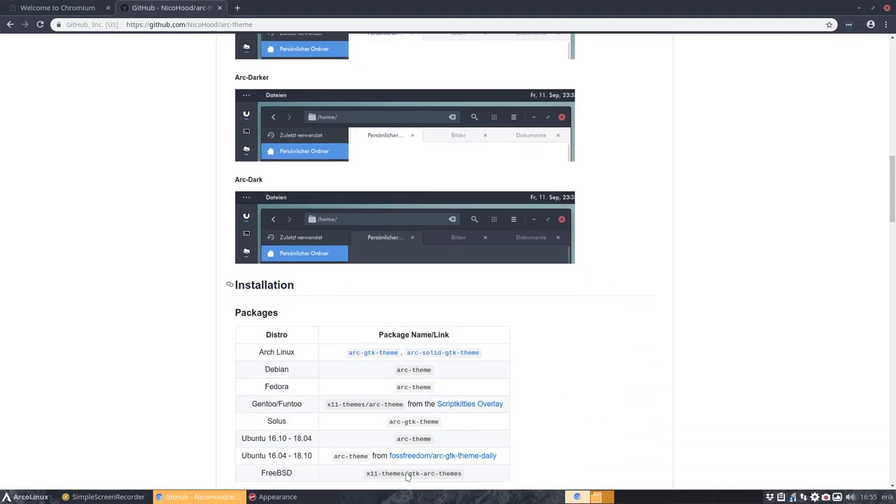
scroll(down, 3)
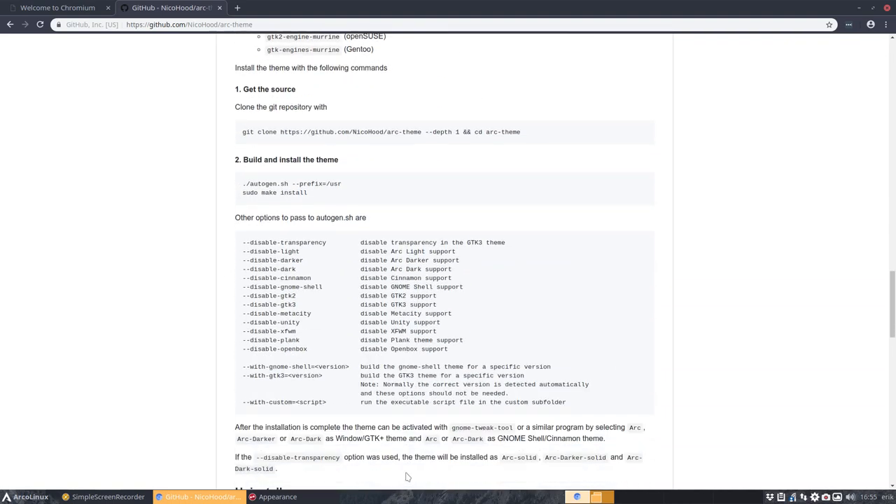
scroll(down, 3)
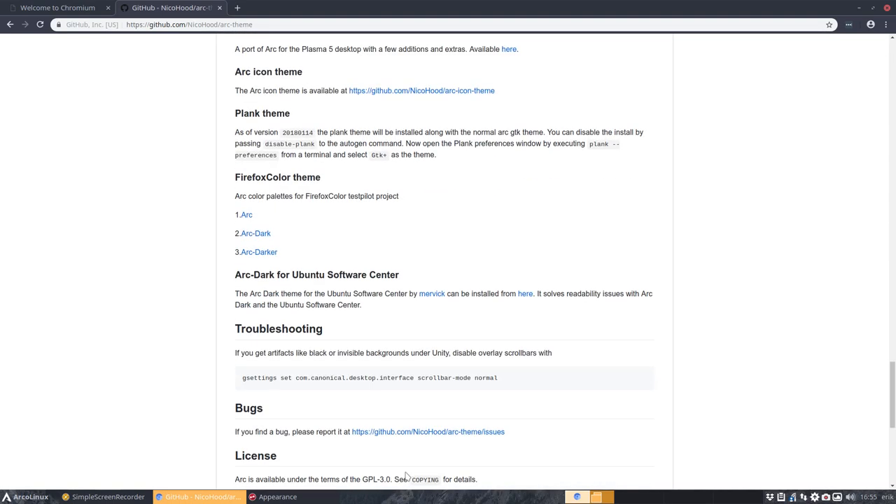
scroll(up, 3)
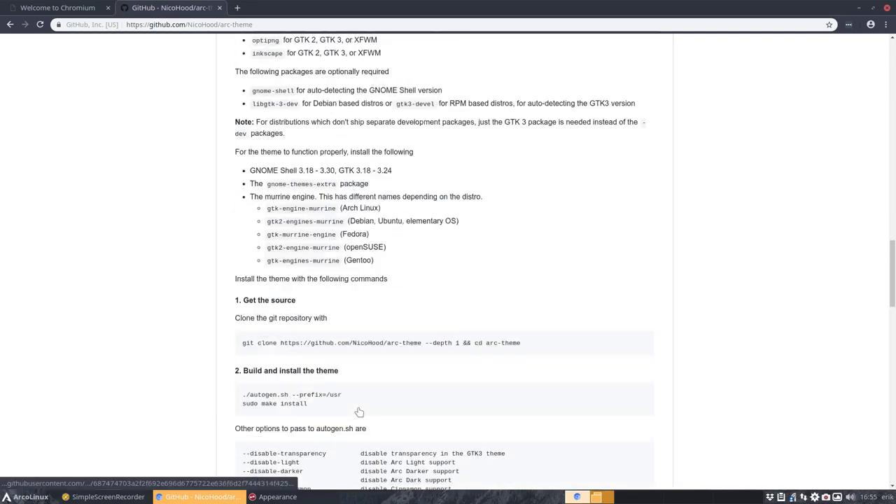
scroll(up, 3)
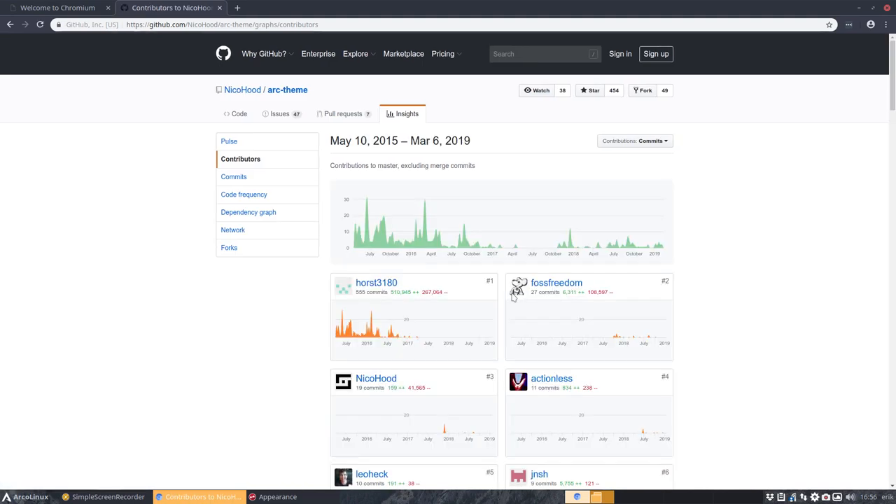
mouse_move(639, 245)
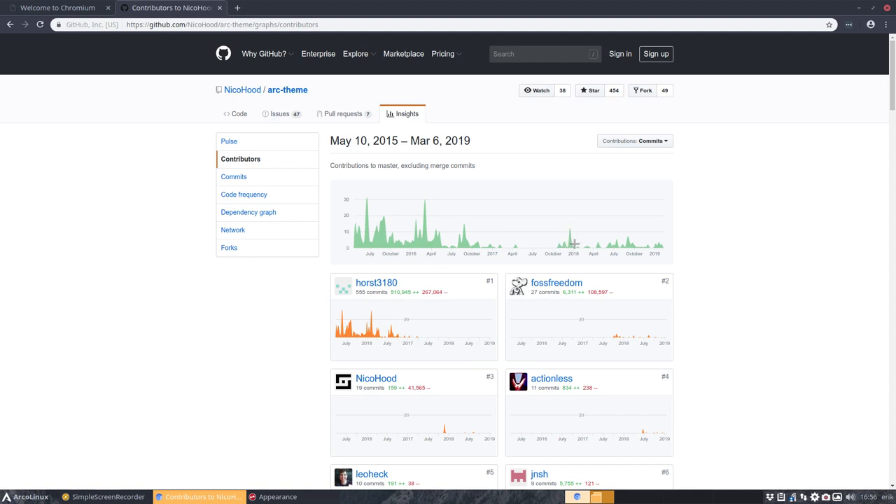
mouse_move(656, 251)
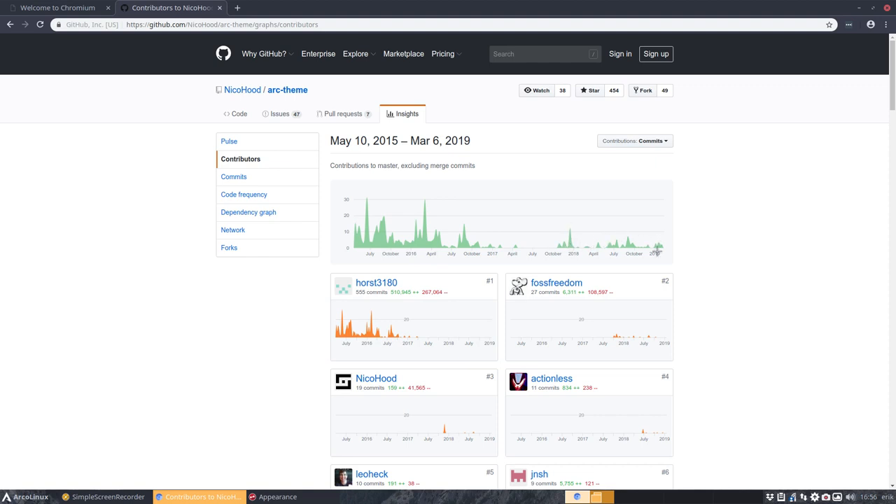
mouse_move(458, 329)
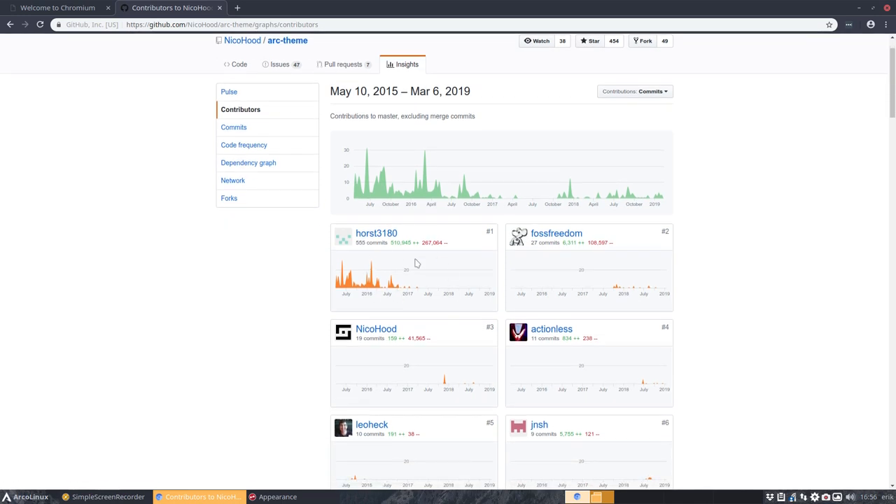
mouse_move(639, 395)
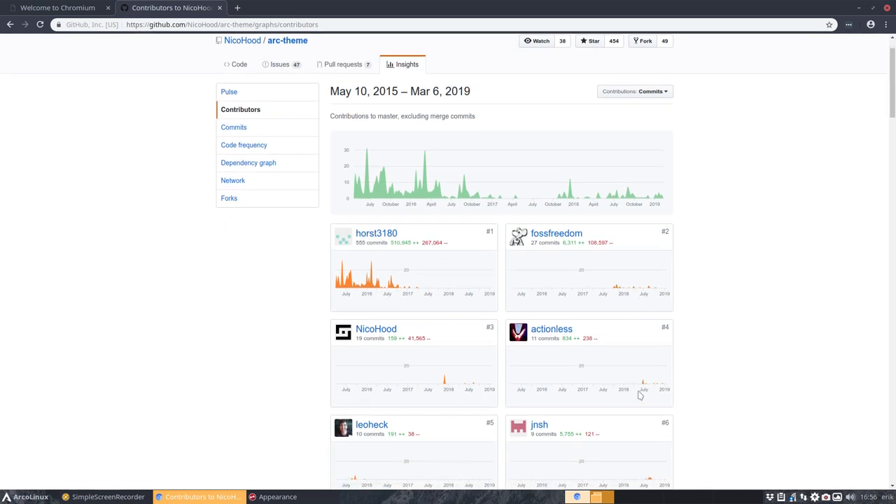
scroll(down, 3)
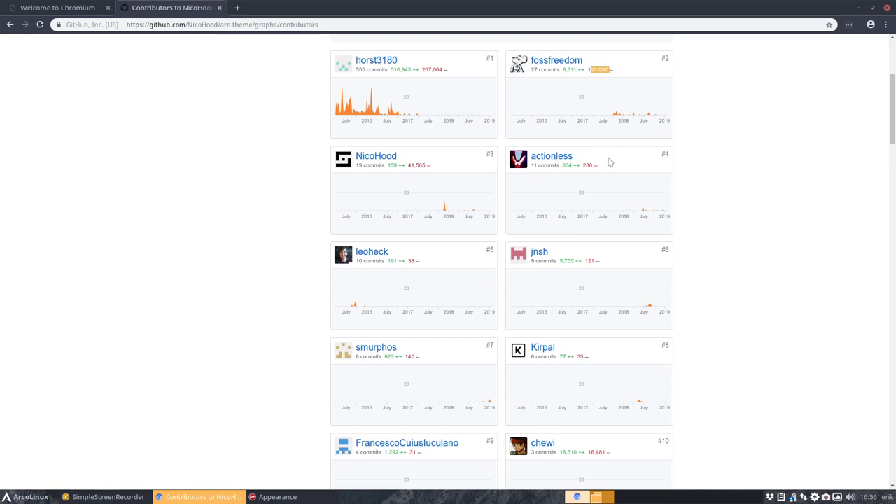
scroll(down, 3)
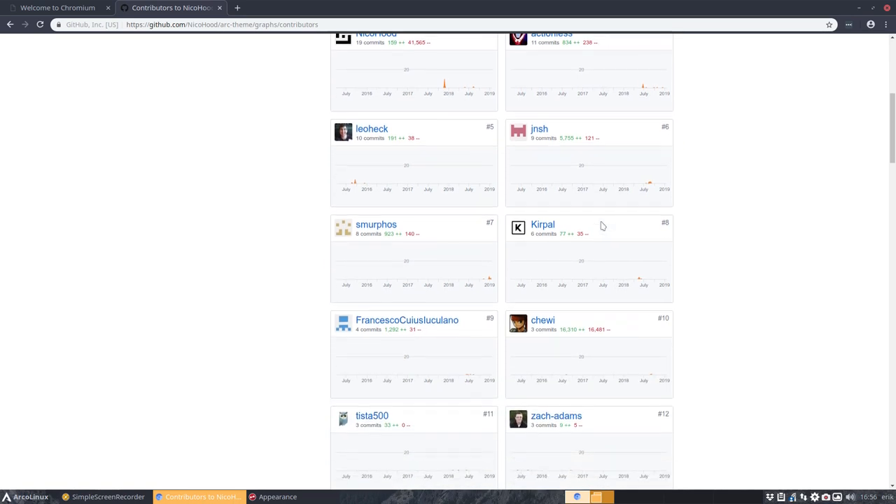
scroll(down, 3)
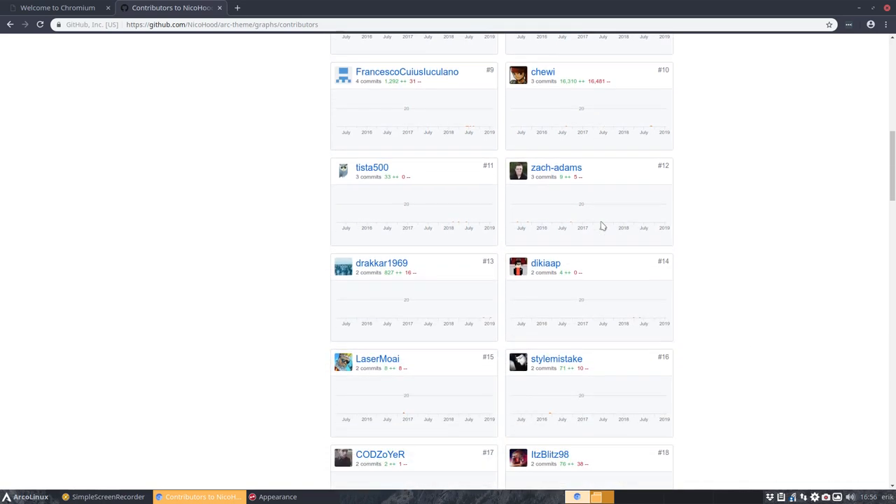
scroll(down, 3)
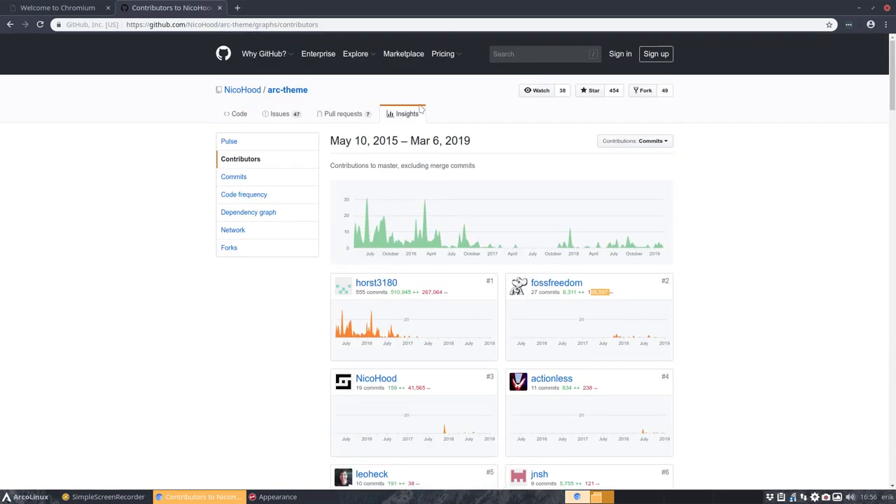
mouse_move(287, 90)
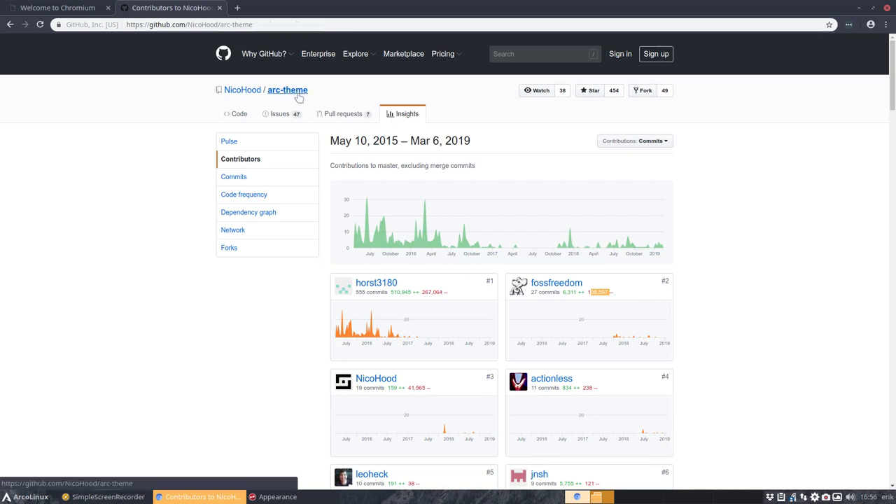
click(238, 114)
text(gtihub ar)
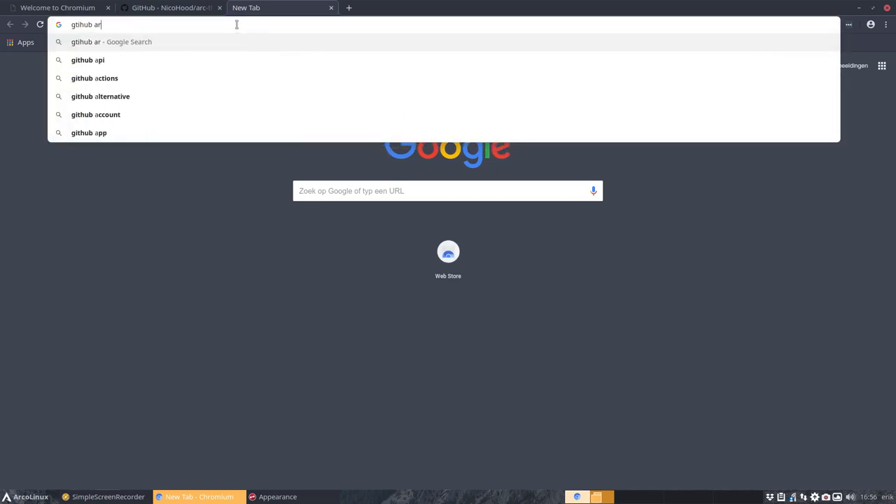
Step: Search 'erikdubois arc color' and open the erikdubois/Arc-Theme-Colora GitHub result
text(erikdu)
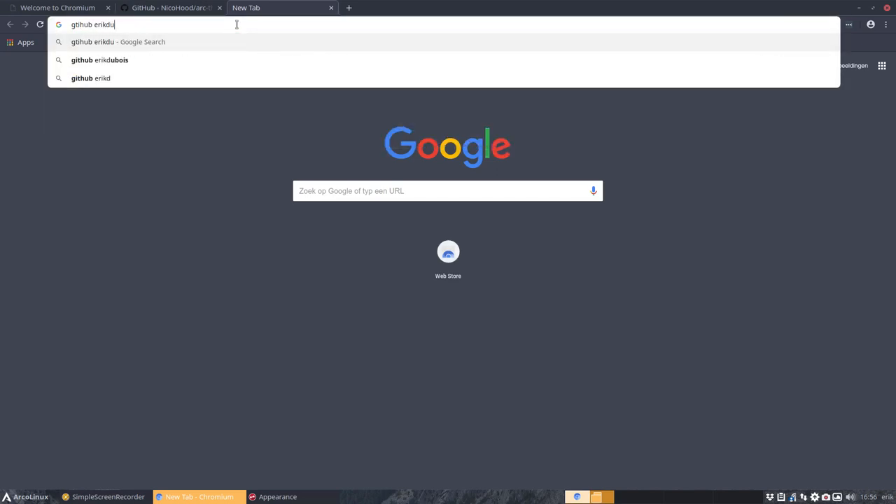
text(bois ar)
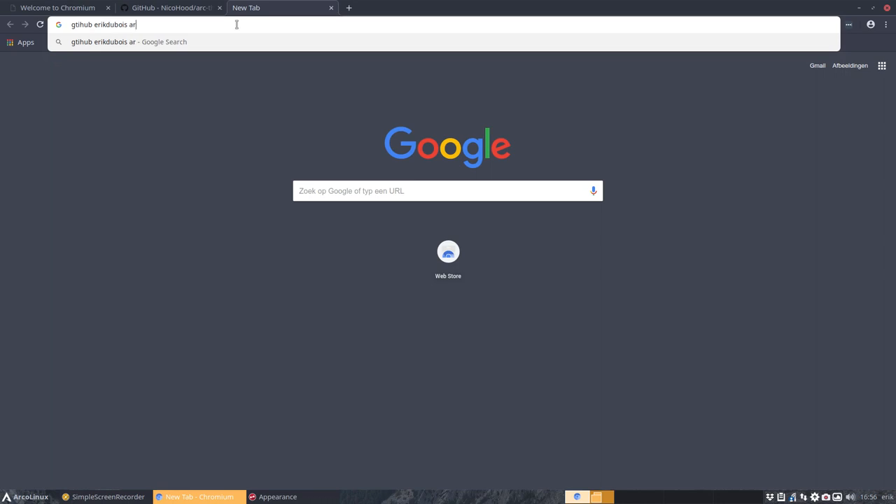
text(c color)
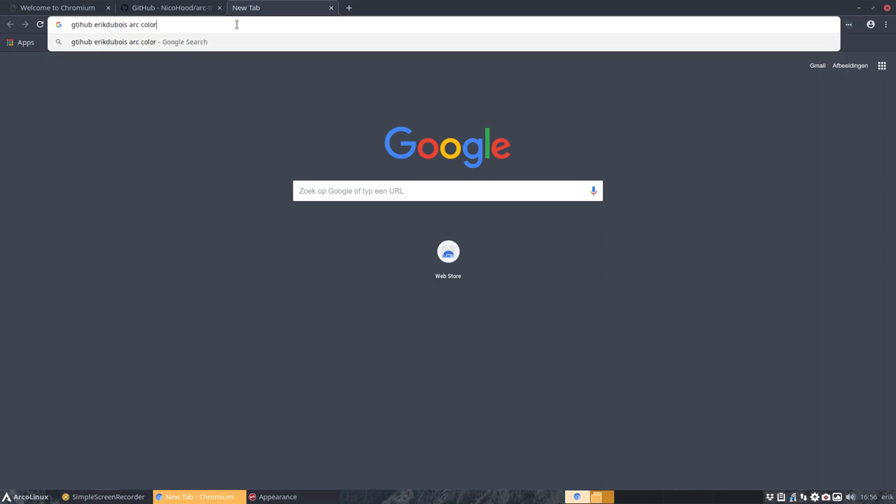
key(Return)
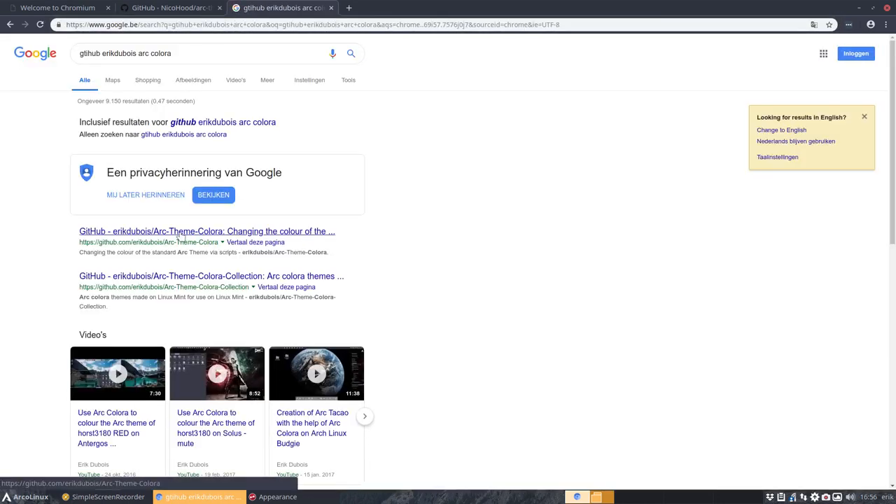
click(206, 231)
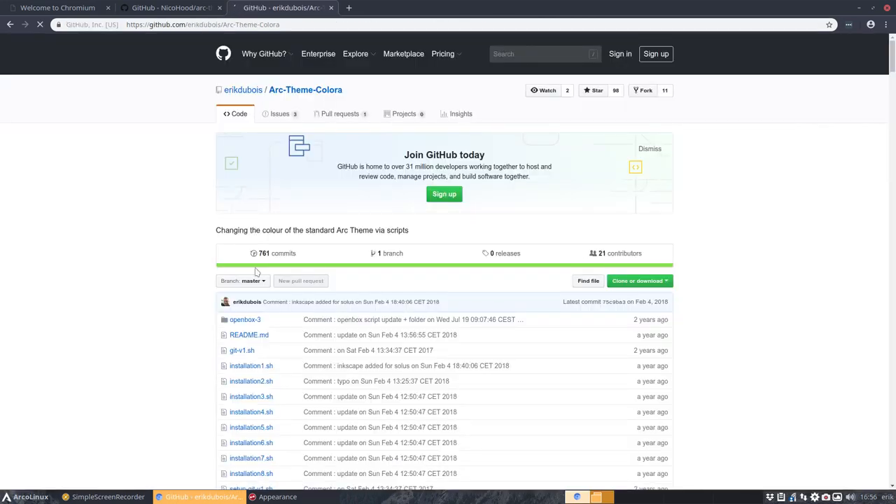
Step: Read through the Arc-Theme-Colora README, then open installation1.sh
scroll(down, 3)
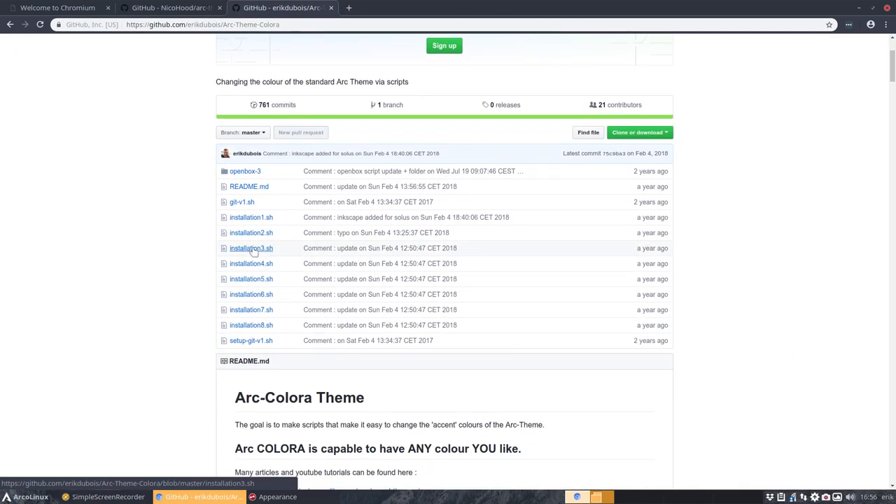
scroll(down, 3)
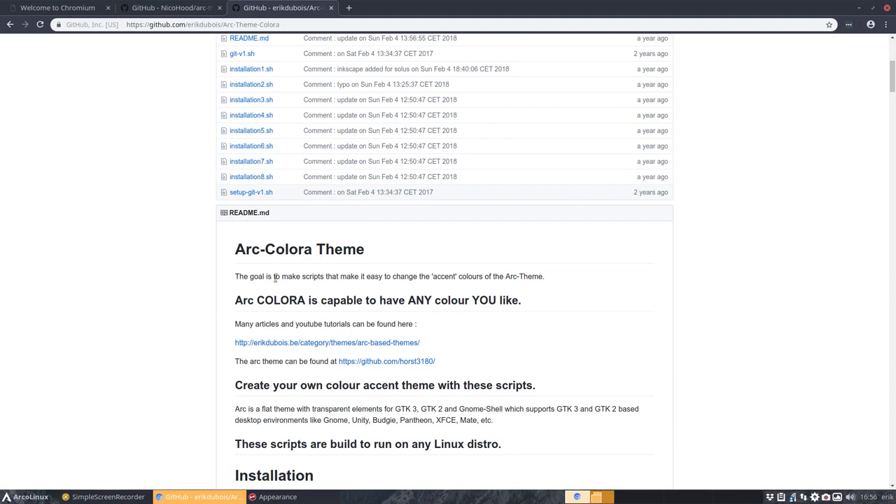
mouse_move(385, 276)
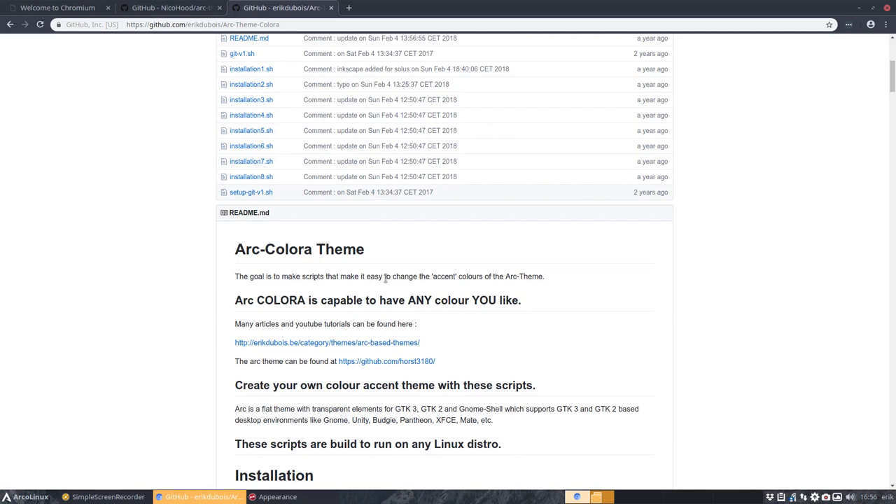
mouse_move(508, 275)
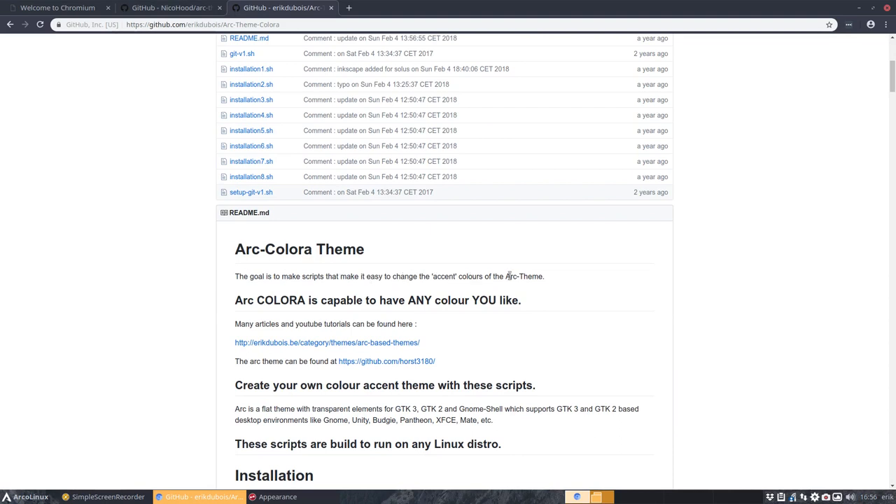
scroll(down, 3)
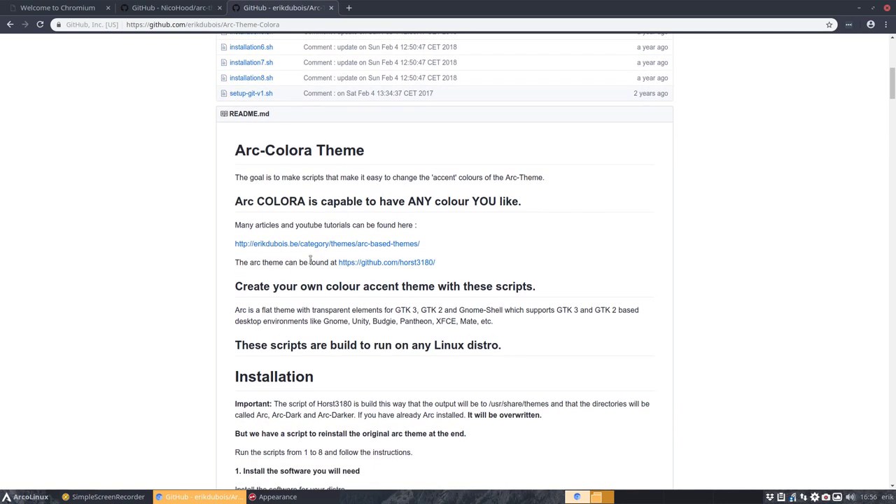
mouse_move(322, 364)
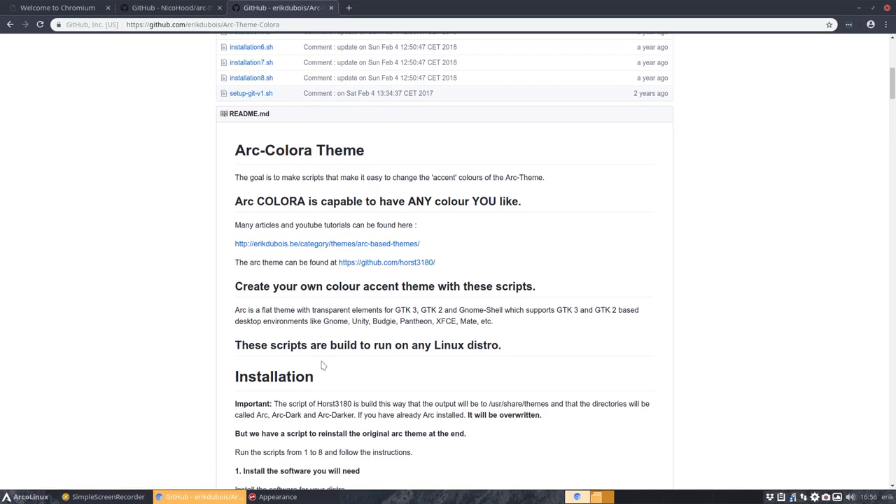
scroll(down, 3)
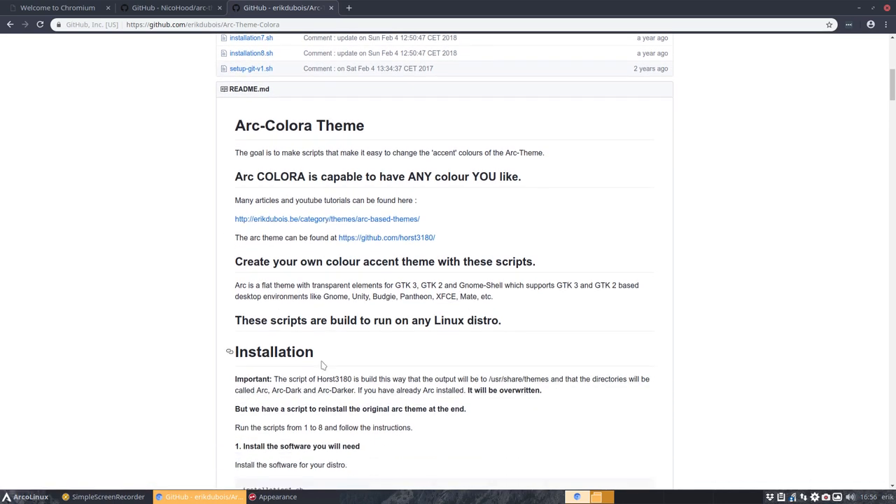
scroll(down, 3)
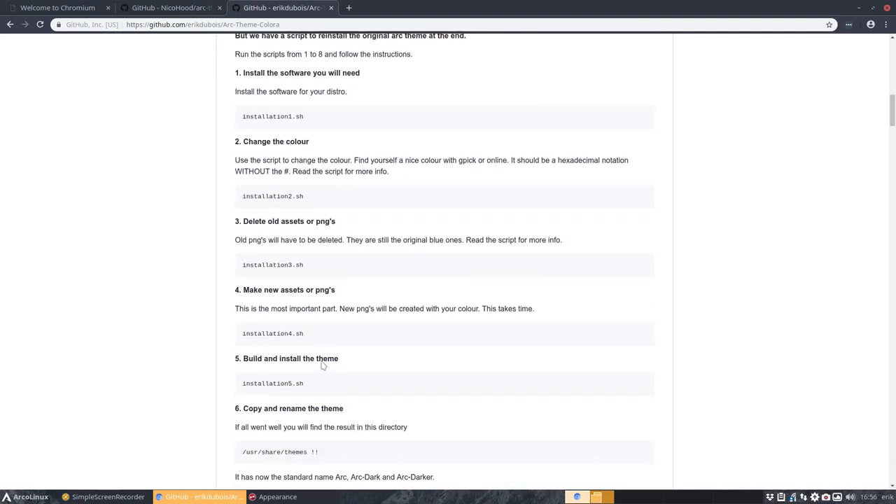
scroll(down, 3)
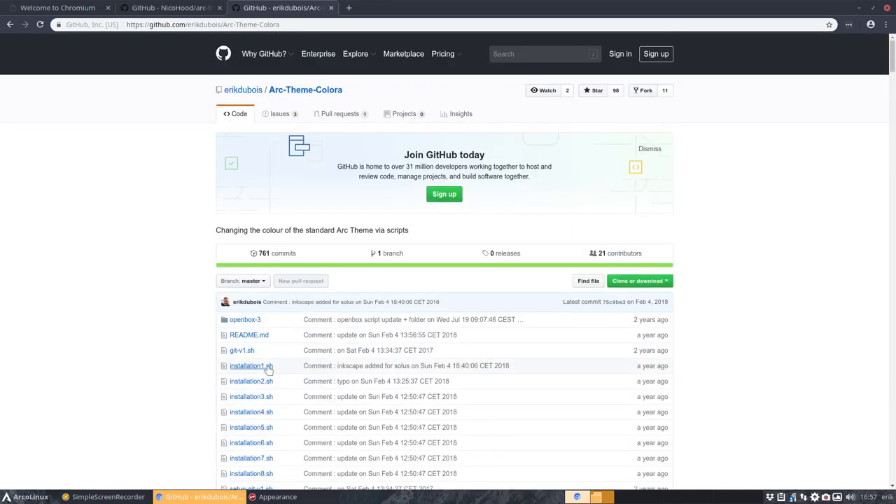
click(248, 365)
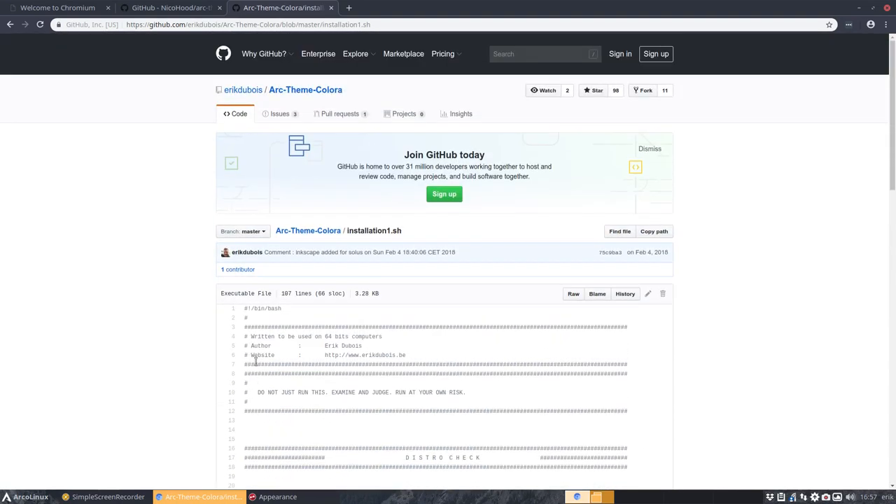
click(172, 8)
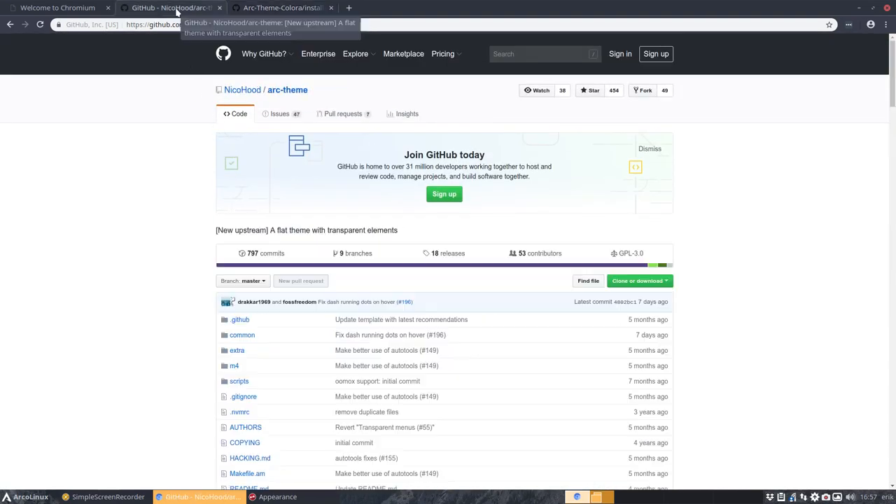
scroll(down, 3)
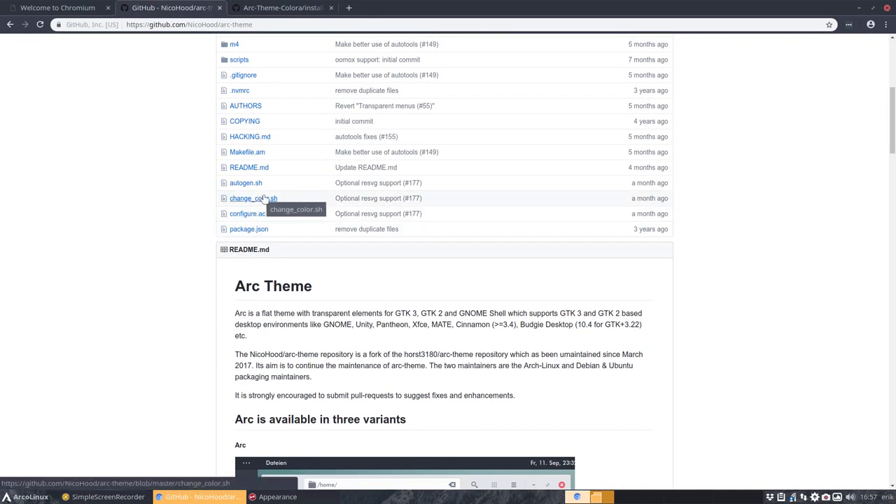
click(252, 198)
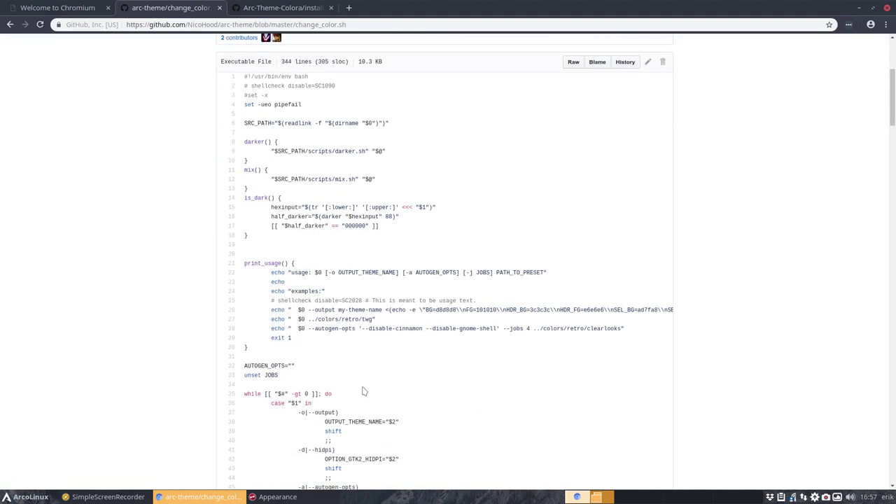
scroll(down, 3)
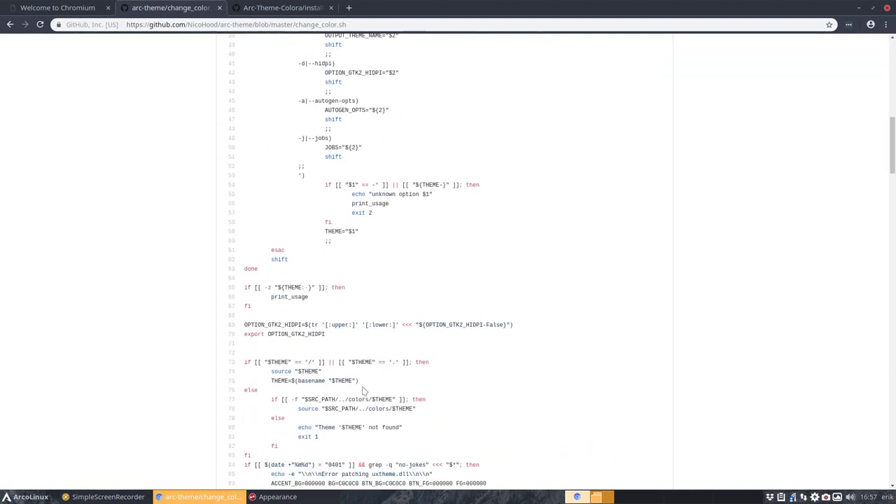
scroll(down, 3)
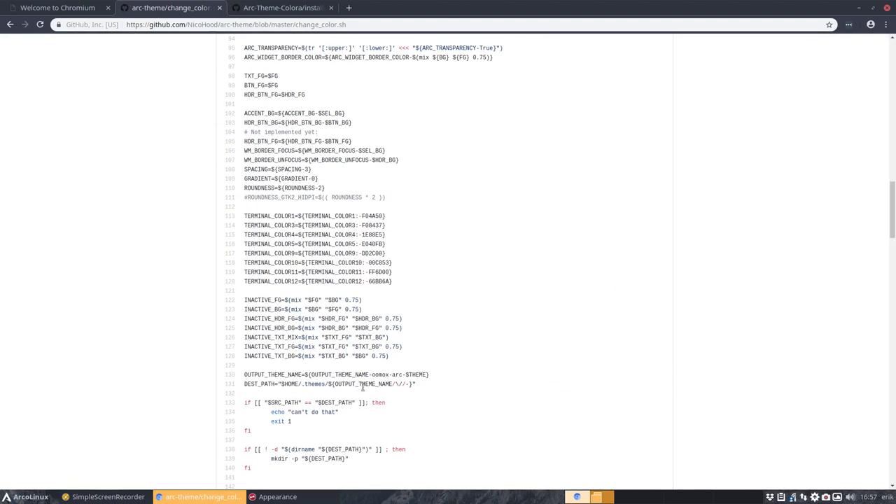
scroll(down, 3)
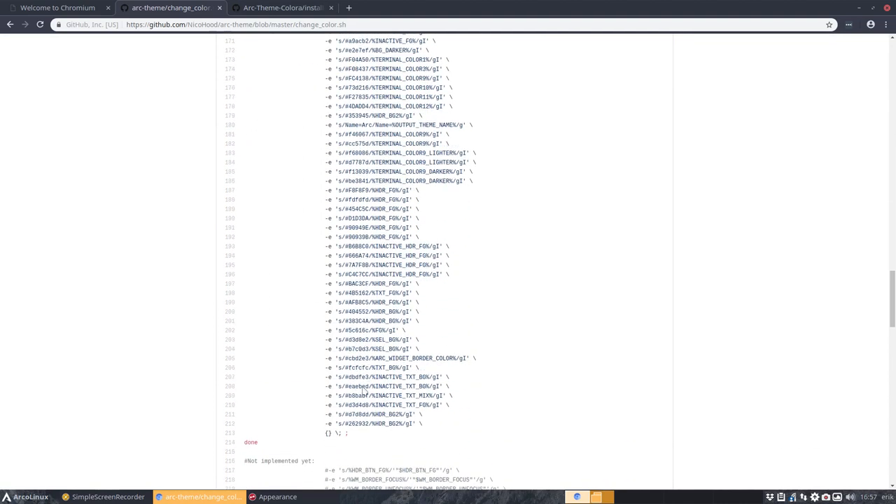
scroll(down, 3)
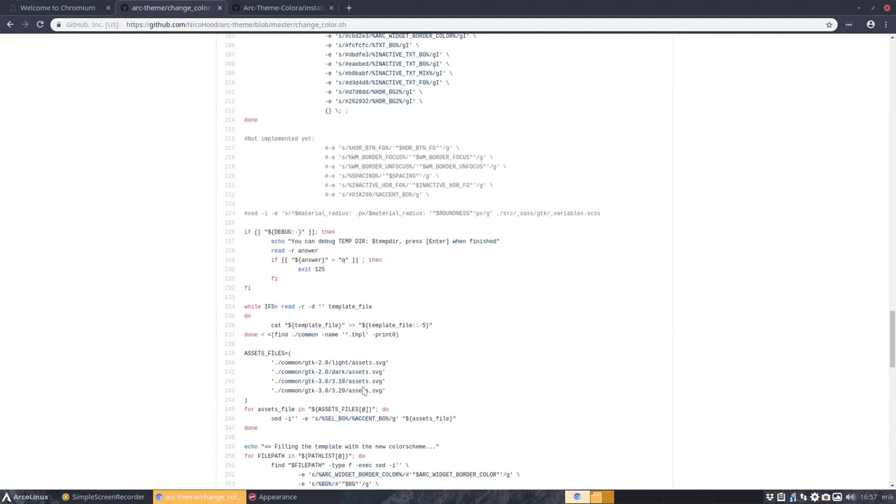
scroll(down, 3)
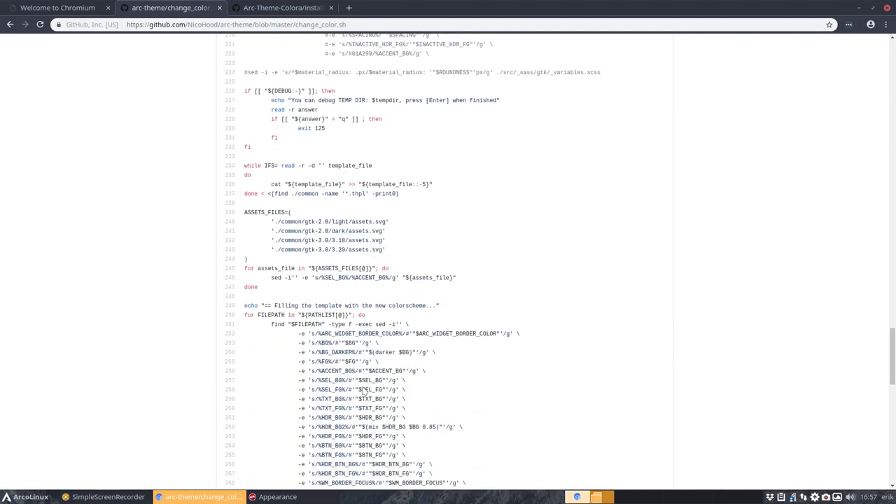
scroll(down, 3)
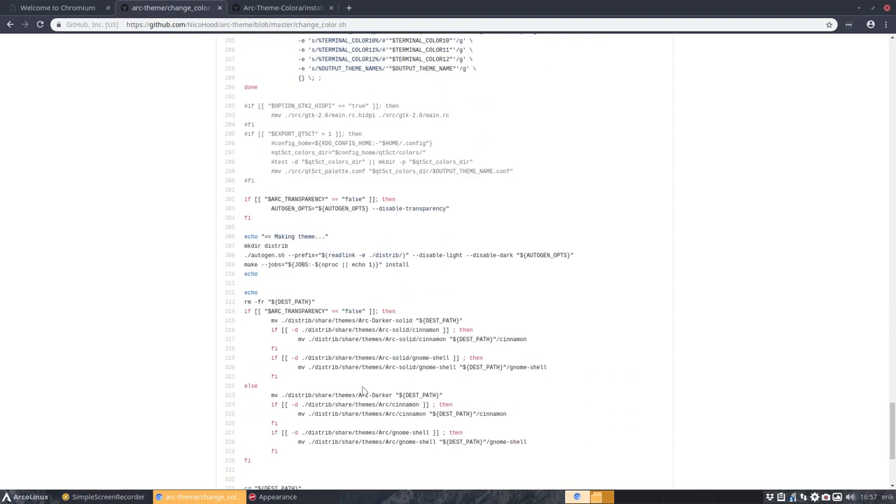
scroll(up, 3)
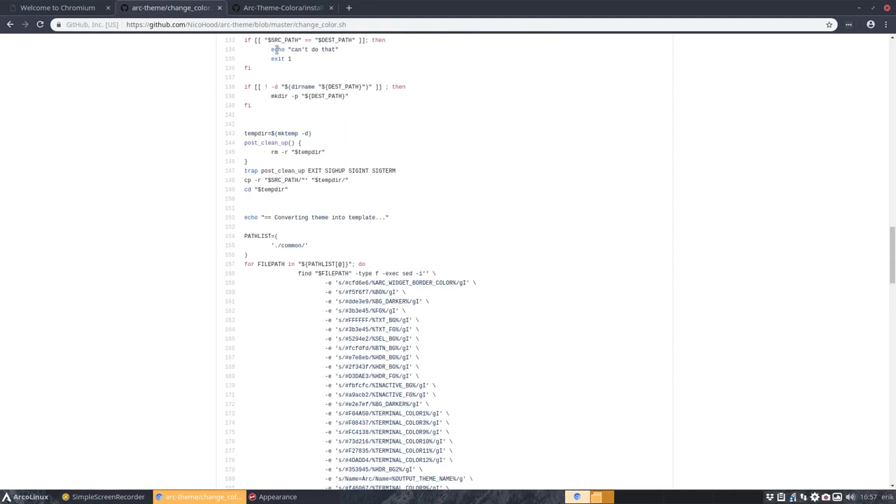
Step: Open 2-make-all-themes-for-arcolinux.sh via erikdubois's ArcoLinux-Arc-Themes repository and scroll to its colours
click(280, 7)
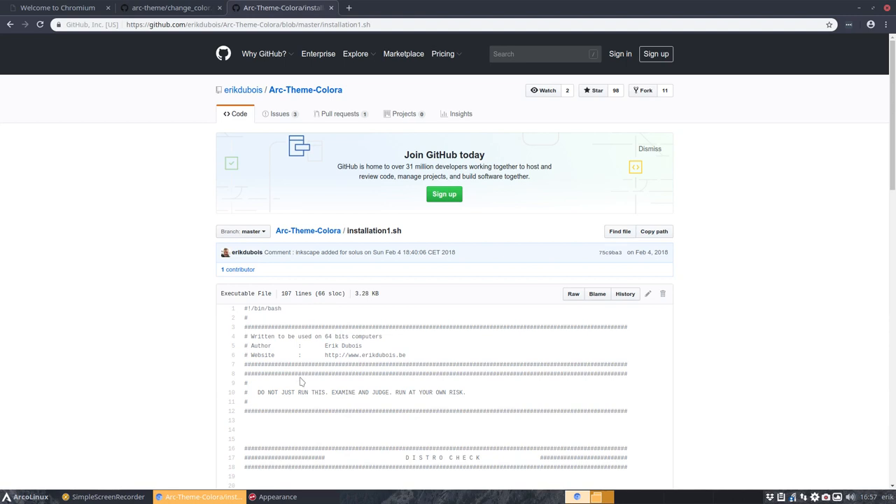
mouse_move(258, 120)
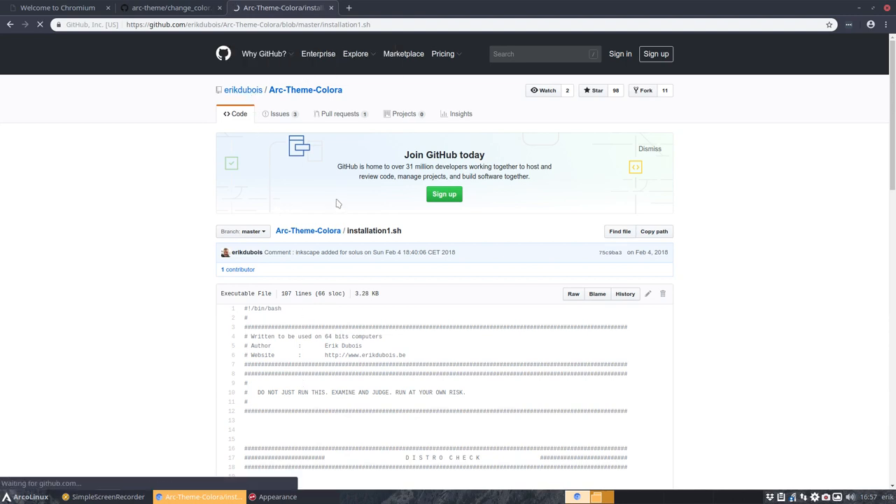
click(243, 90)
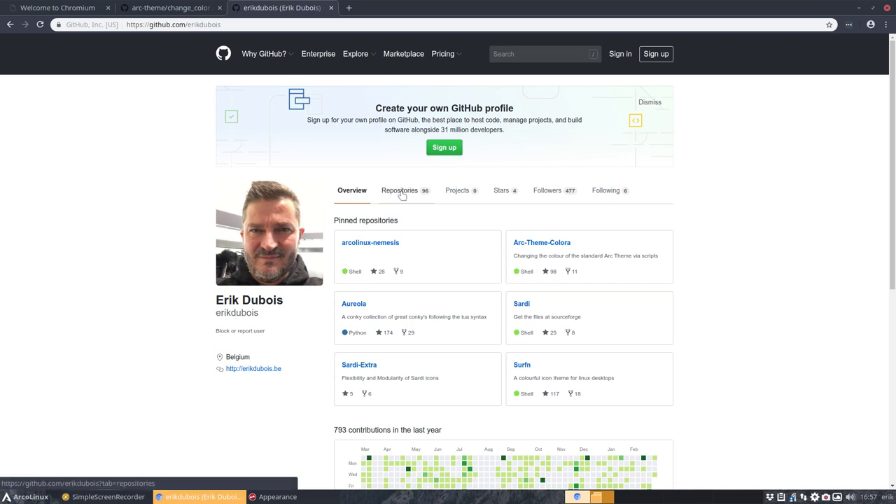
click(400, 189)
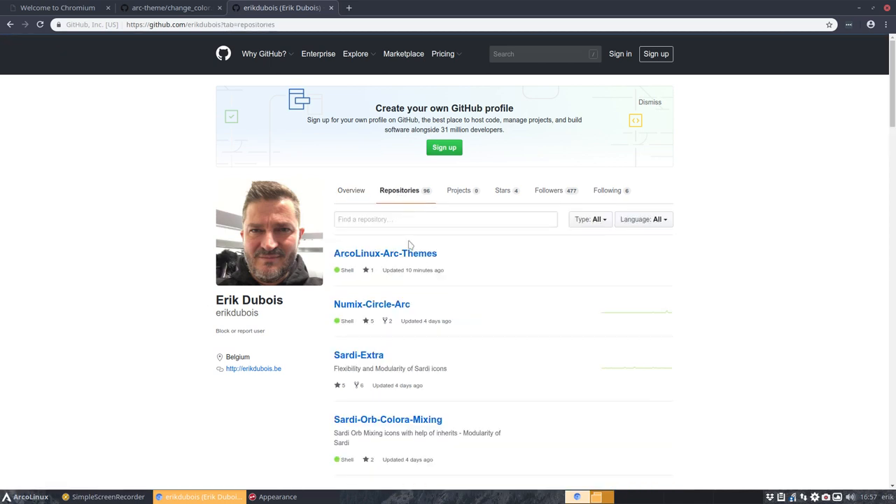
click(384, 252)
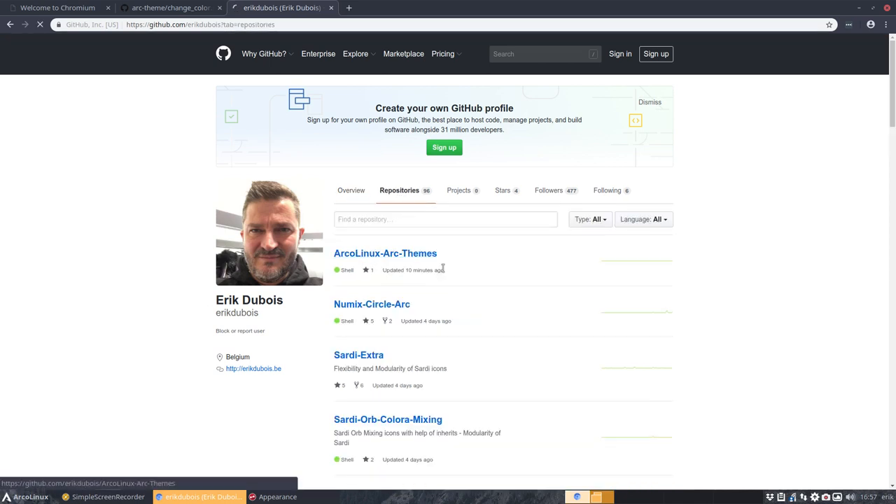
click(385, 253)
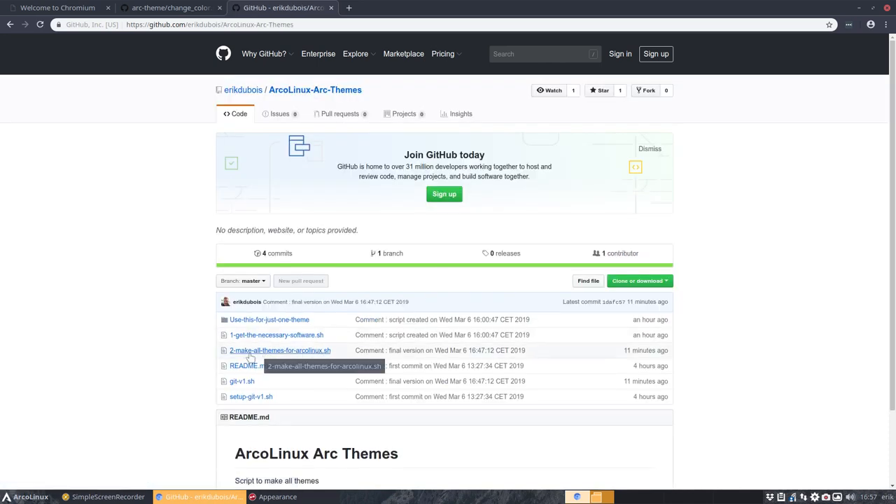
mouse_move(263, 357)
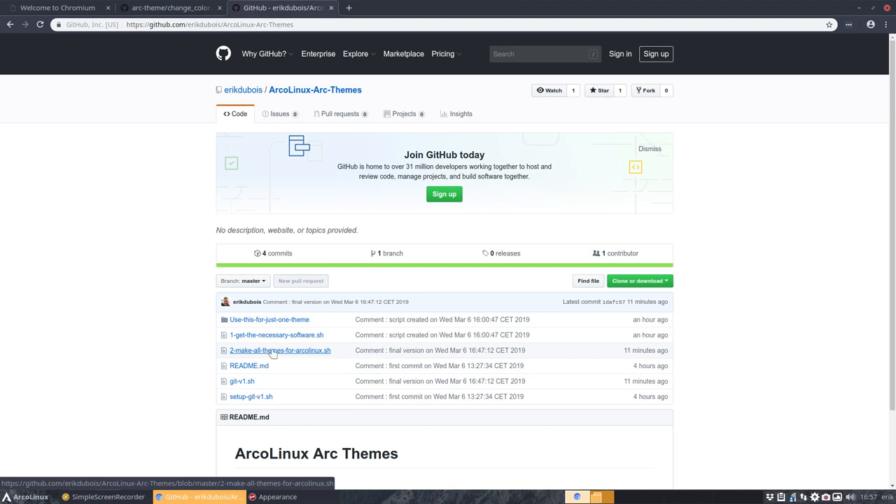
click(279, 350)
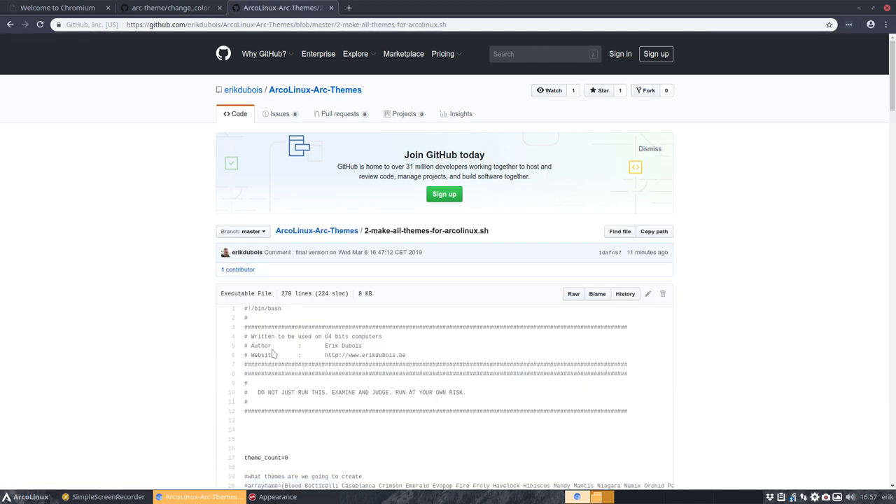
scroll(down, 3)
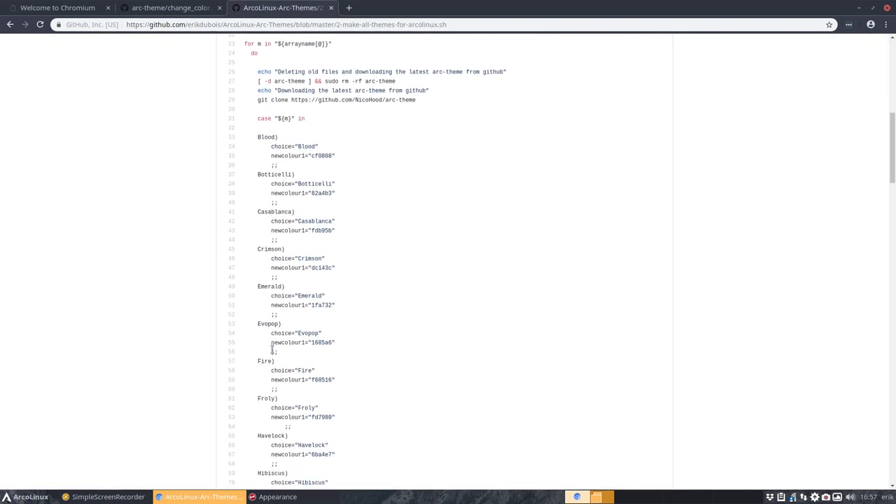
scroll(down, 3)
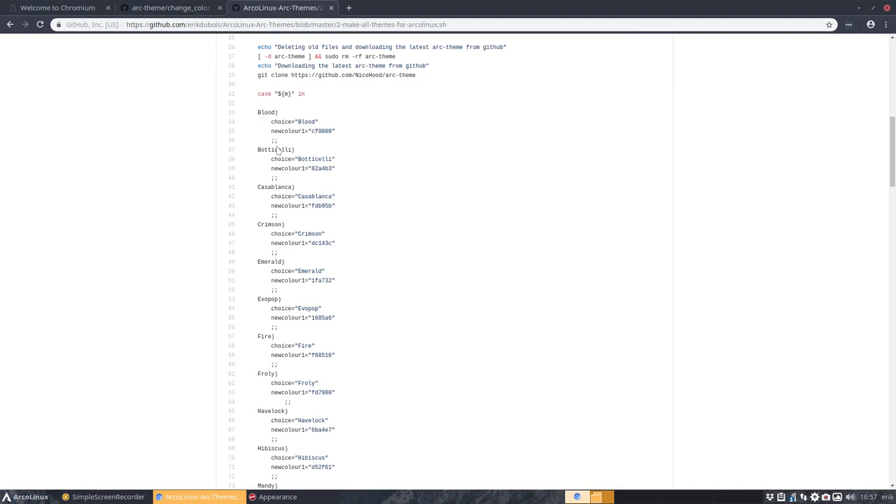
Step: Open Xfce Appearance beside the script and scroll Style to the Arc variants up to Arc-Mandy
click(26, 496)
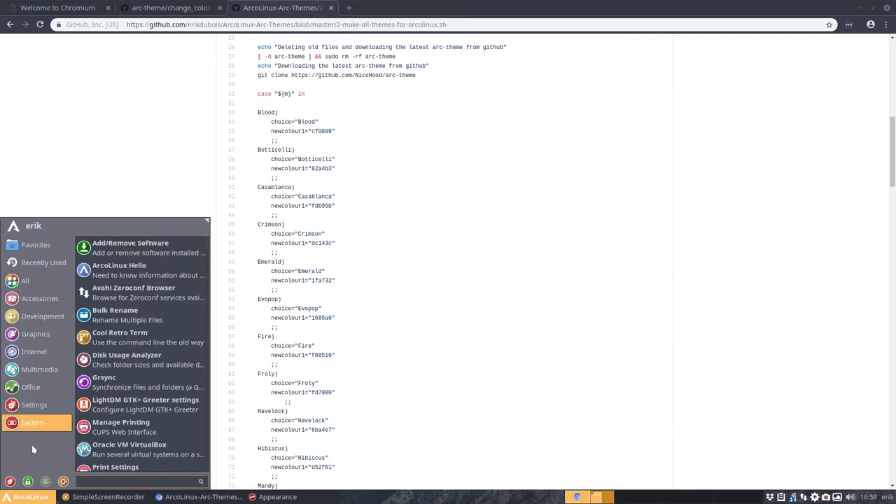
click(33, 404)
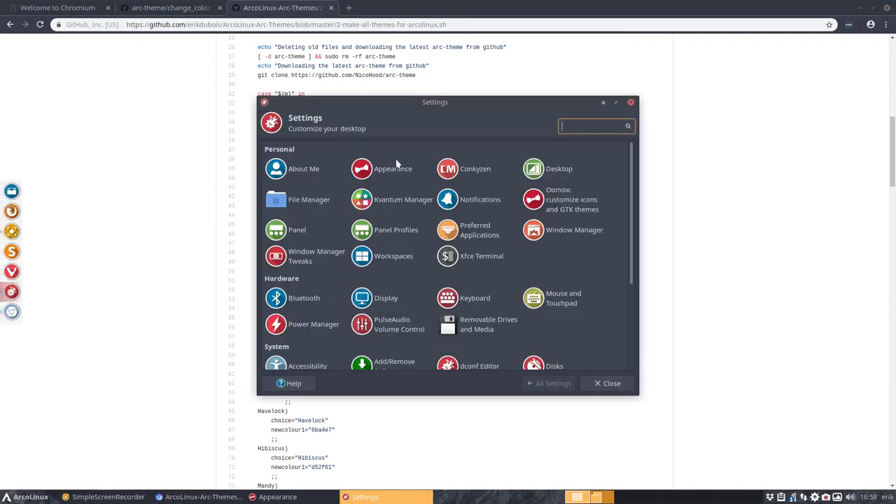
click(381, 168)
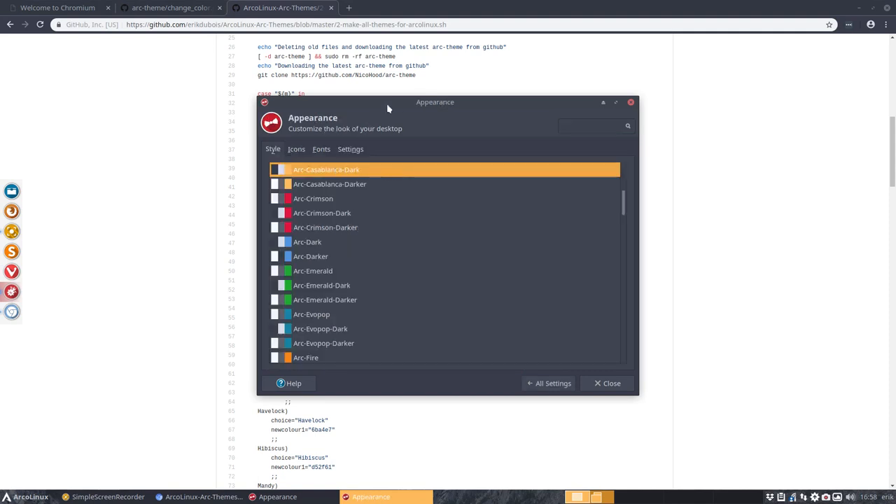
drag(435, 102, 641, 115)
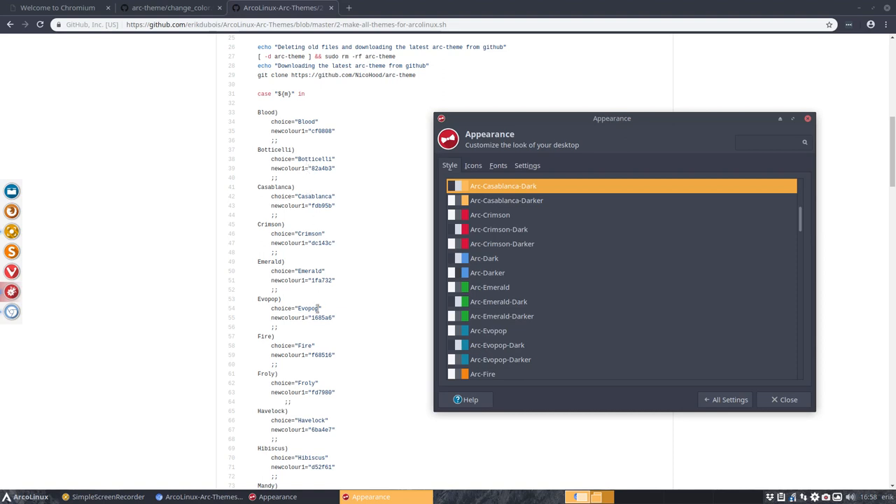
scroll(down, 3)
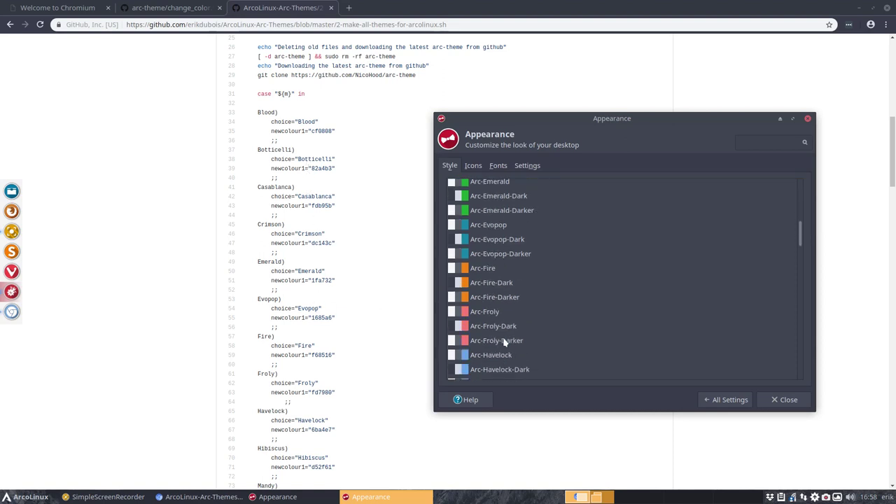
scroll(down, 3)
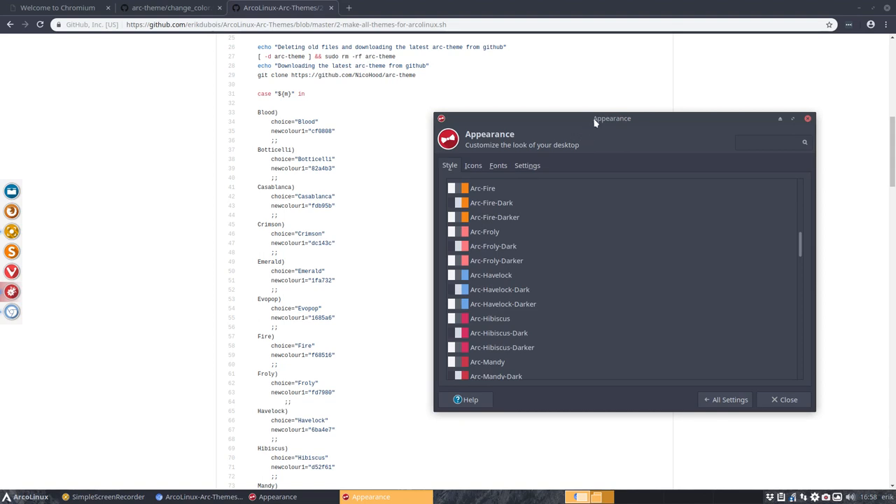
mouse_move(535, 327)
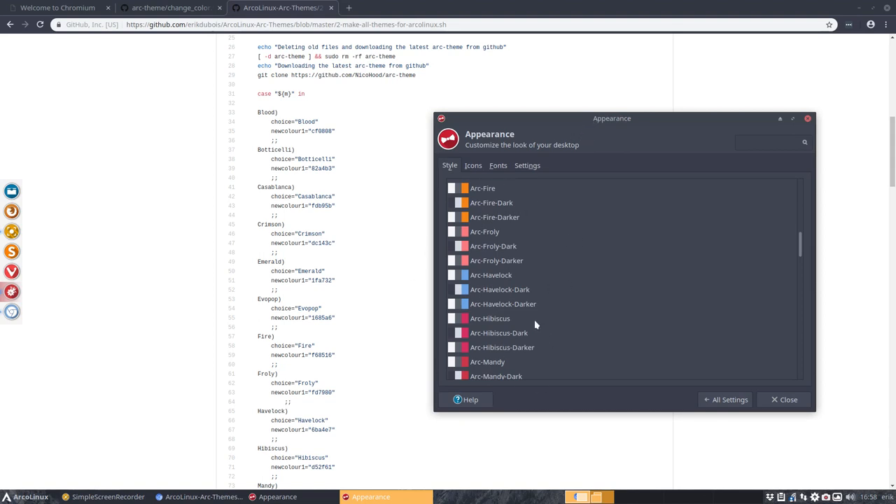
mouse_move(383, 214)
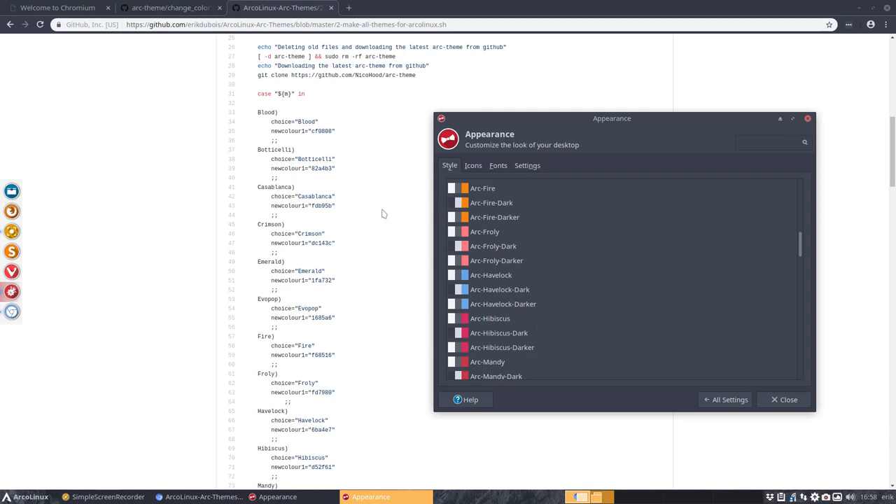
Step: Visit the NicoHood arc-theme main page from change_color.sh, then return to the ArcoLinux script tab
click(171, 7)
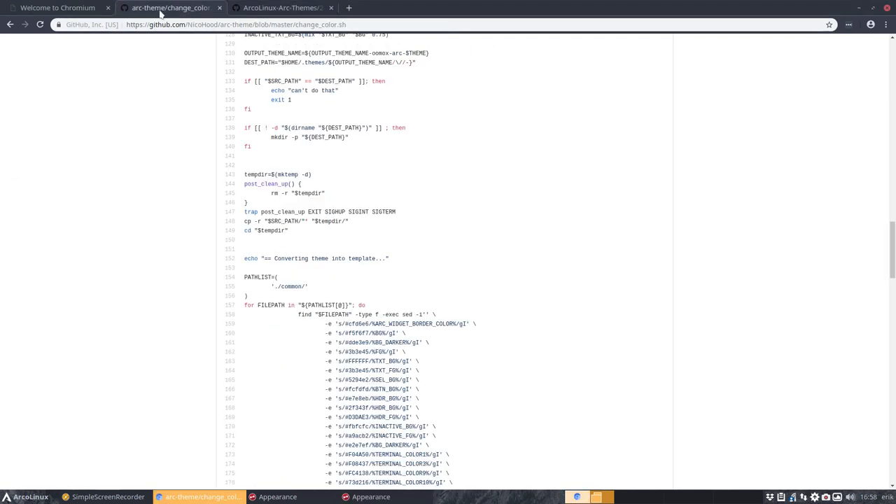
scroll(up, 3)
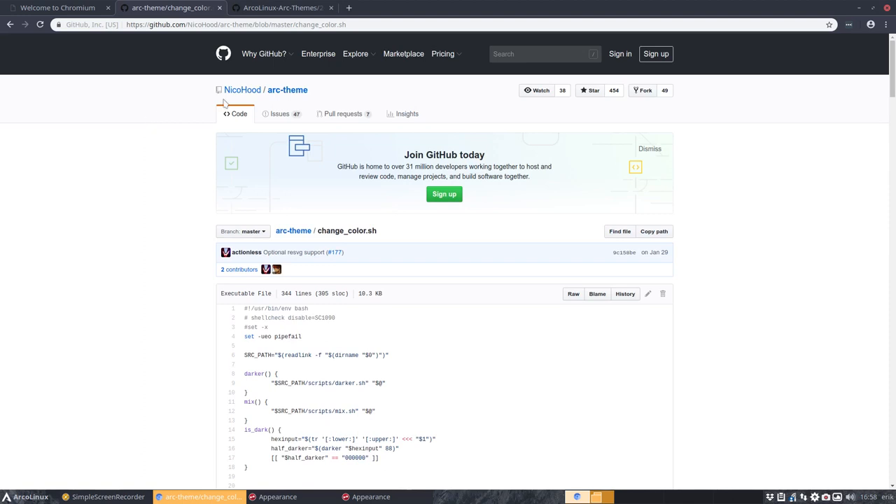
click(287, 89)
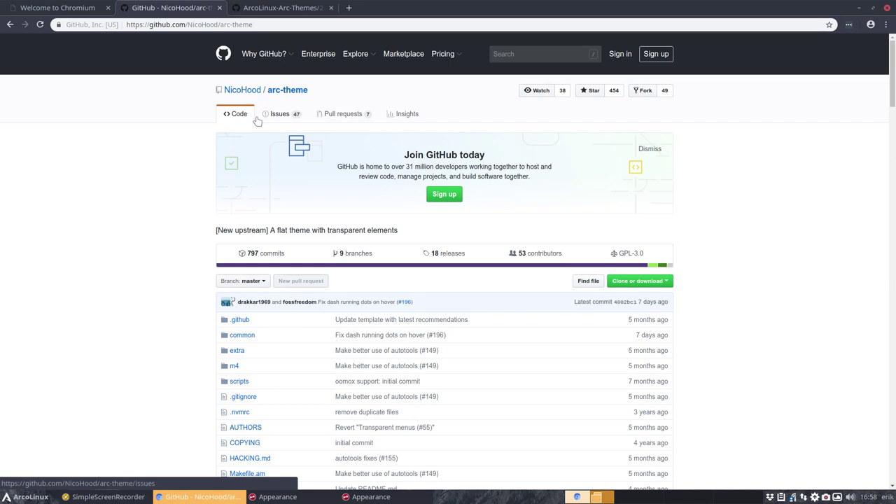
click(280, 8)
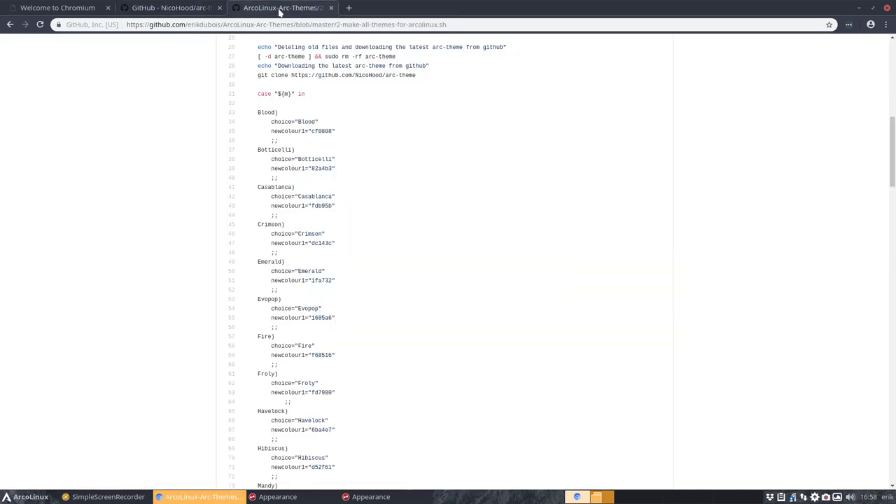
mouse_move(399, 291)
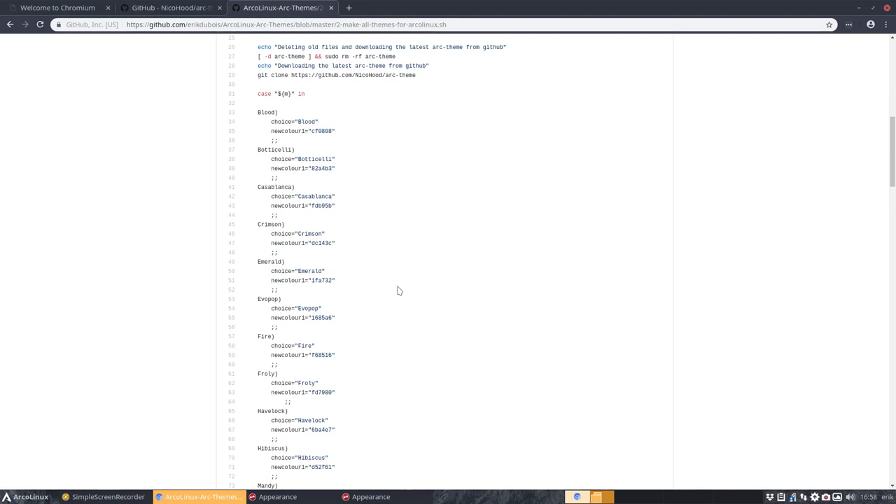
mouse_move(401, 279)
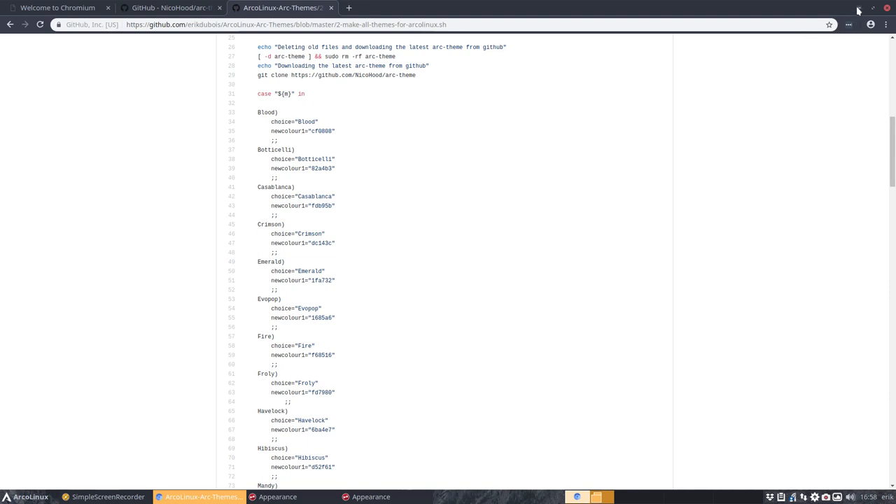
mouse_move(855, 8)
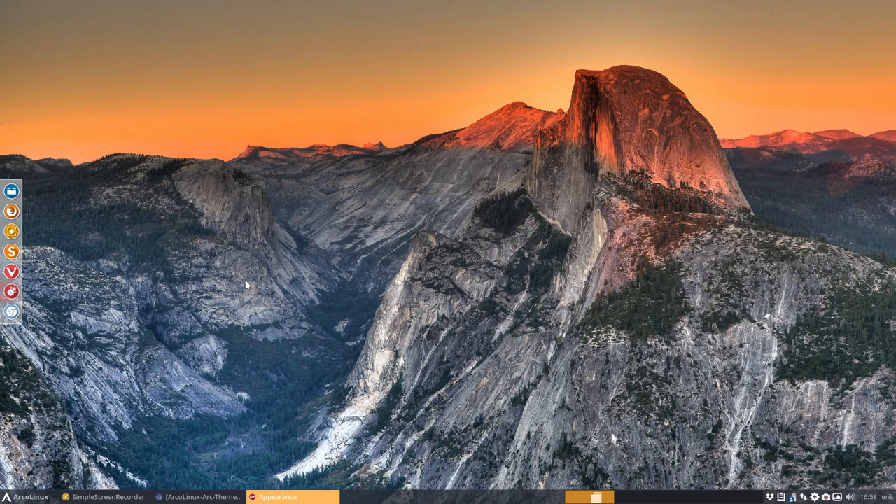
mouse_move(177, 425)
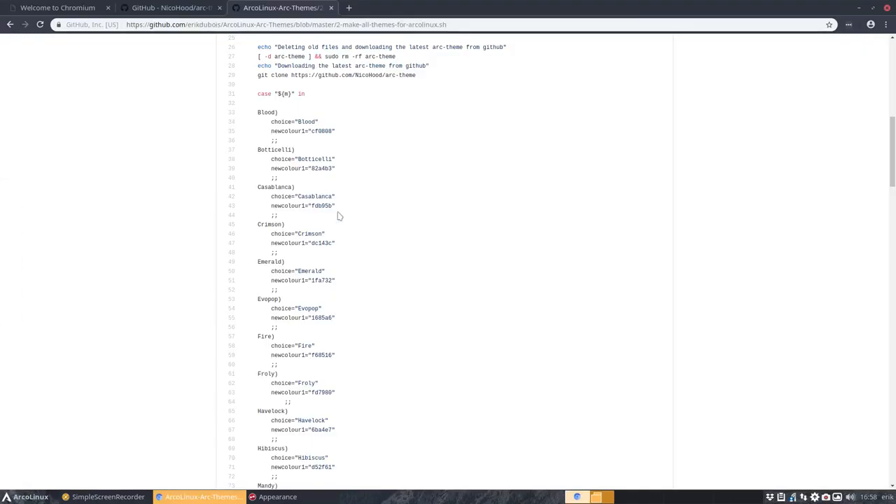
Step: Reveal the ArcoLinux-Arc-Themes 'Clone or download' HTTPS URL
scroll(up, 3)
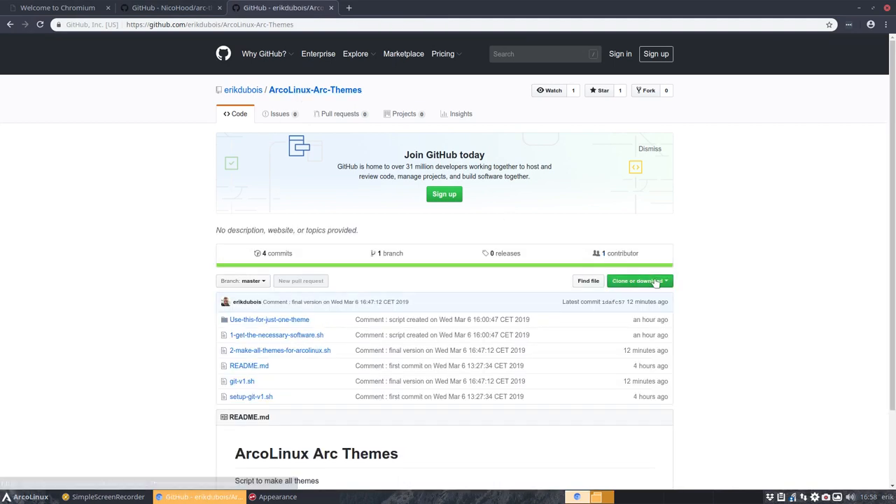
click(637, 281)
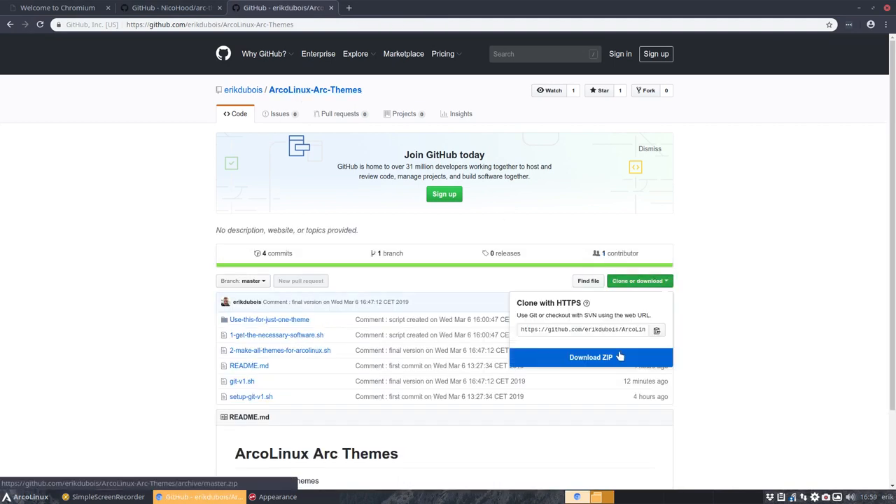
mouse_move(656, 330)
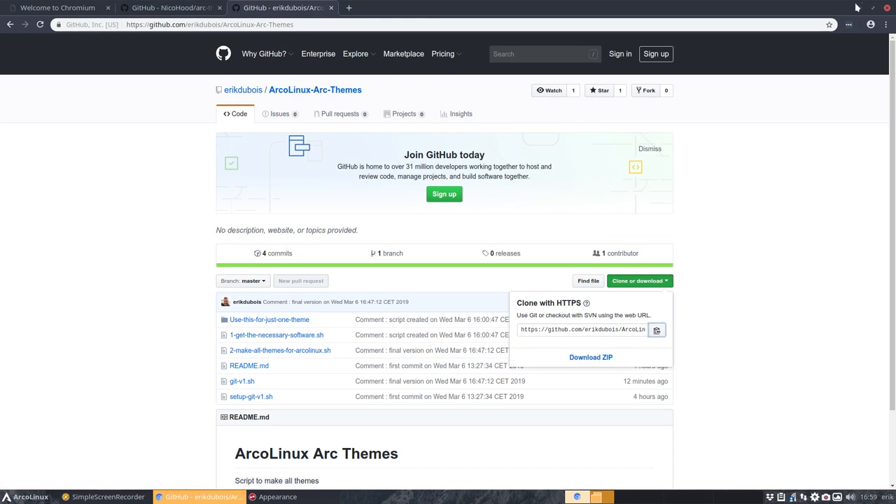
click(872, 8)
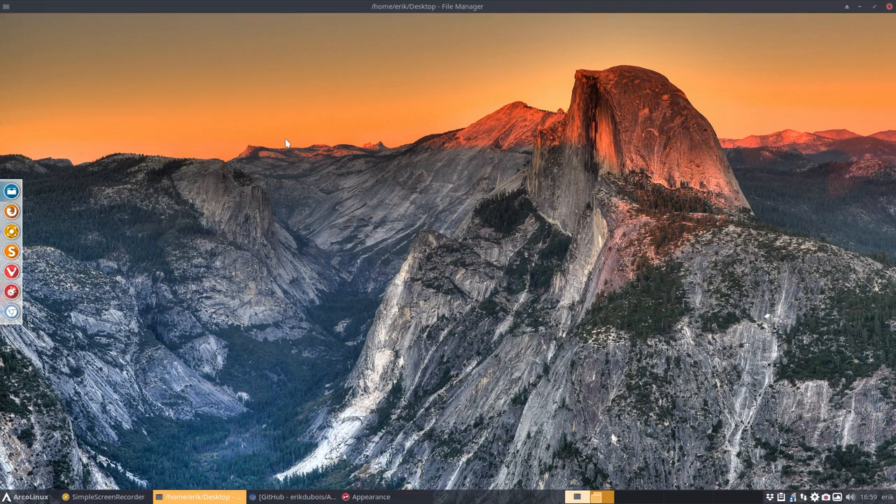
right_click(140, 133)
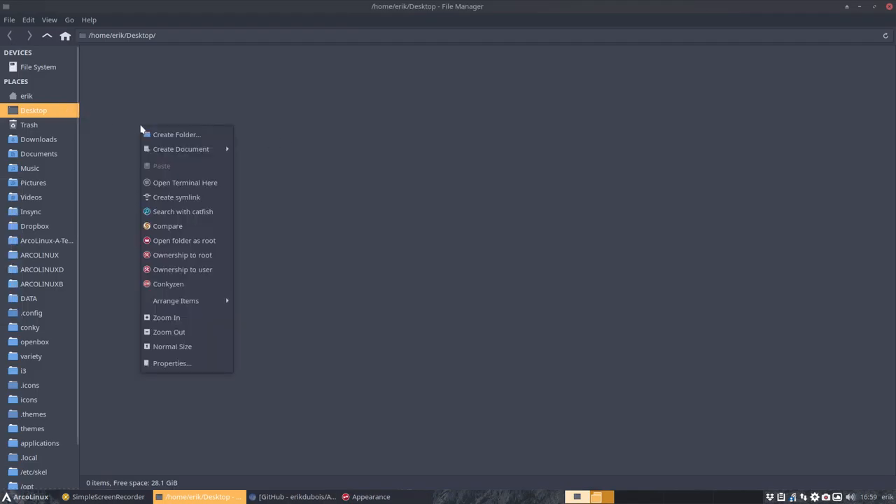
click(185, 182)
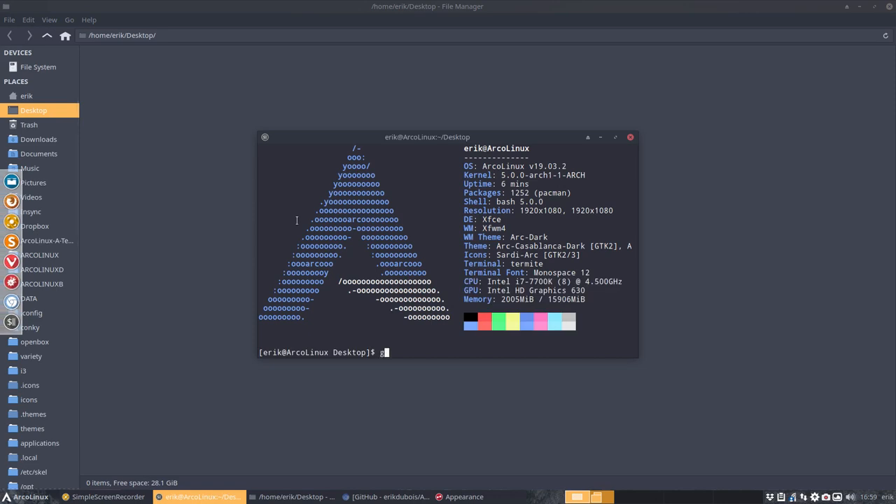
text(git clone https://github.com/erikdubois/ArcoLinux-Arc-Themes.git)
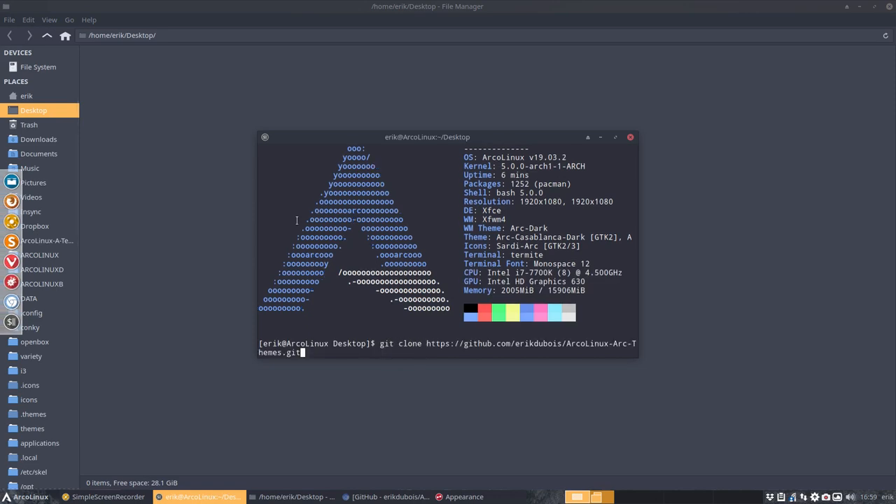
key(Return)
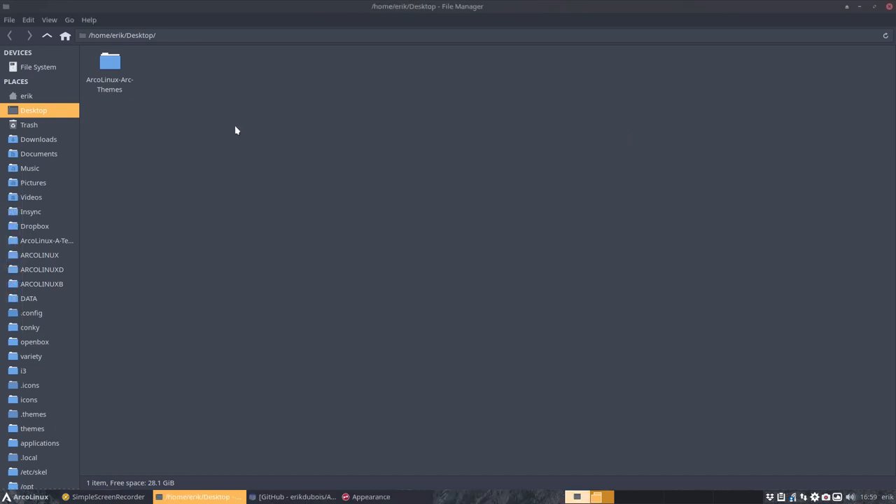
Step: Enter ArcoLinux-Arc-Themes/Use-this-for-just-one-theme and select 1-get-the-necessary-software.sh
double_click(109, 63)
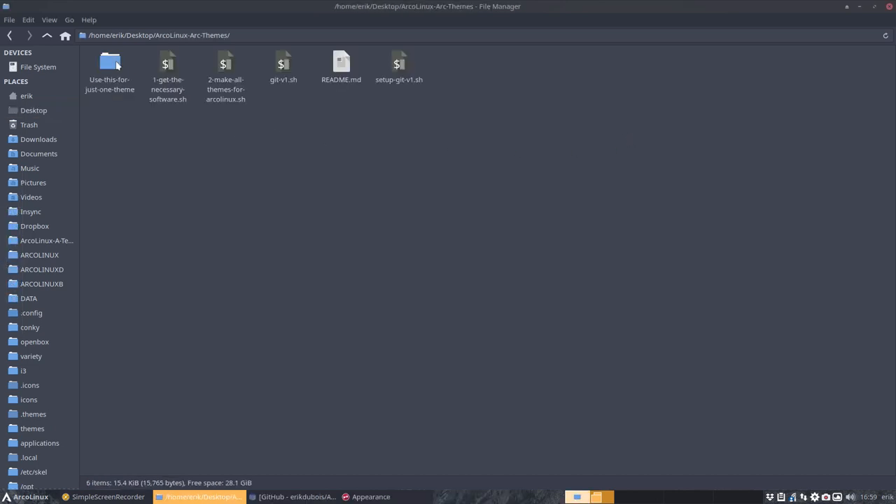
click(146, 143)
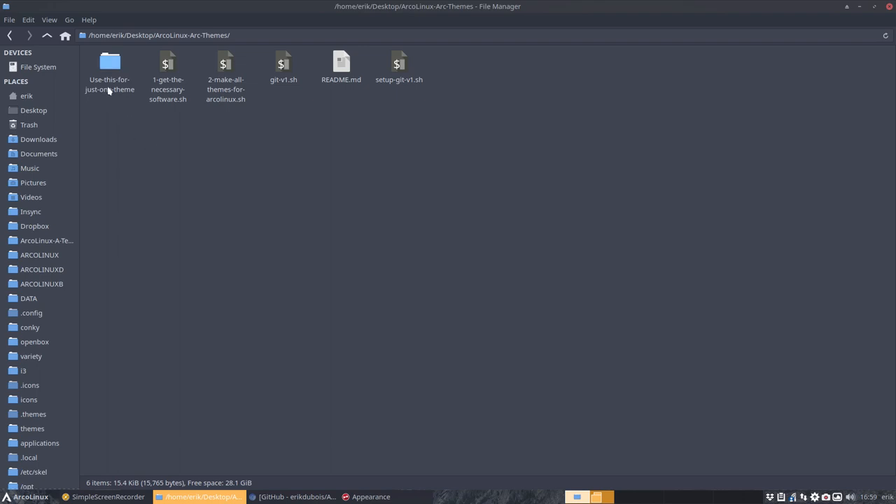
click(110, 66)
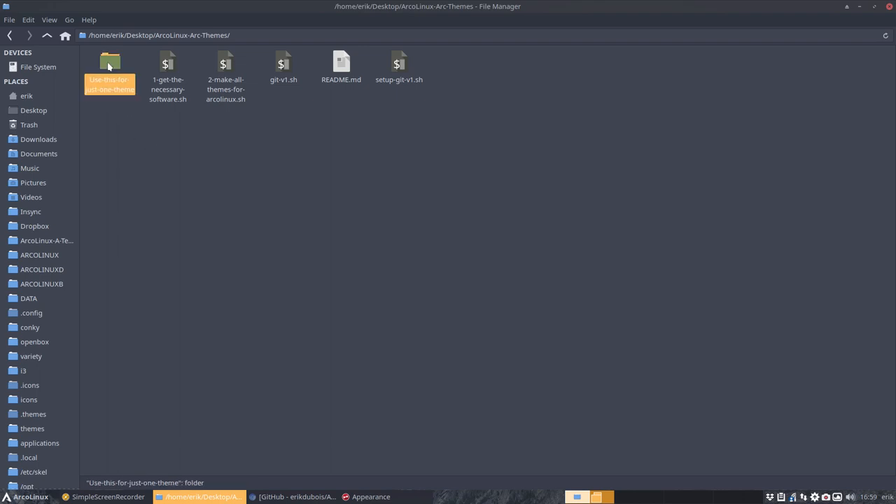
double_click(110, 63)
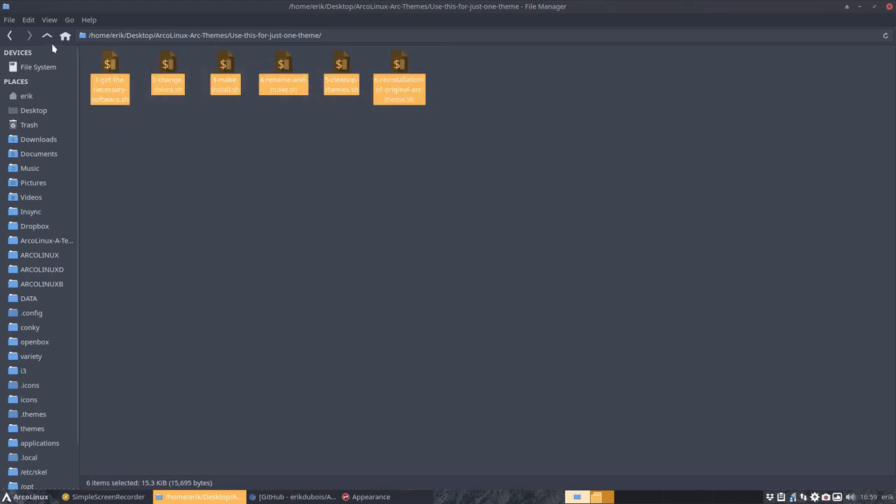
click(47, 35)
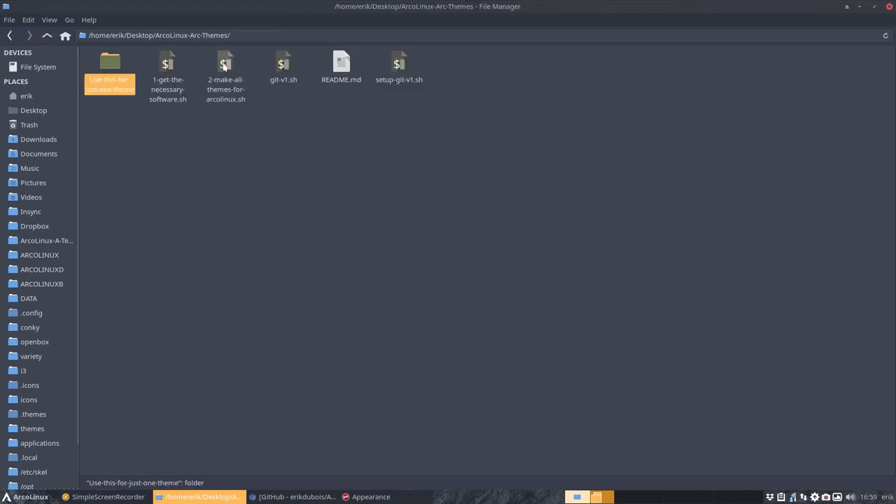
click(225, 79)
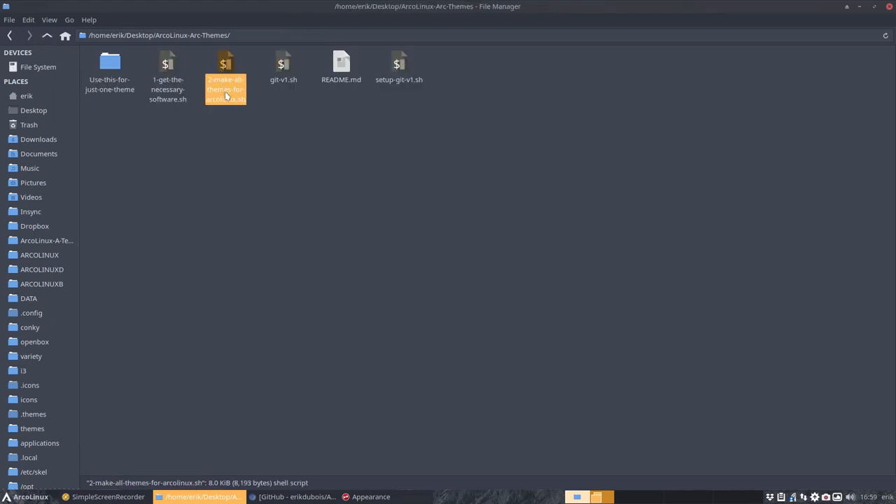
double_click(109, 66)
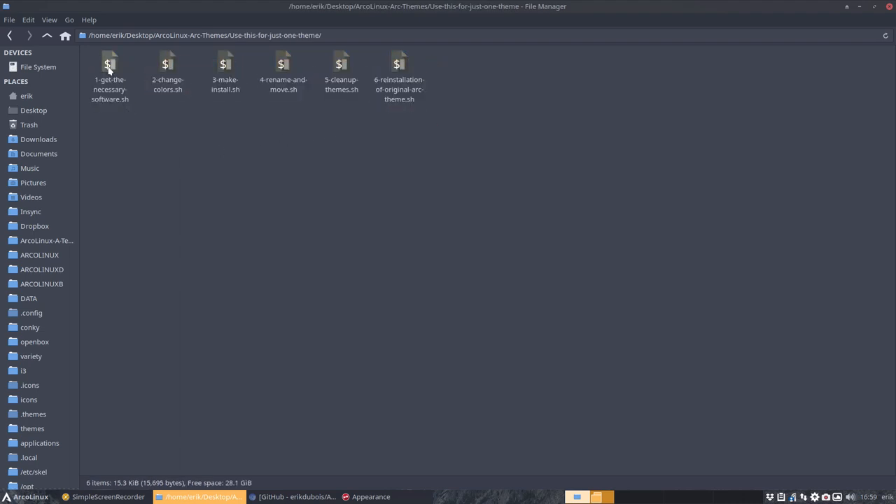
click(110, 70)
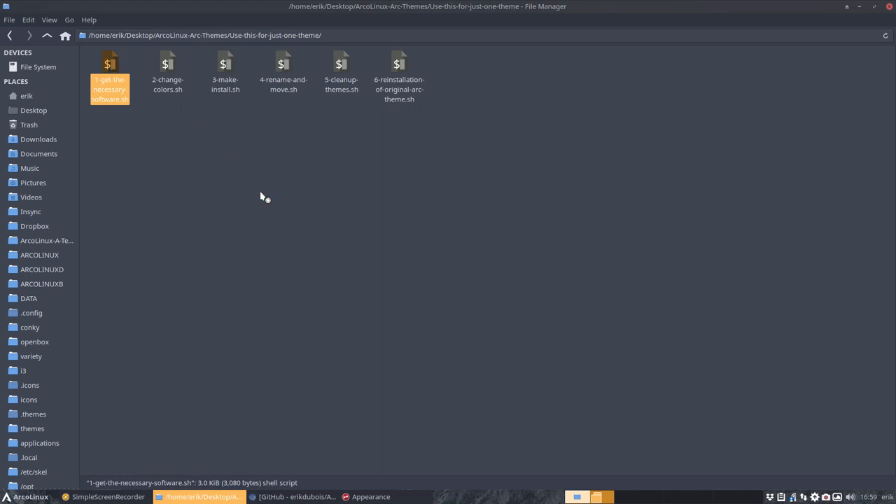
Step: Review the Ubuntu and Arch package lists in 1-get-the-necessary-software.sh, then open 2-change-colors.sh
double_click(109, 89)
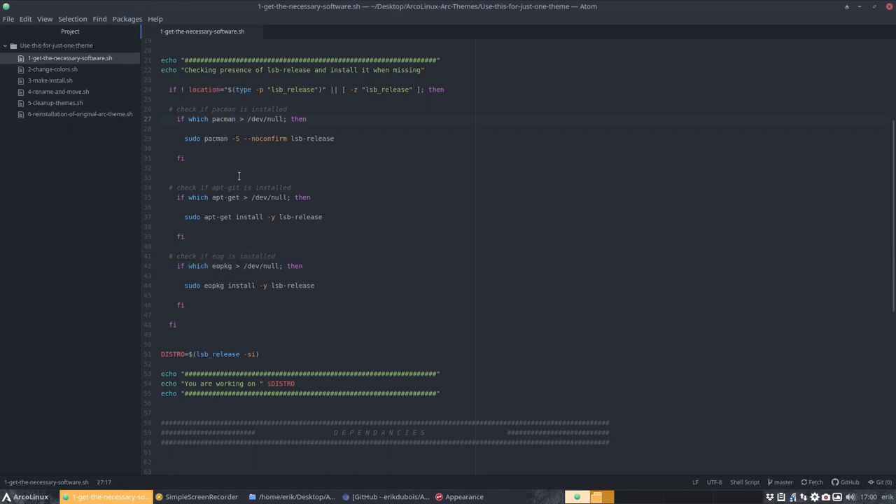
scroll(down, 3)
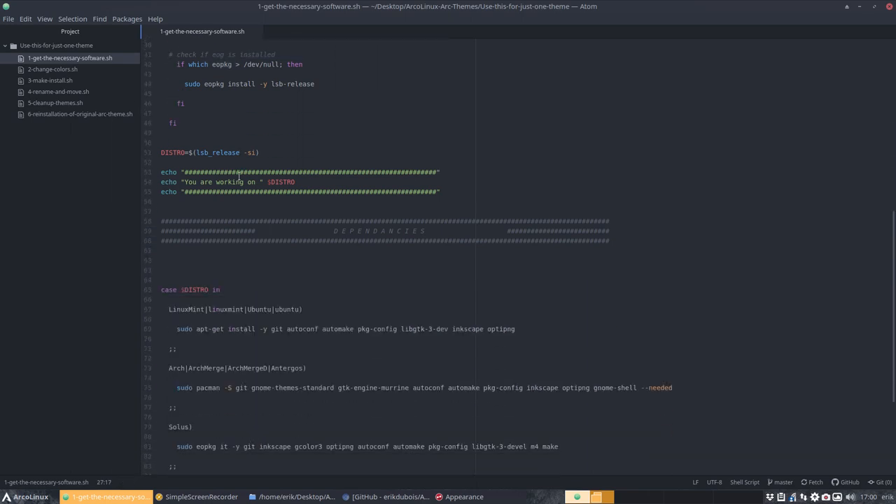
scroll(down, 3)
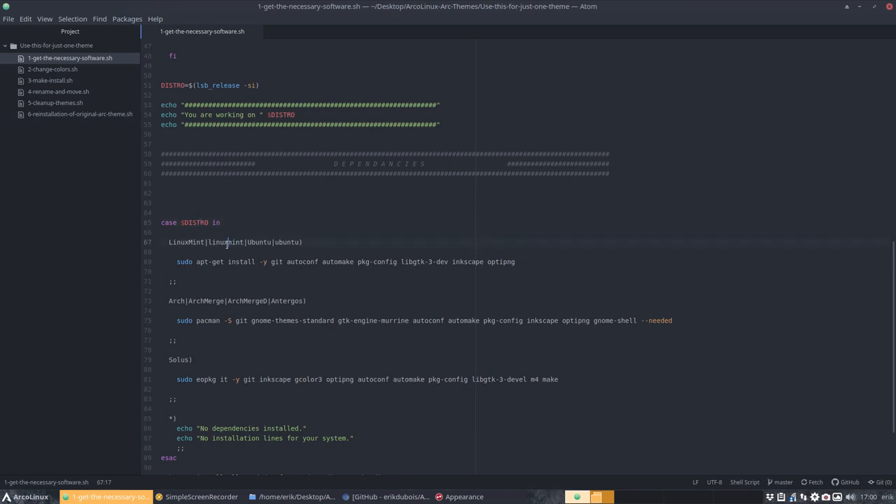
click(271, 261)
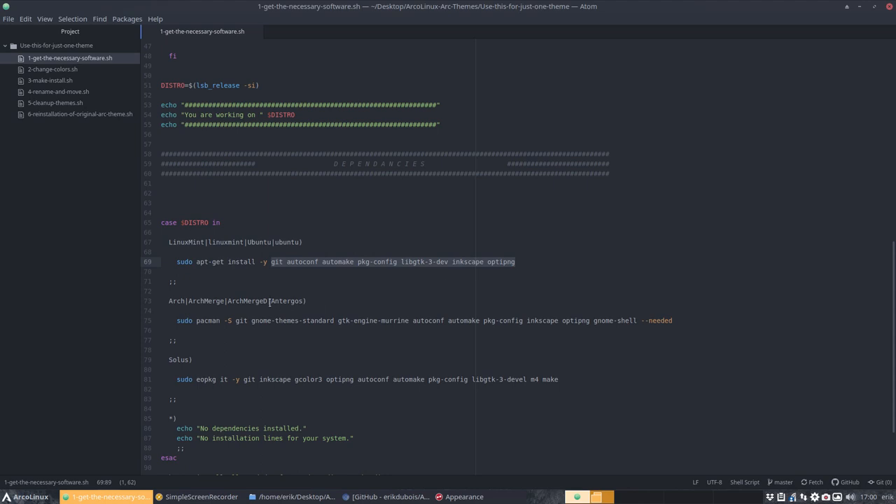
click(311, 320)
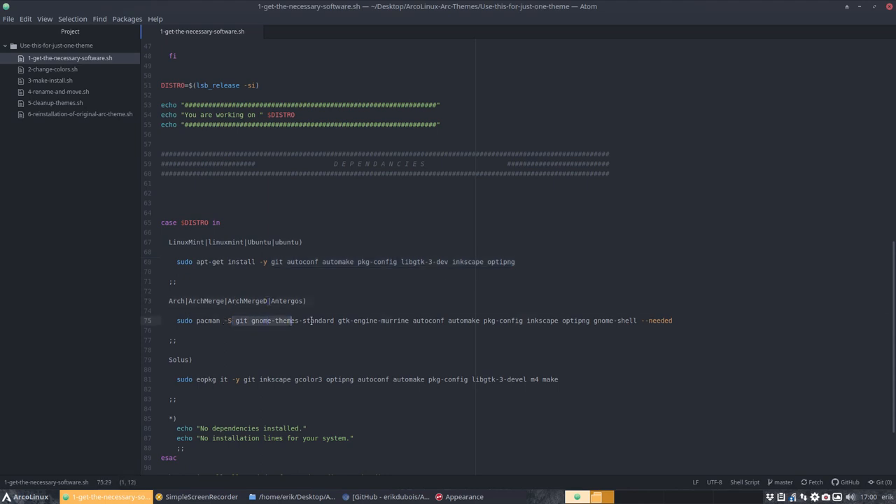
scroll(down, 3)
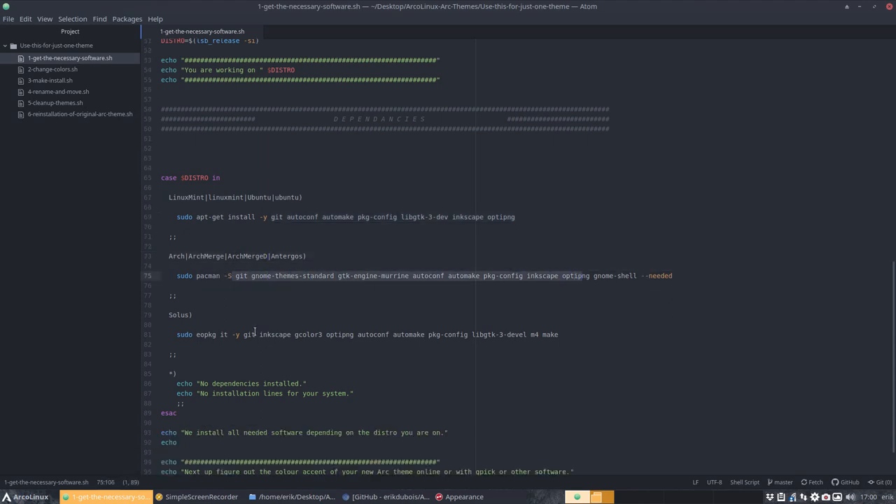
scroll(down, 3)
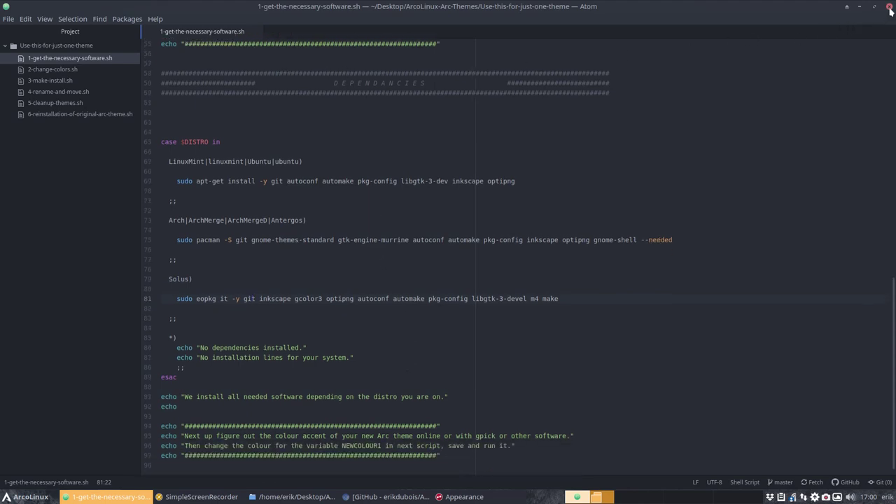
click(52, 69)
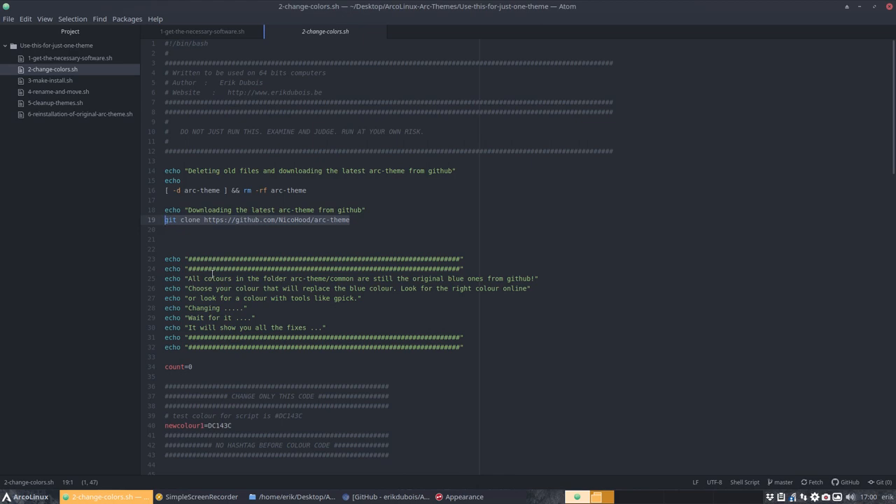
Step: Read 2-change-colors.sh's colour-replacement rules to the end, then open 3-make-install.sh
scroll(down, 3)
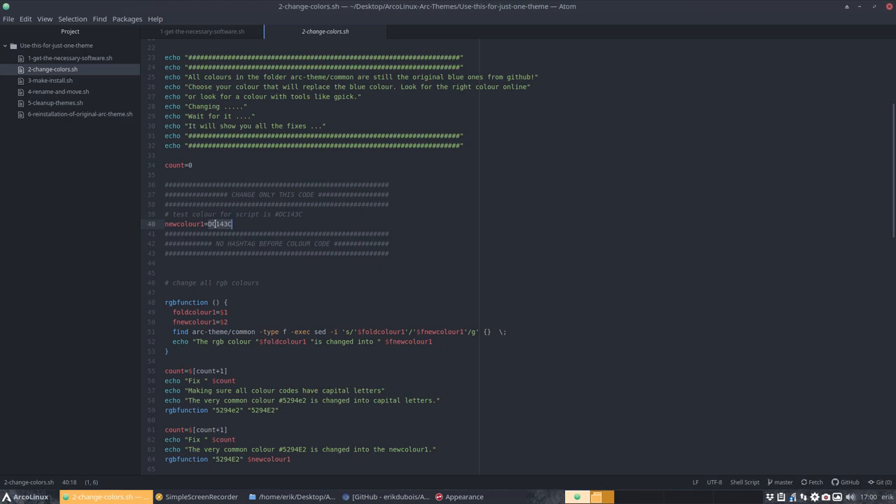
scroll(down, 3)
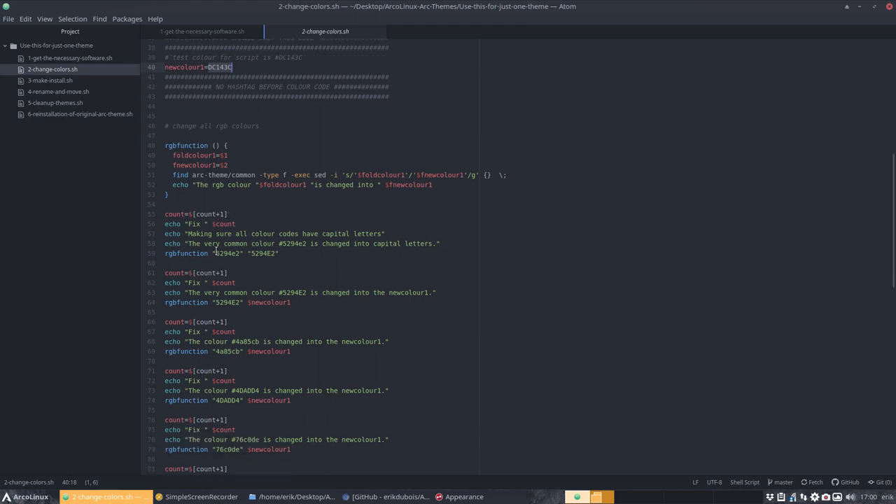
scroll(down, 3)
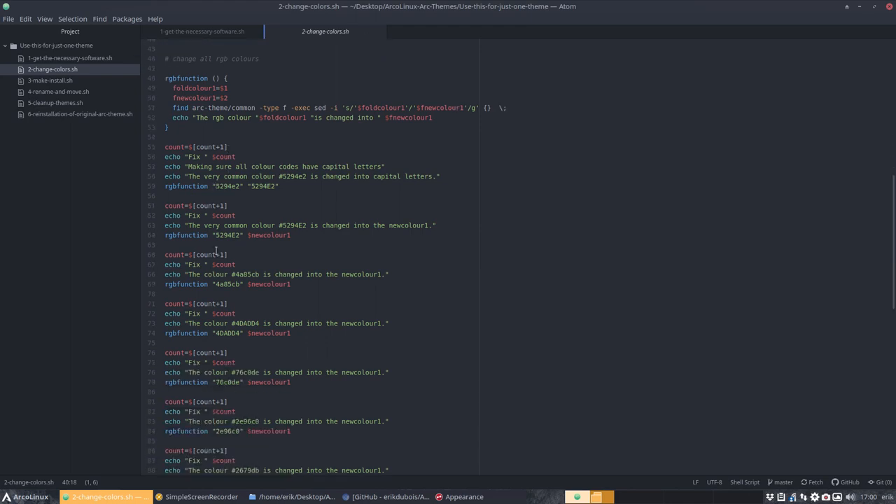
scroll(down, 3)
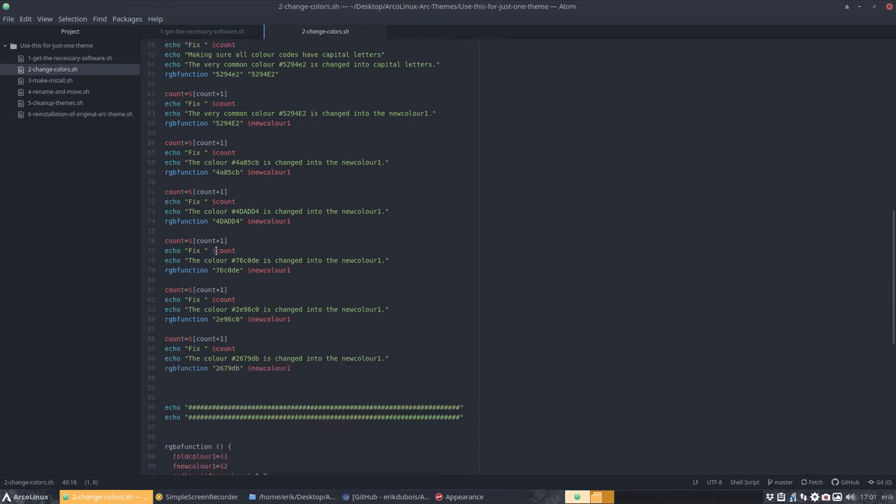
scroll(down, 3)
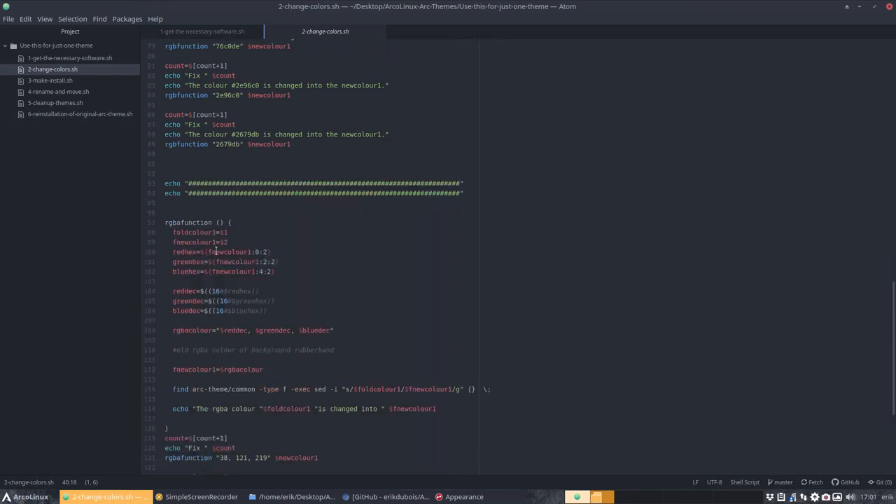
scroll(down, 3)
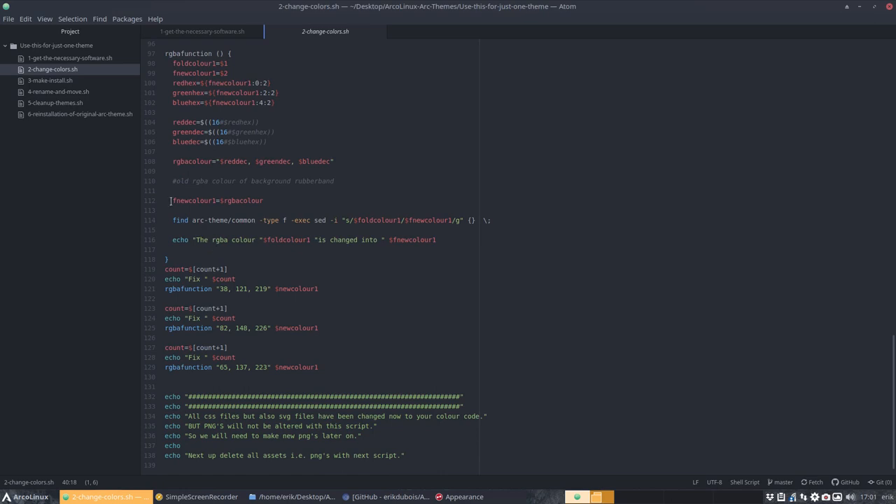
click(50, 80)
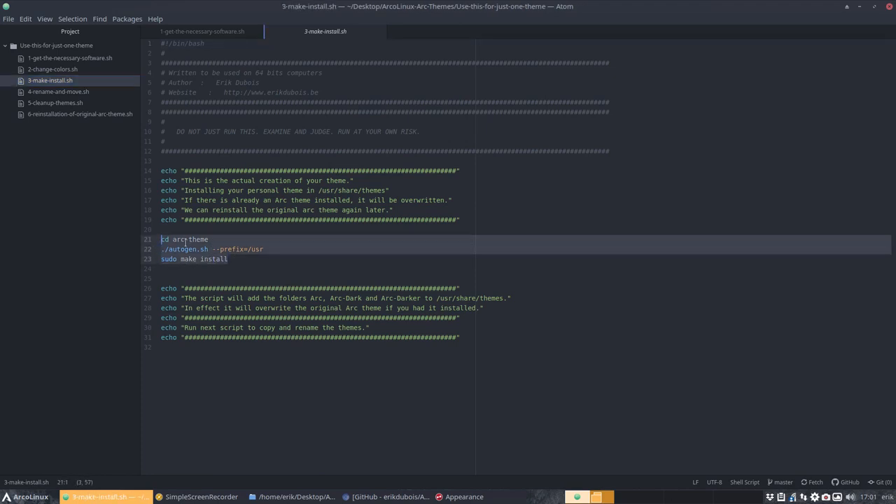
Step: Add a saved 'cd ..' line after sudo make install, then open 4-rename-and-move.sh
click(196, 259)
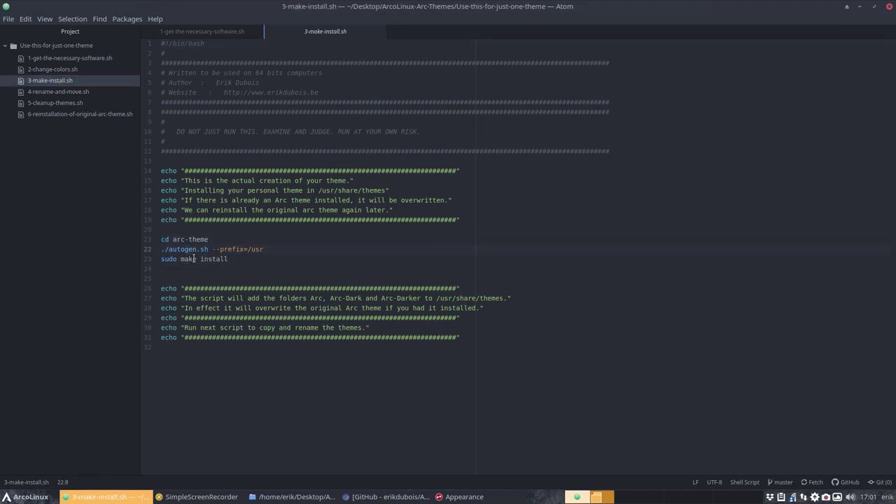
click(189, 259)
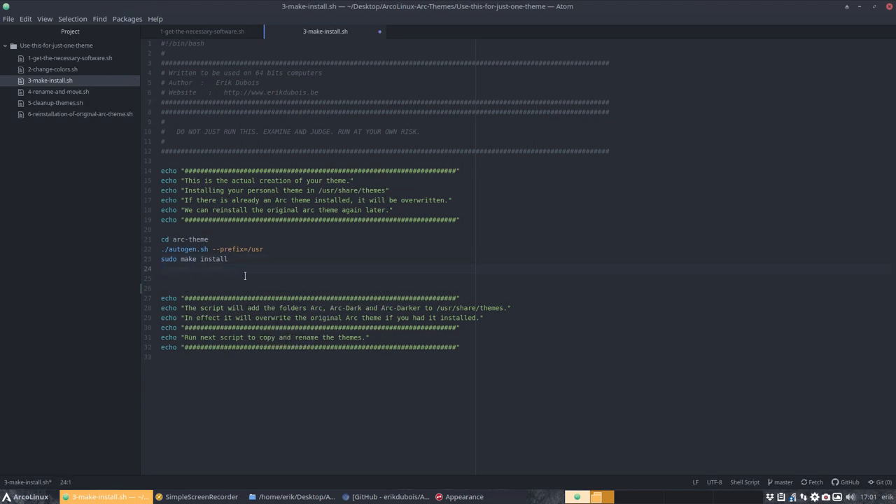
text(cd ..)
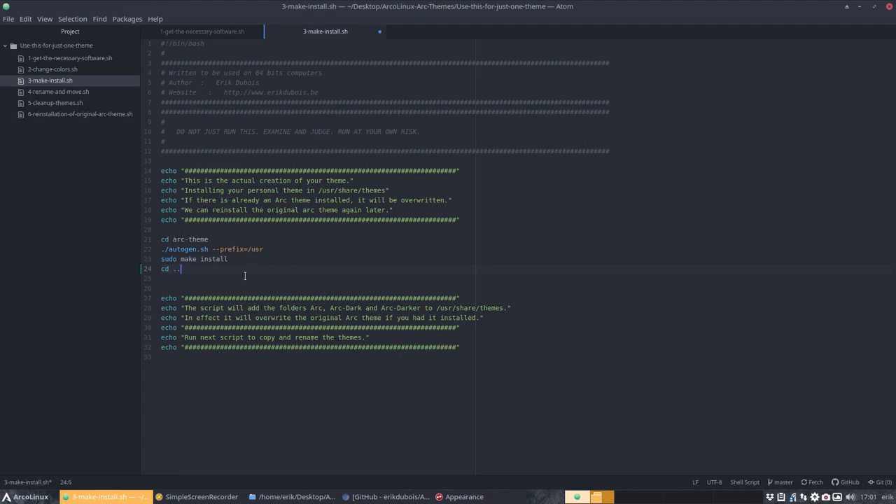
key(ctrl+s)
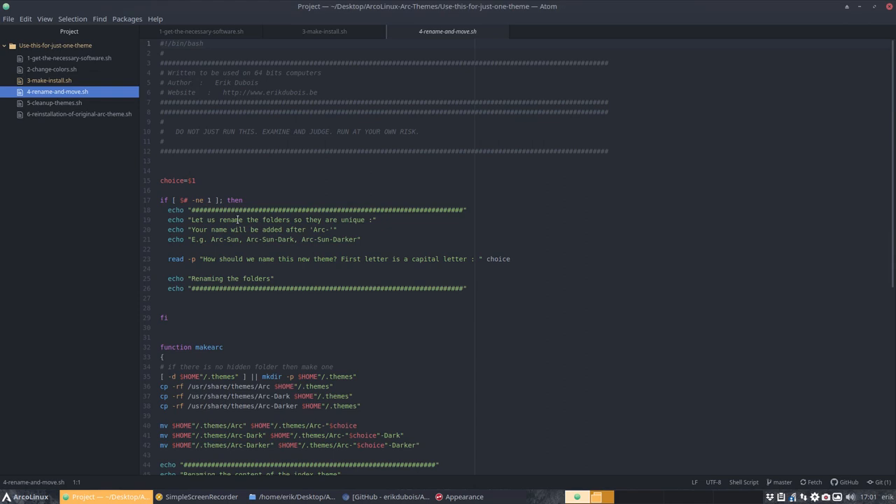
scroll(down, 3)
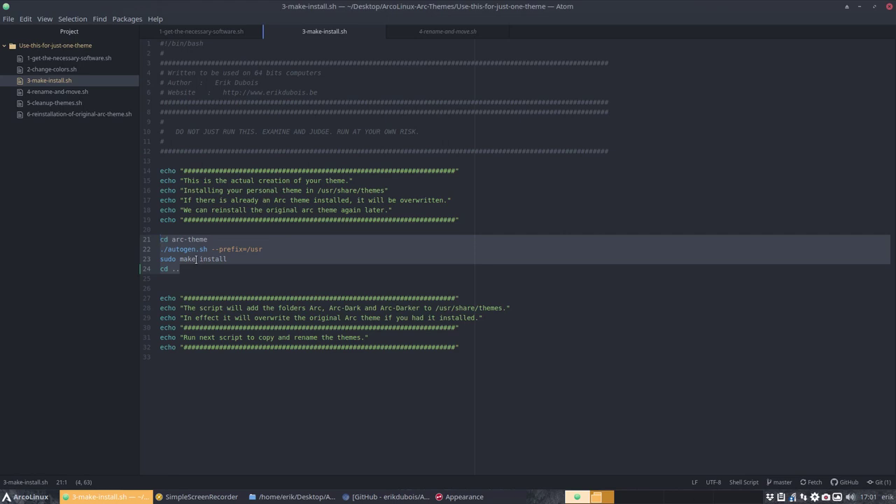
click(57, 91)
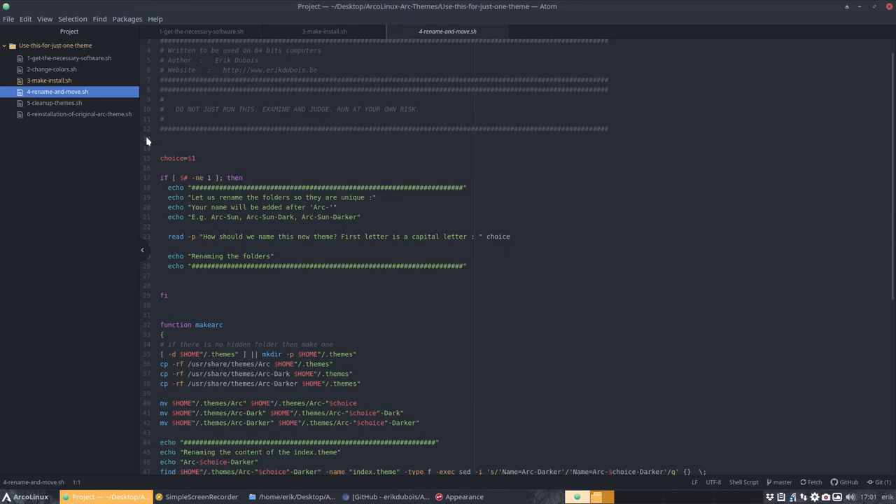
click(168, 294)
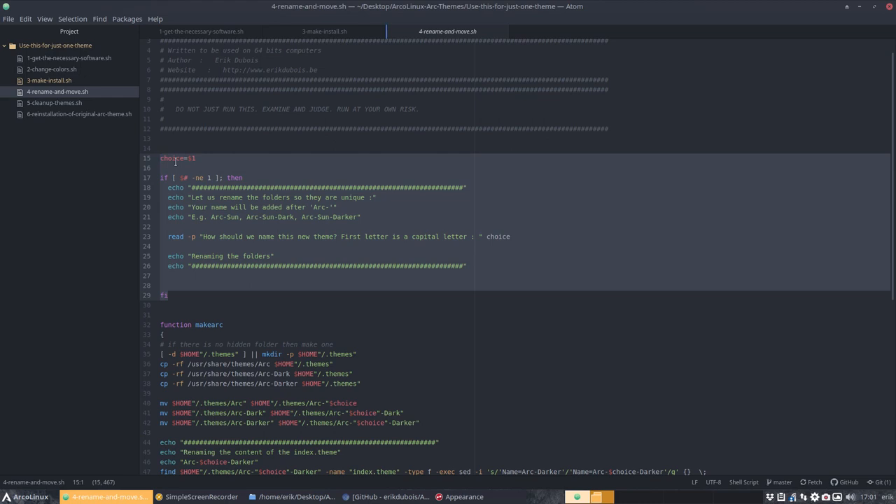
click(511, 236)
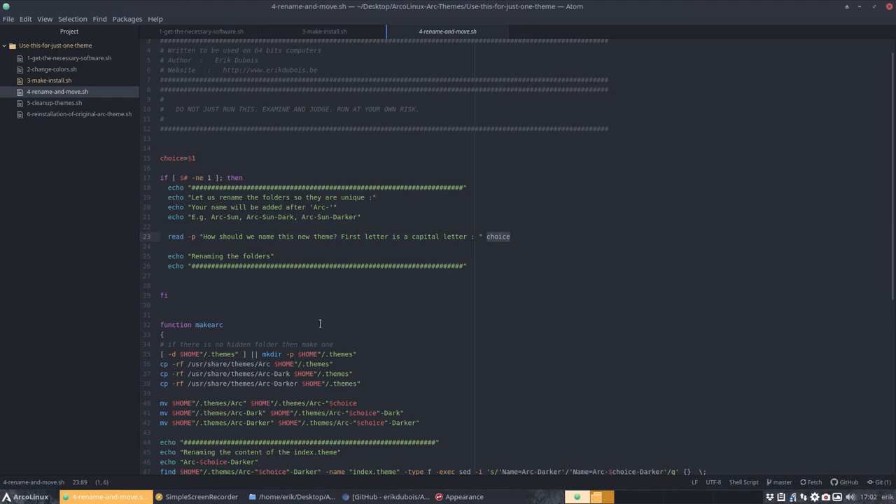
scroll(down, 3)
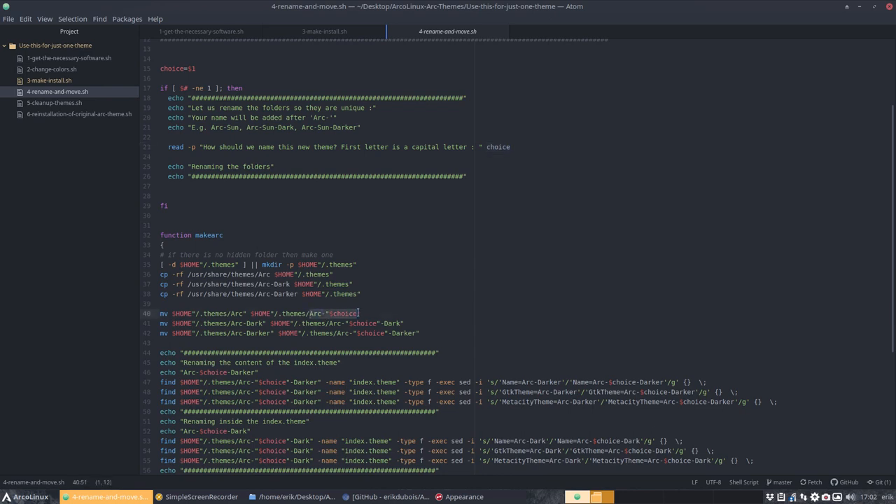
click(329, 313)
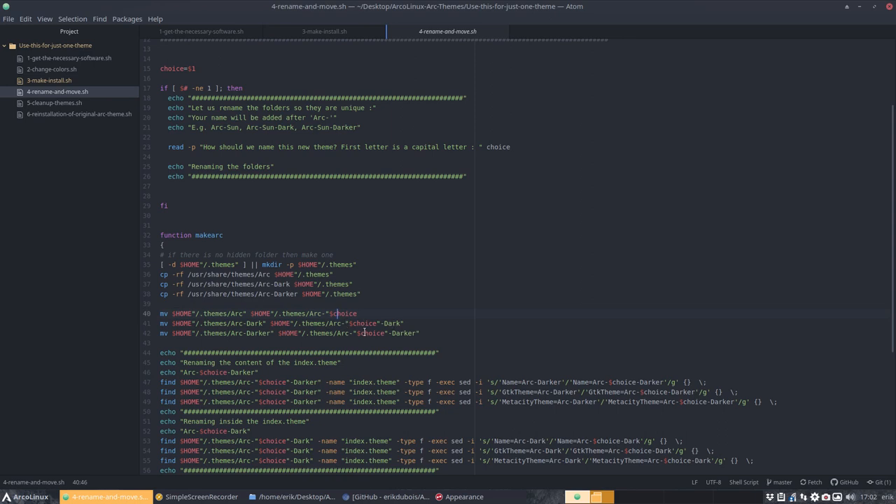
scroll(down, 3)
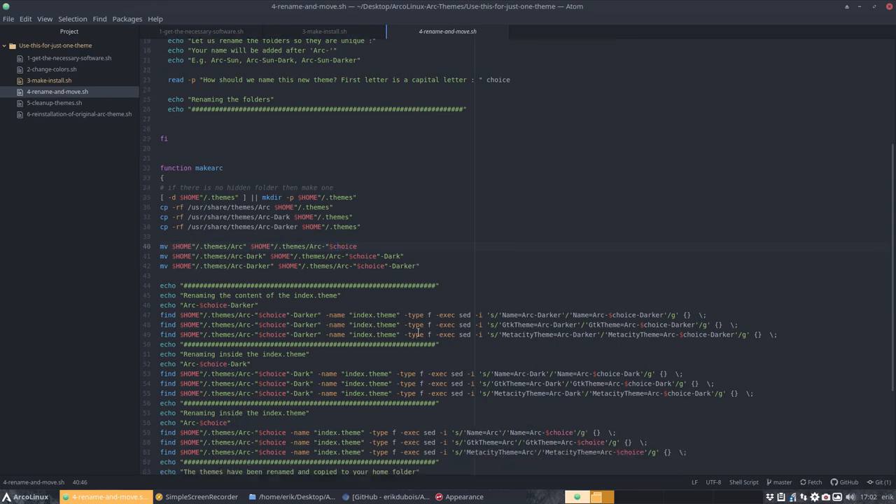
scroll(down, 3)
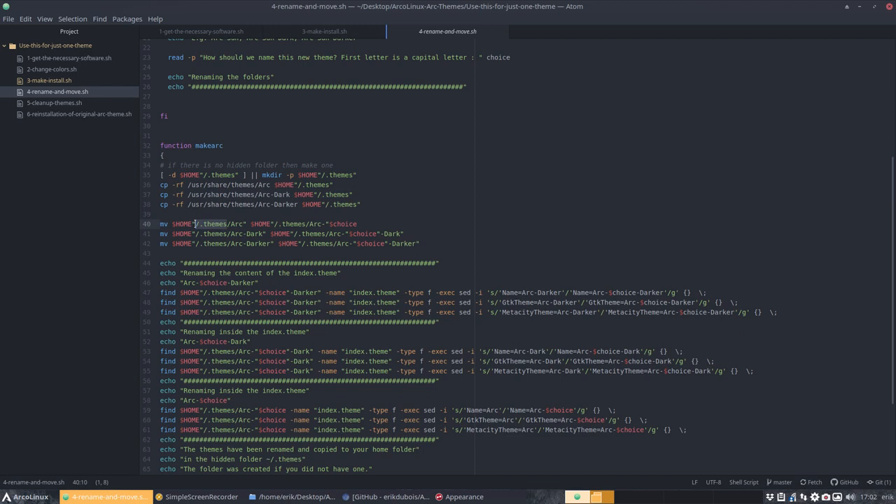
scroll(down, 3)
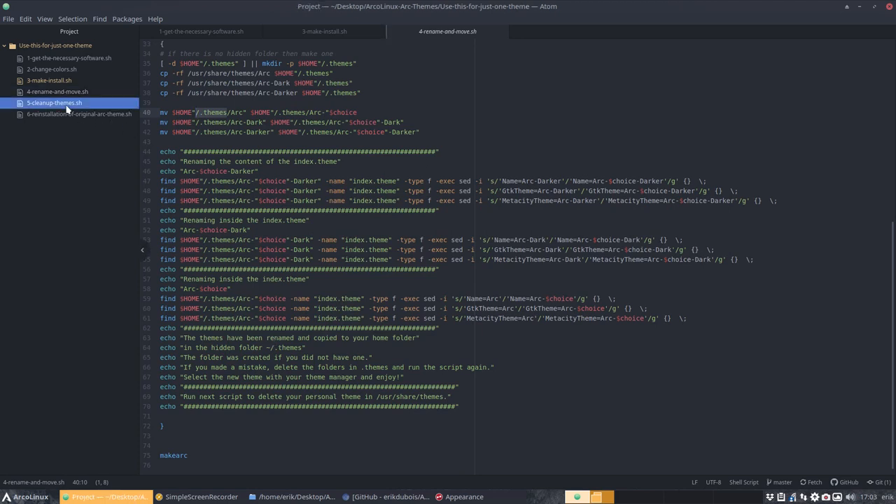
Step: Glance at 5-cleanup-themes.sh, then view 6-reinstallation-of-original-arc-theme.sh's autogen build line
click(53, 103)
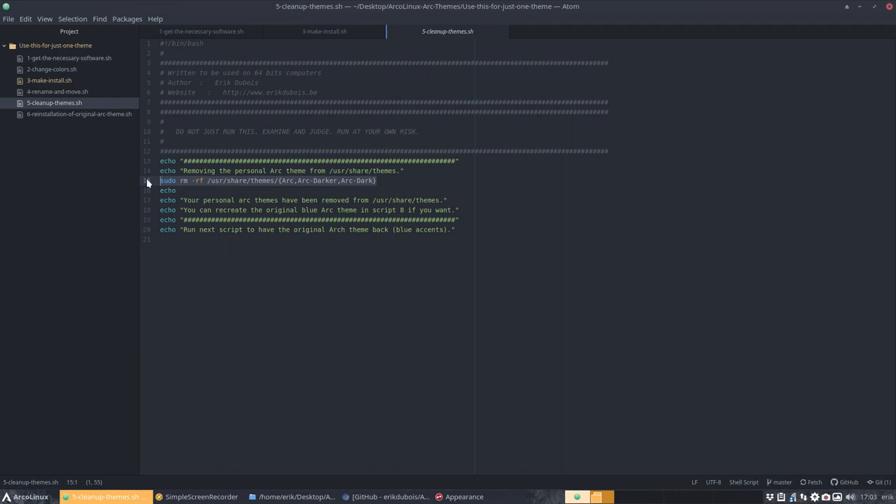
click(79, 114)
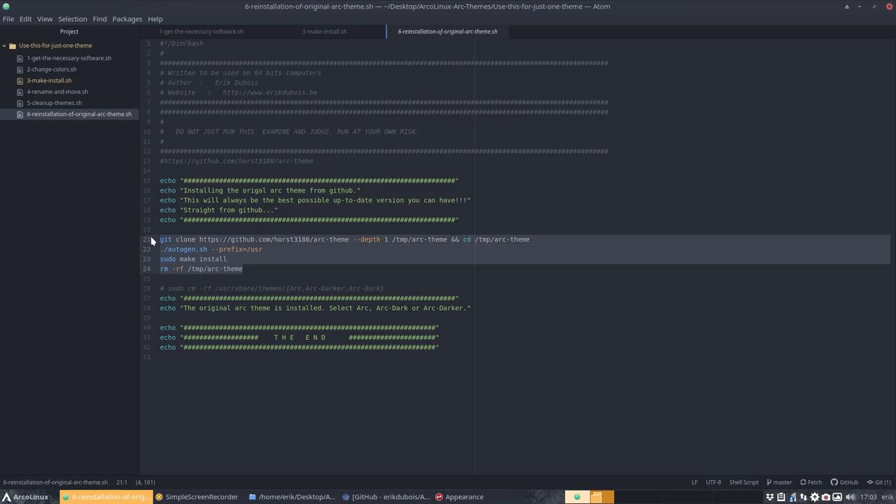
click(161, 229)
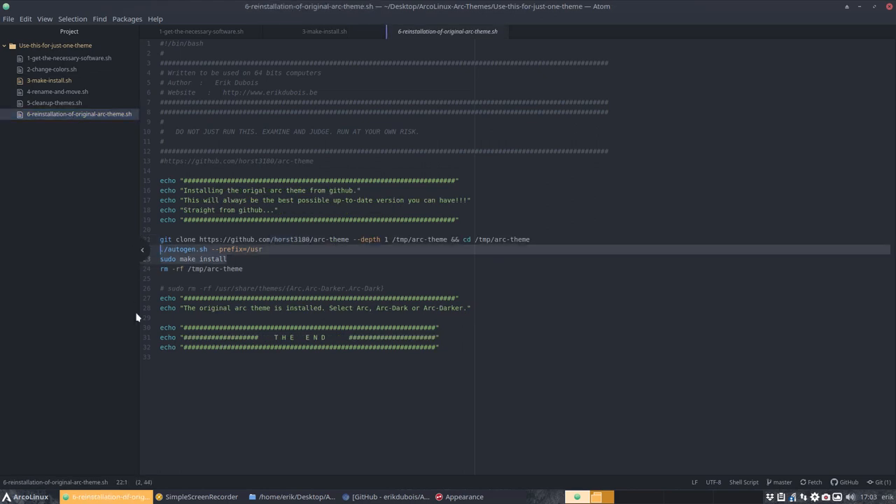
Step: Reuse the clone line to fetch NicoHood/arc-theme and add 'cd arc-theme' in the reinstallation script
click(52, 70)
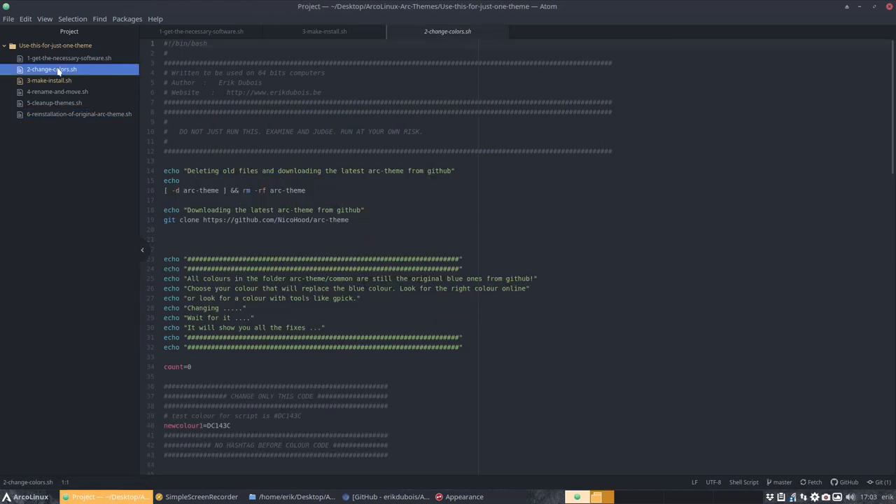
click(177, 220)
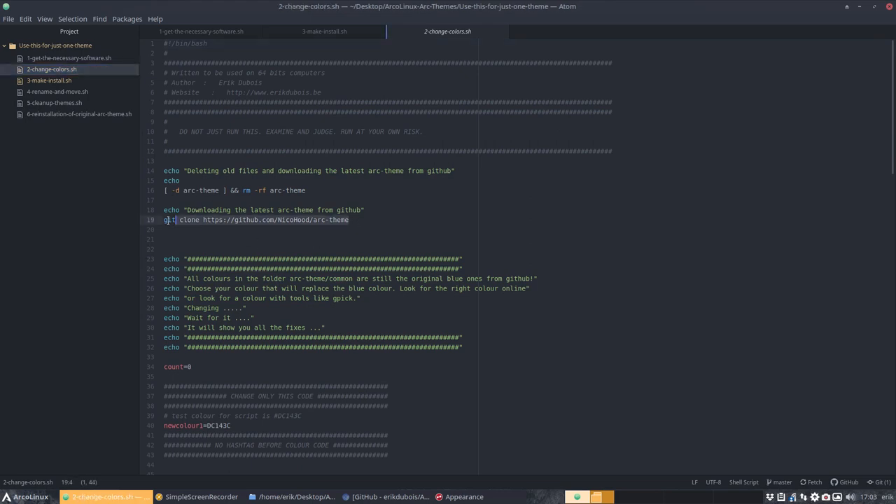
click(79, 113)
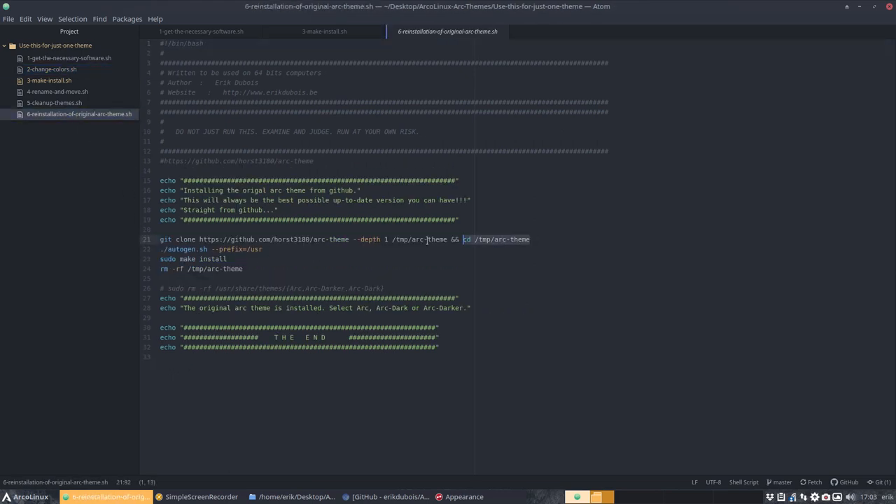
text(NicoHood/arc-theme)
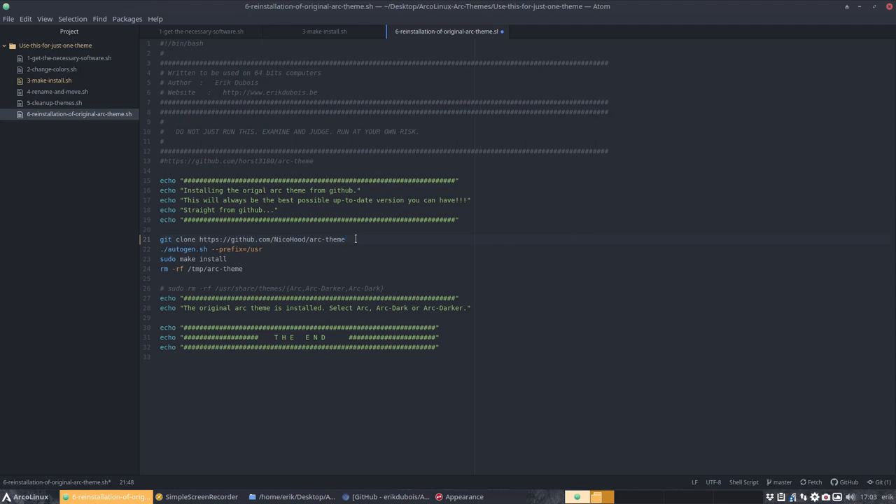
text(cd)
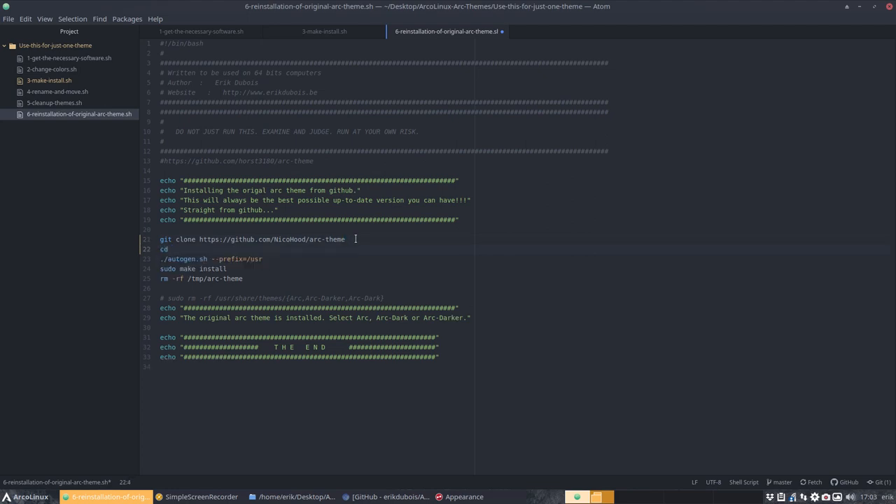
text(./)
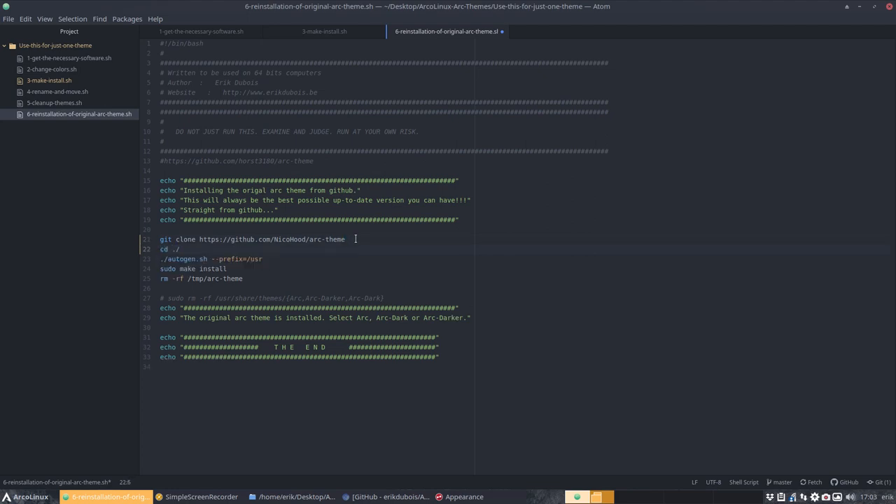
text(arc-theme)
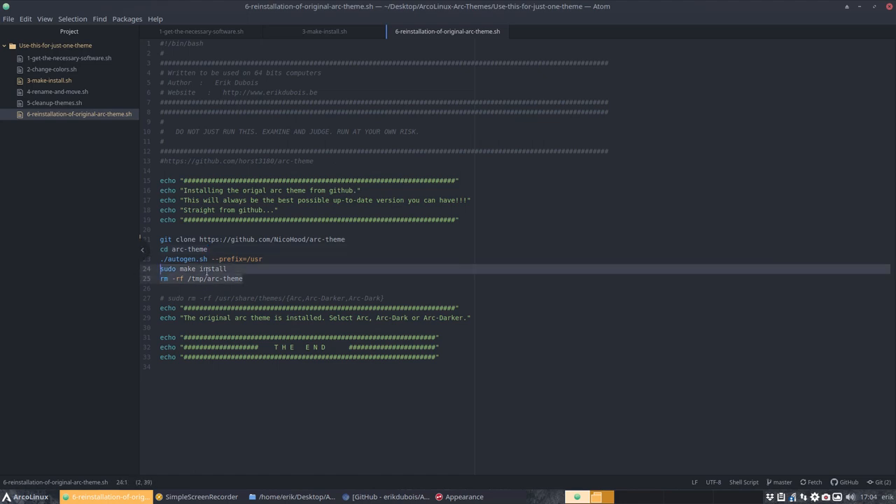
Step: Delete the temporary-folder rm lines and save the reinstallation script
click(167, 278)
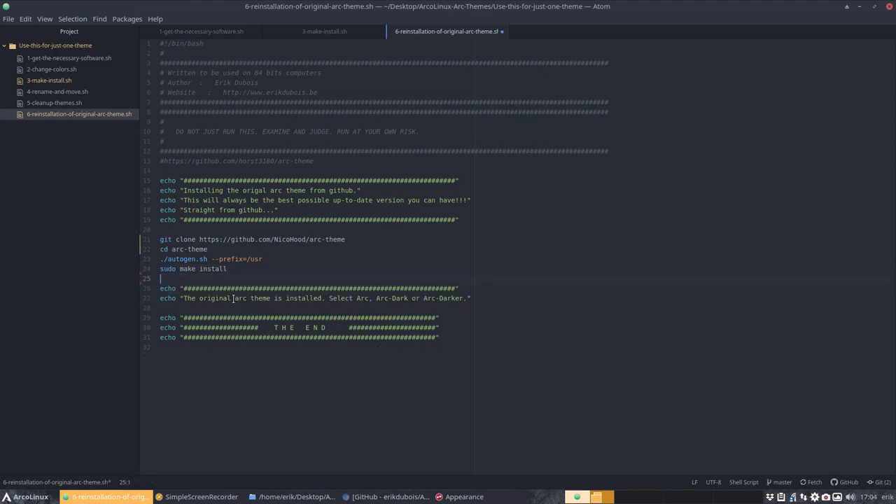
key(ctrl+s)
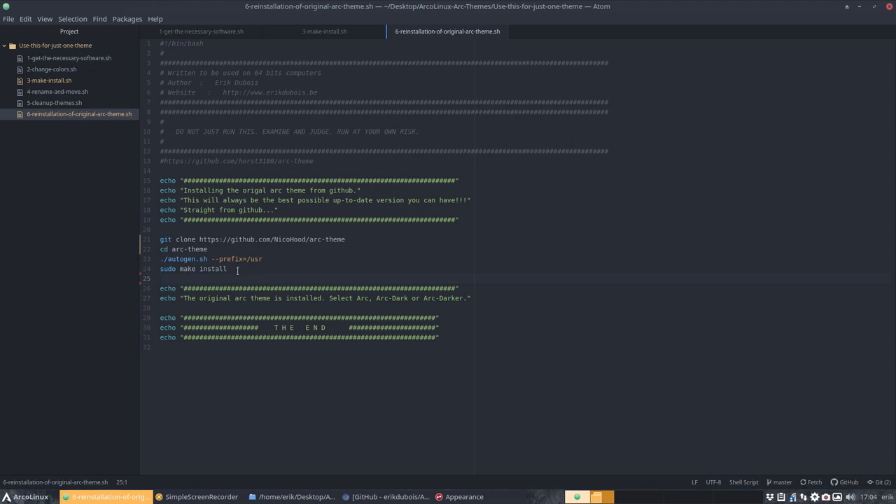
click(226, 269)
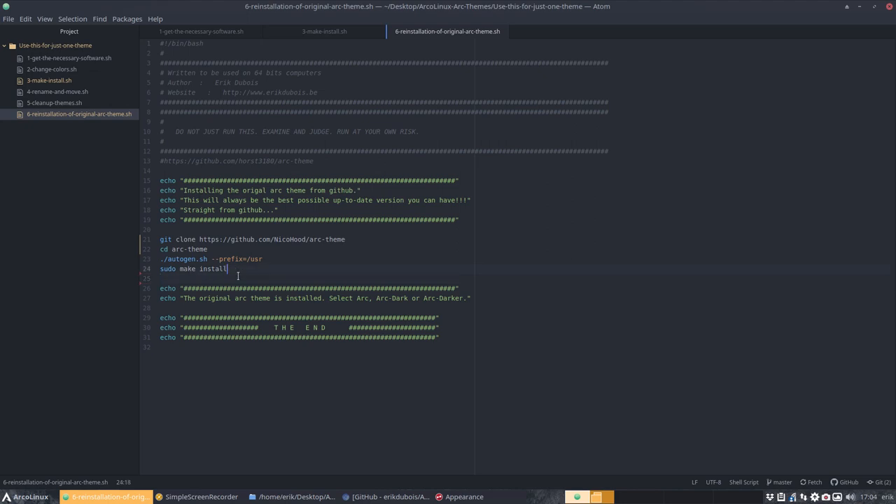
Step: Close the script tabs and Atom window, then open 2-make-all-themes-for-arcolinux.sh in Atom
click(324, 31)
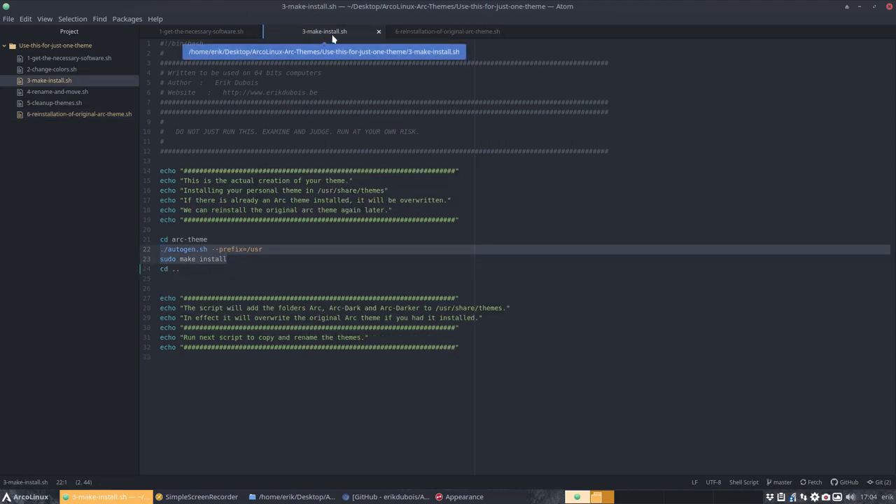
click(446, 31)
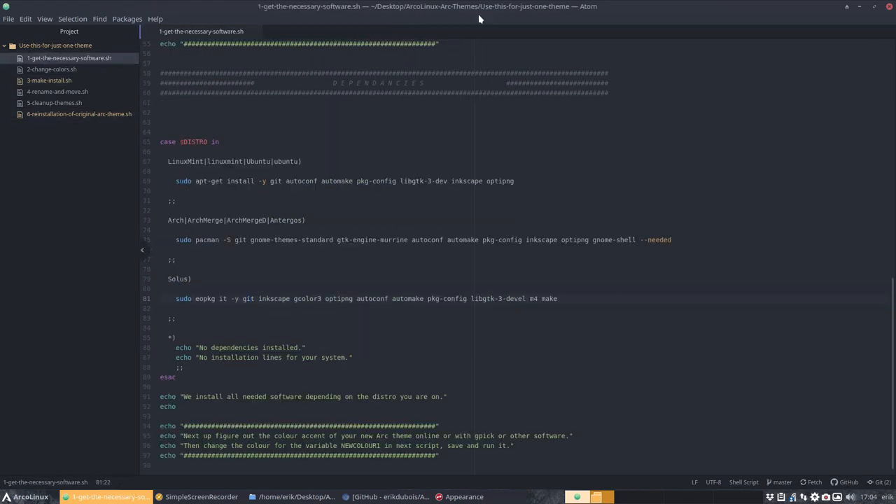
click(200, 496)
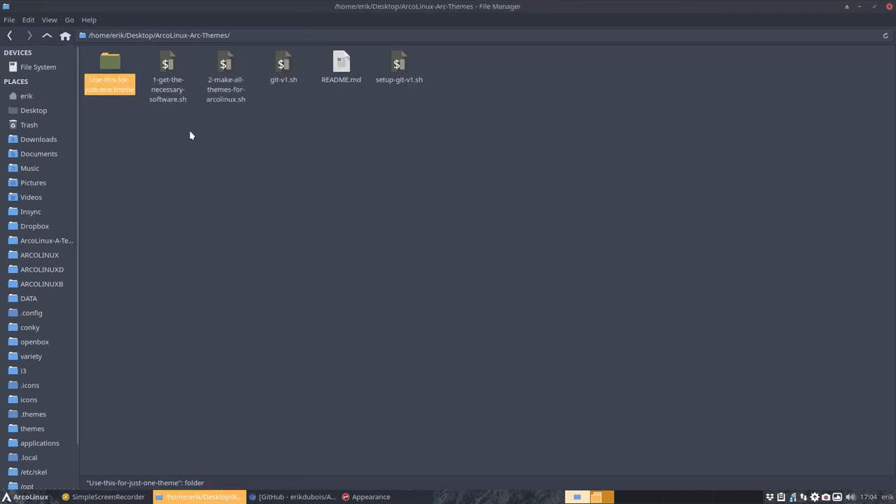
click(225, 66)
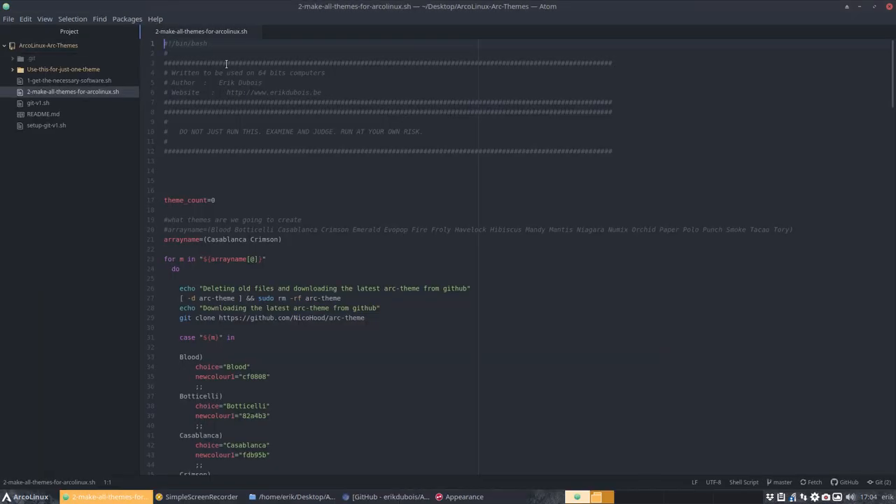
Step: Use the full colour list, comment out the Casablanca-Crimson list, and open a new Chromium tab
click(187, 168)
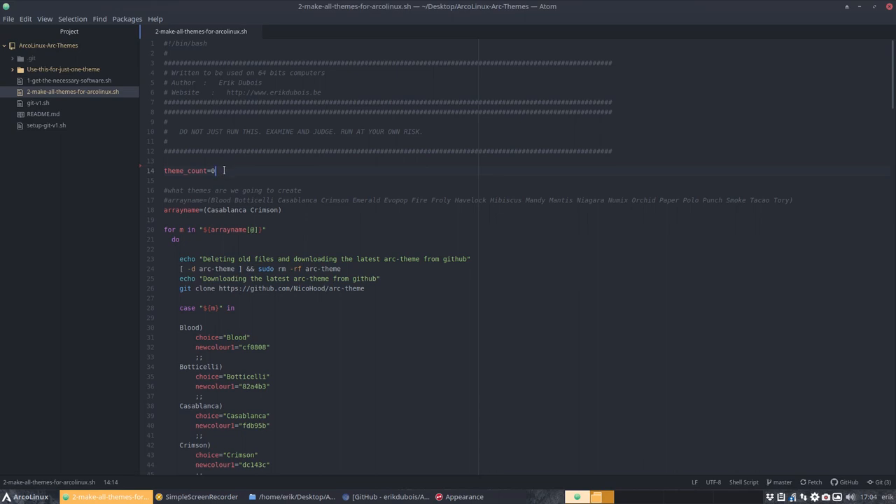
click(166, 199)
text(#)
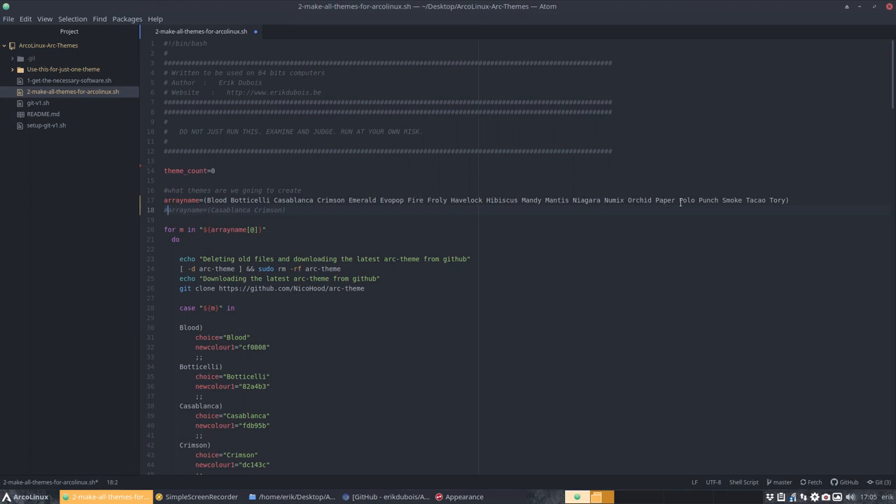
click(765, 200)
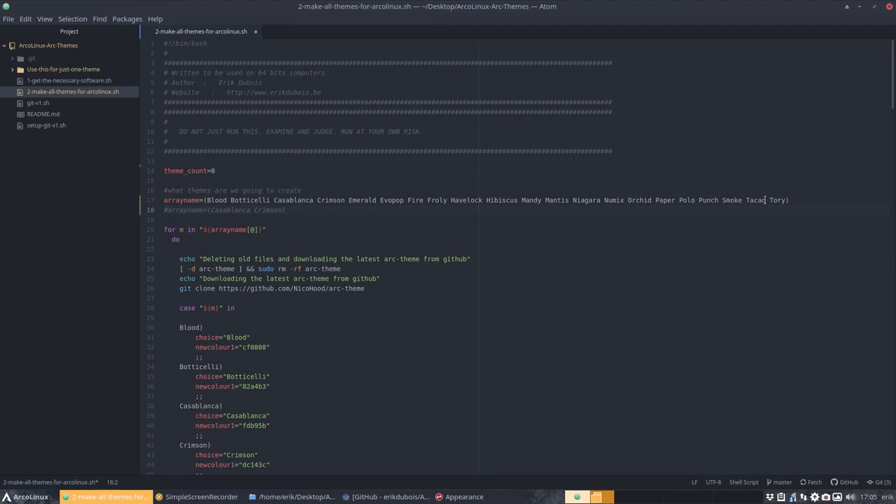
click(180, 209)
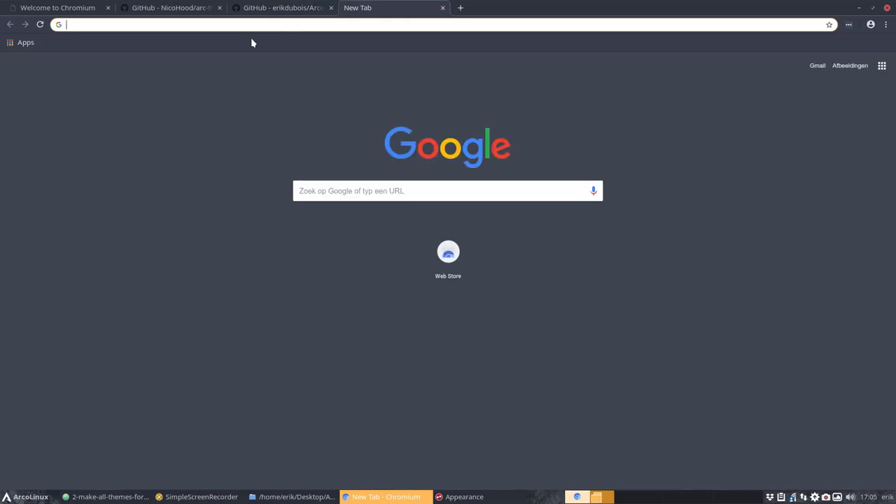
Step: Search Google for 'linux bash array' and read the Linux Journal Bash Arrays article
text(linux bash)
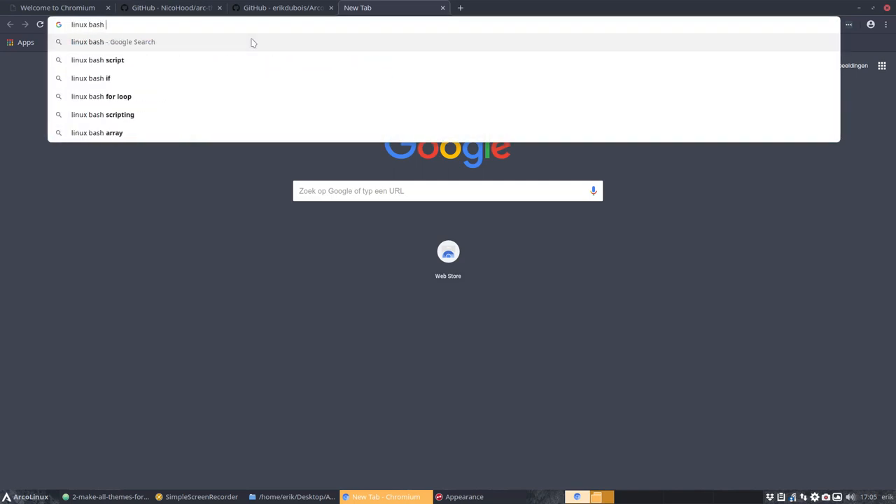
click(96, 132)
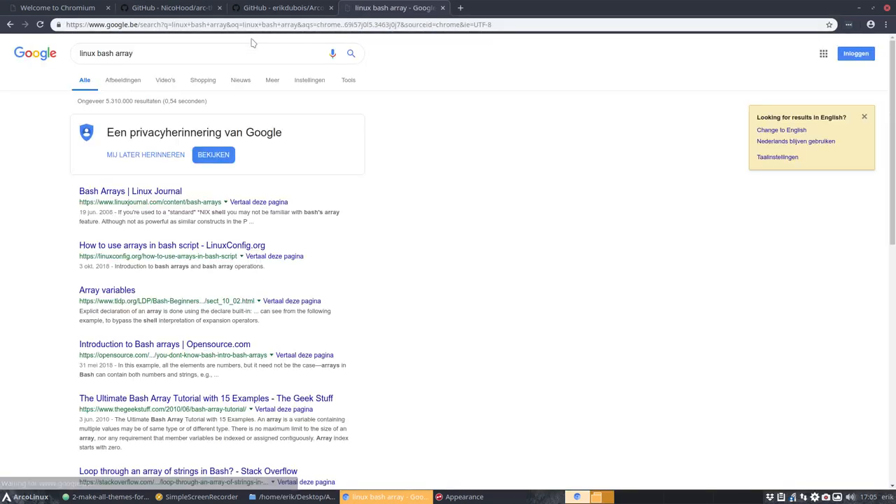
click(131, 191)
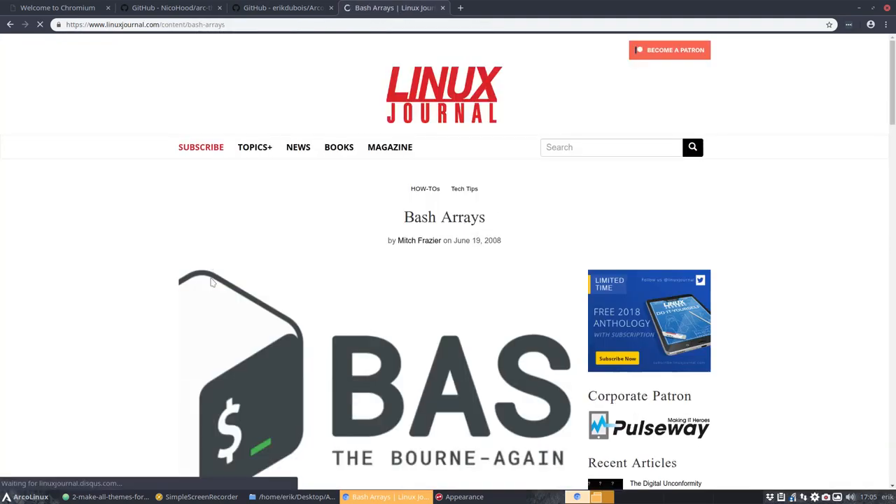
scroll(down, 3)
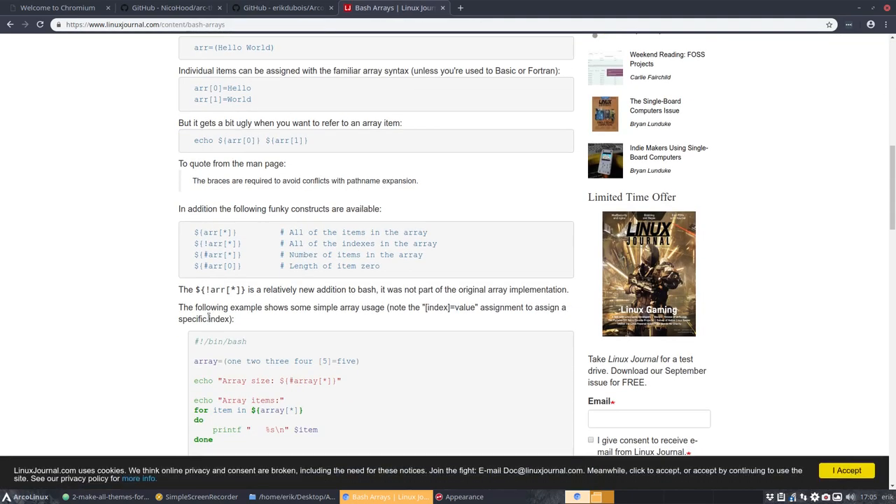
scroll(down, 3)
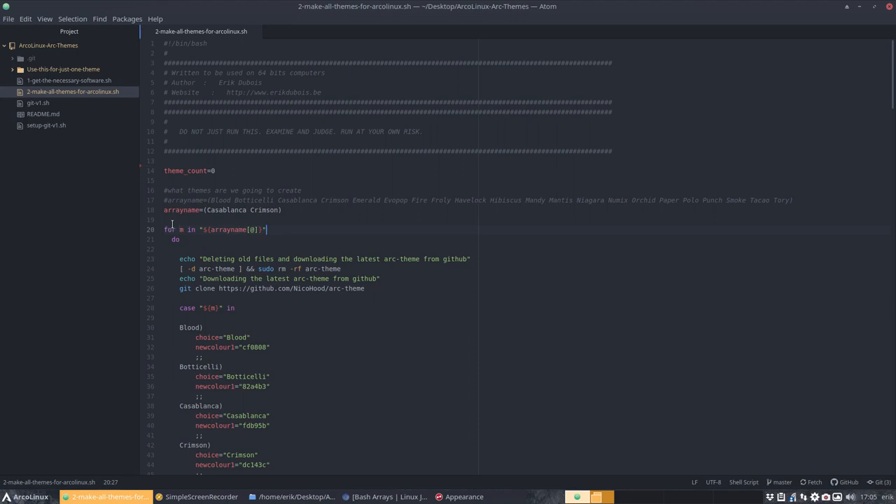
mouse_move(373, 412)
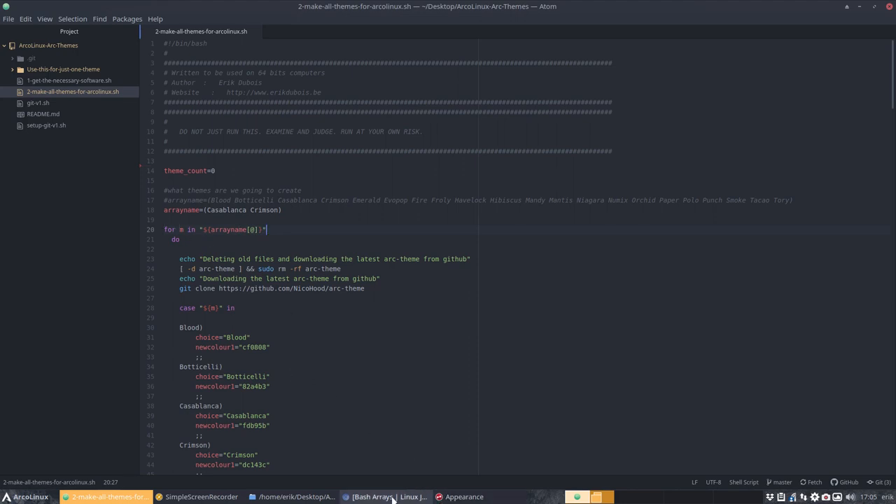
Step: Search 'linux bash array example' and read The Geek Stuff's Ultimate Bash Array Tutorial
click(386, 496)
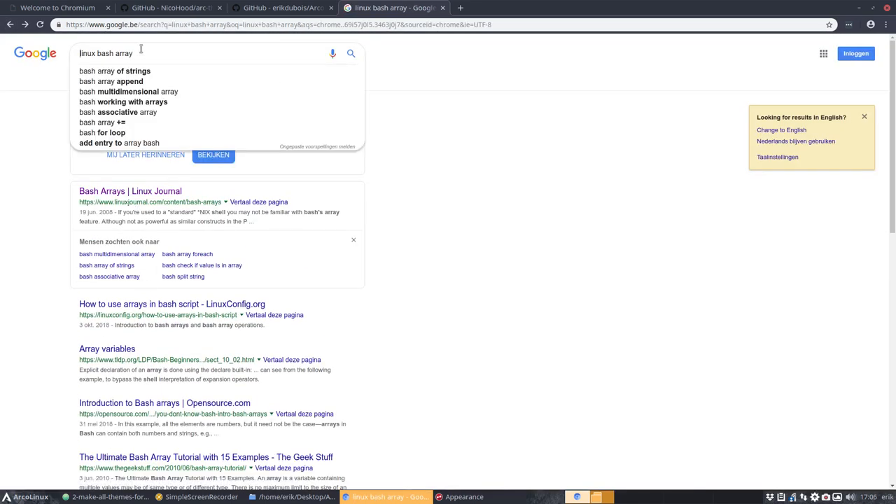
text(e)
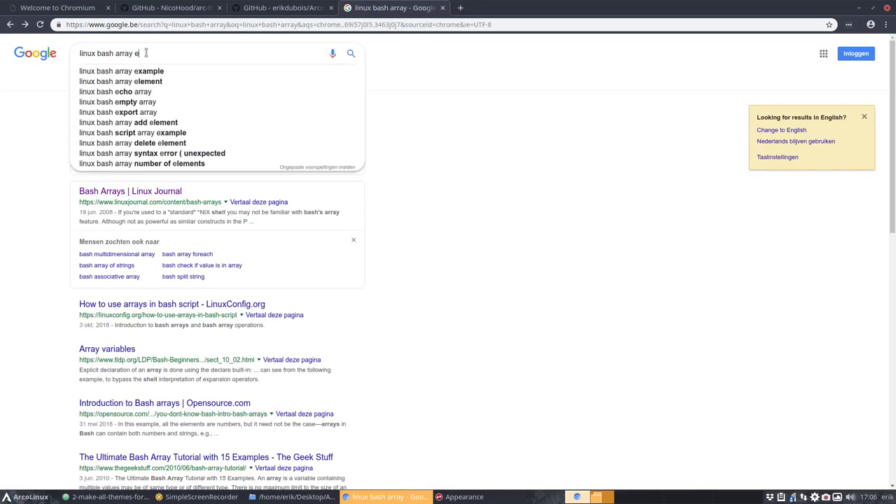
text(xa)
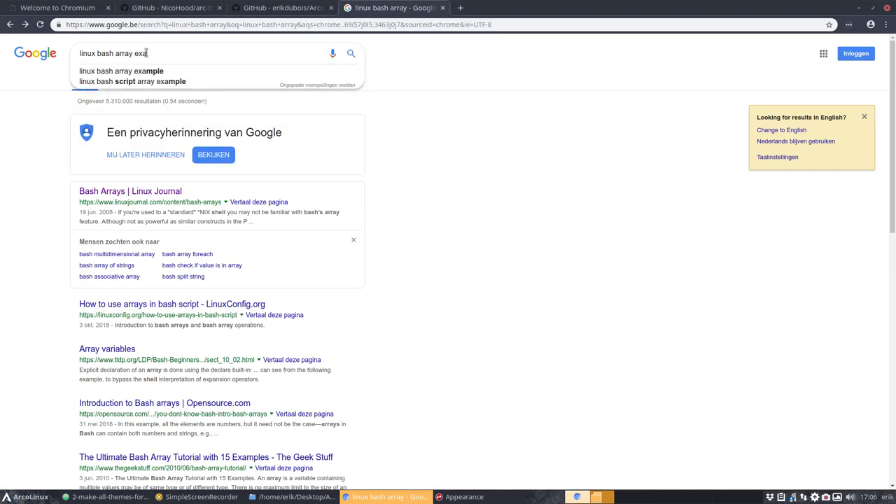
click(121, 70)
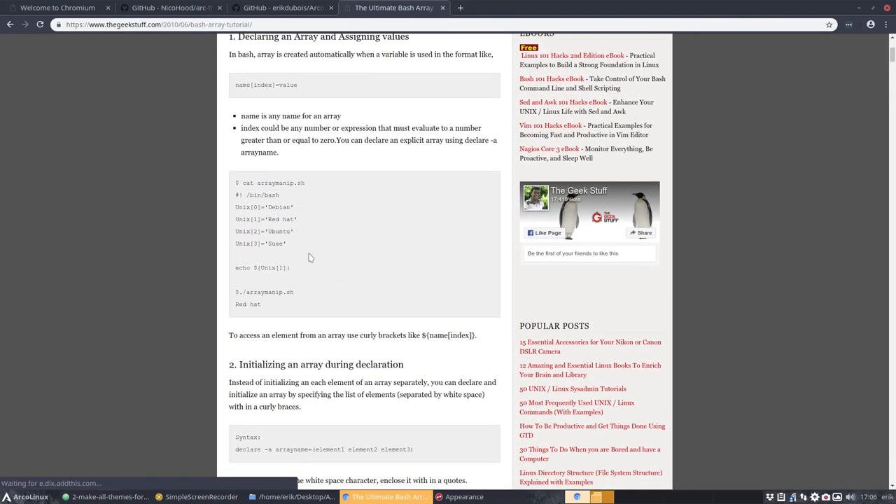
scroll(down, 3)
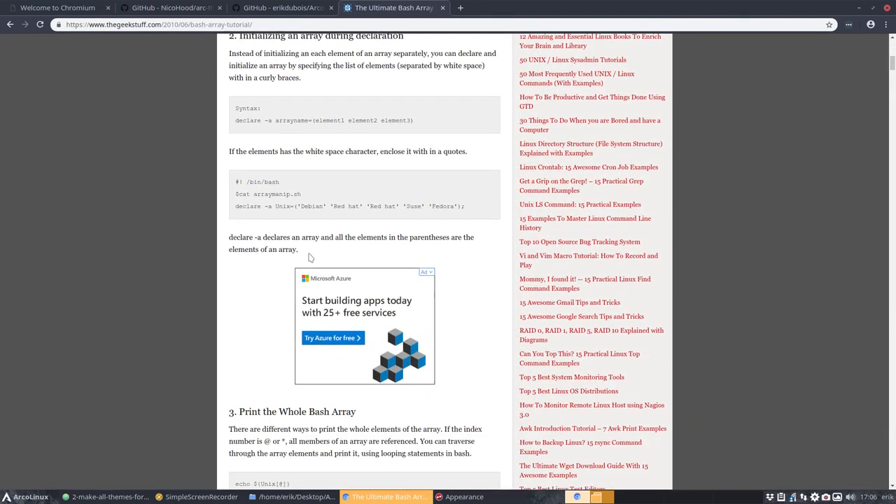
scroll(down, 3)
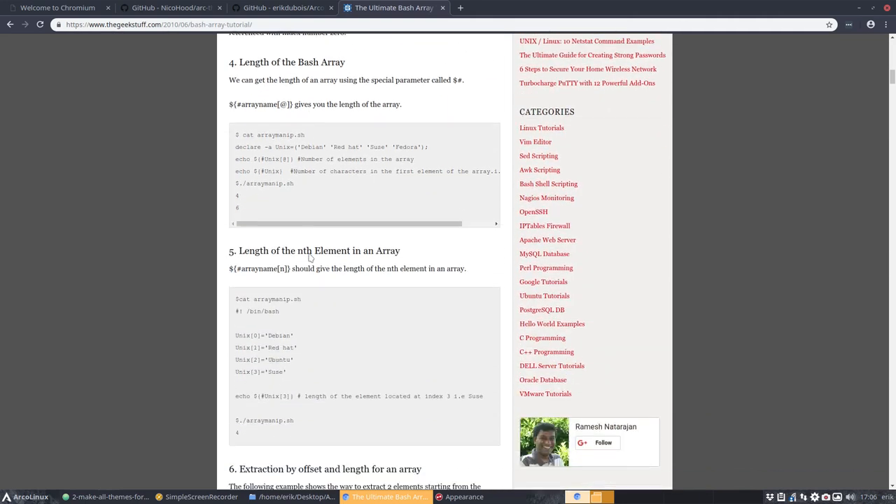
scroll(down, 3)
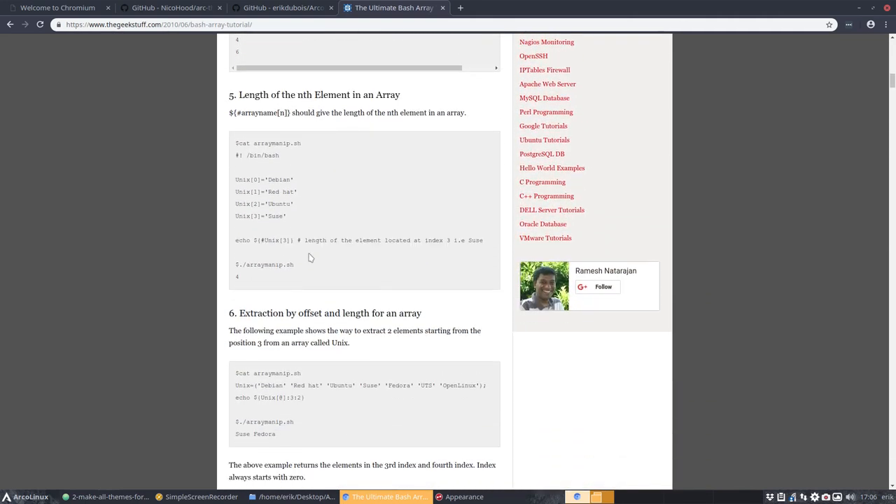
scroll(down, 3)
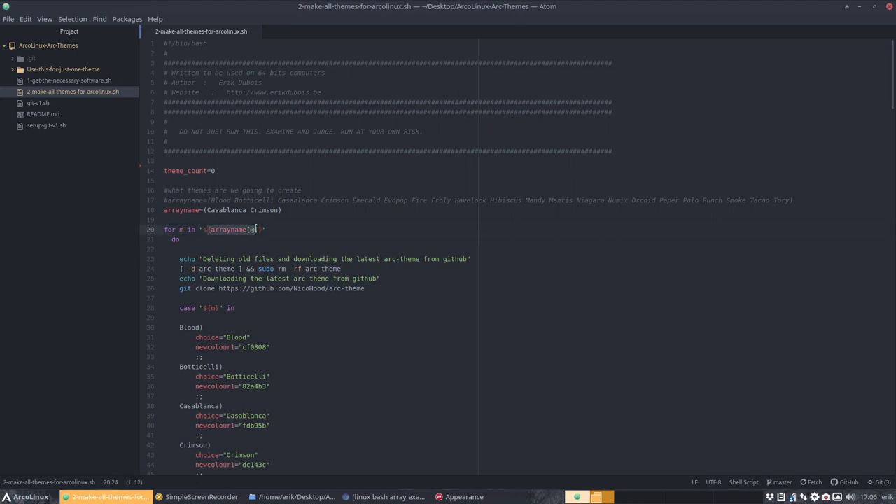
double_click(227, 229)
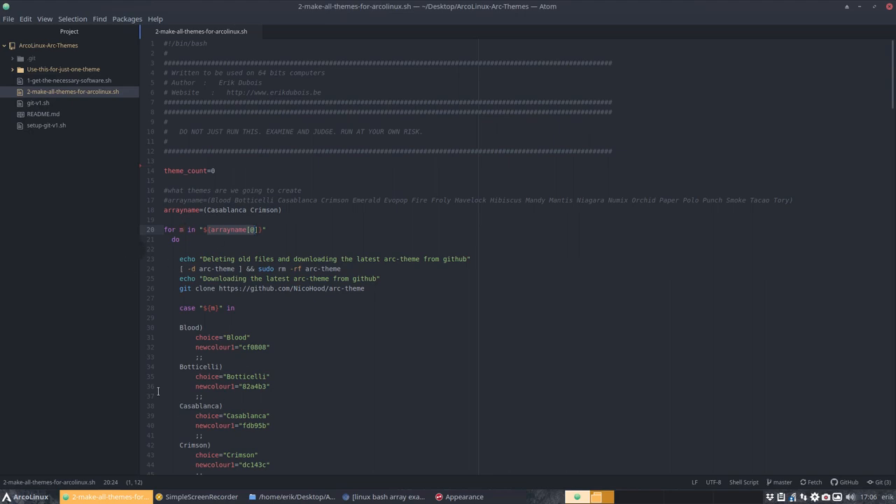
click(169, 229)
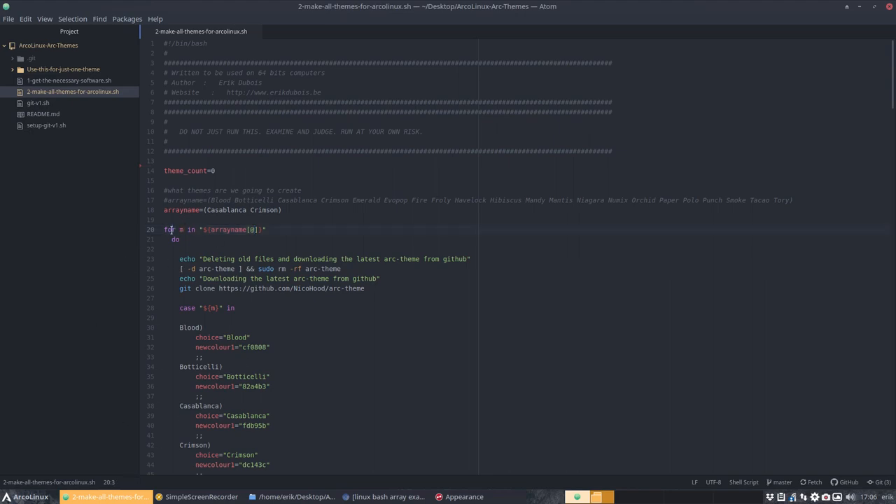
scroll(down, 3)
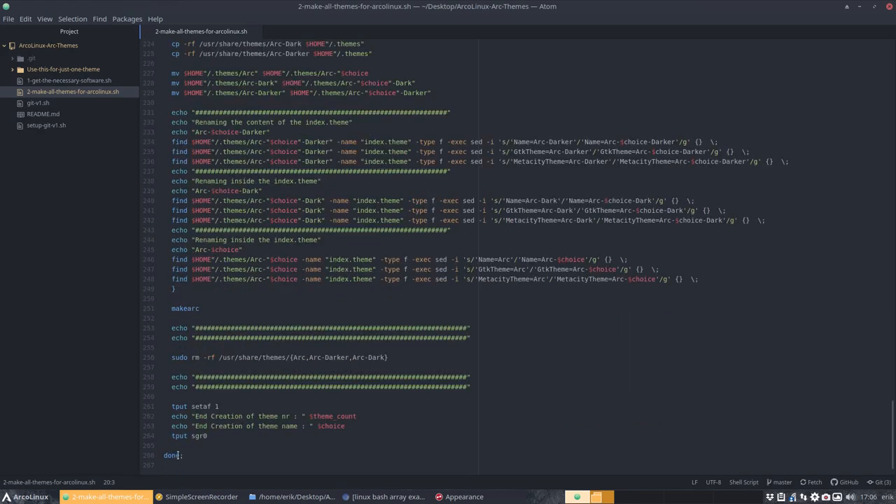
mouse_move(153, 161)
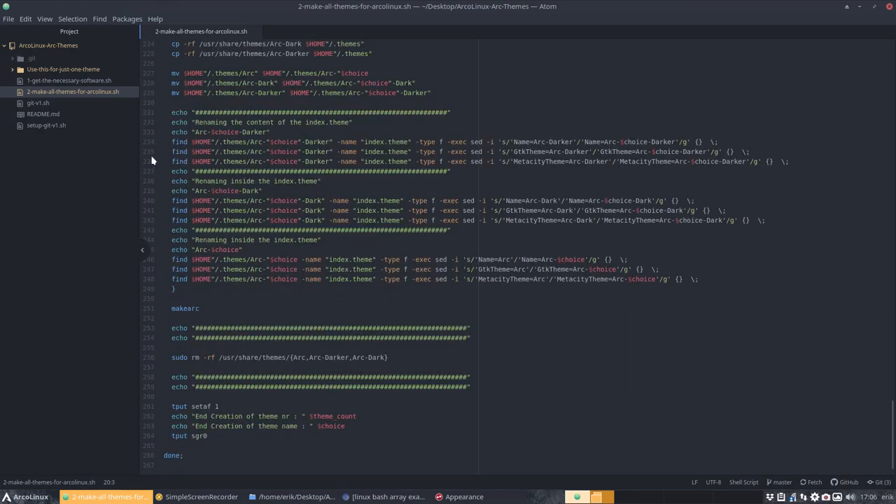
scroll(up, 3)
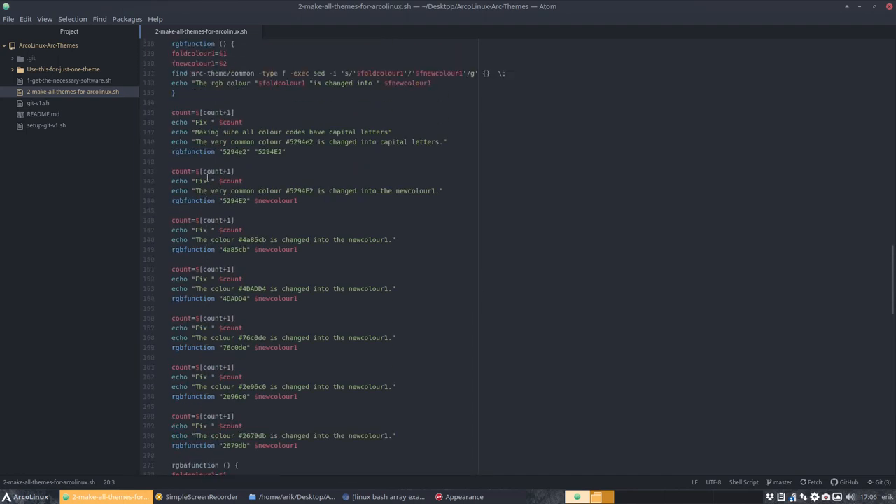
scroll(up, 3)
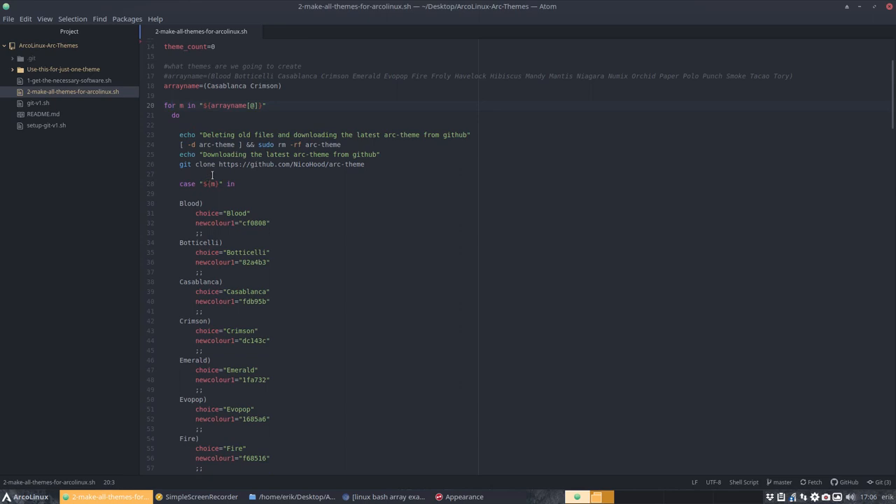
click(203, 144)
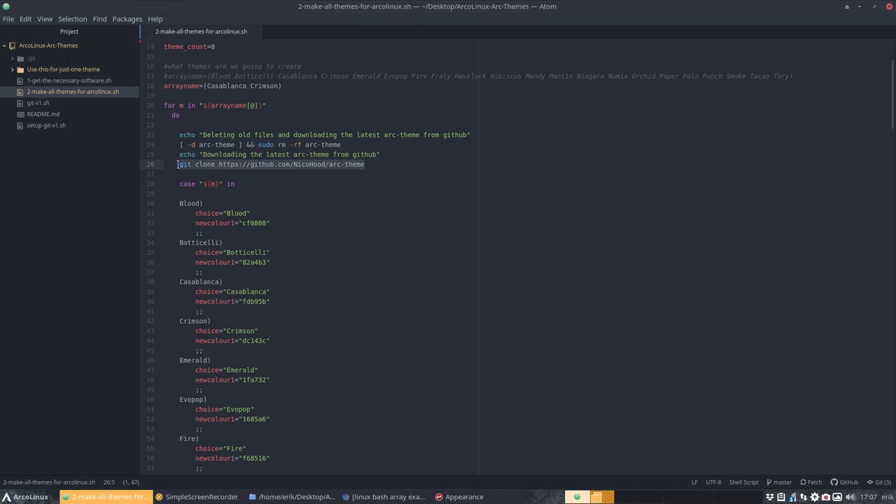
mouse_move(210, 191)
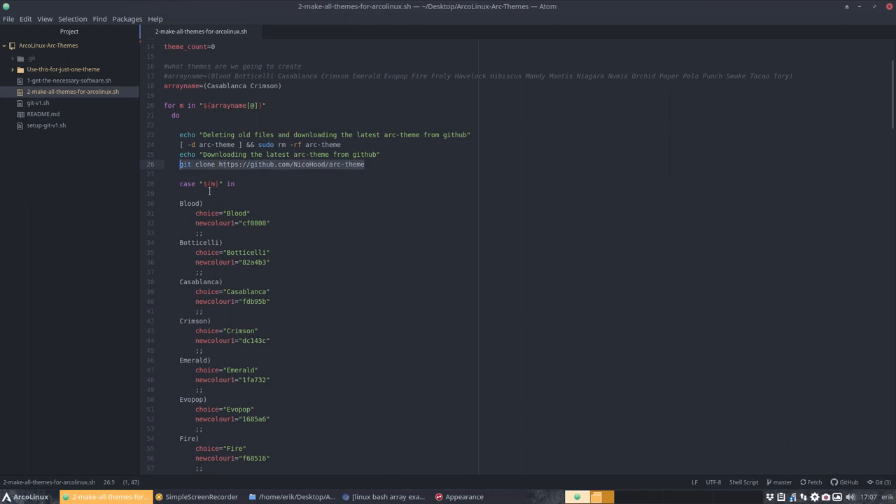
click(332, 163)
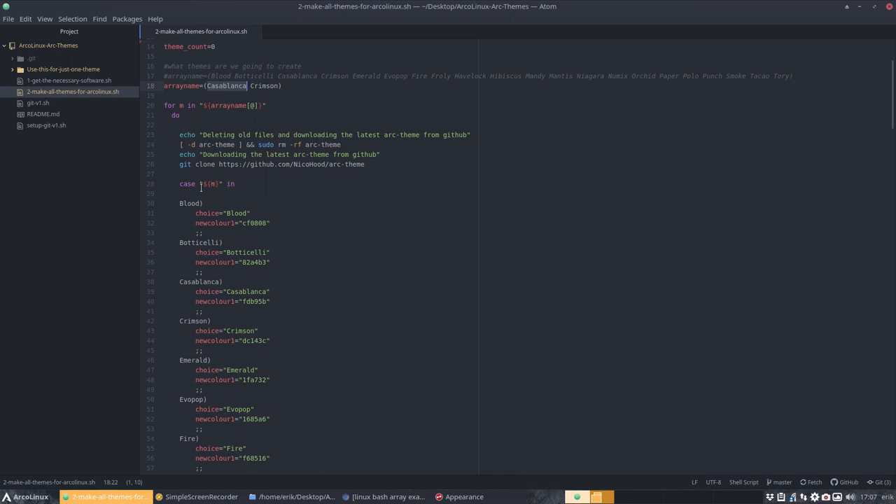
click(198, 281)
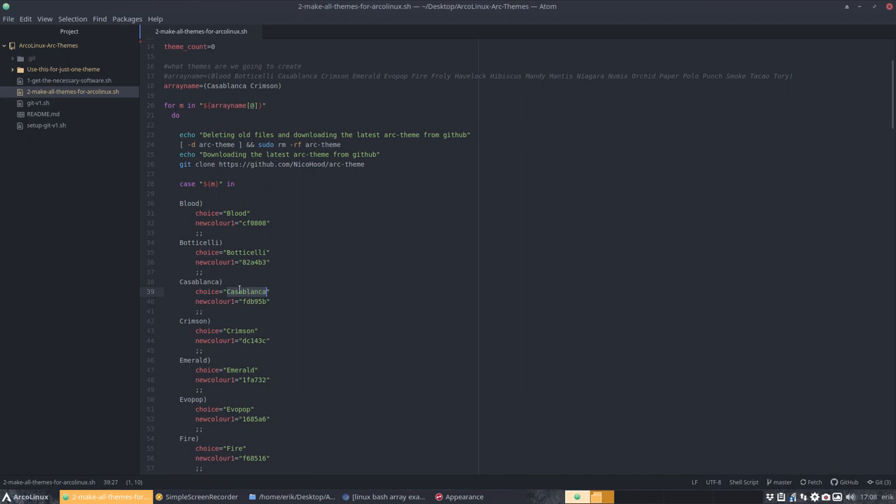
click(250, 301)
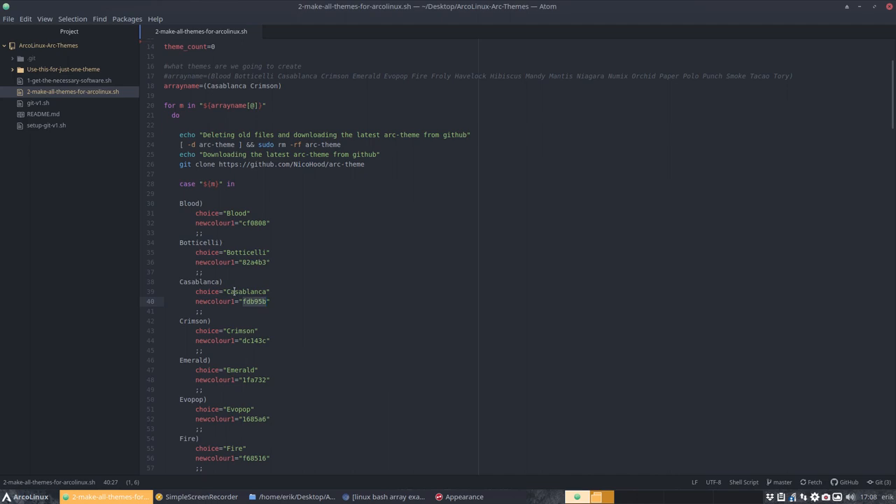
click(235, 291)
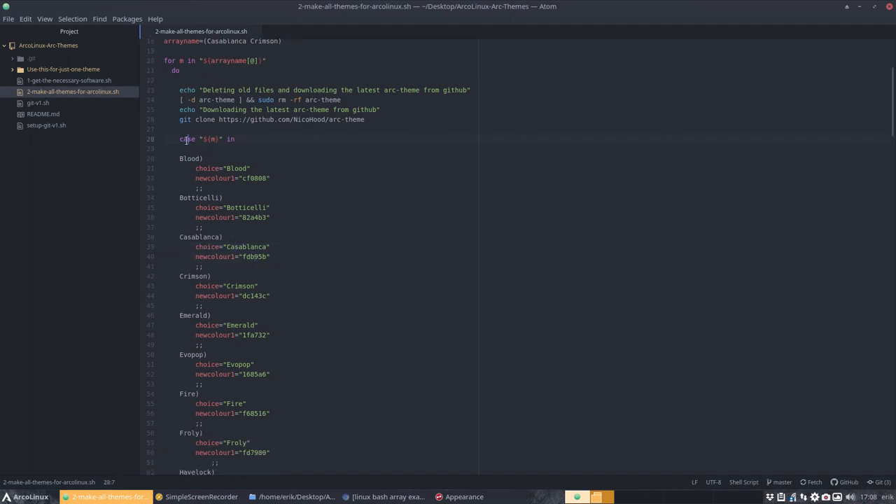
Step: Scroll the make-all-themes script from the case entries to esac and the theme_count increment
scroll(down, 3)
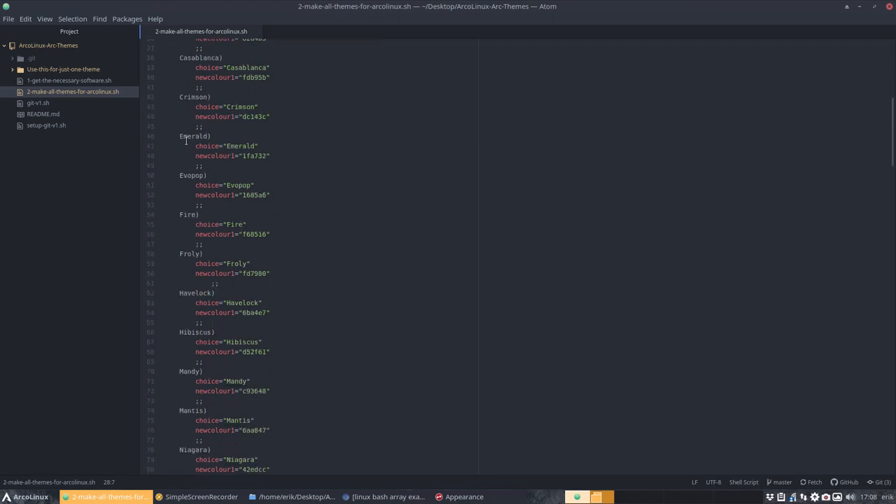
scroll(down, 3)
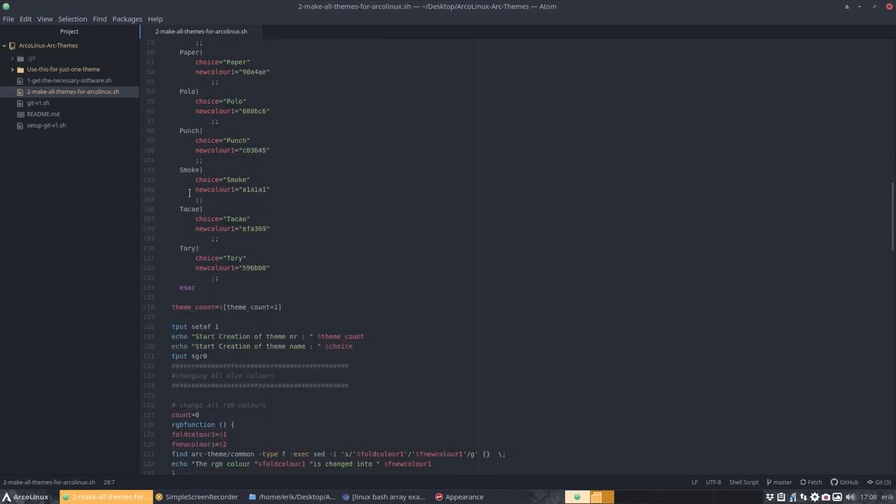
double_click(188, 287)
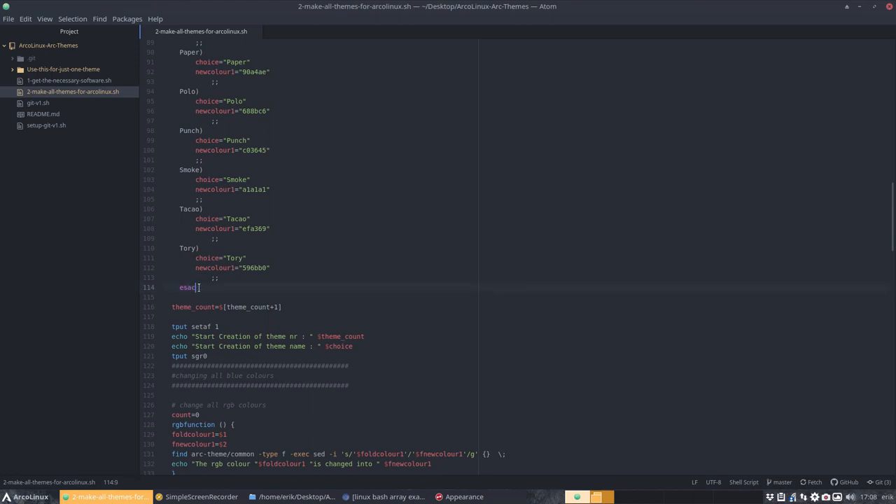
double_click(185, 287)
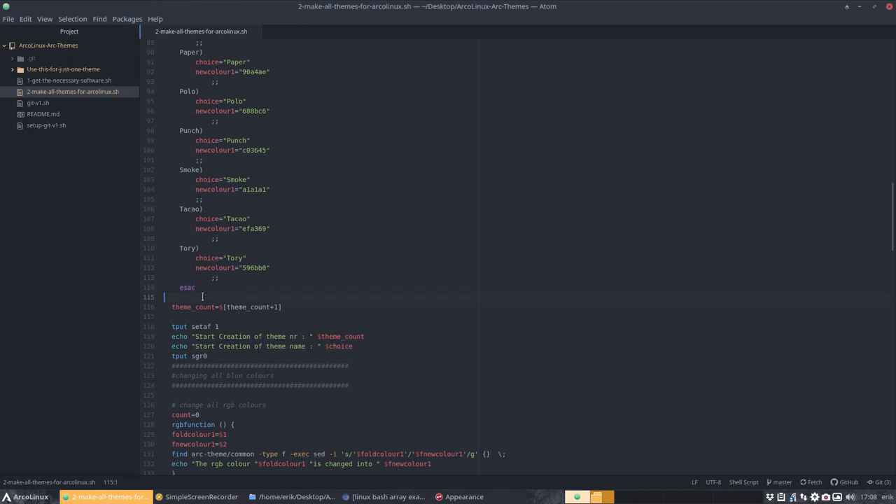
scroll(up, 3)
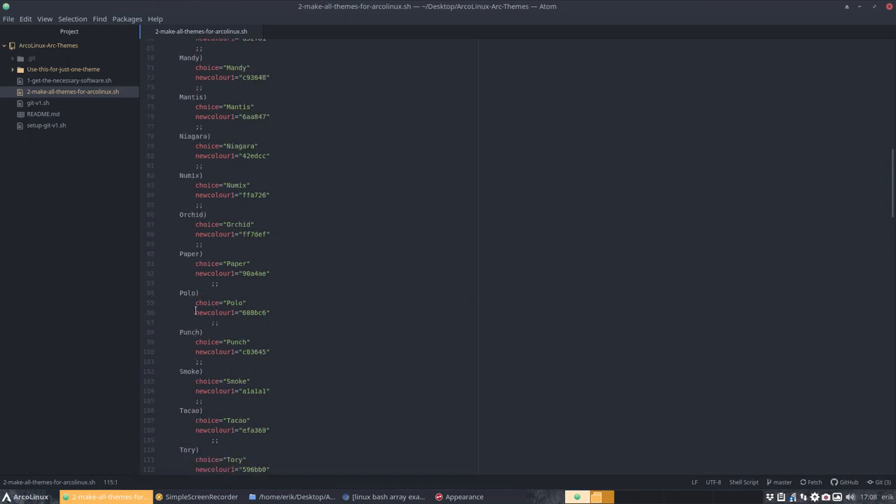
scroll(up, 3)
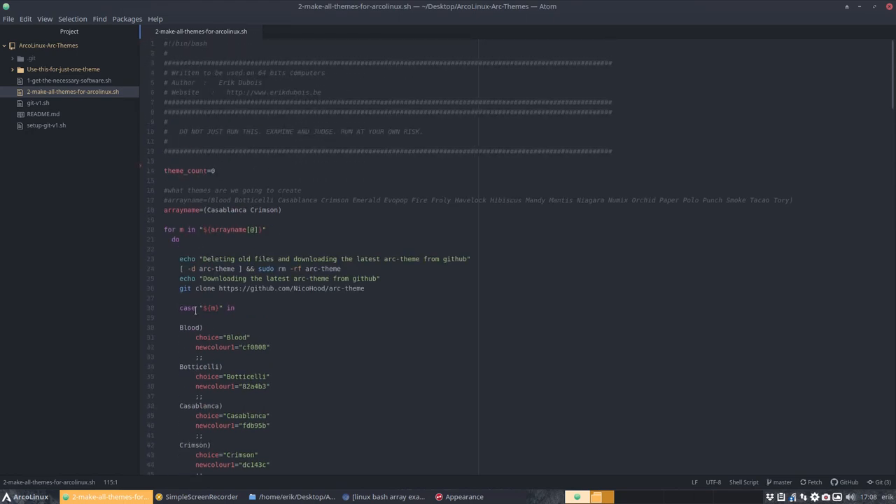
scroll(down, 3)
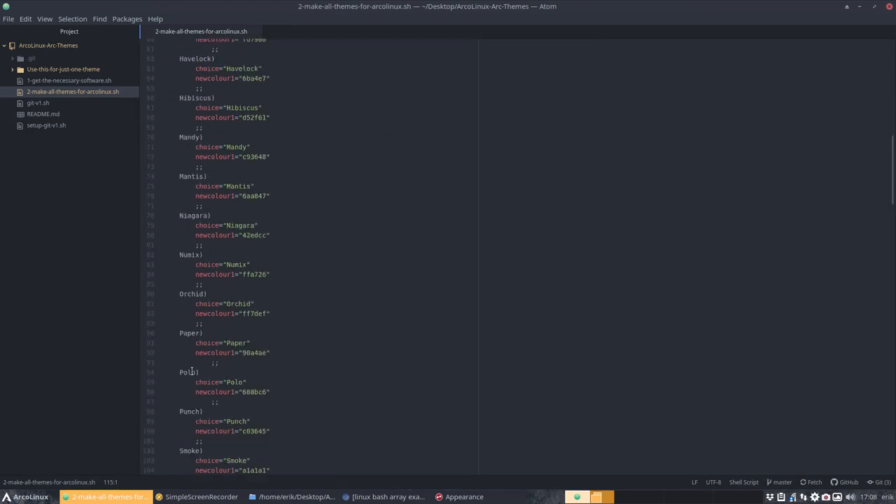
scroll(down, 3)
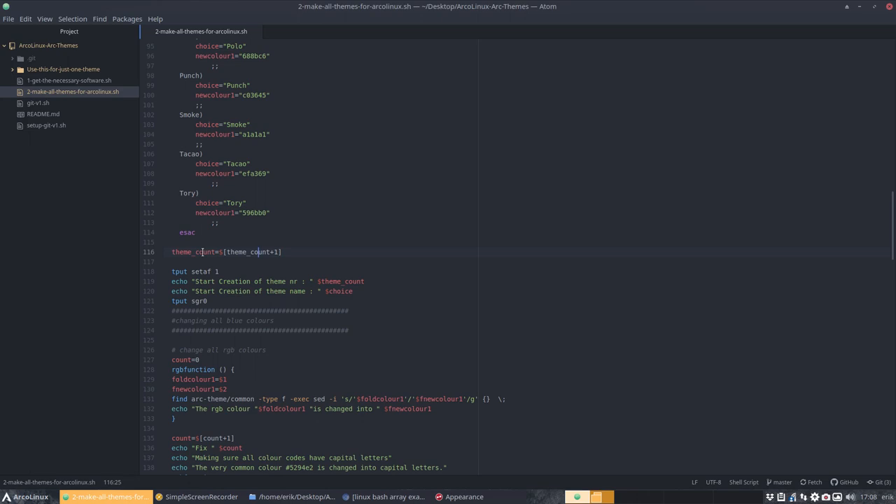
Step: Expand the Use-this-for-just-one-theme folder to list its six scripts
click(219, 271)
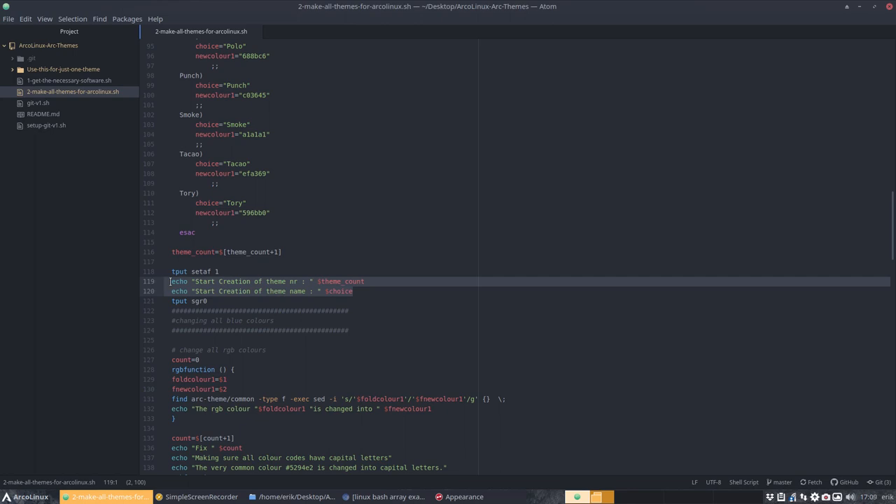
mouse_move(299, 325)
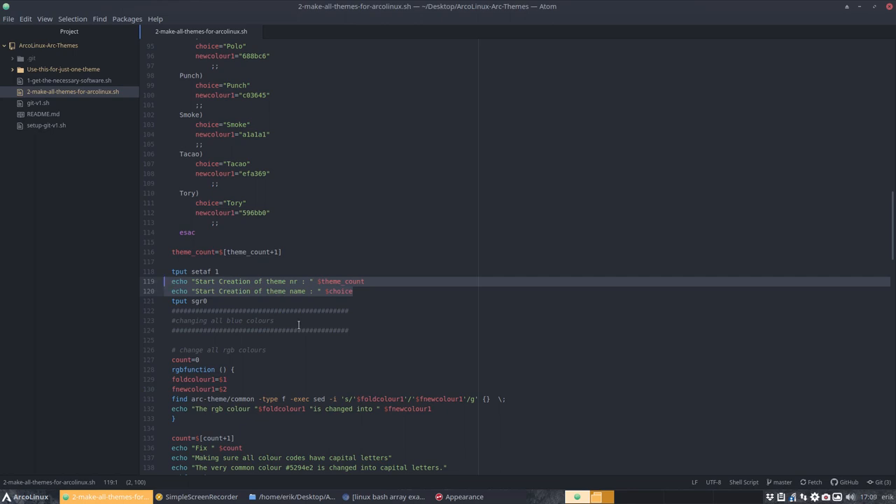
scroll(down, 3)
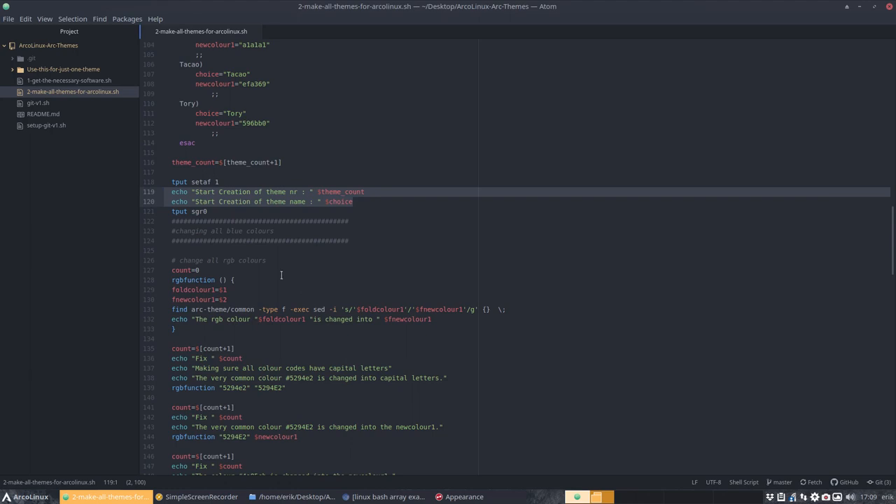
scroll(down, 3)
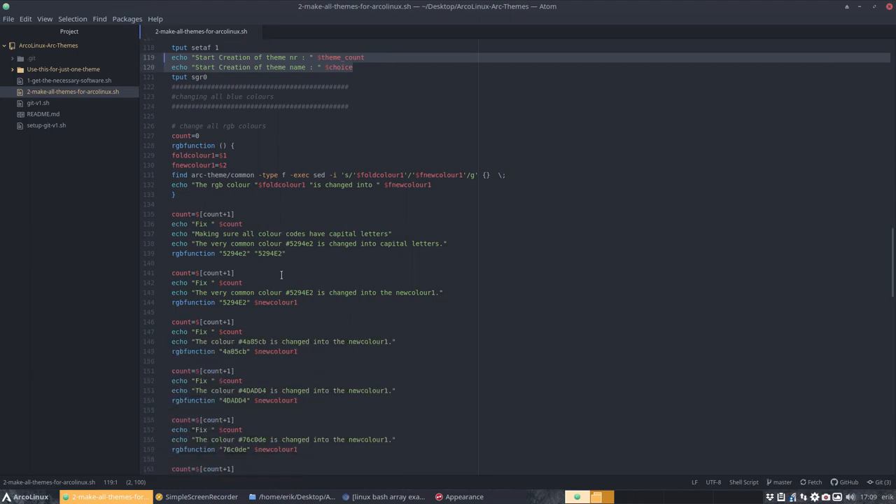
mouse_move(200, 123)
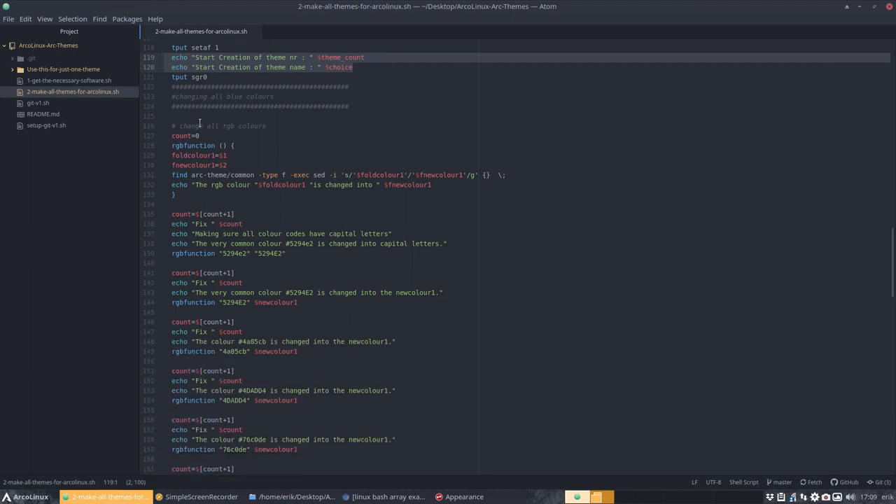
click(64, 69)
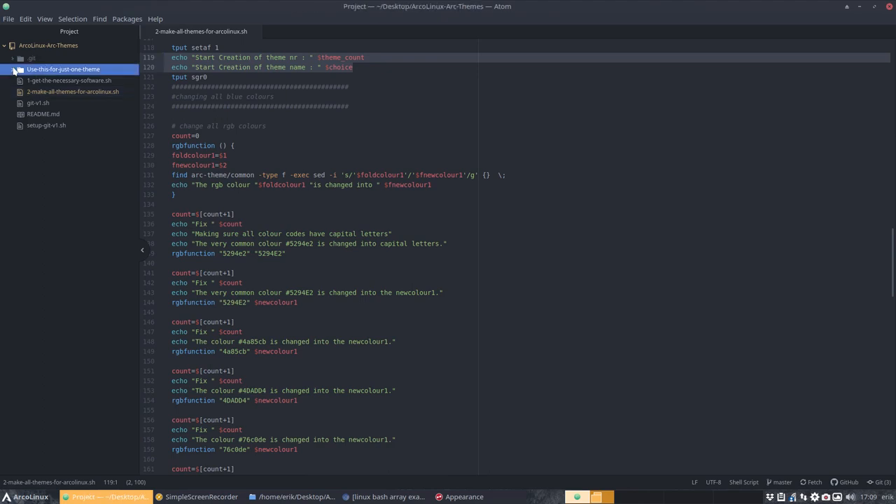
click(63, 69)
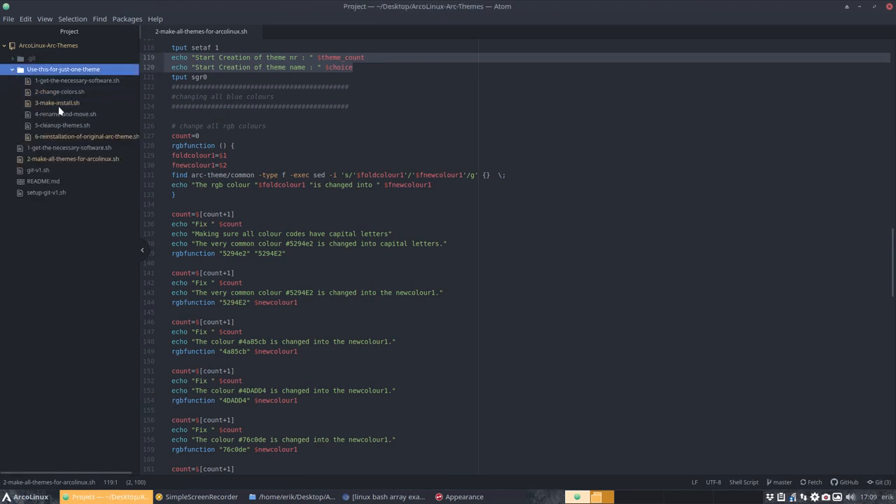
mouse_move(305, 203)
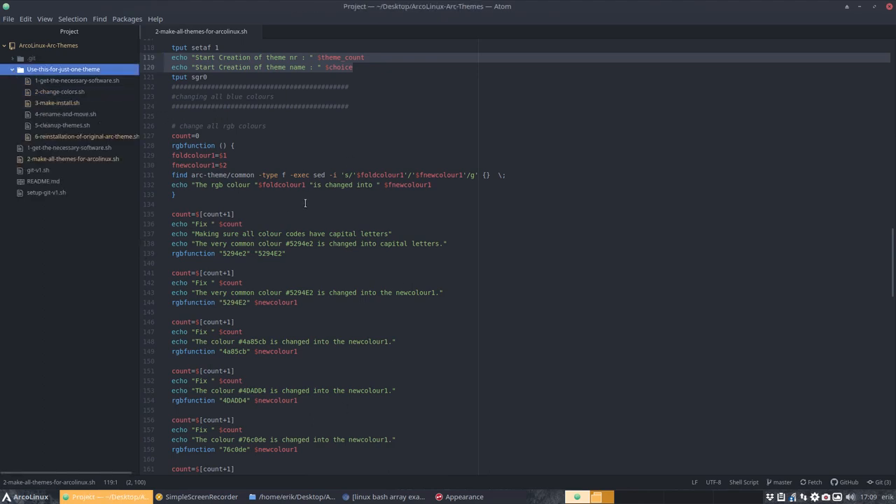
Step: Scroll the make-all-themes script down to the cd arc-theme build block (lines 210–213)
scroll(up, 3)
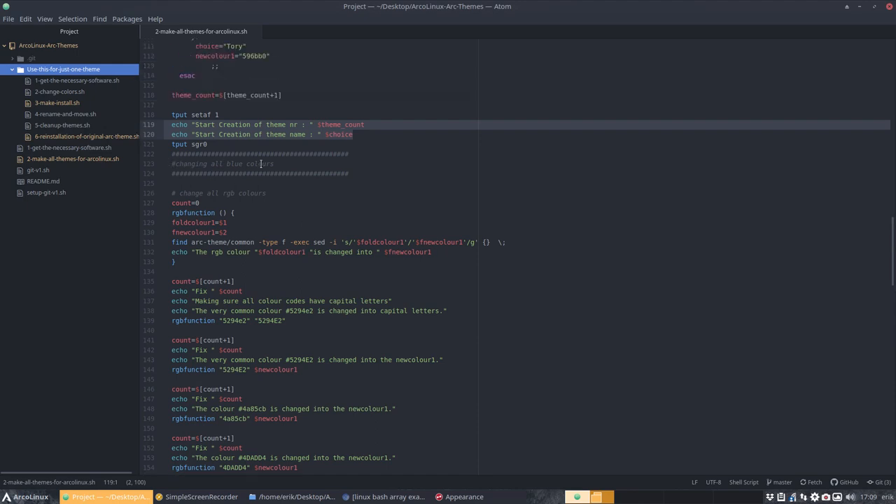
scroll(down, 3)
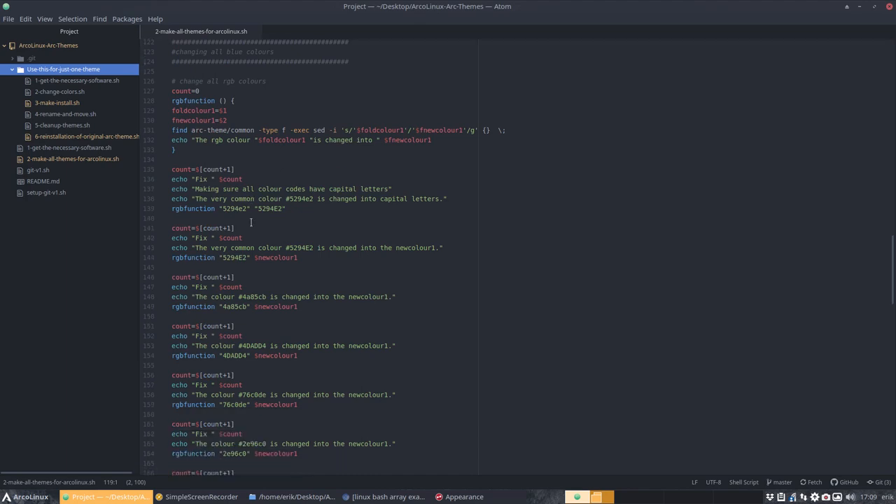
scroll(down, 3)
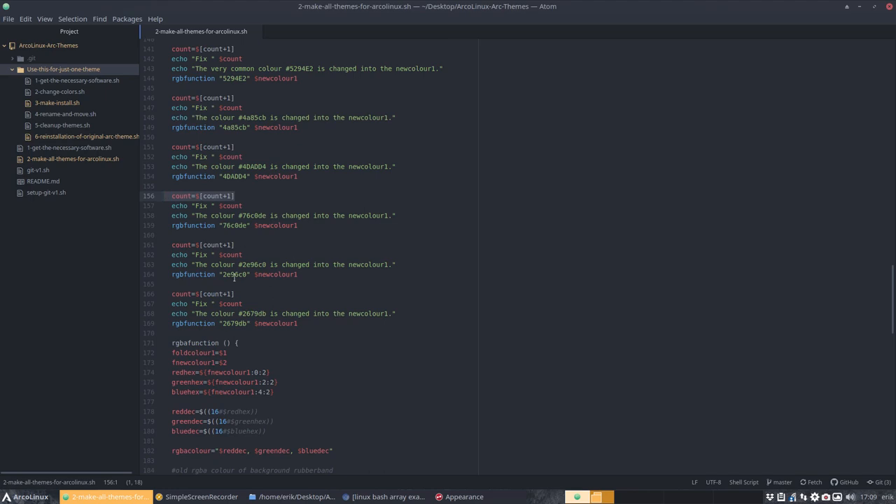
scroll(down, 3)
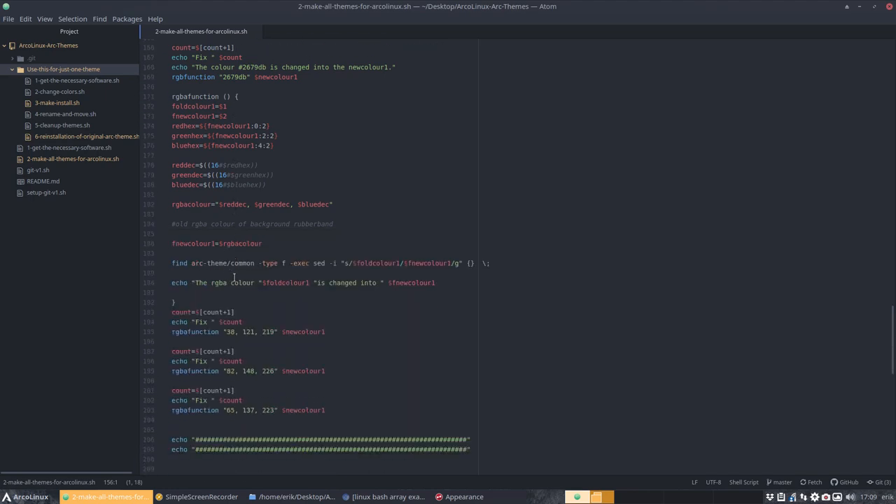
scroll(down, 3)
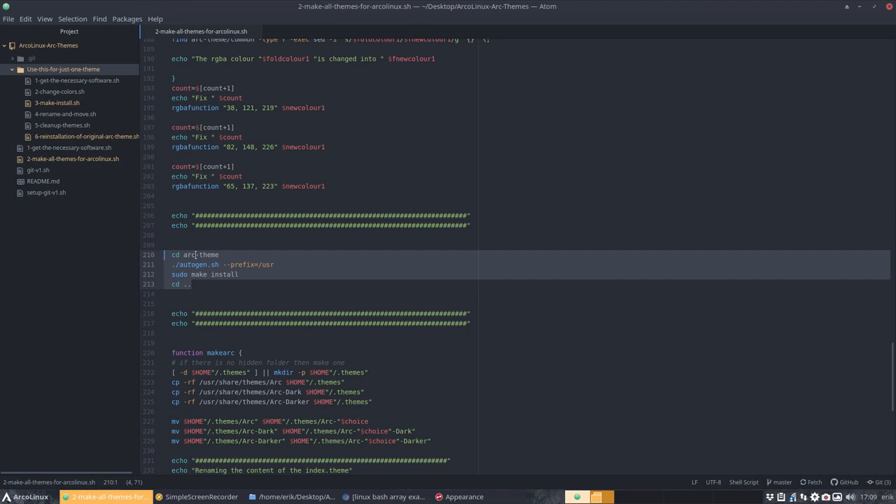
Step: Select the four arc-theme build lines, then scroll through makearc to the closing done
click(243, 265)
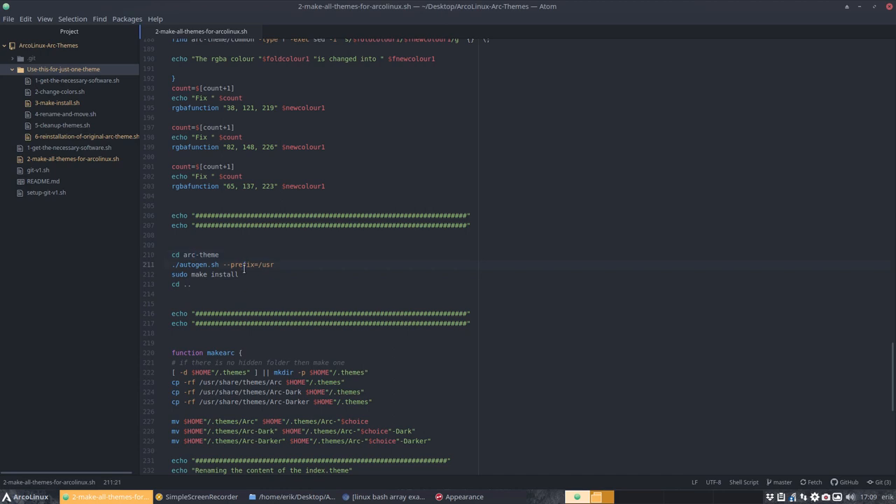
click(238, 273)
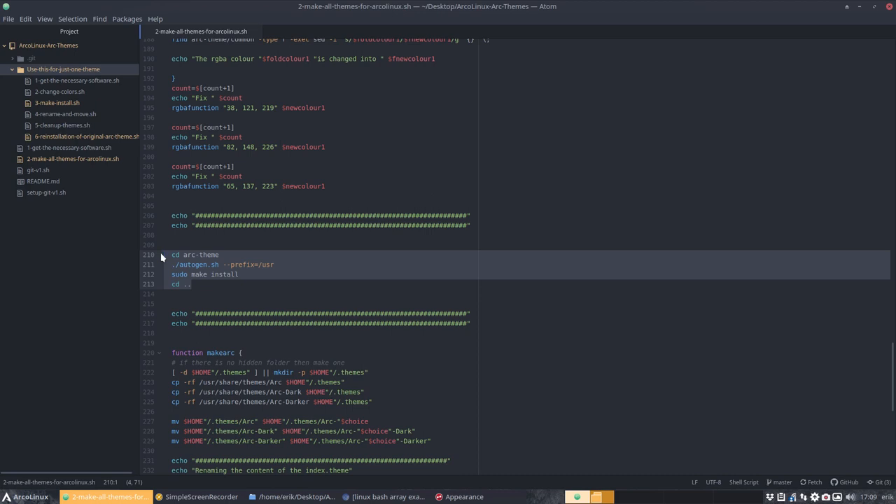
scroll(down, 3)
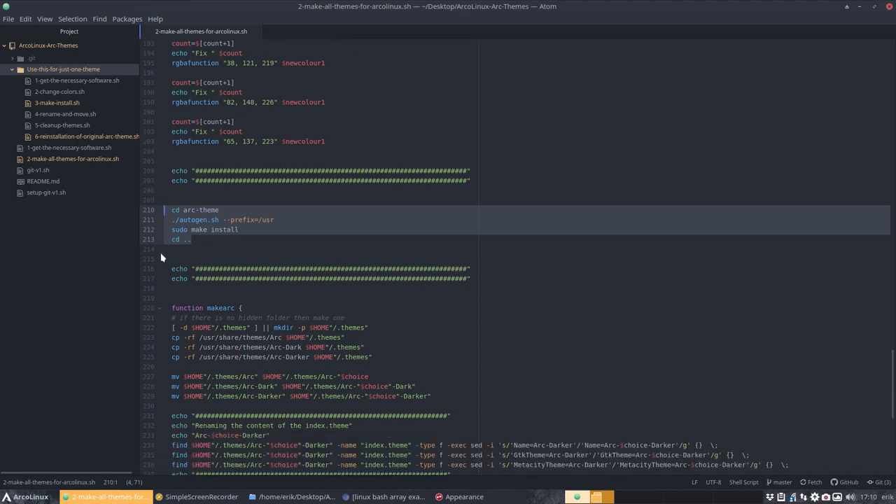
scroll(down, 3)
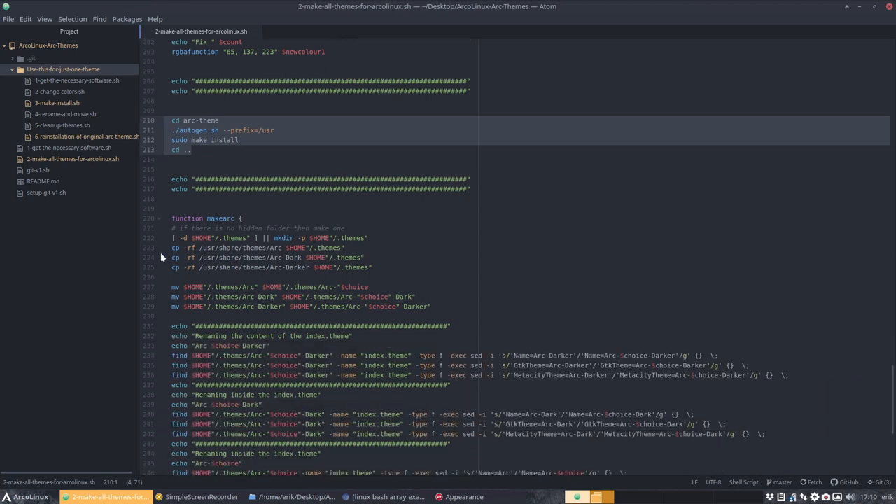
scroll(down, 3)
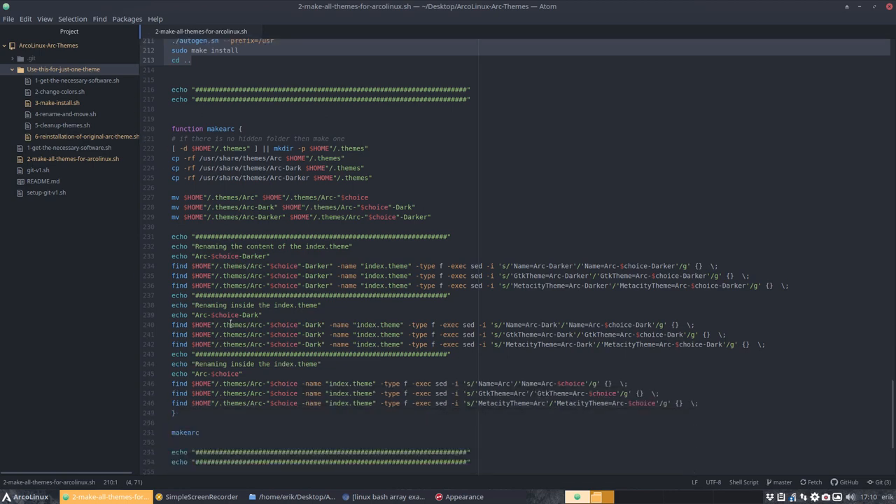
scroll(down, 3)
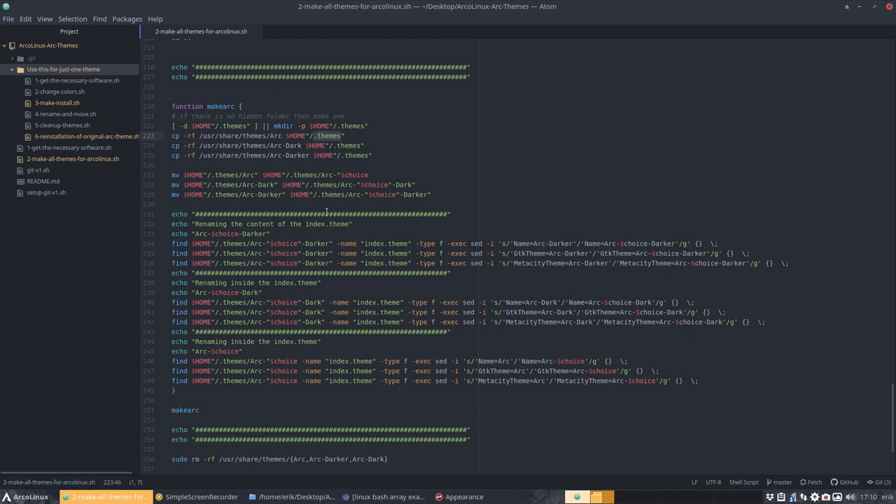
scroll(down, 3)
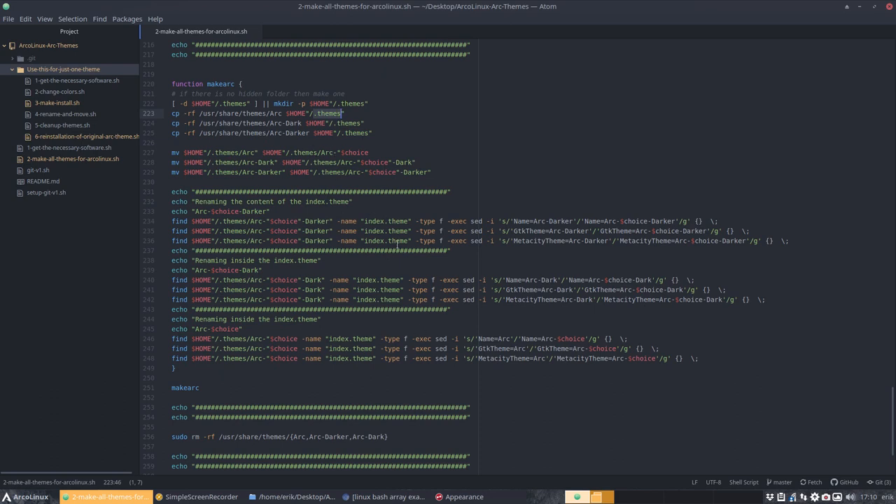
scroll(down, 3)
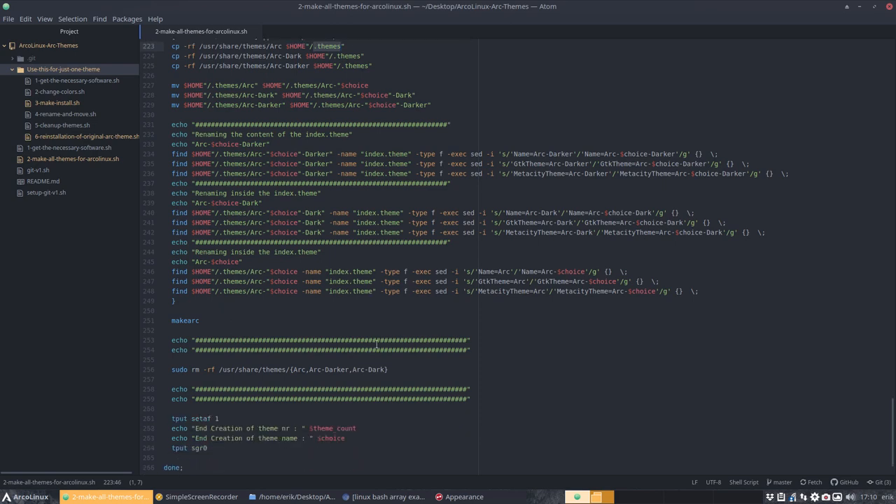
Step: Review the sudo rm and End Creation echo lines, then scroll back toward line 1
click(388, 357)
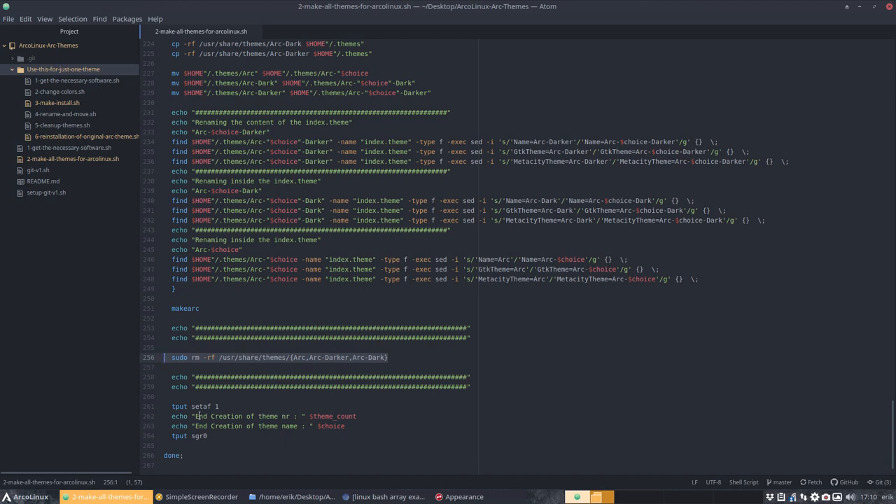
click(310, 416)
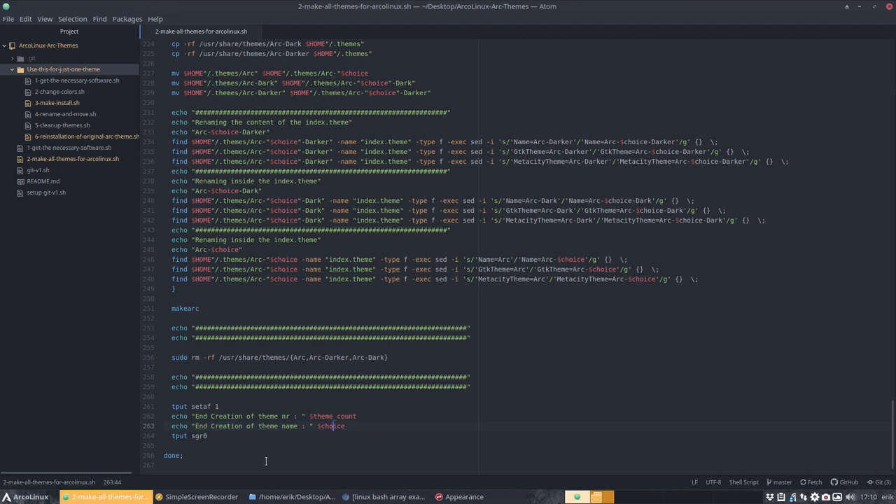
scroll(up, 3)
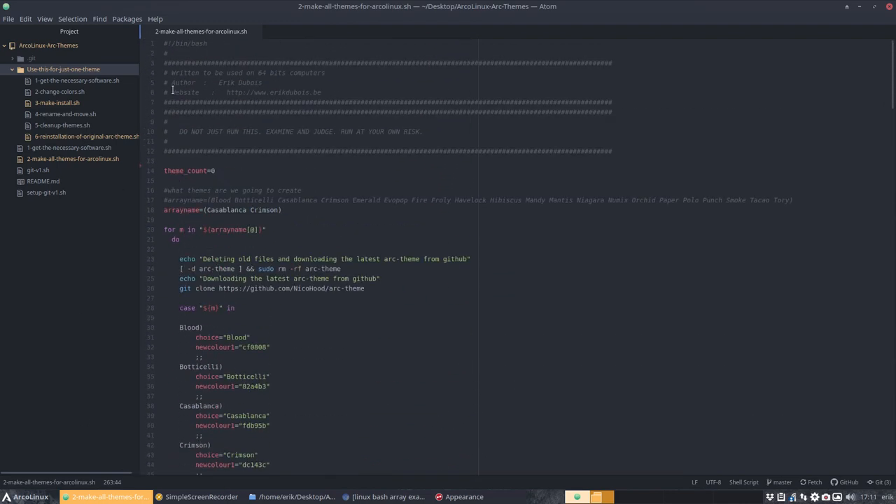
scroll(down, 3)
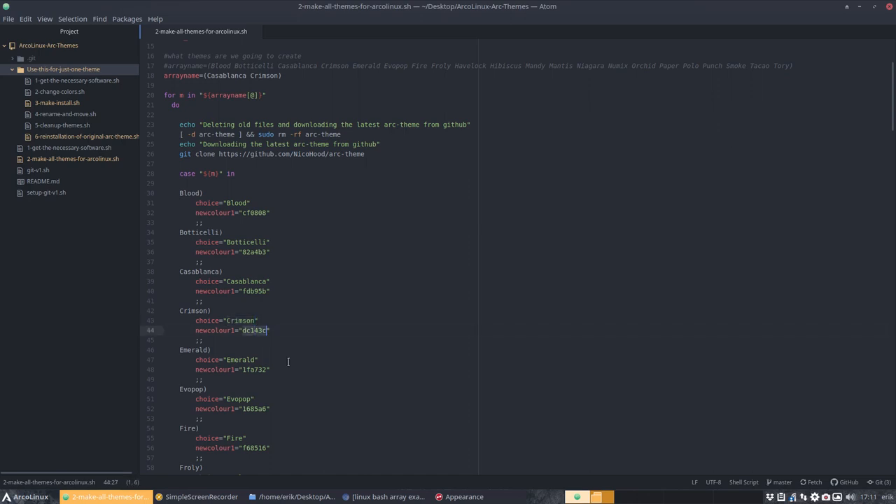
mouse_move(233, 309)
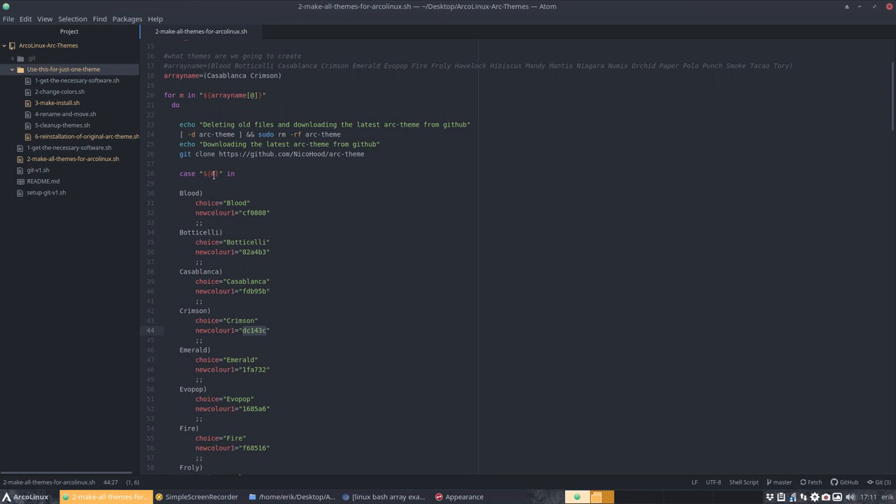
click(260, 320)
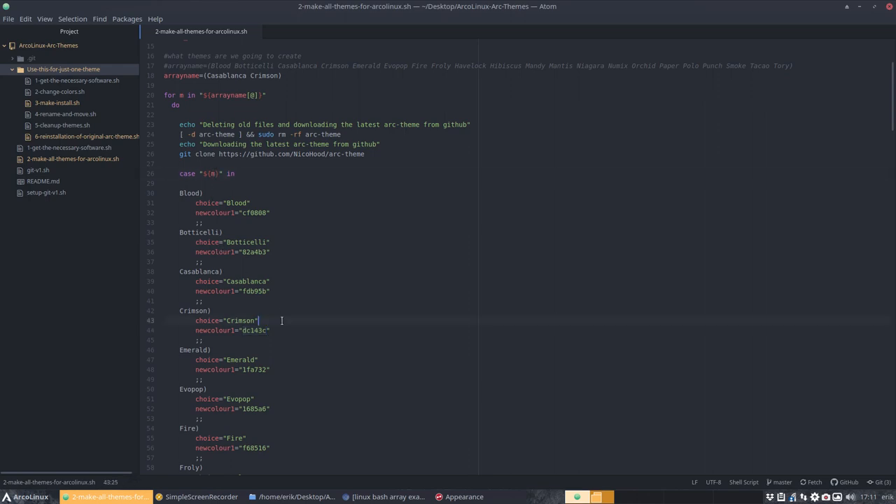
scroll(down, 3)
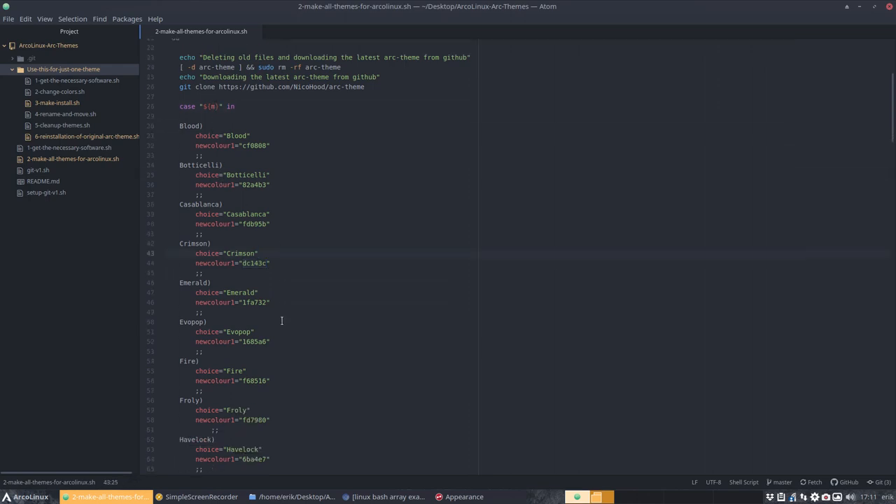
scroll(down, 3)
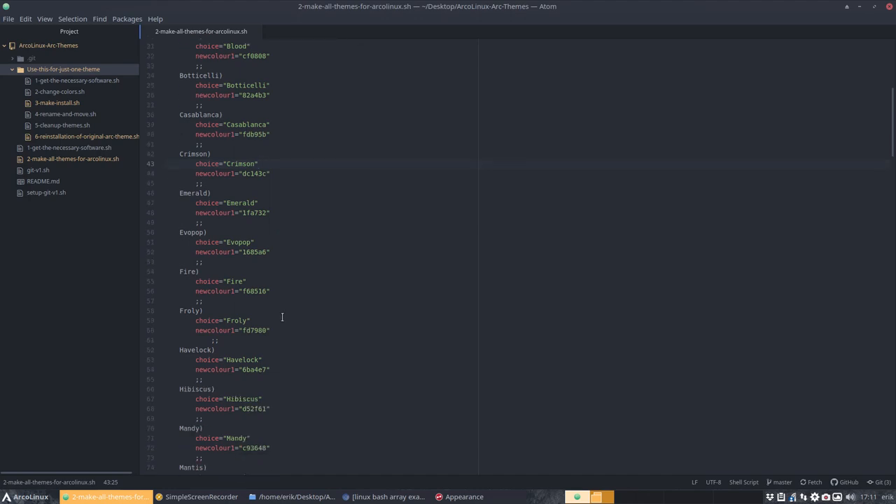
click(258, 163)
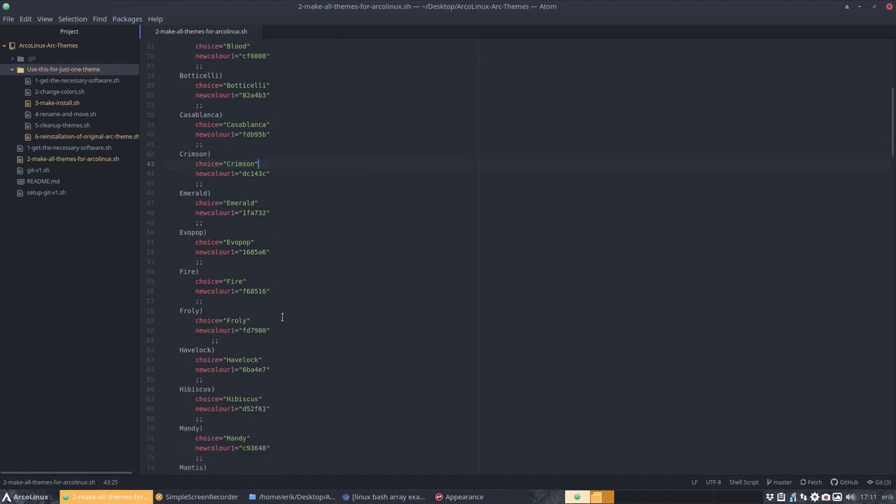
scroll(down, 3)
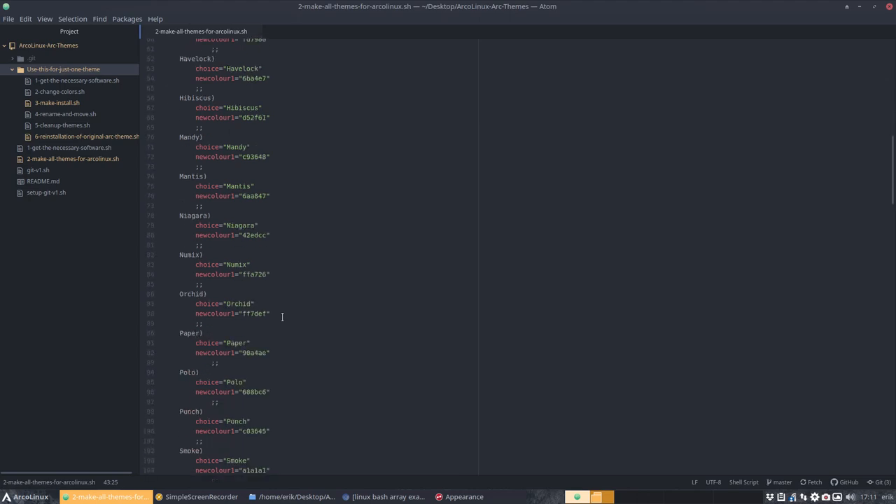
scroll(down, 3)
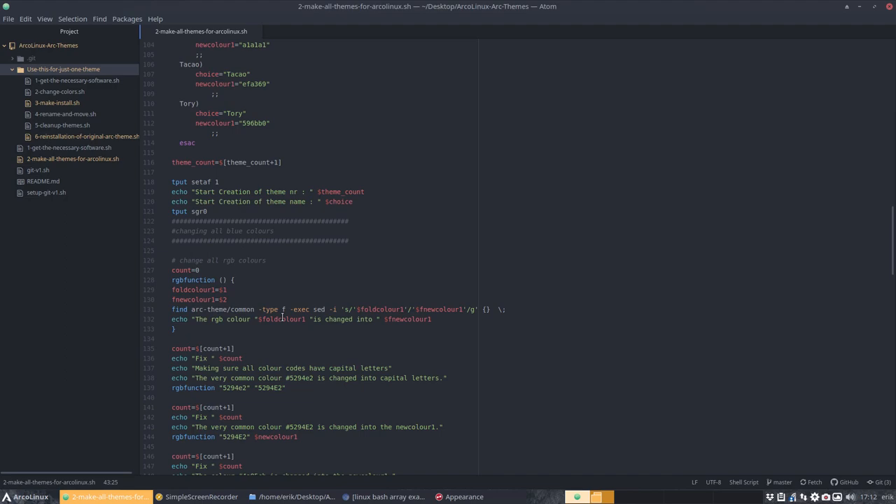
scroll(down, 3)
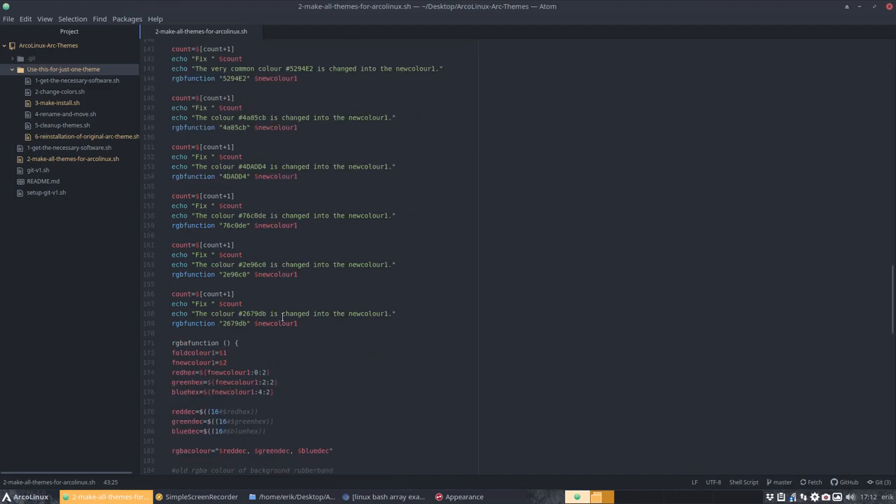
scroll(down, 3)
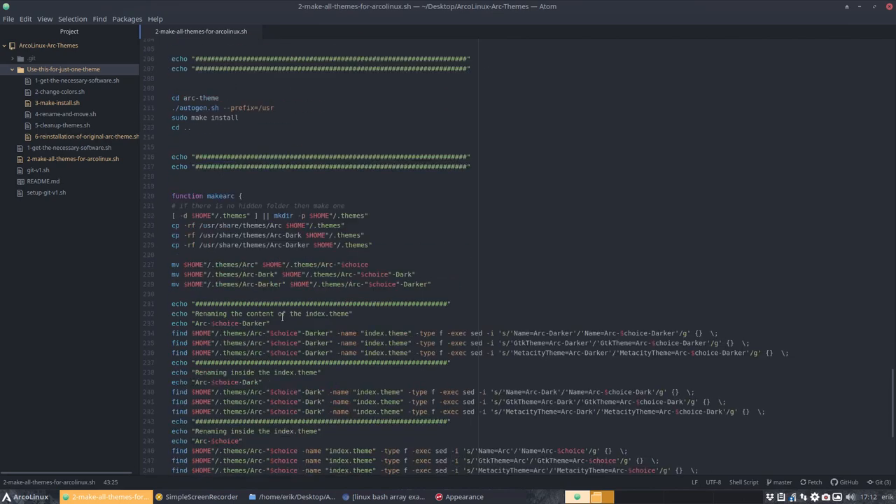
scroll(down, 3)
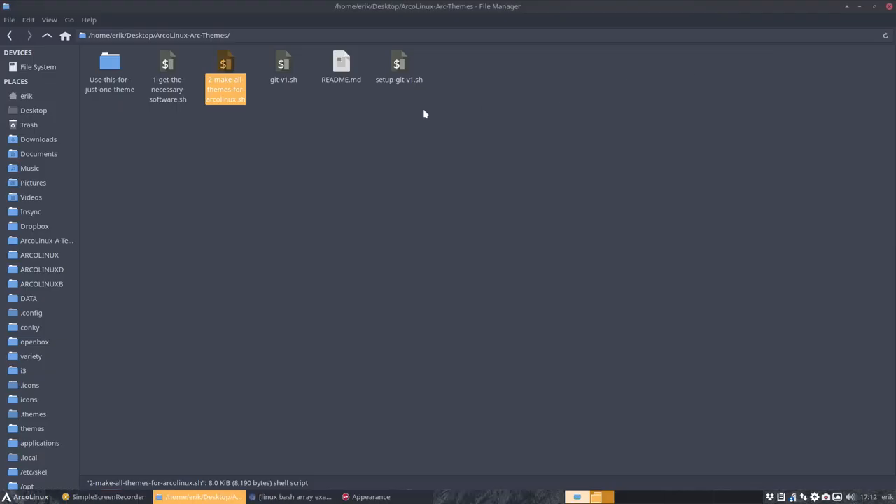
Step: Open Use-this-for-just-one-theme in the file manager to list its six numbered scripts
double_click(109, 66)
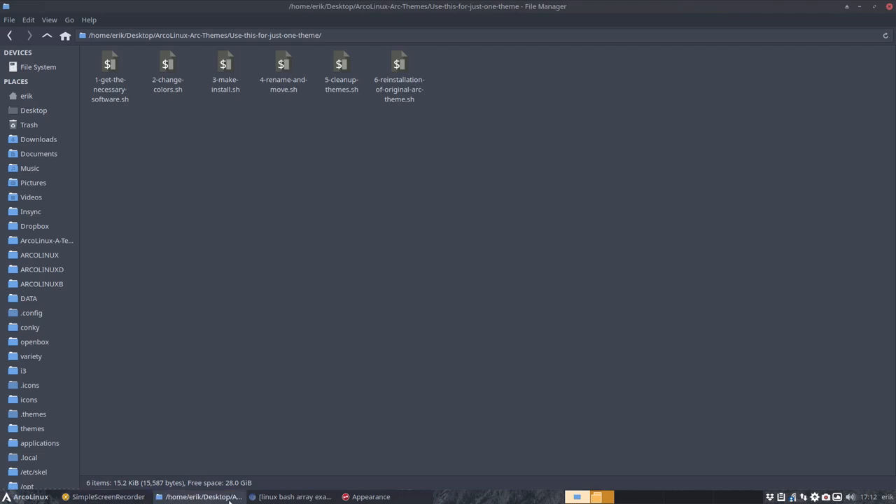
Step: Search Google for 'color chooser' in Chromium
click(294, 496)
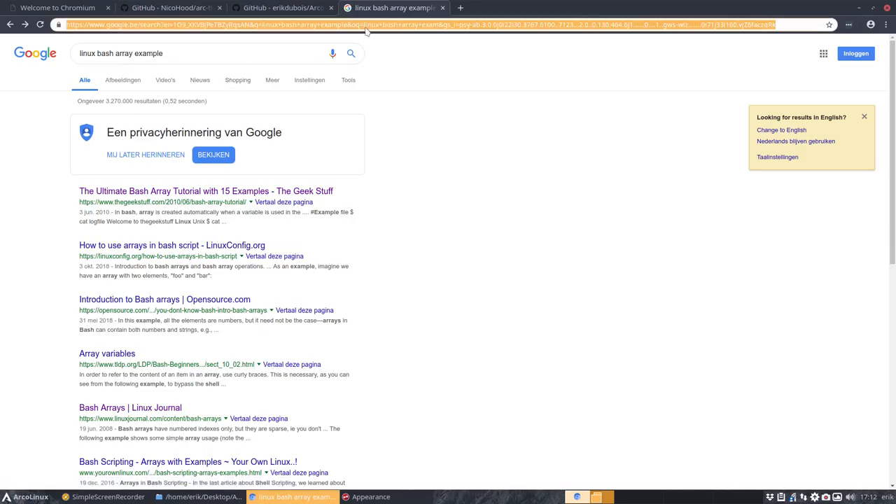
click(203, 53)
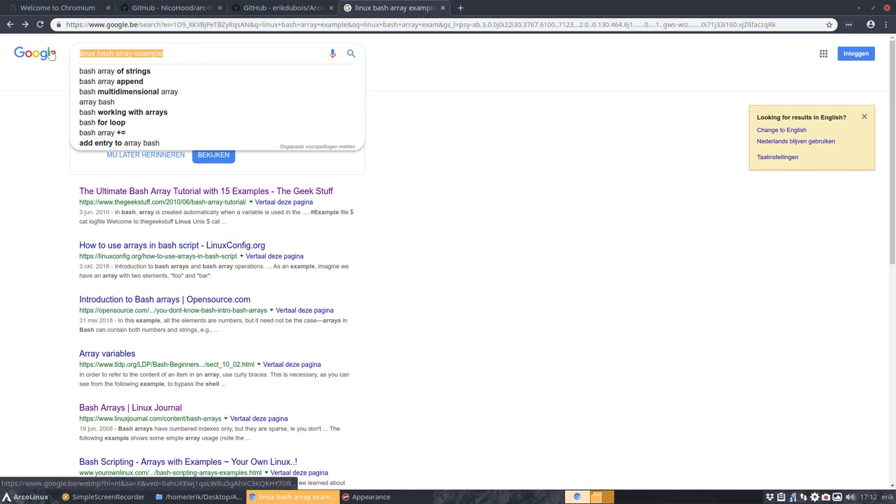
text(color chooser)
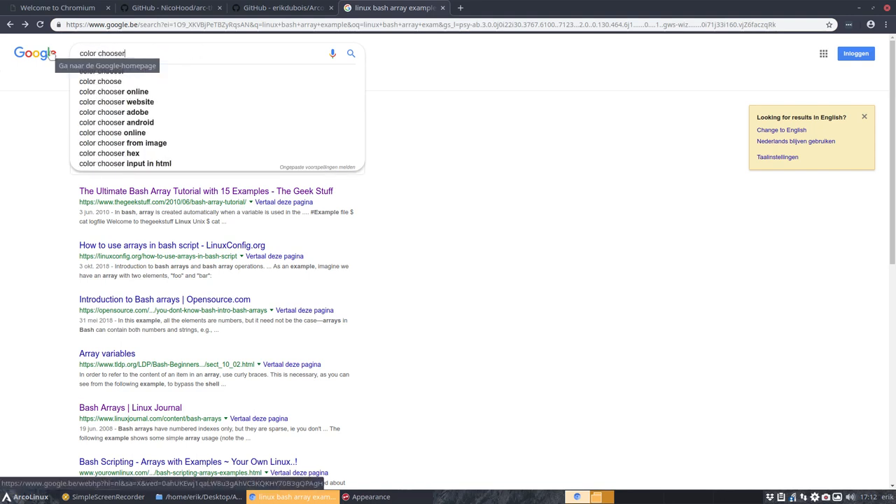
key(Return)
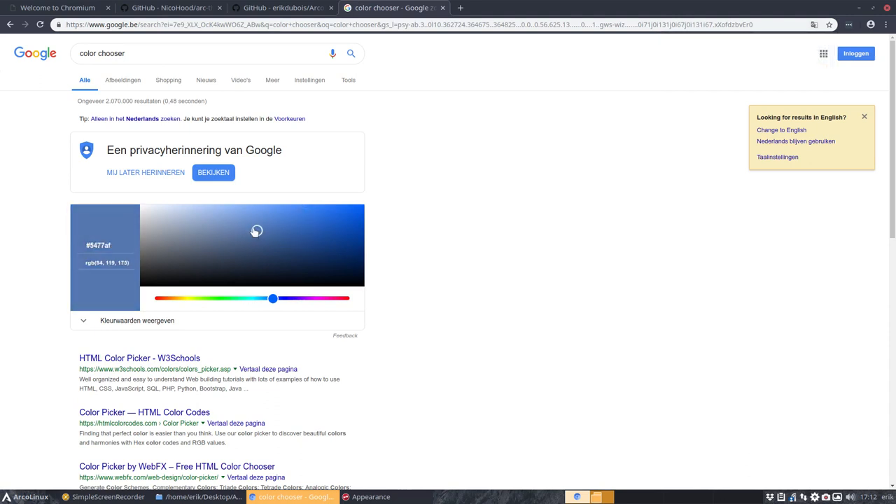
Step: Pick the pale blue #93b7f2 in the chooser and select its hex code
click(235, 218)
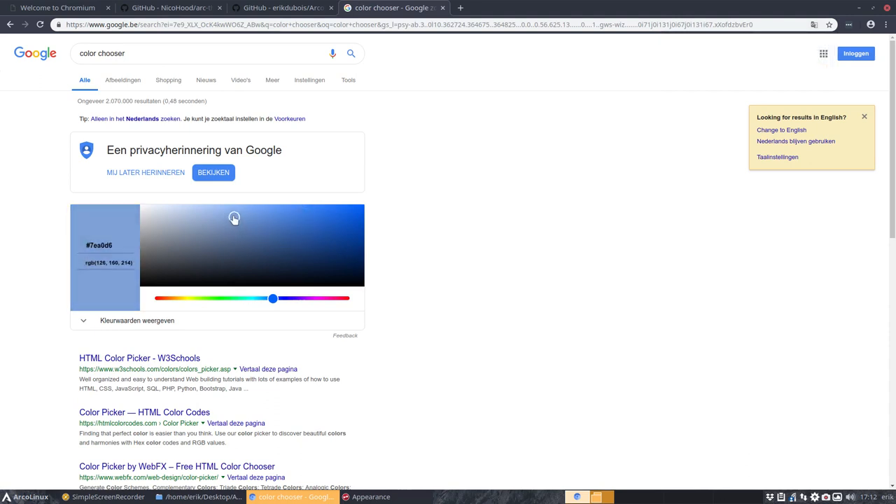
click(231, 212)
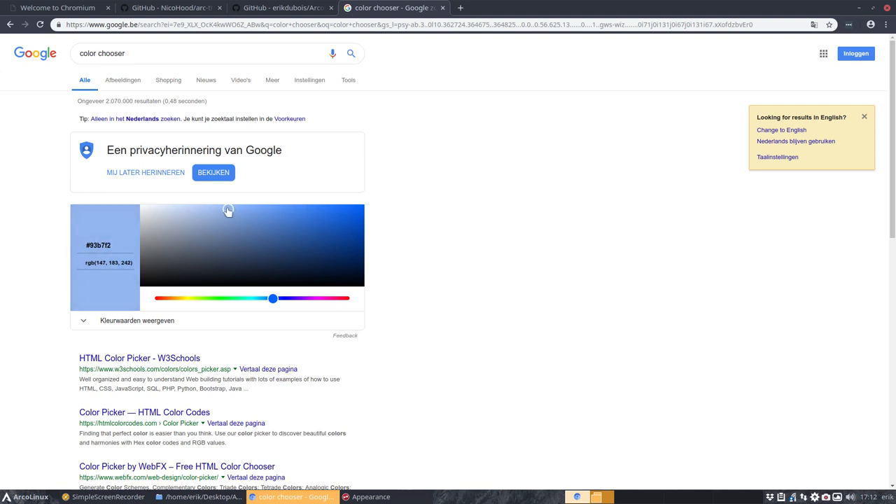
double_click(98, 245)
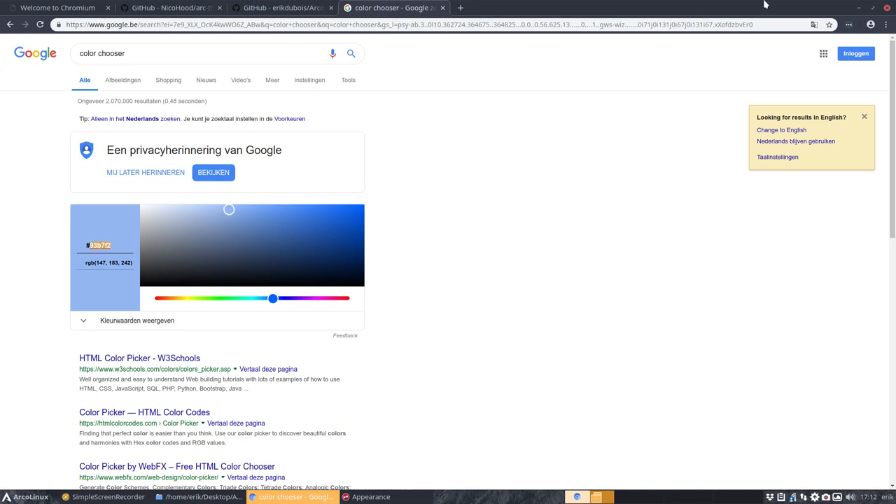
click(199, 496)
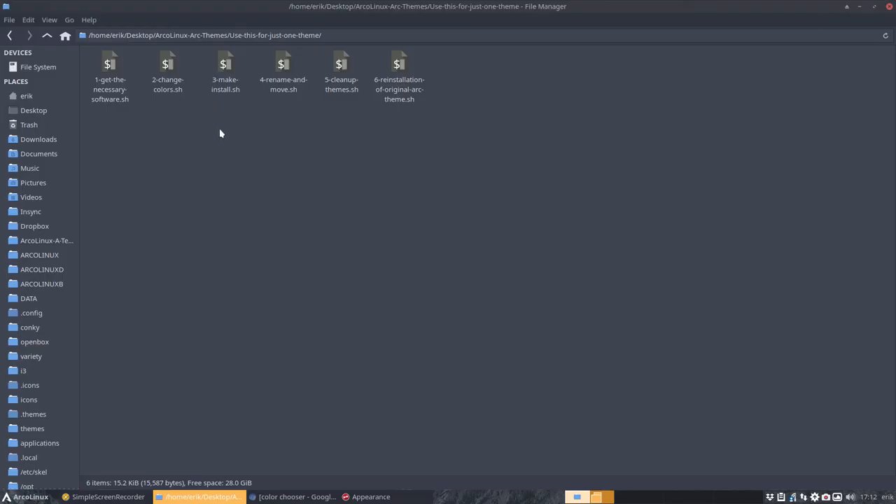
Step: Run 1-get-the-necessary-software.sh from the single-theme folder, then show 2-change-colors.sh in Atom
click(46, 35)
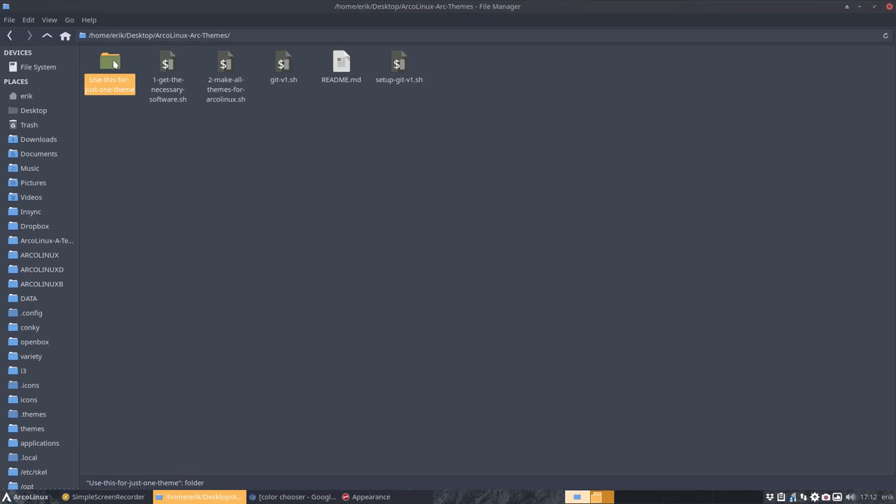
double_click(110, 63)
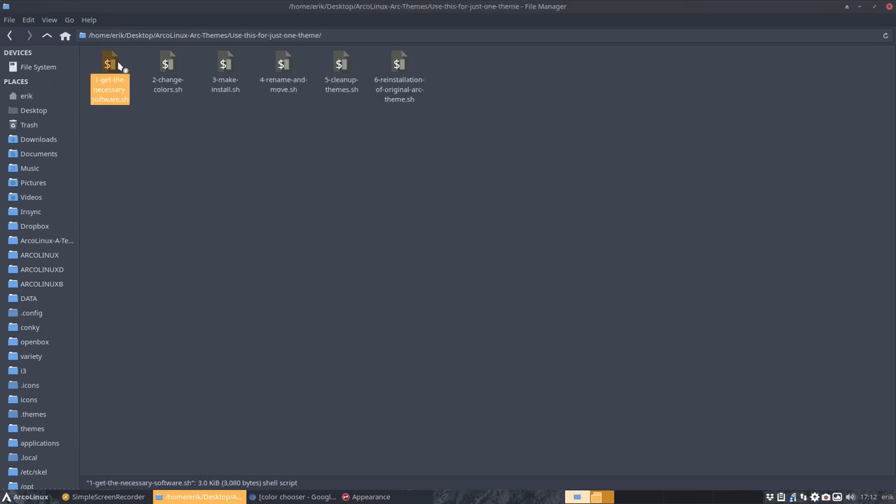
double_click(109, 63)
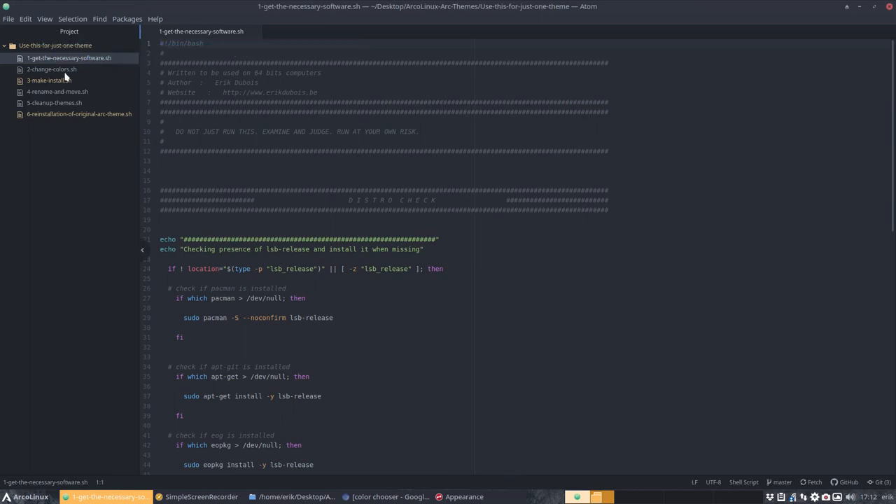
click(51, 68)
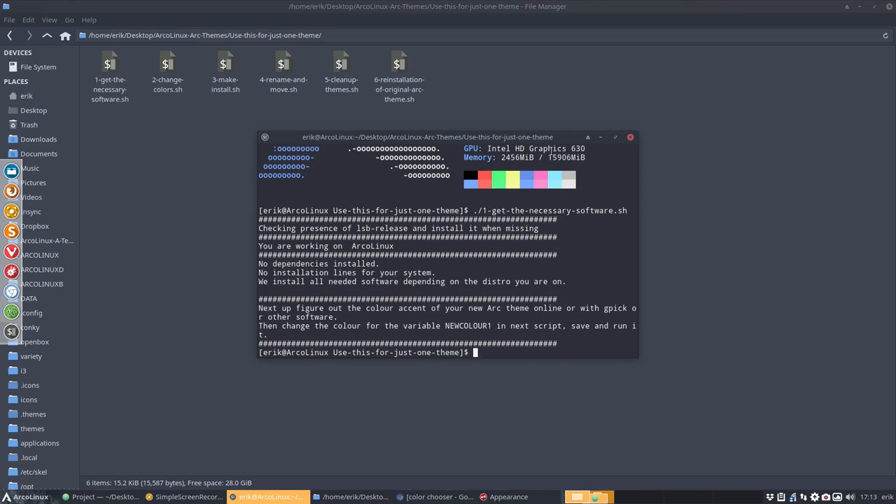
click(98, 496)
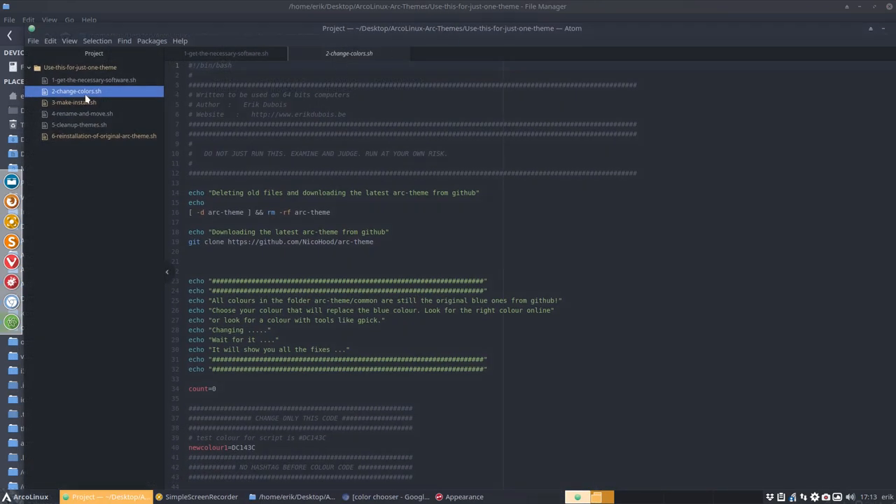
Step: Replace newcolour1's DC143C value with 93b7f2 in 2-change-colors.sh
scroll(down, 3)
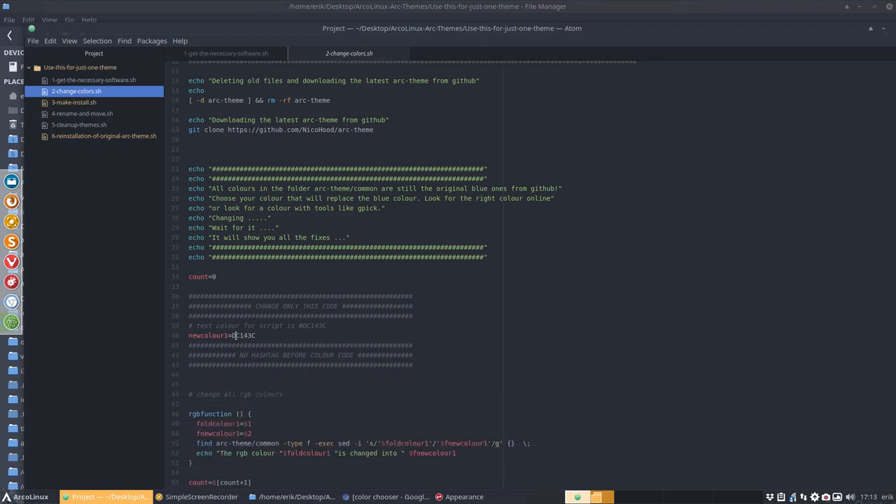
click(256, 335)
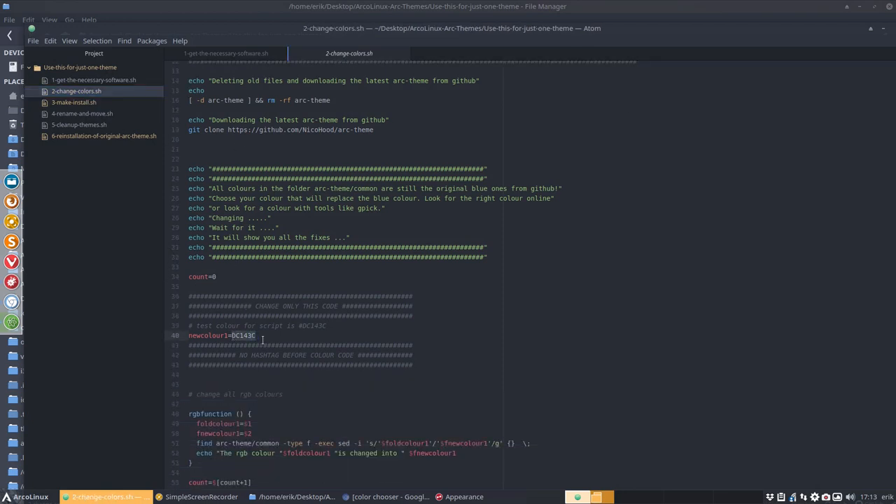
text(93b7f2)
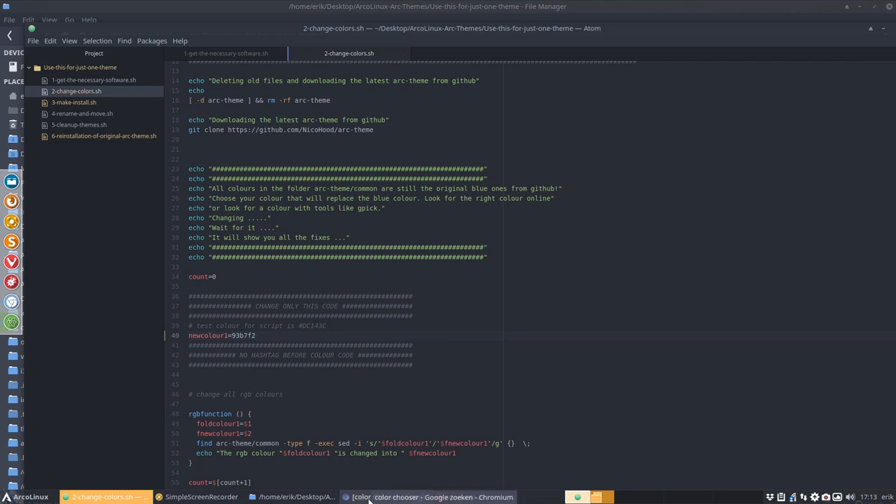
click(429, 496)
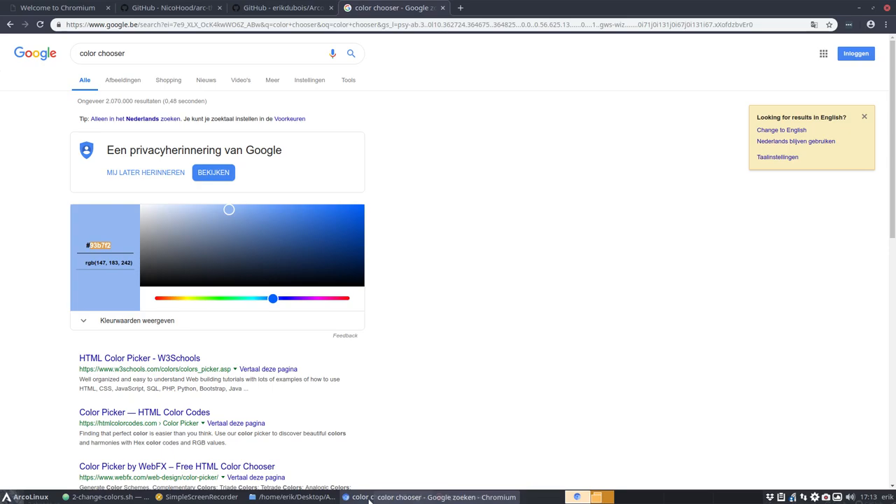
click(105, 497)
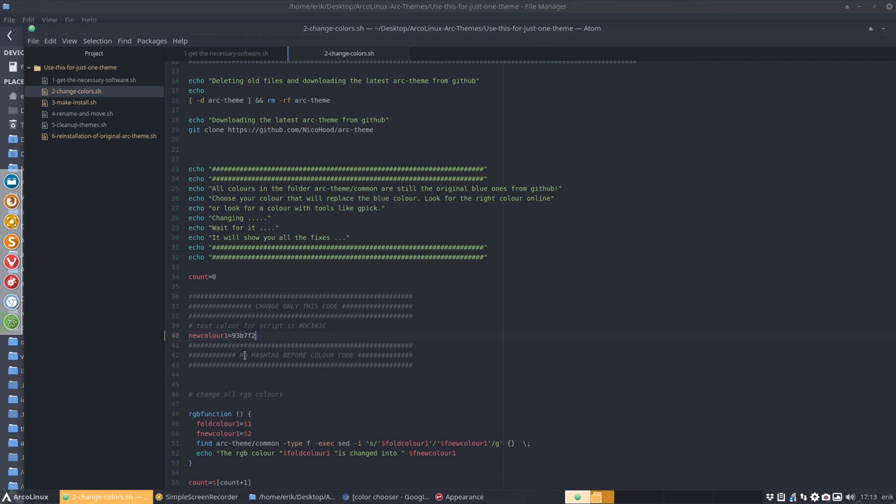
double_click(294, 355)
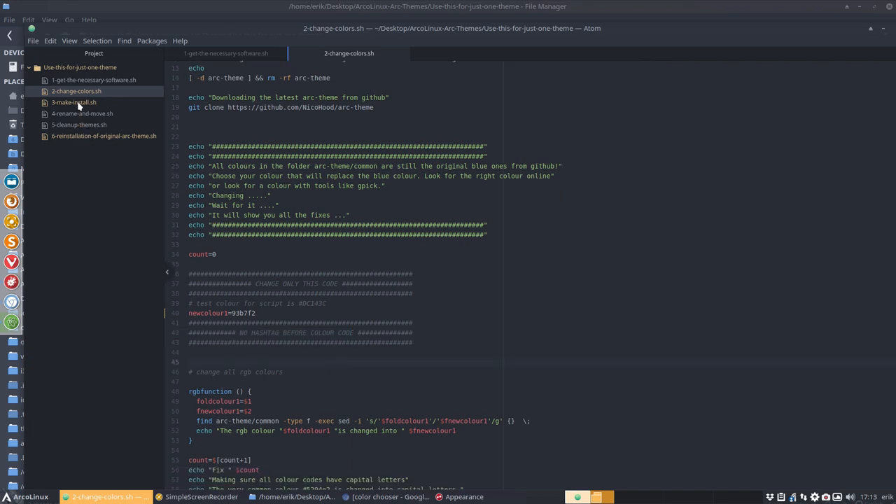
Step: Open 3-make-install.sh and 4-rename-and-move.sh, then bring Chromium forward
click(74, 102)
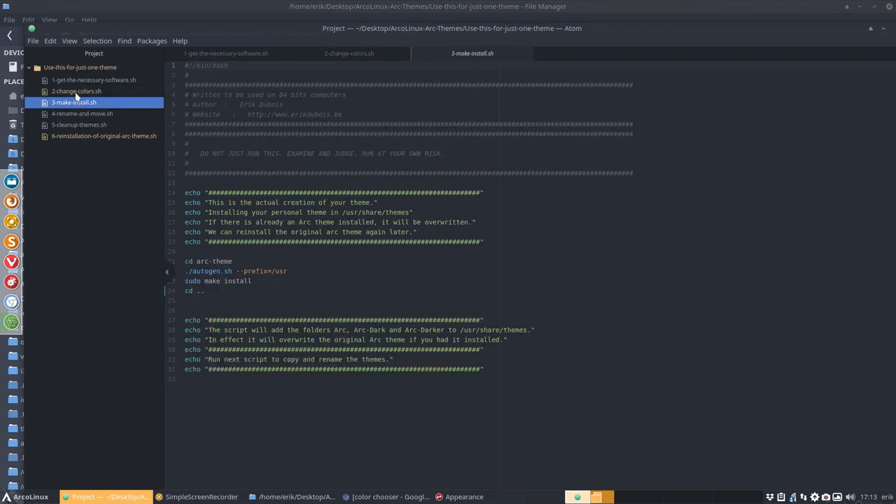
click(82, 113)
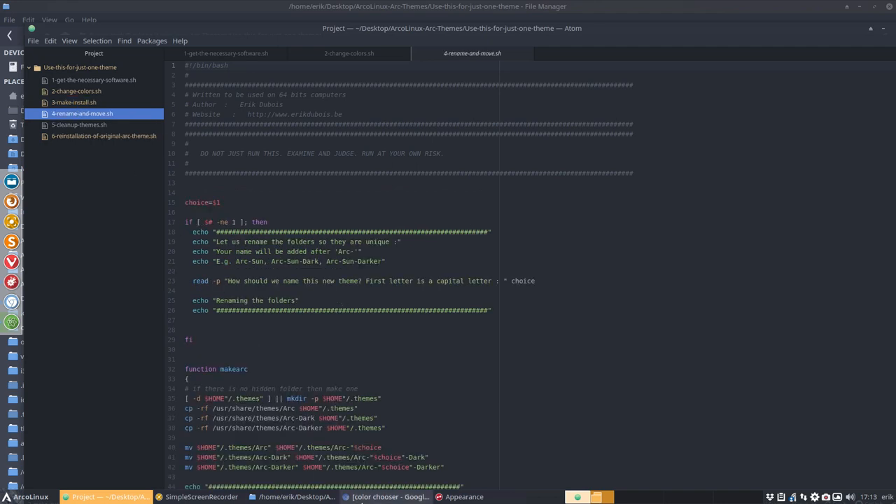
click(385, 496)
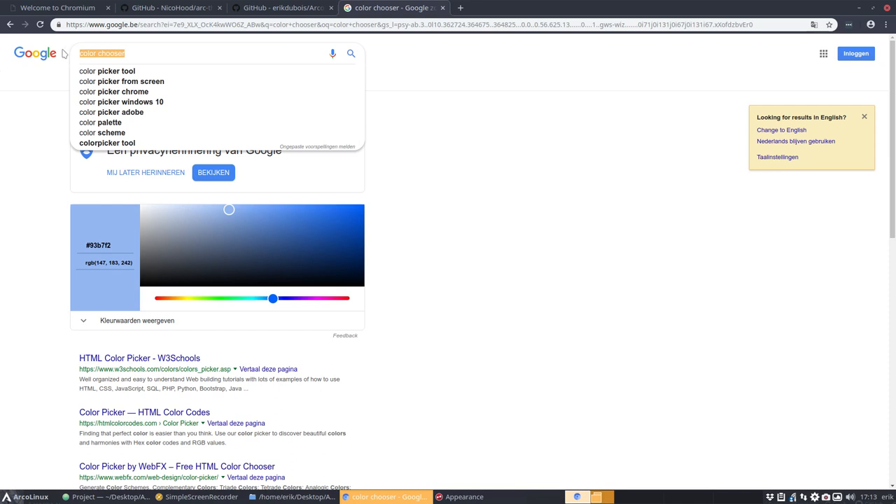
Step: Search Google for '#93b7f2 name' and browse the colour information results
text(#93b7f2 name)
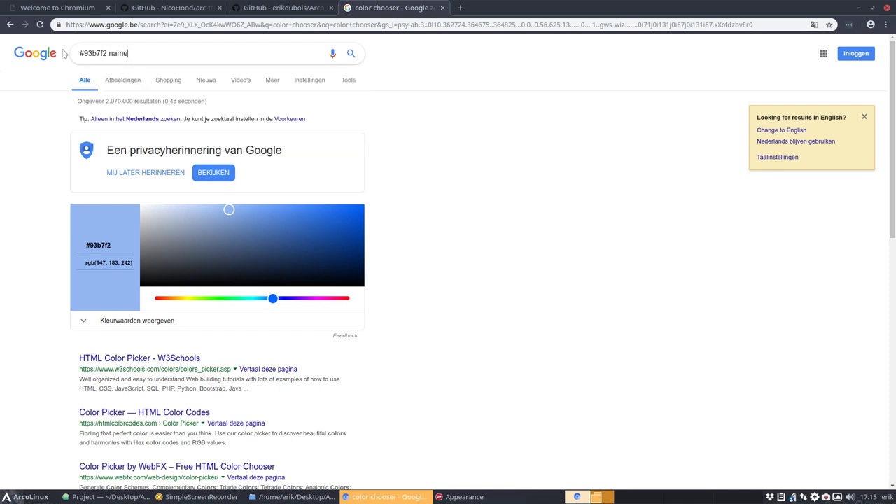
key(Return)
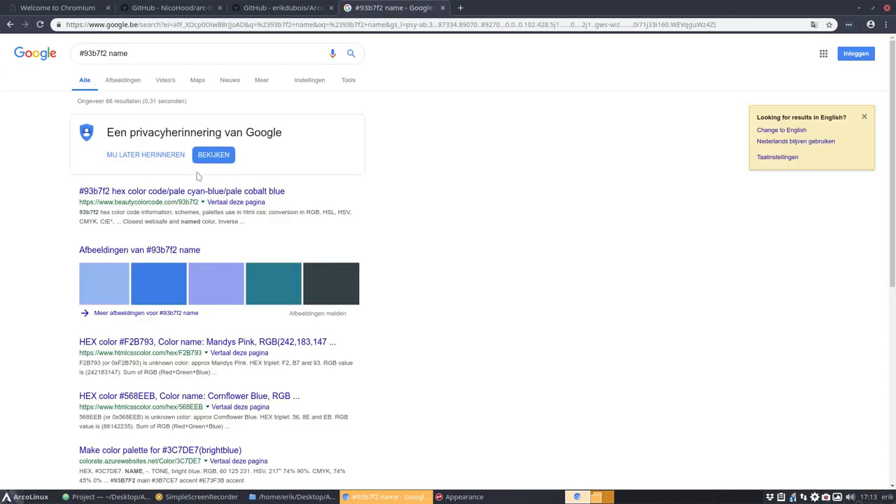
mouse_move(210, 191)
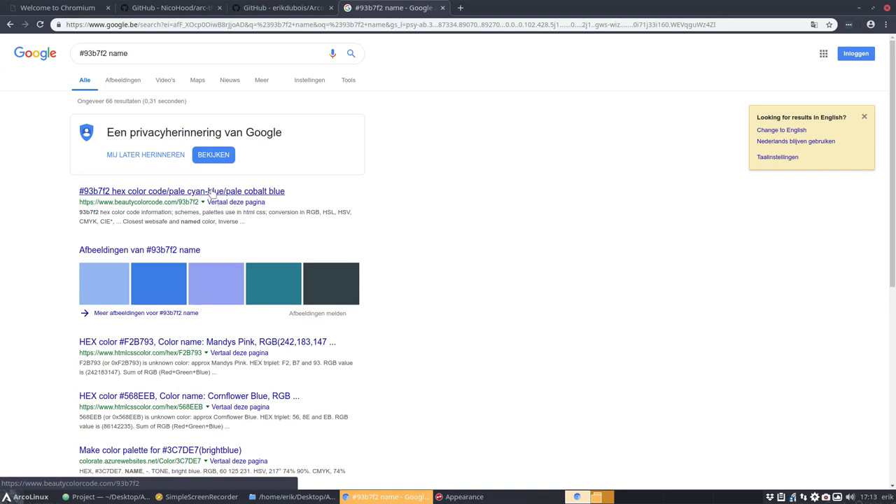
click(163, 191)
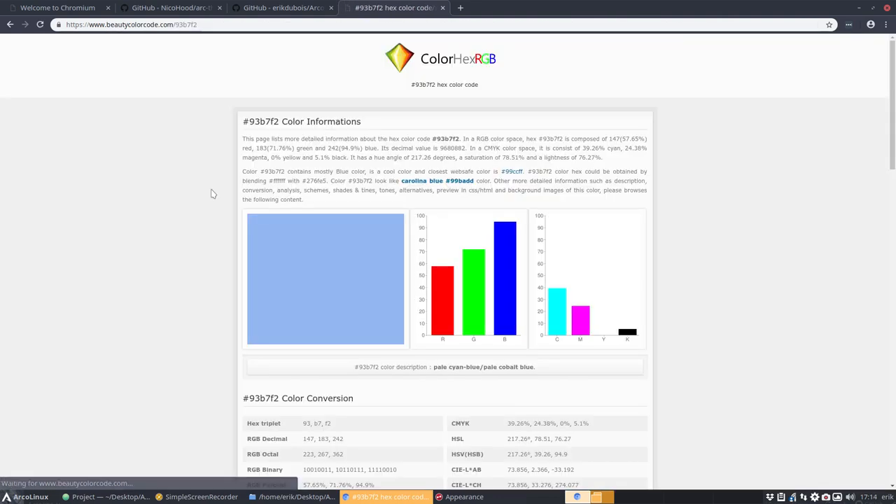
scroll(down, 3)
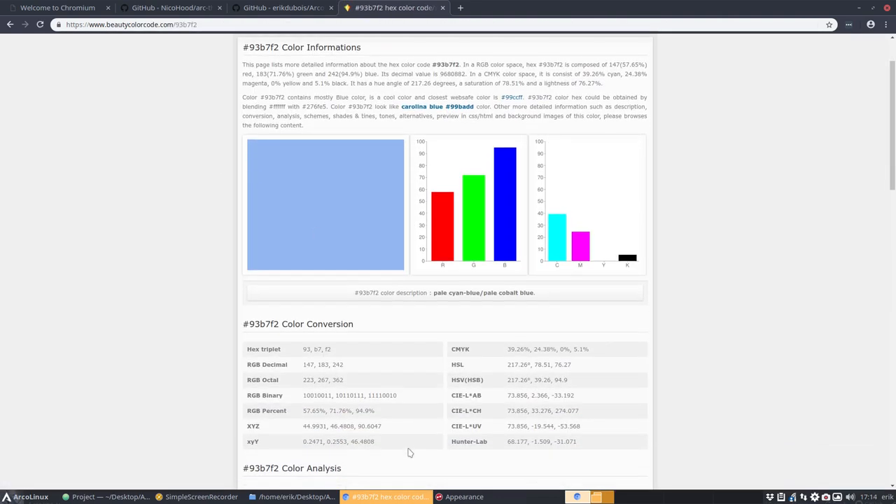
scroll(down, 3)
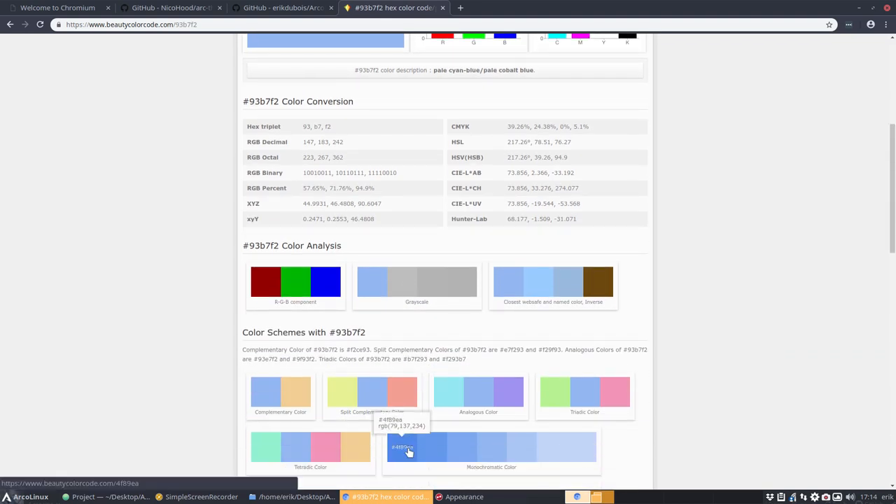
scroll(up, 3)
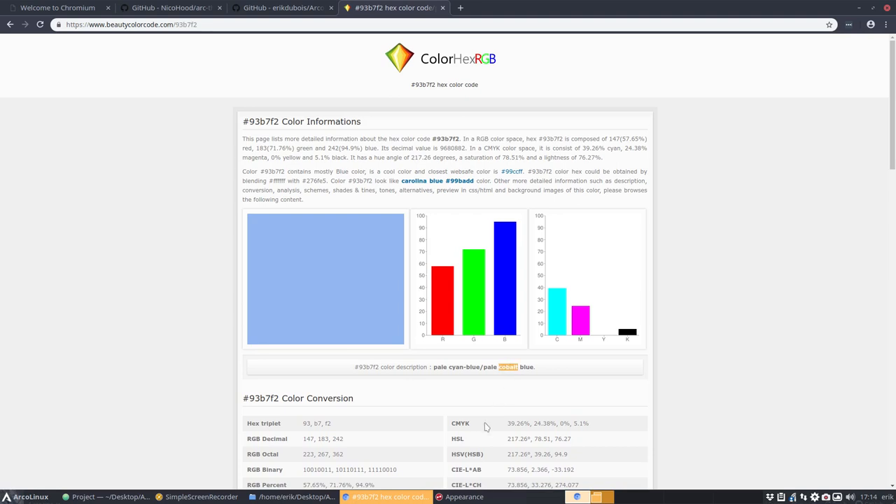
mouse_move(420, 180)
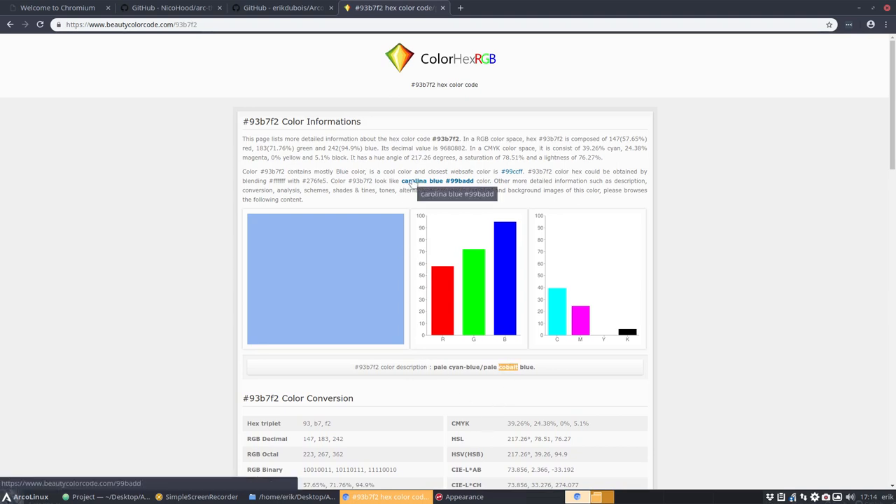
mouse_move(410, 282)
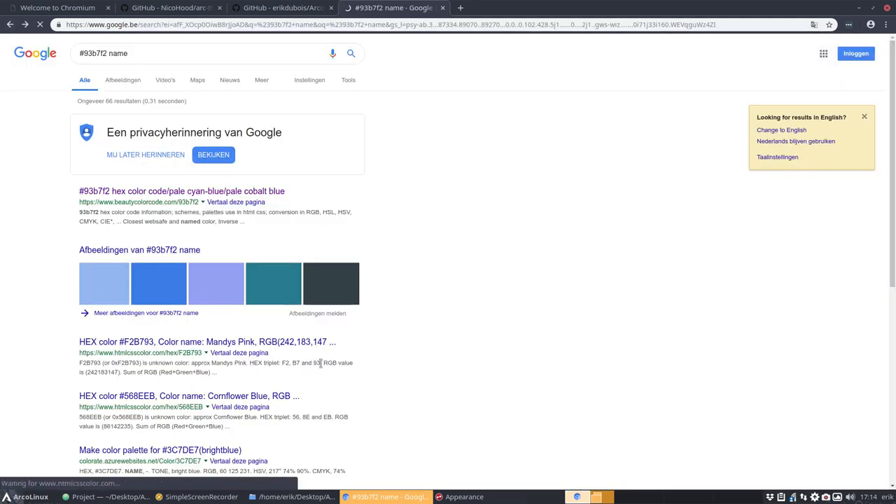
click(206, 342)
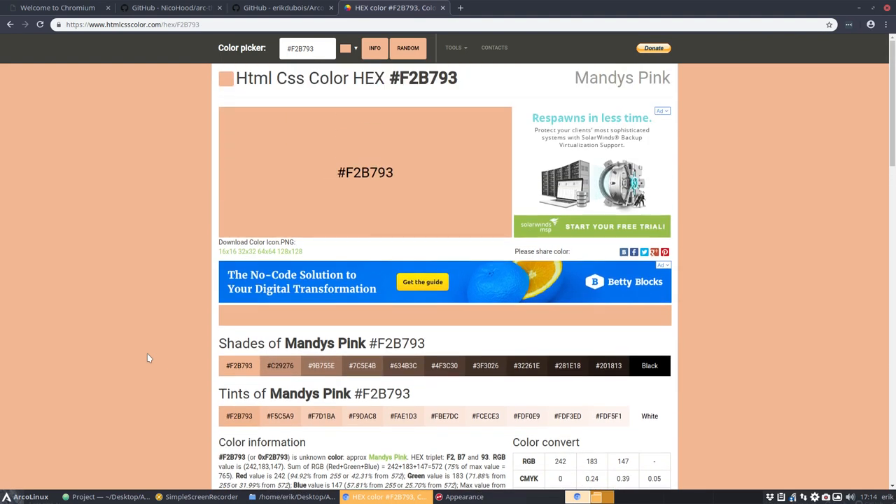
click(11, 24)
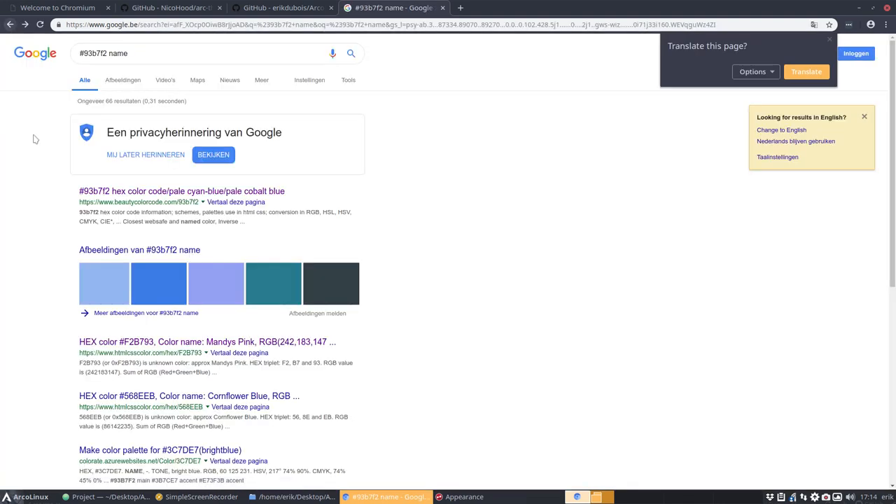
mouse_move(43, 277)
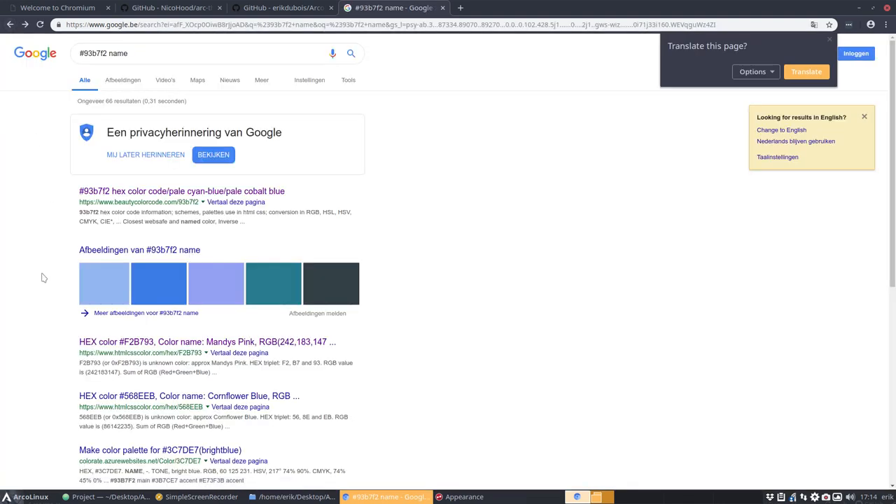
mouse_move(175, 256)
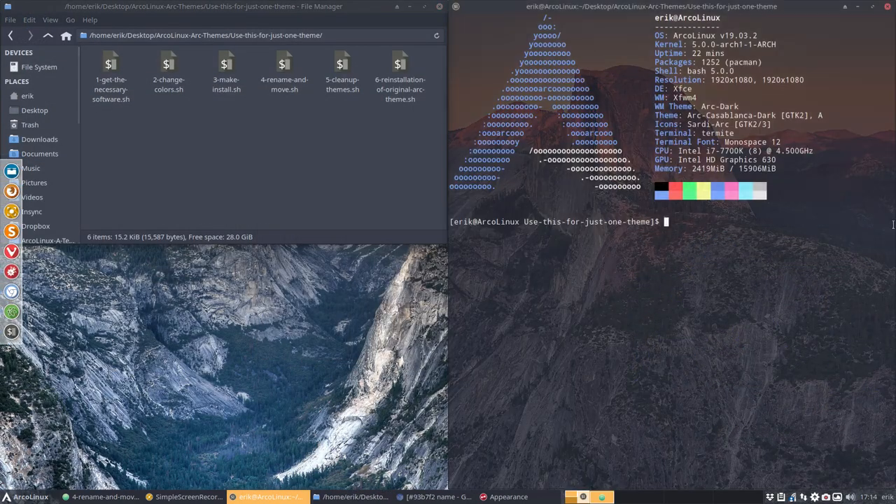
Step: Run ./2-change-colors.sh in the terminal
text(./)
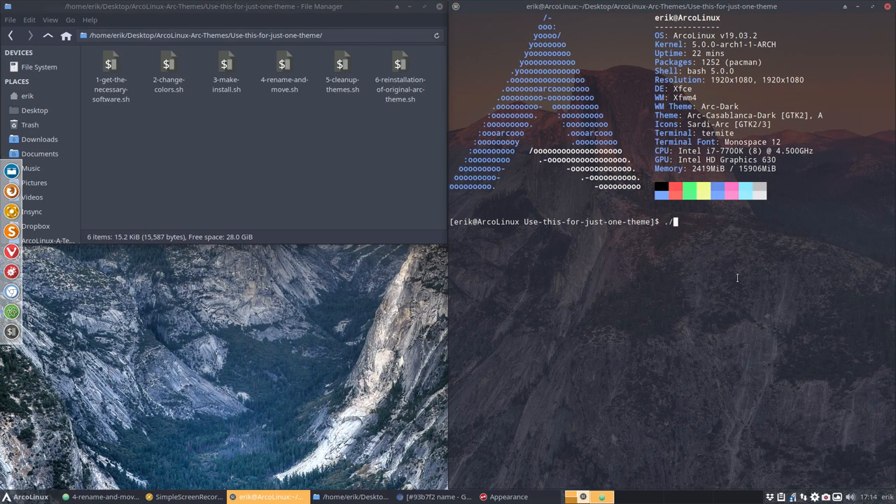
text(2-change-colors.sh)
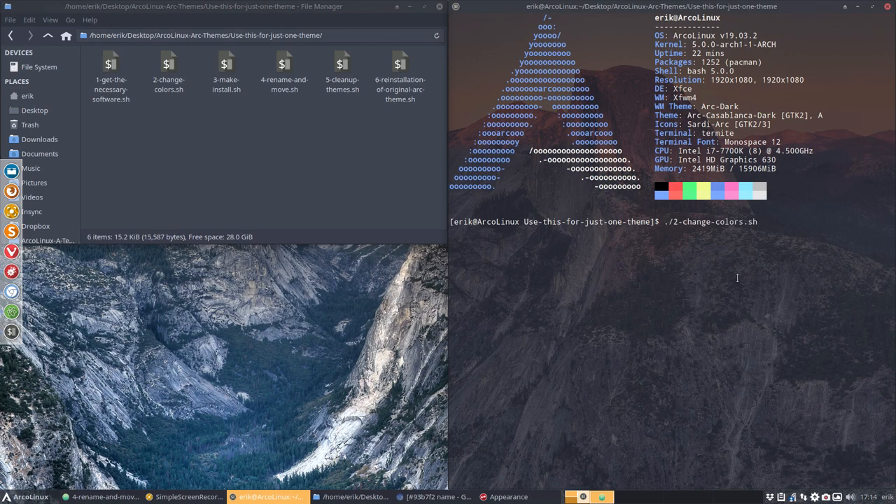
key(Return)
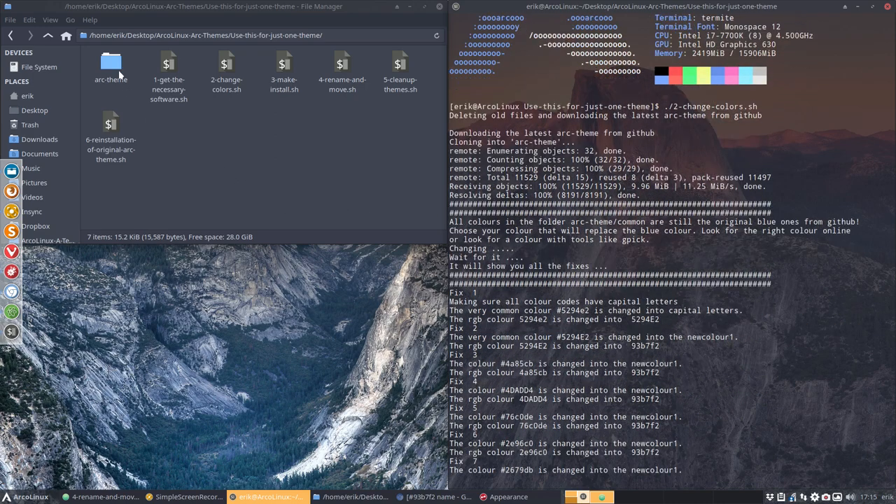
Step: Browse to arc-theme/common/gtk-2.0 dark and open, then close, assets.svg without saving
double_click(110, 63)
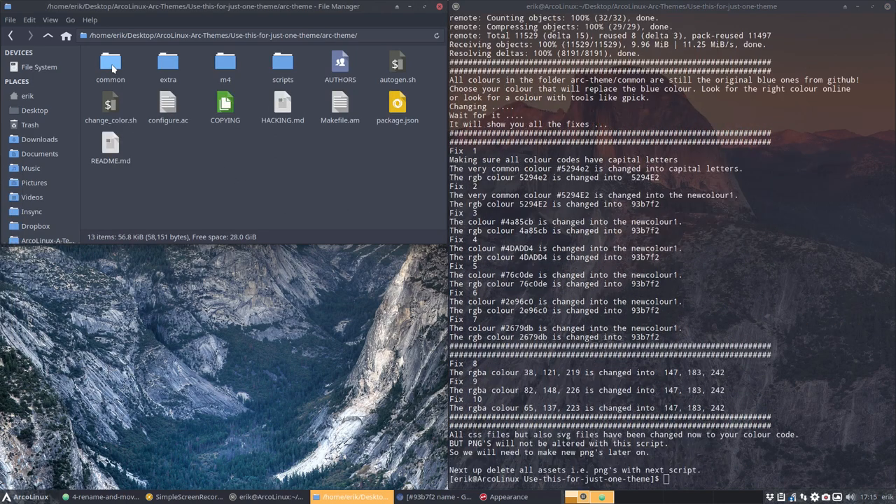
double_click(110, 63)
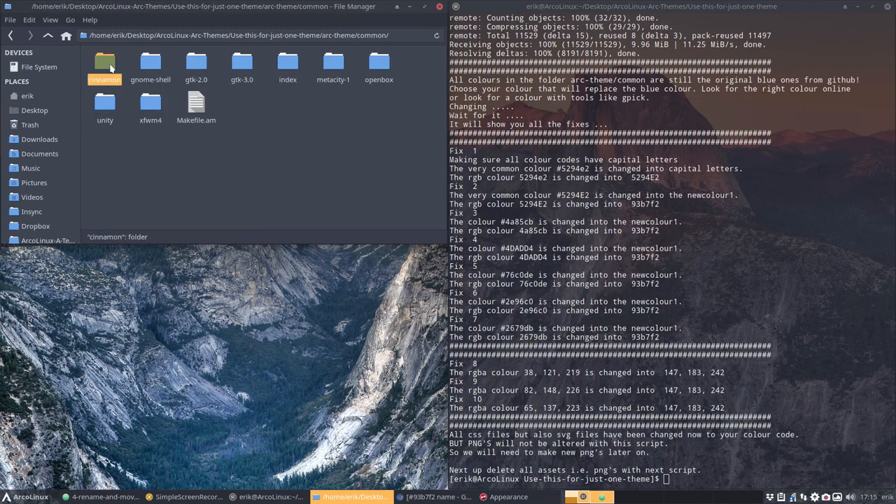
double_click(196, 63)
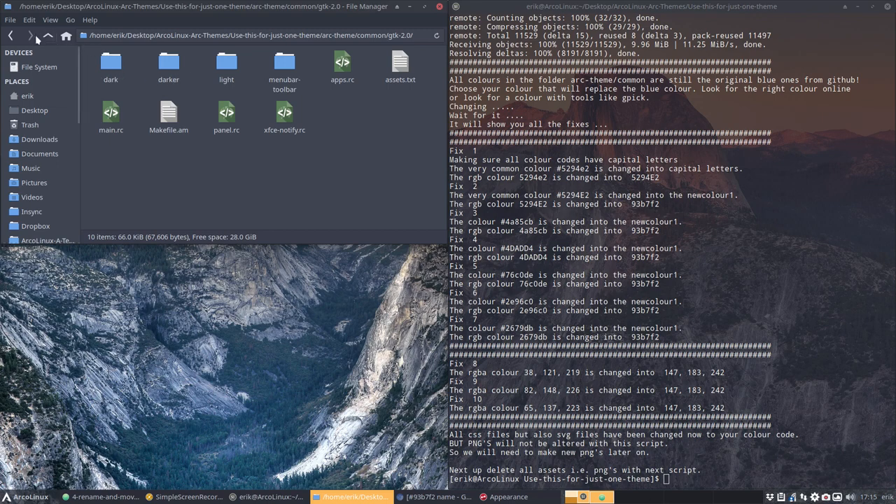
click(47, 35)
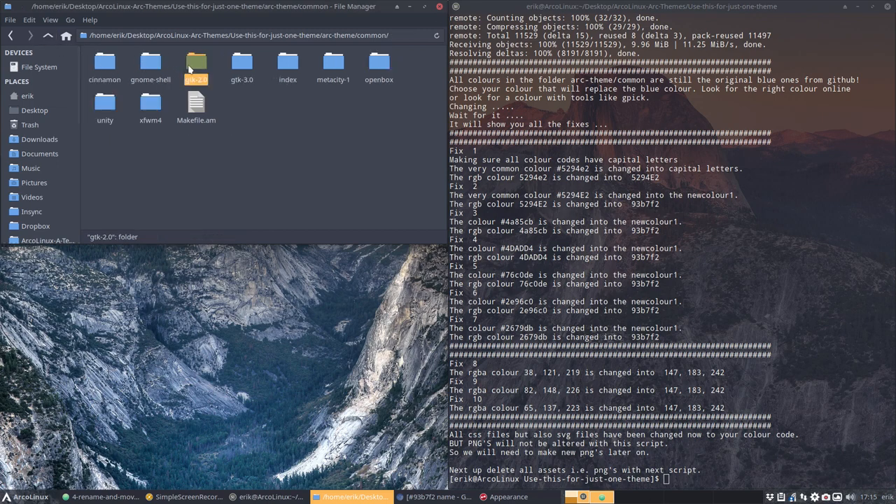
double_click(196, 63)
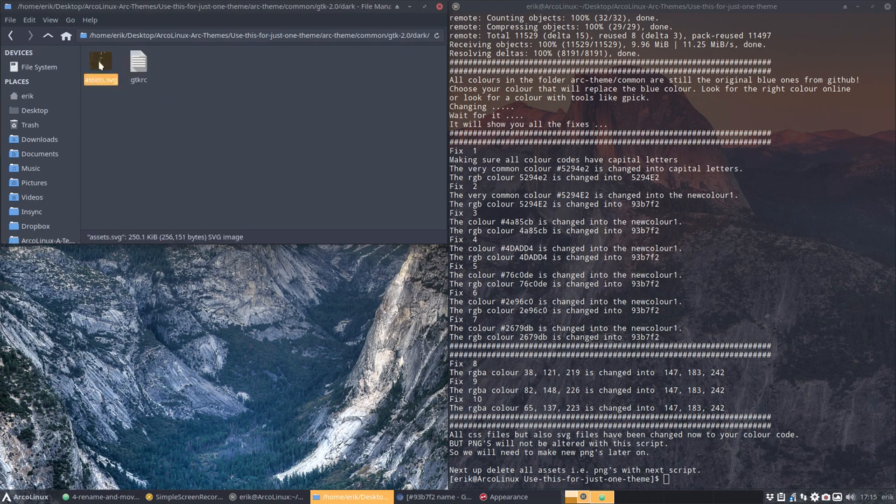
double_click(100, 61)
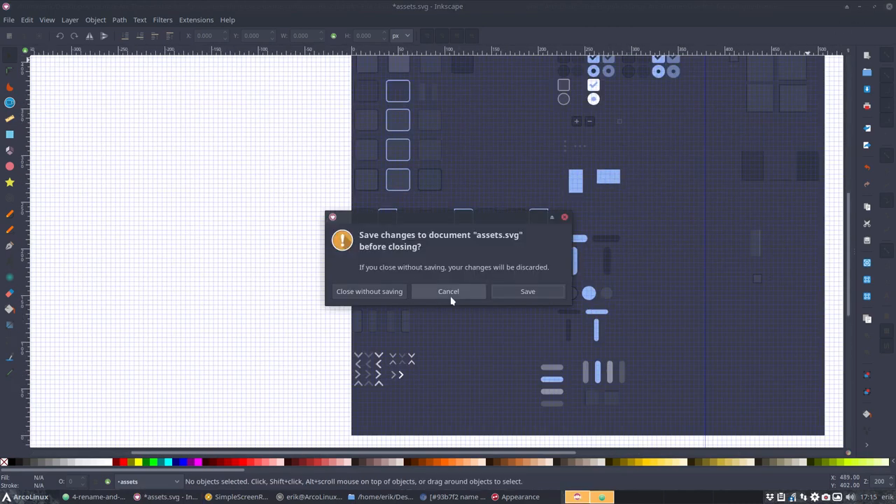
click(369, 291)
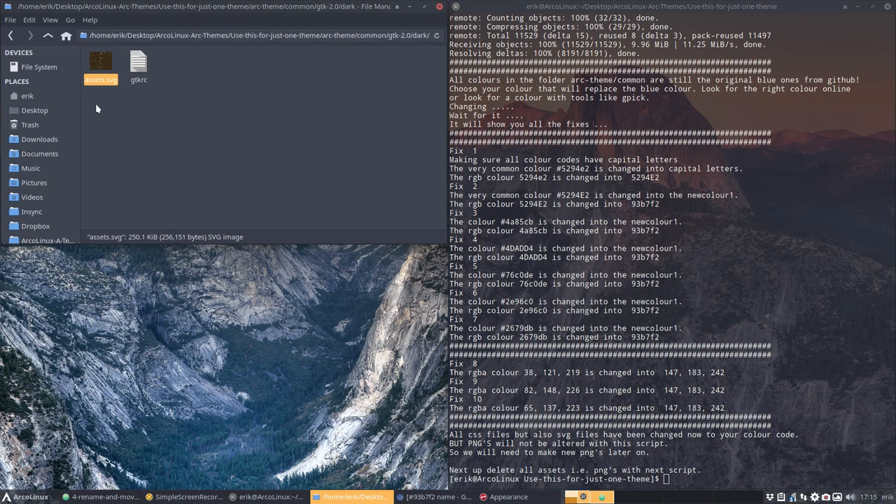
Step: Go up to the Desktop and reopen the ArcoLinux-Arc-Themes folder
click(47, 35)
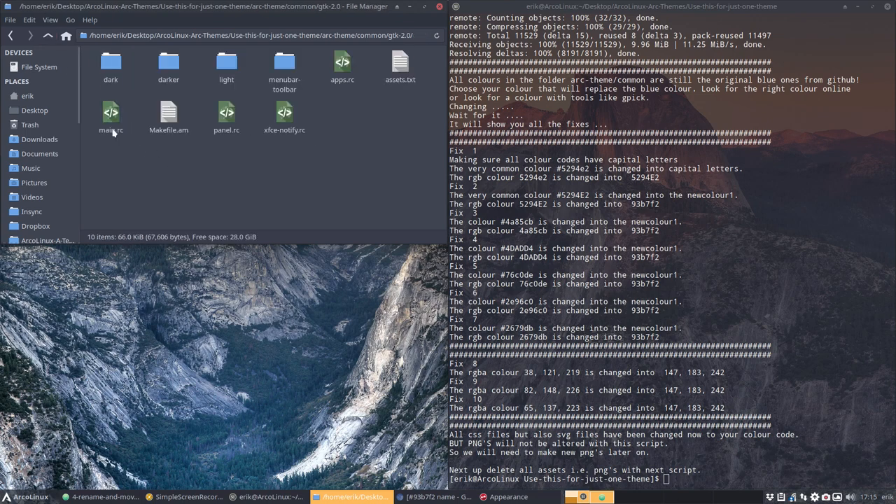
click(47, 35)
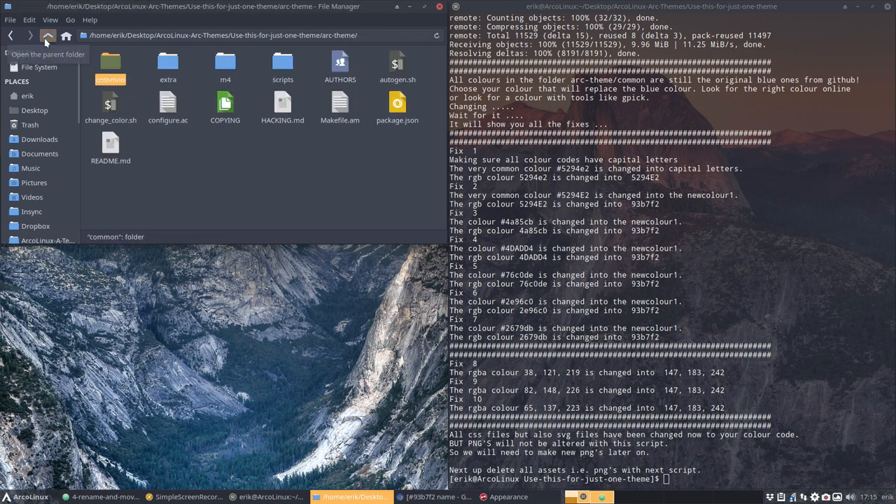
click(47, 35)
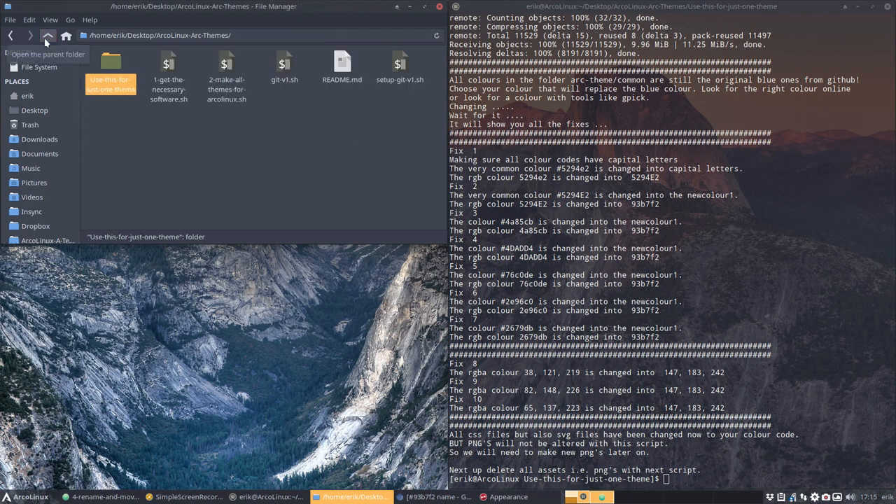
click(48, 35)
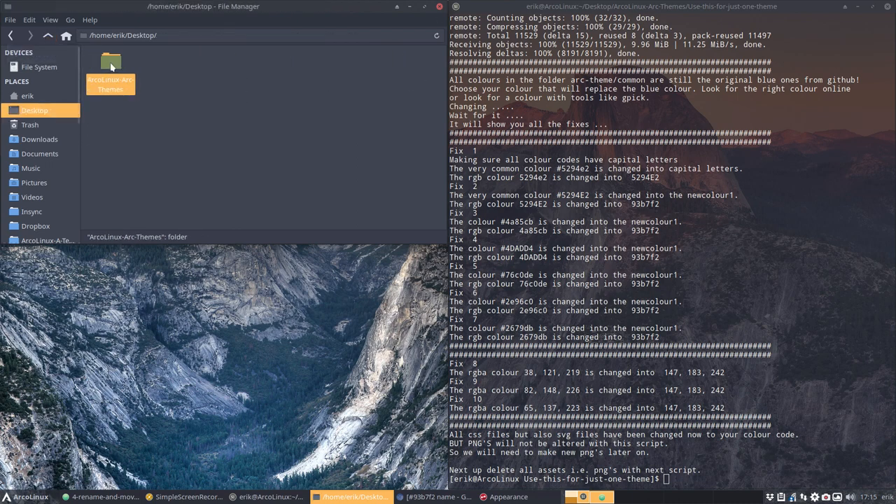
double_click(111, 67)
text(ls)
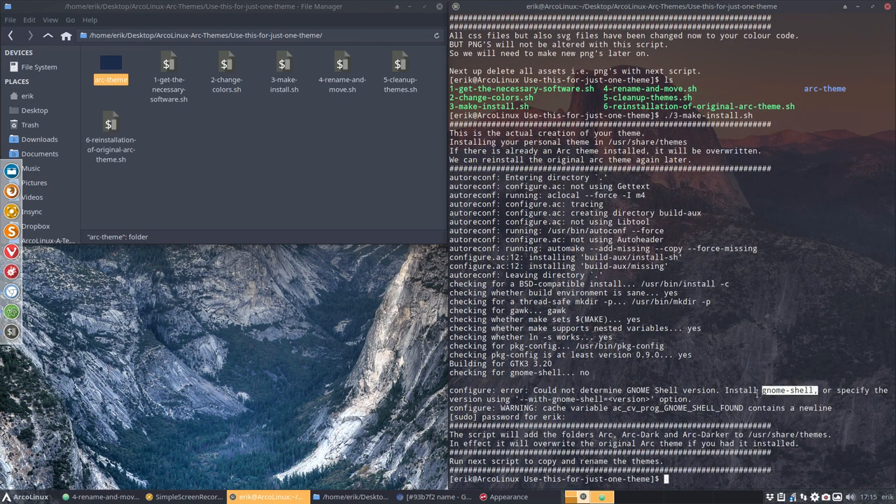
Step: Check arc-theme's generated build files, then return to the Use-this-for-just-one-theme folder
double_click(110, 67)
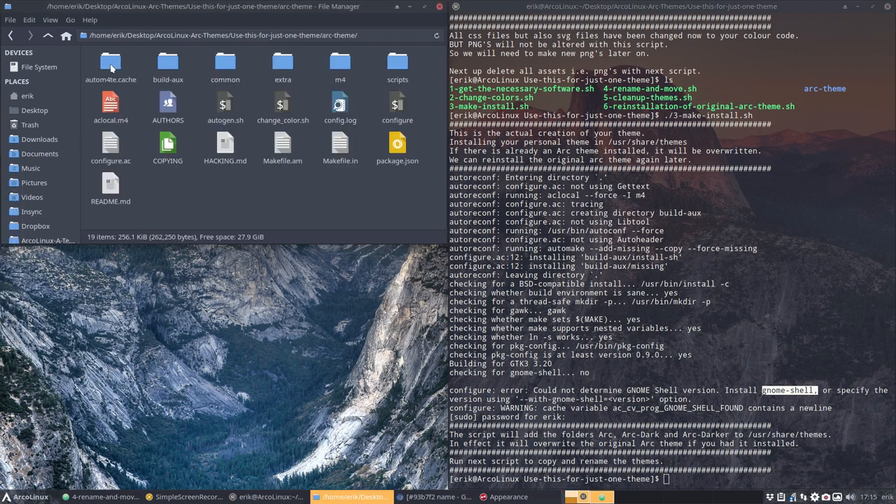
click(49, 35)
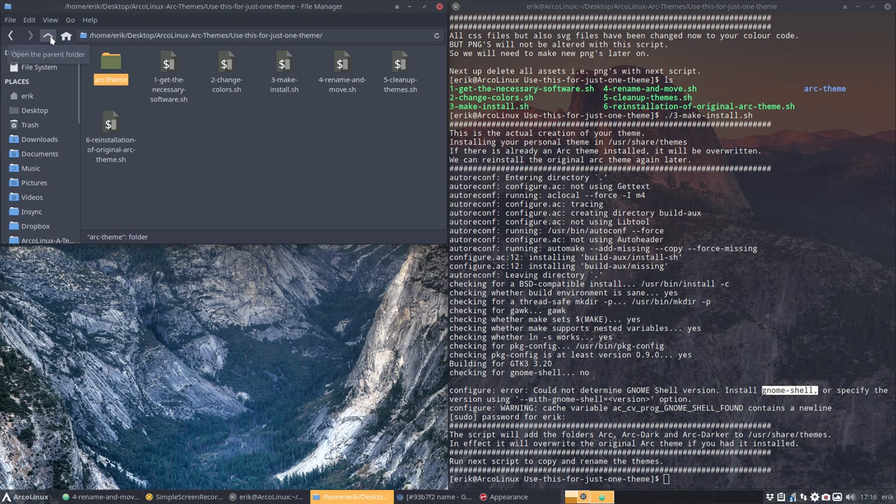
click(48, 35)
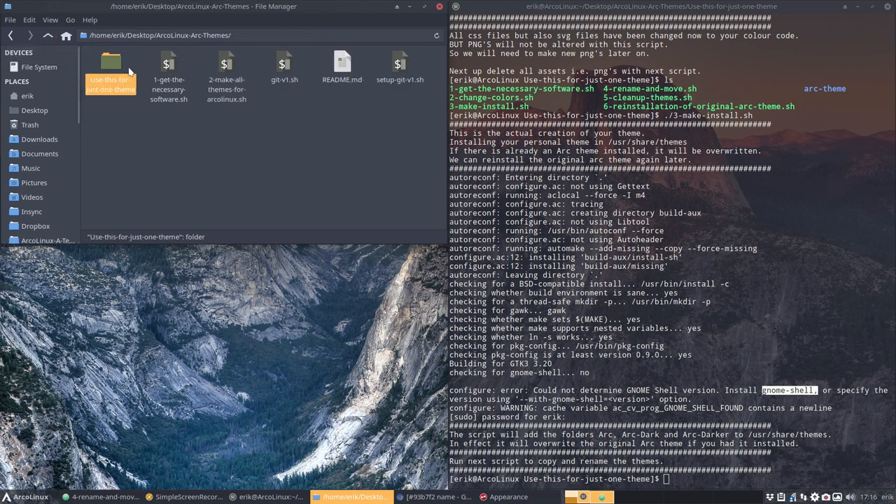
double_click(110, 63)
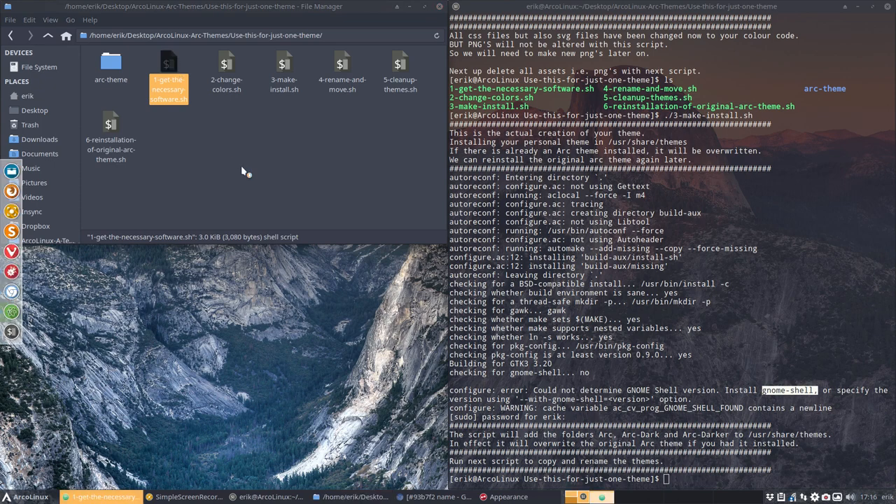
mouse_move(321, 162)
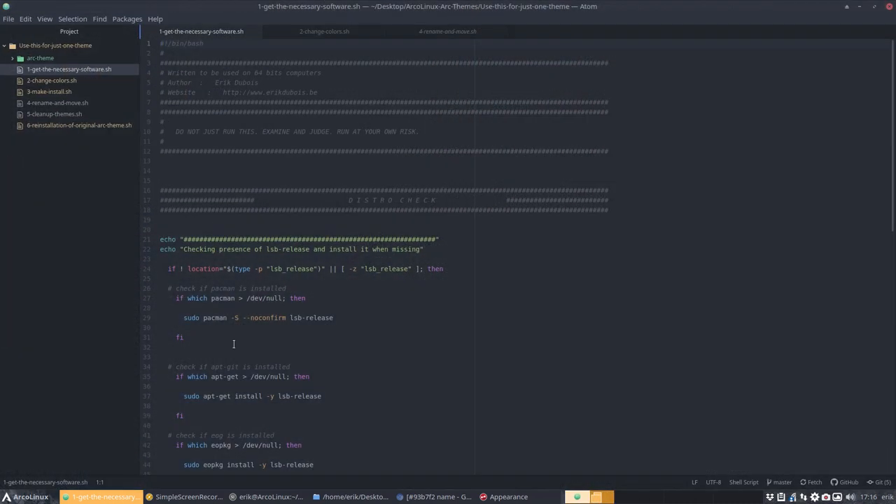
Step: Check the distribution name with lsb_release -si from the Arch case line
scroll(down, 3)
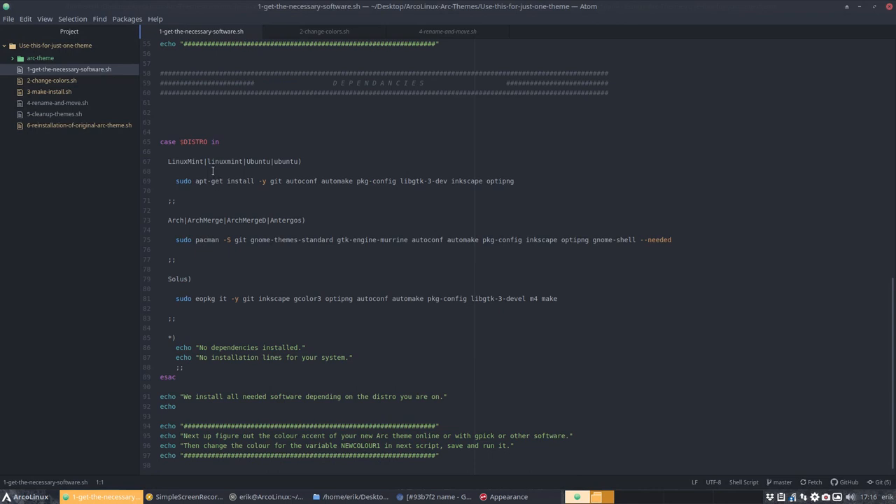
mouse_move(435, 251)
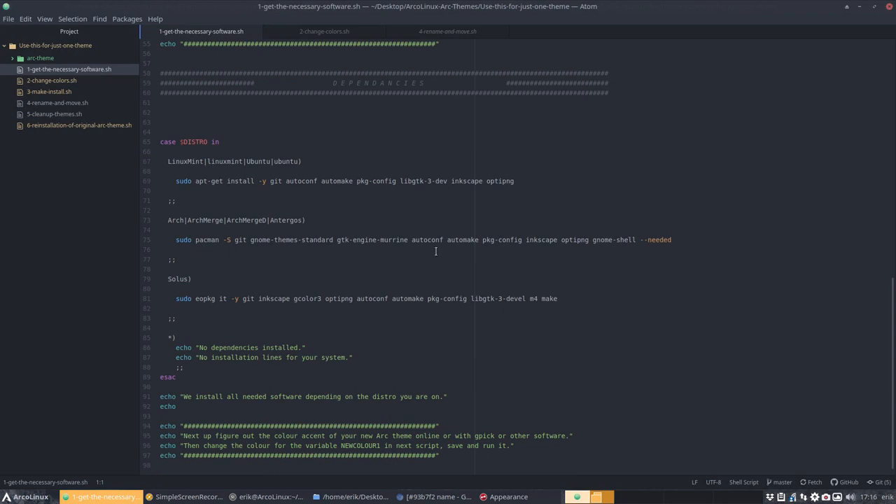
mouse_move(590, 238)
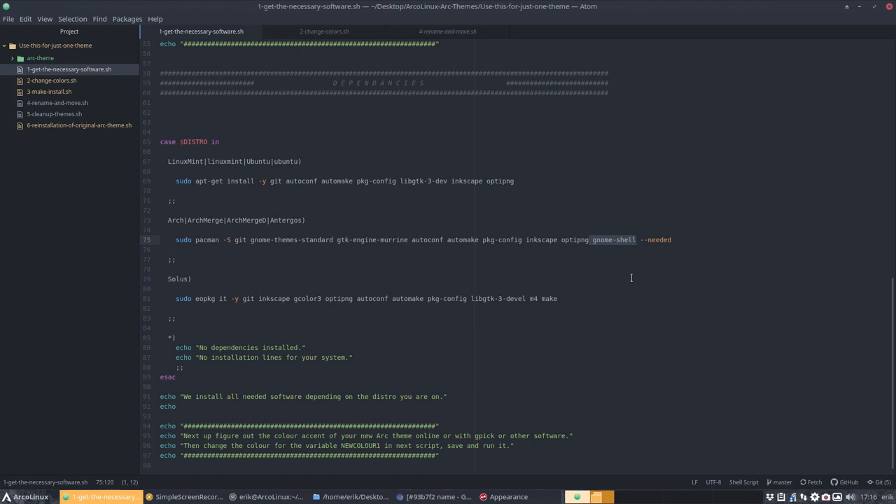
click(185, 220)
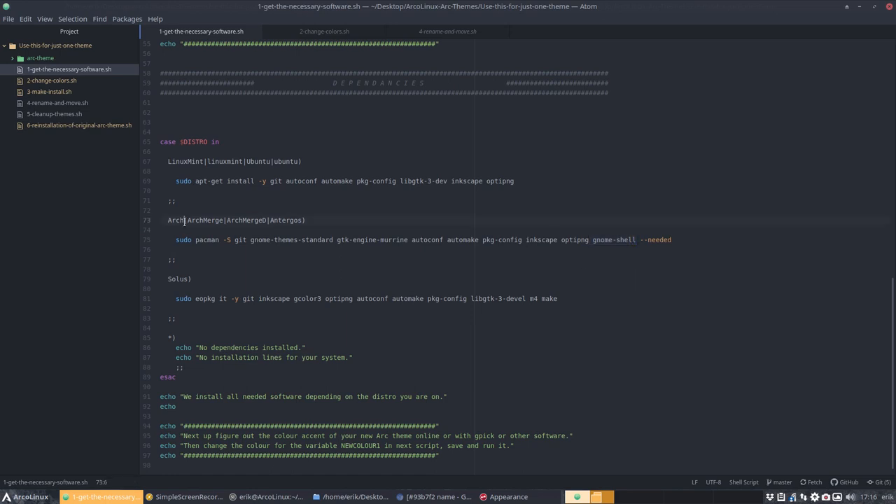
mouse_move(206, 347)
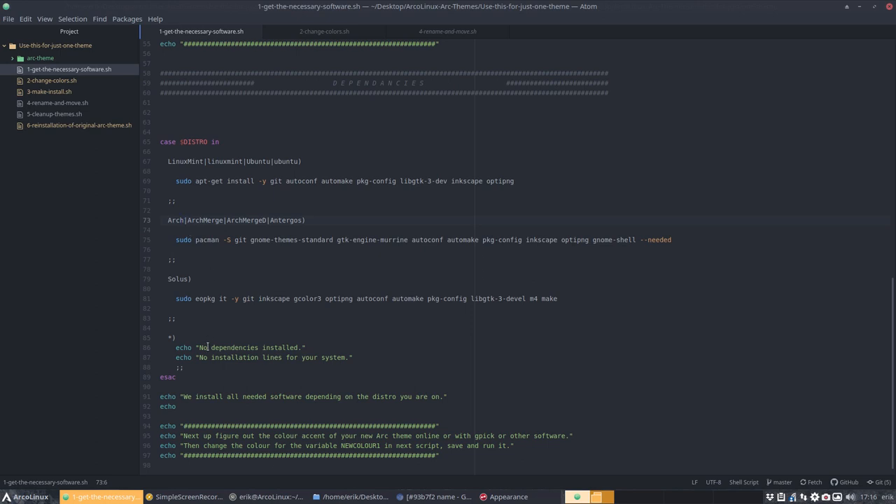
scroll(up, 3)
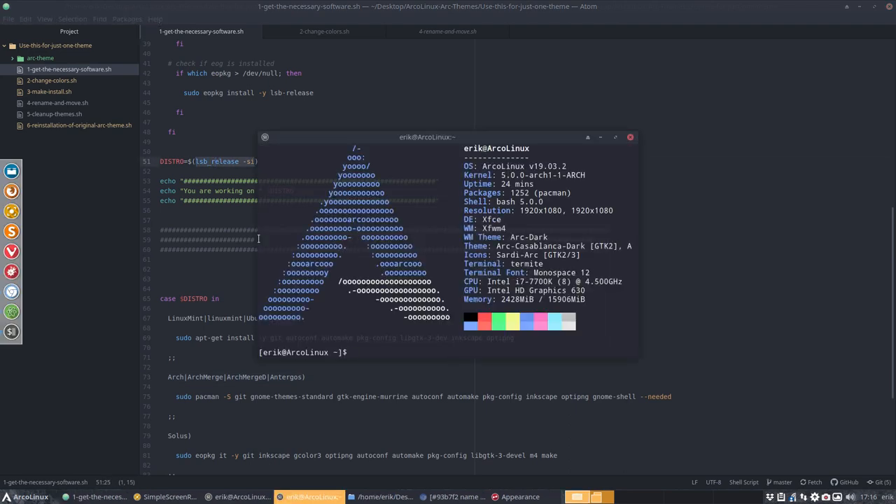
text(lsb_release -si)
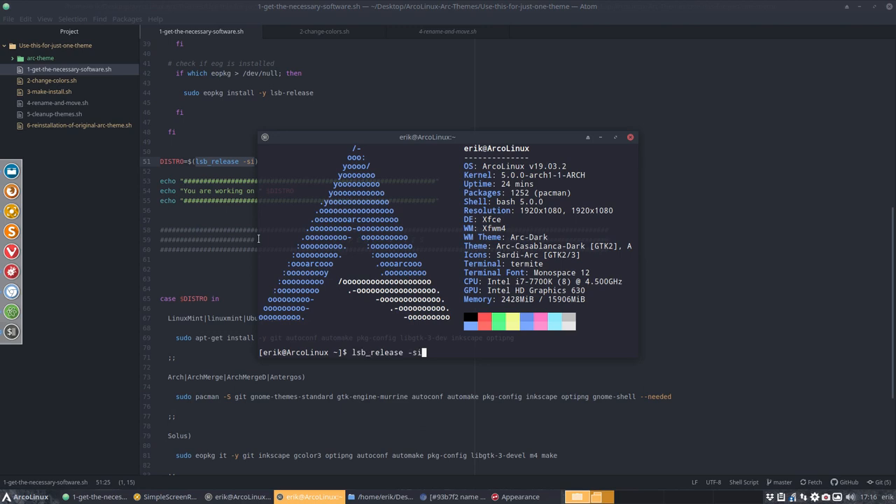
key(Return)
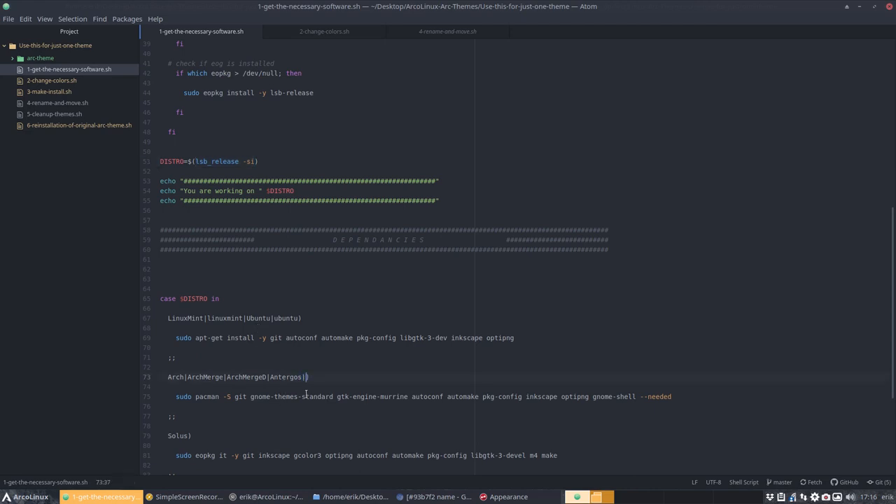
Step: Append ArcoLinux to the Arch case line (line 73) and save the script
text(ArcoL)
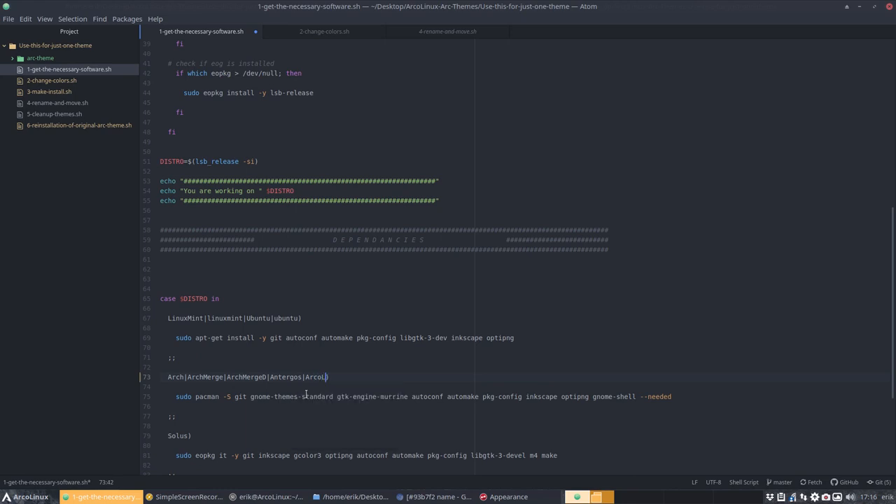
text(inuxx)
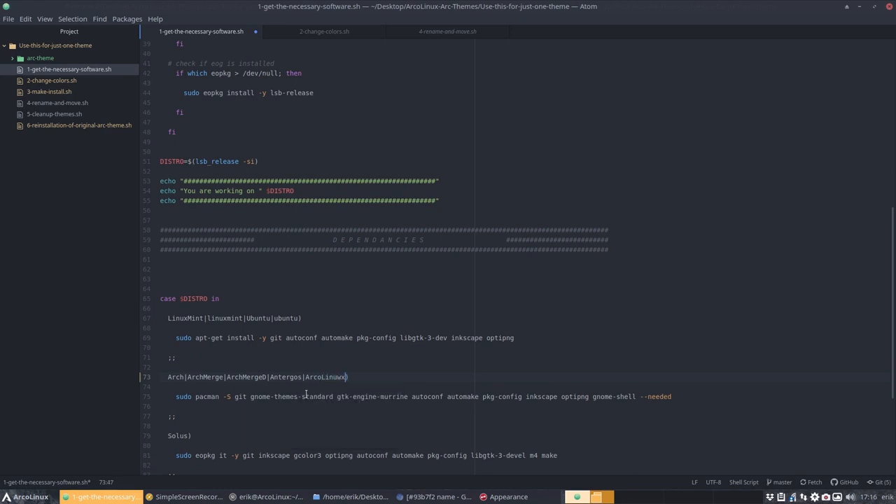
key(BackSpace)
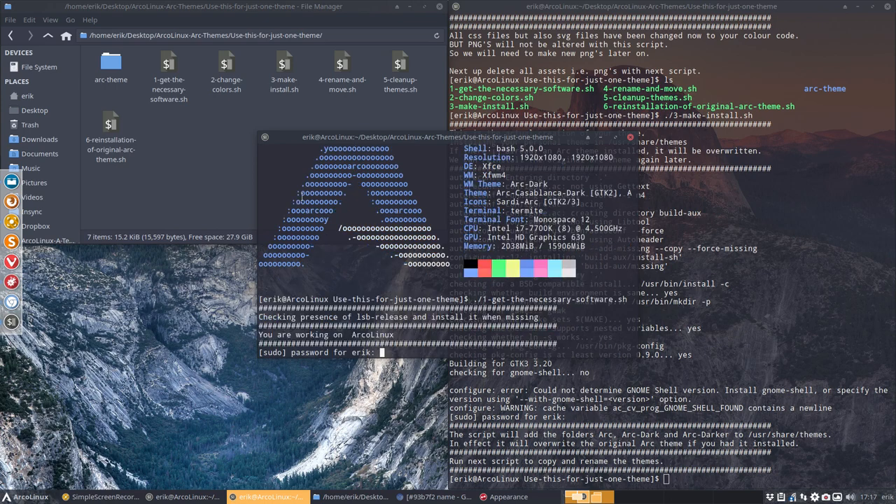
Step: Authorize and confirm the package install, then open the top-level dependency script in the parent folder
key(Return)
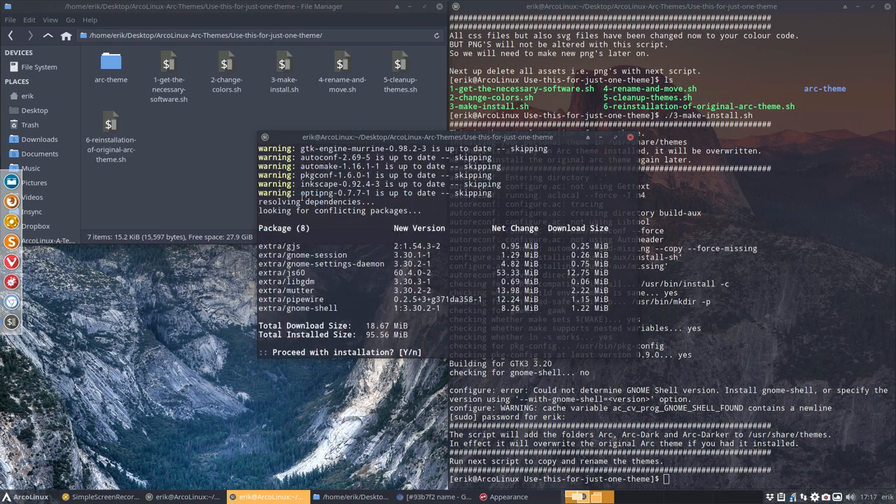
text(Y)
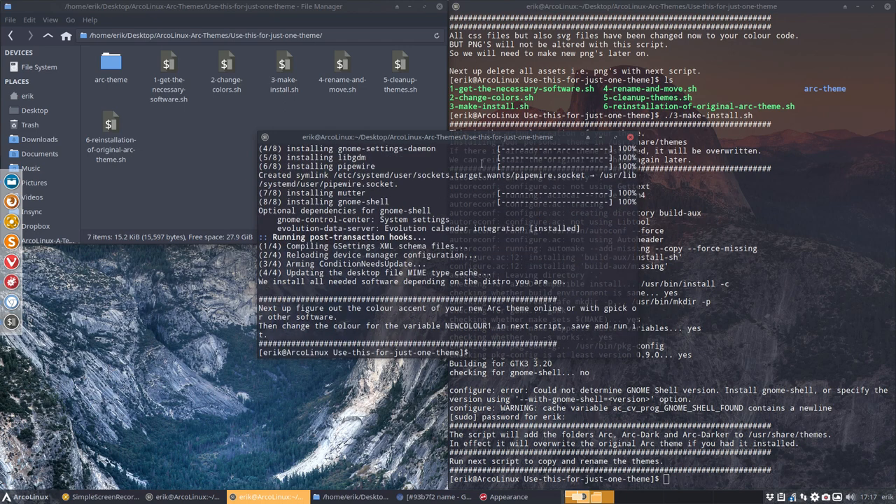
click(111, 63)
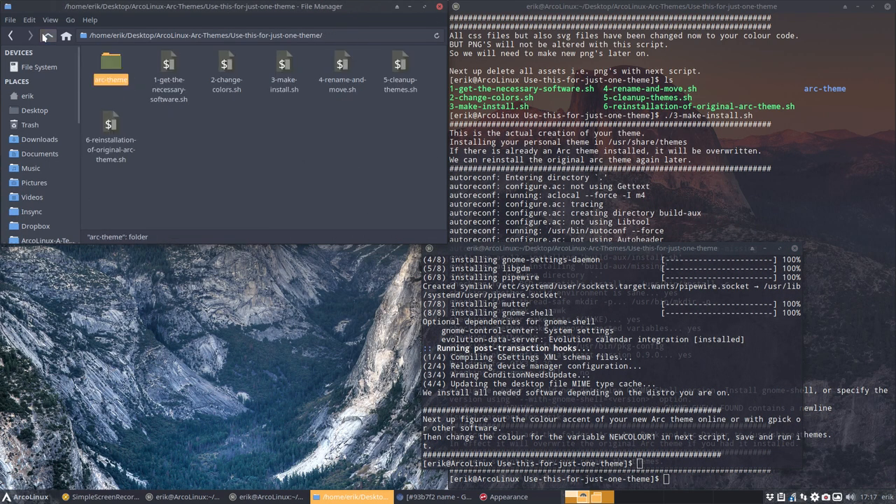
click(48, 35)
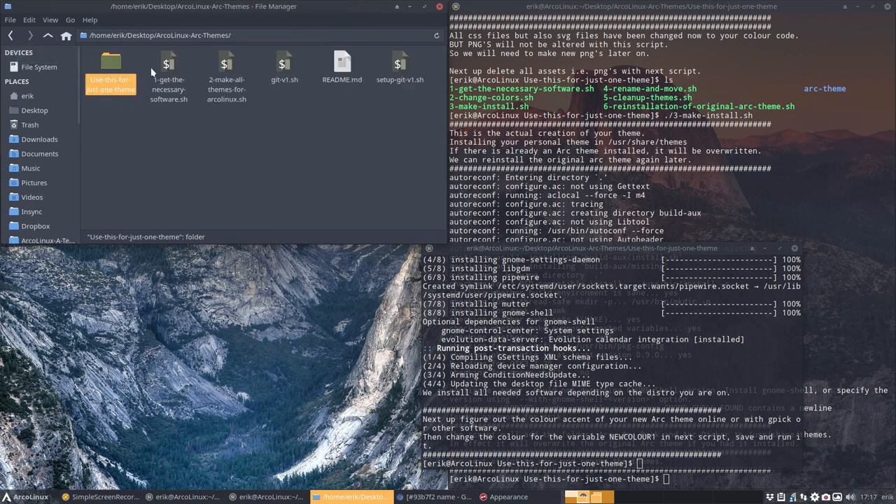
click(167, 70)
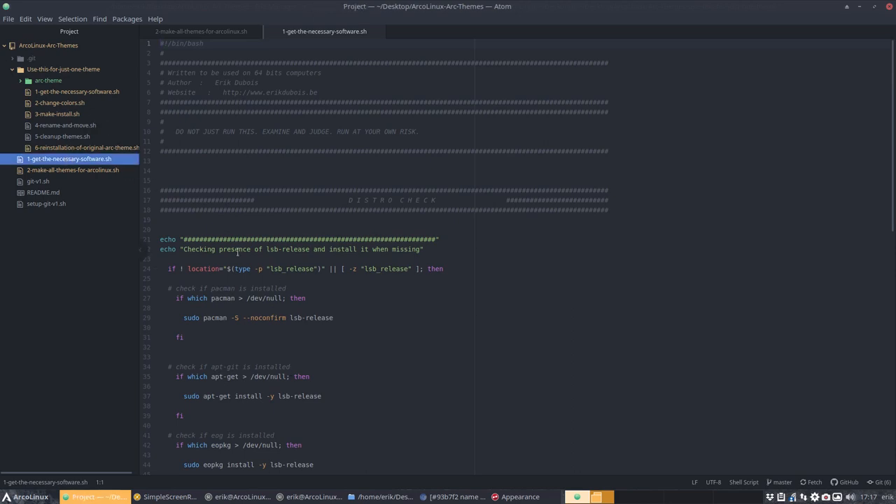
Step: Scroll the top-level script to the Arch case and start typing 'Arc' there
scroll(down, 3)
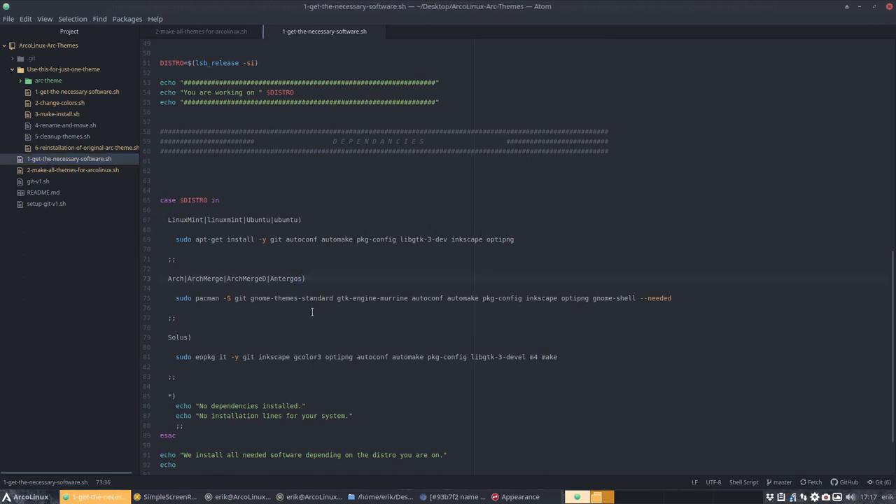
text(ArcoLinux-Arc-Themes/)
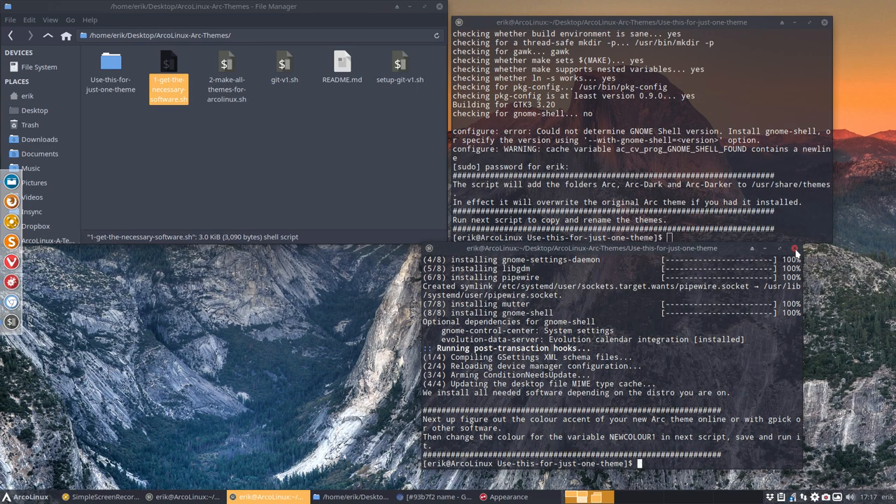
Step: Close the dependency-install terminal, rerun 3-make-install.sh, and open Use-this-for-just-one-theme
click(795, 249)
text(./3-make-install.sh)
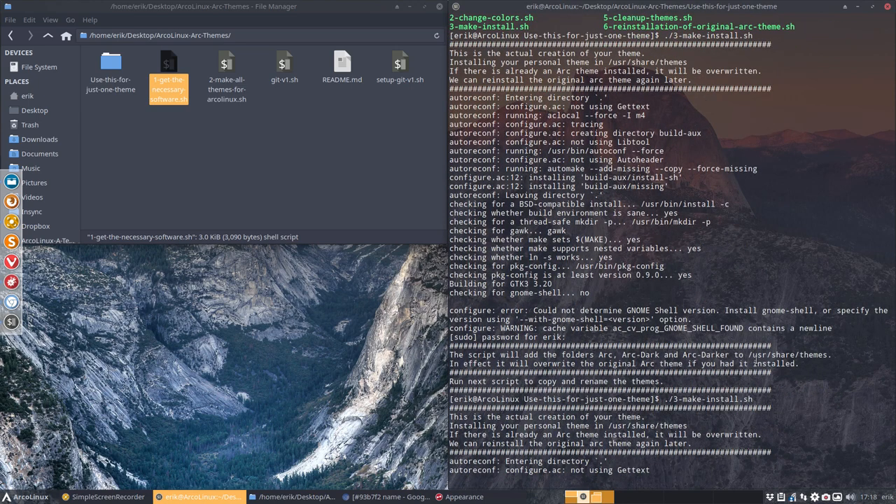
scroll(down, 3)
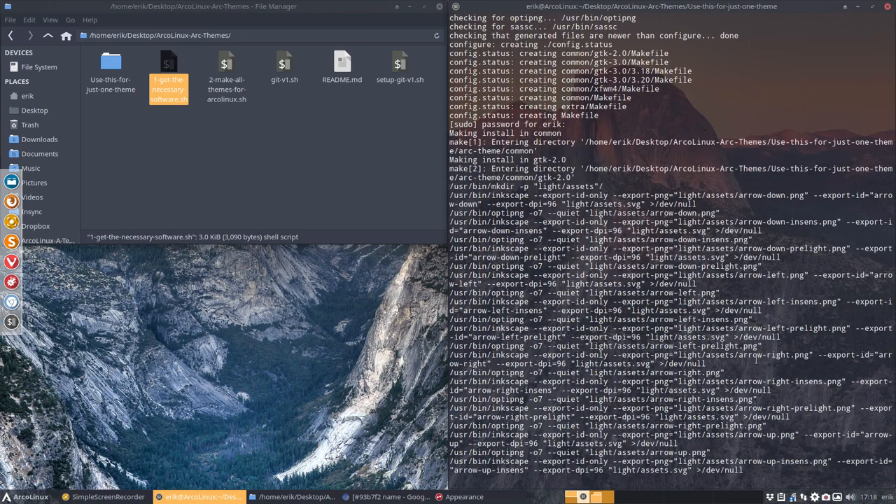
scroll(down, 3)
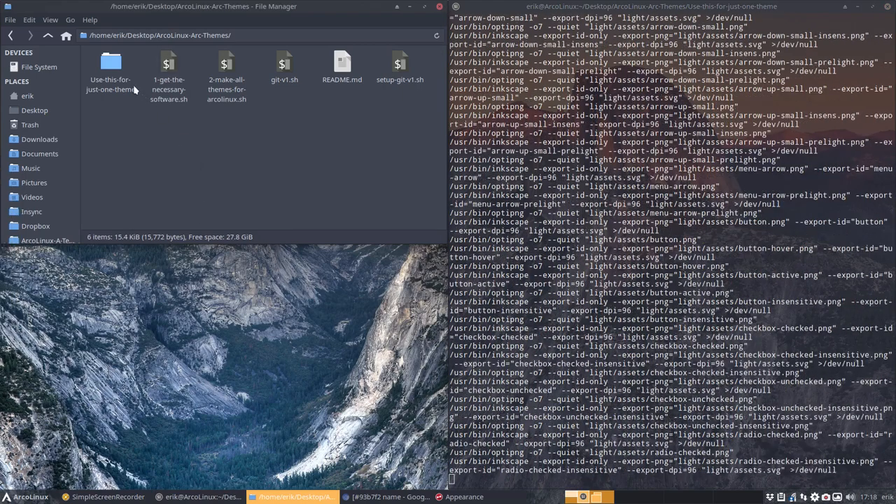
double_click(110, 63)
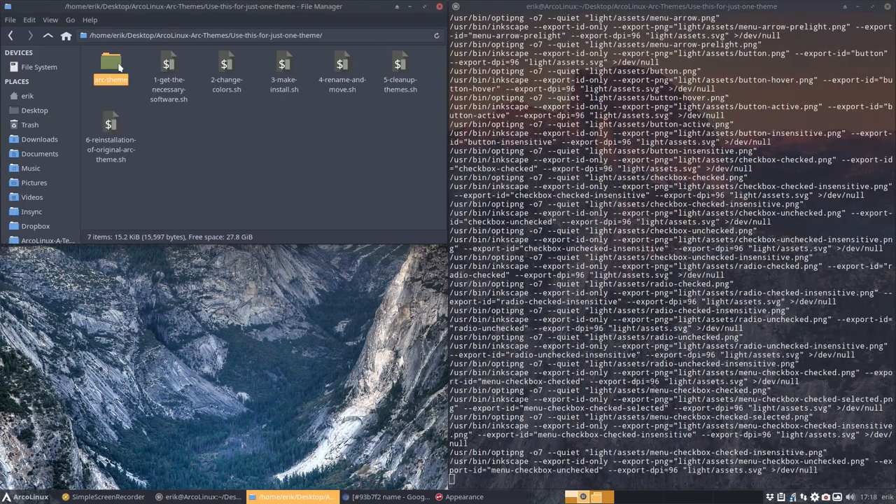
Step: Browse into arc-theme/common/gtk-2.0/light/assets to view the generated images
double_click(111, 66)
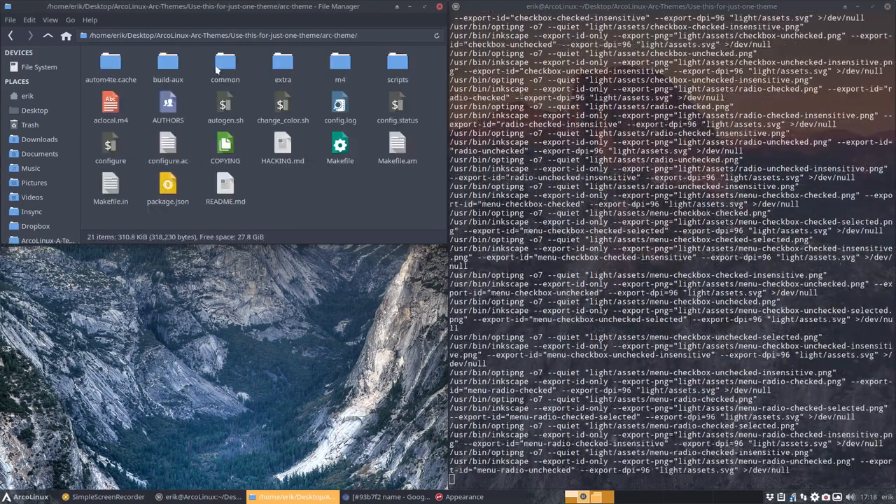
double_click(225, 63)
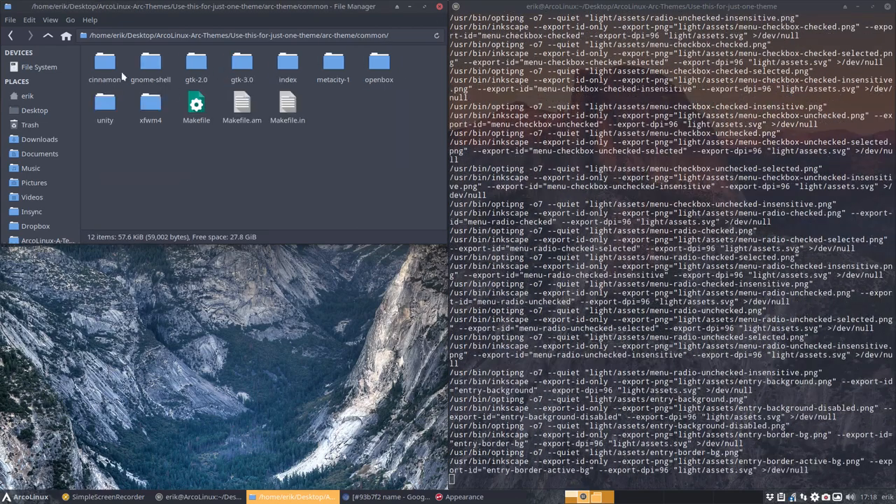
click(104, 63)
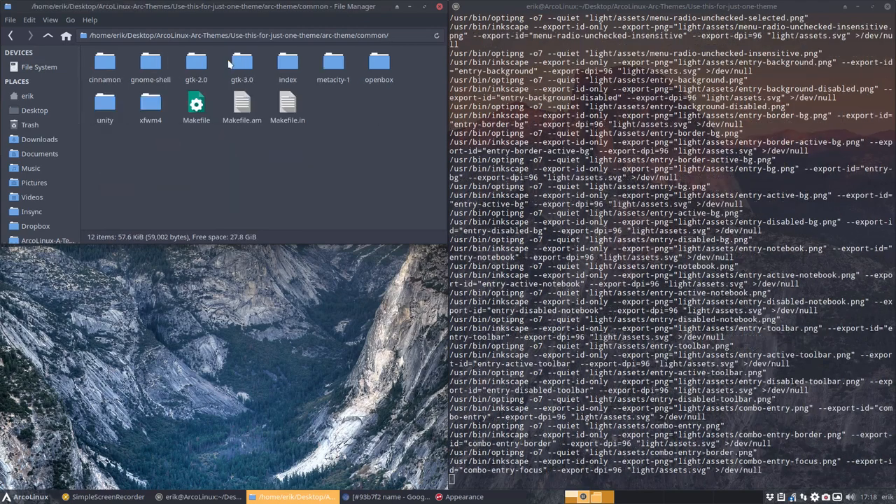
double_click(196, 63)
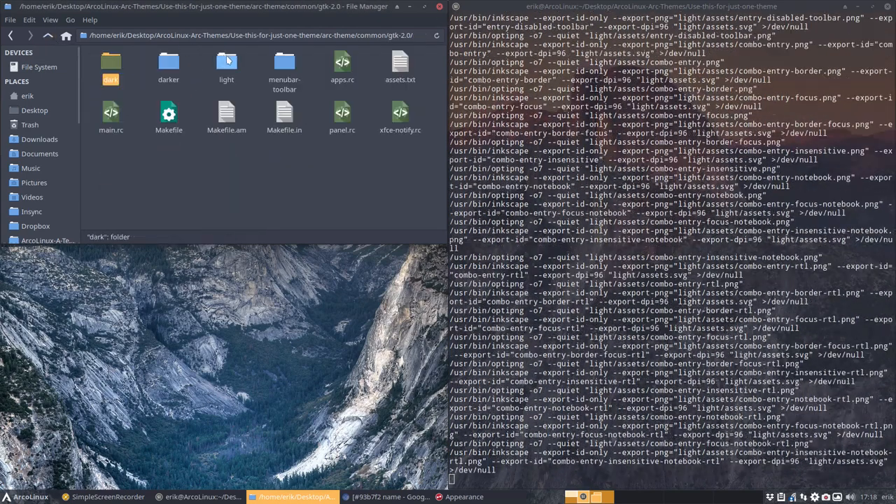
double_click(226, 63)
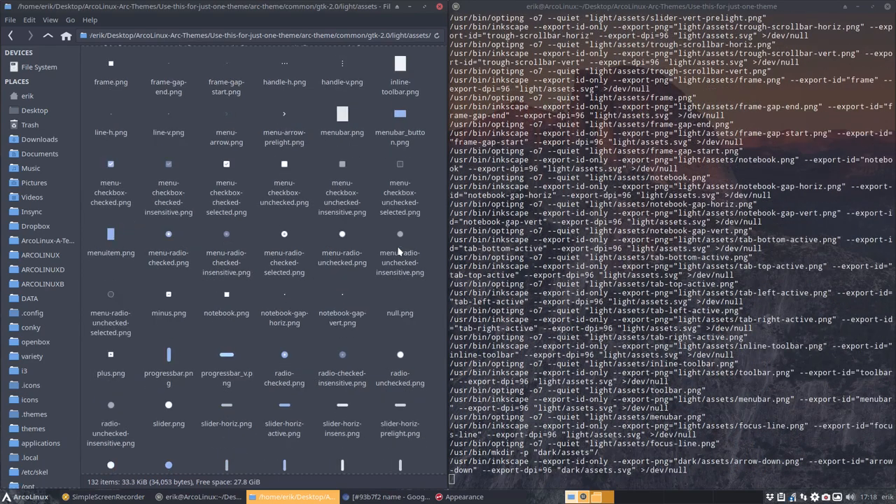
scroll(down, 3)
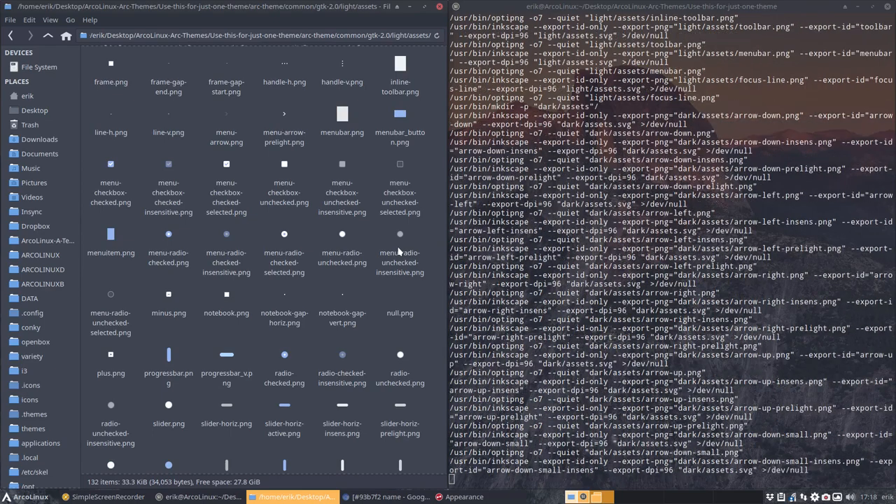
click(11, 496)
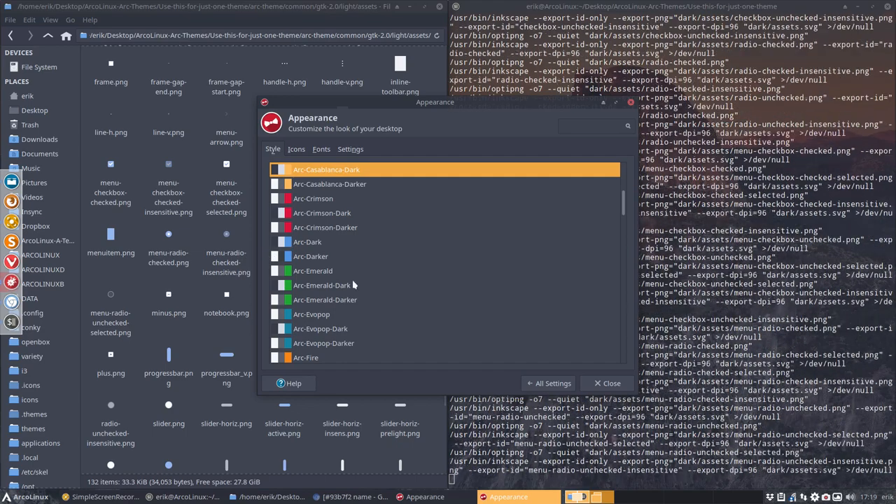
Step: Close the Appearance dialog and go up three levels back to arc-theme
click(606, 383)
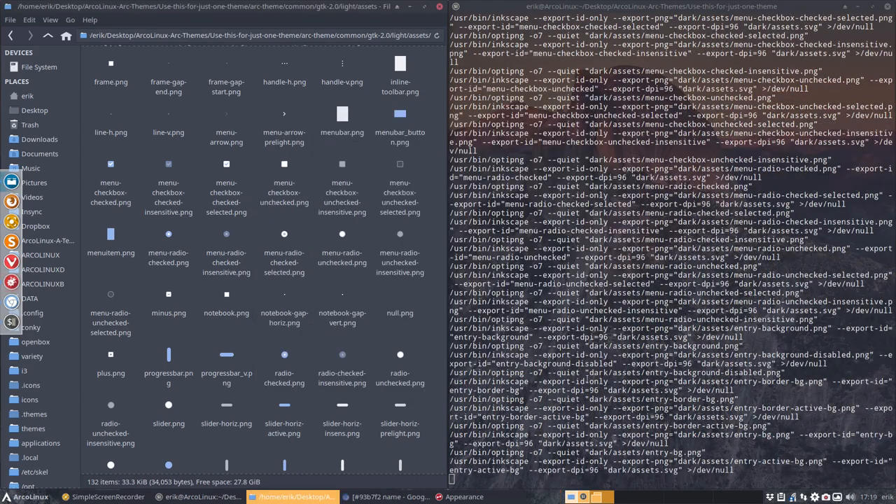
scroll(down, 3)
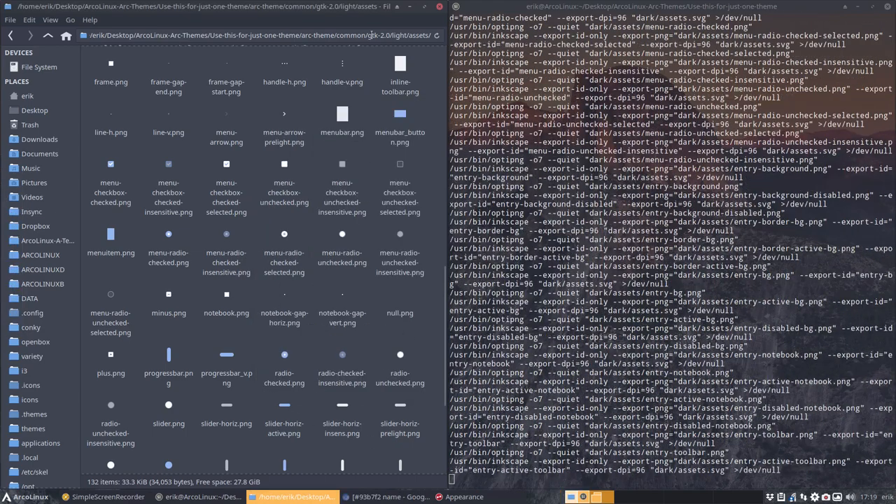
click(47, 35)
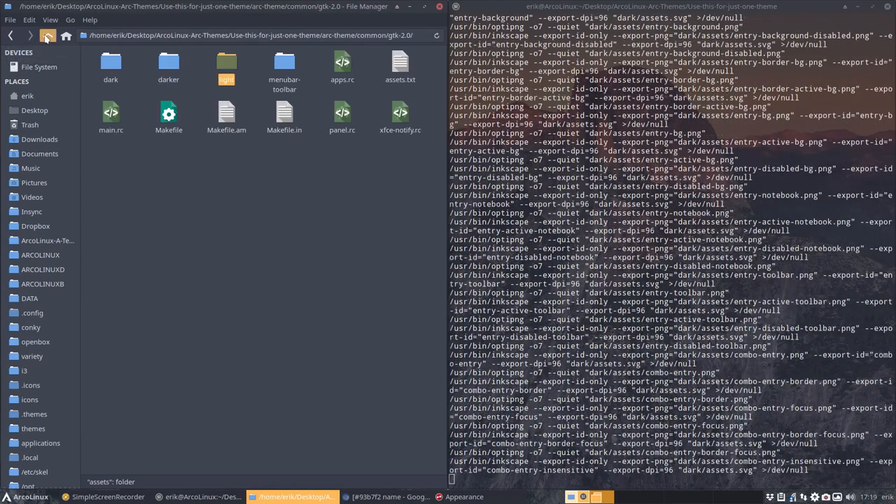
click(48, 35)
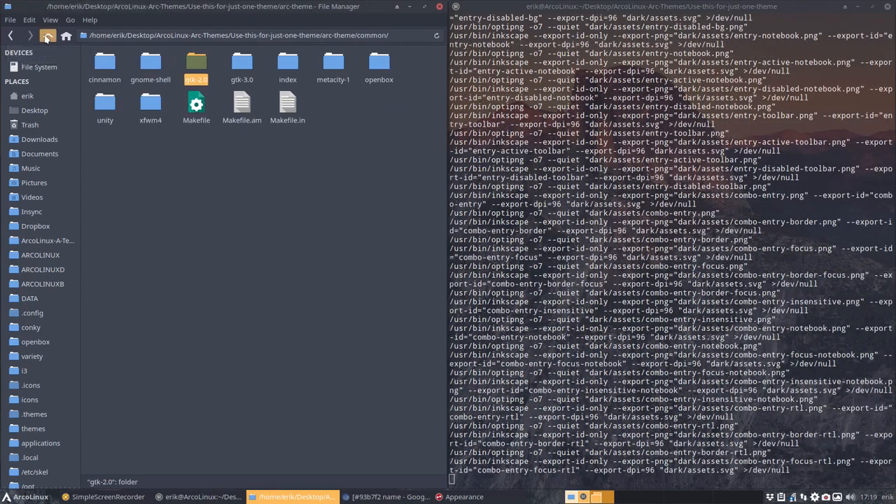
click(47, 35)
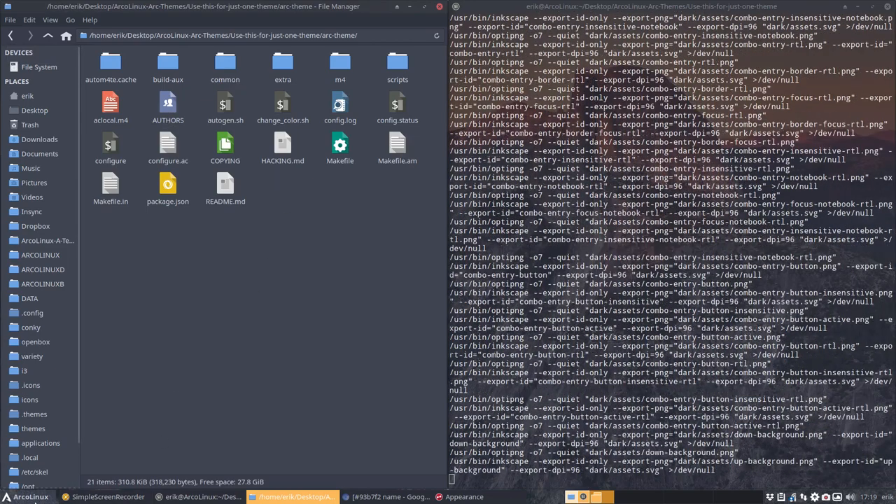
click(12, 497)
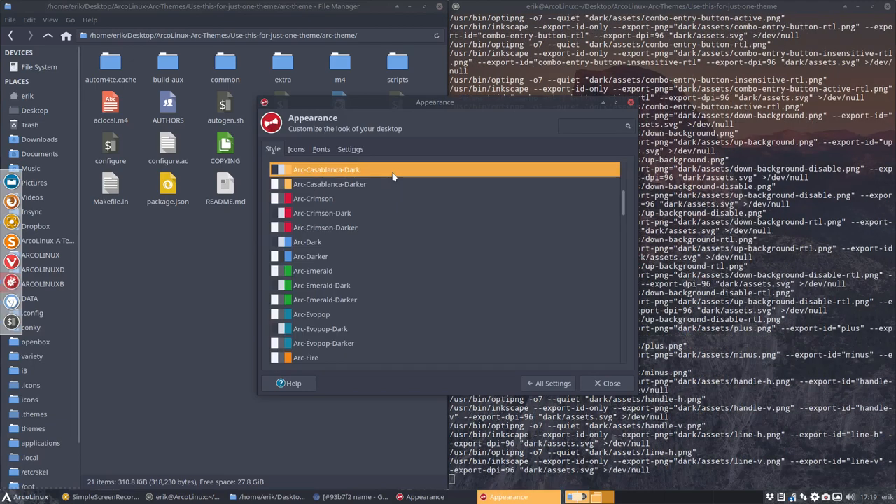
Step: Preview Sardi-Mint-Y-Pink and Sardi-Mint-Y-Red icons, return to Sardi-Mint-Y-Aqua, and minimize Appearance
click(296, 149)
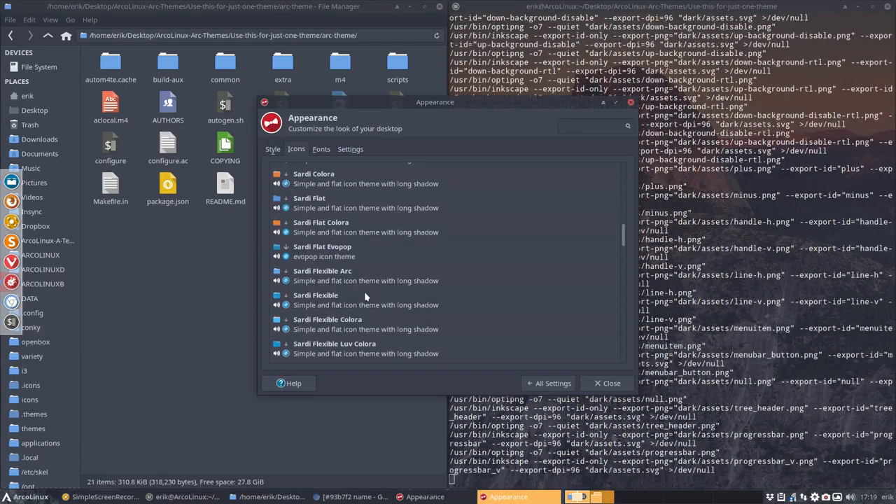
scroll(down, 3)
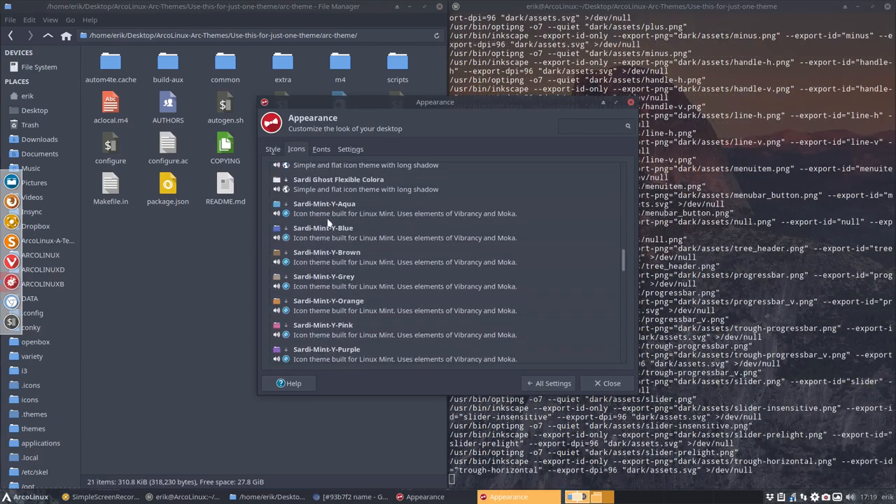
click(324, 207)
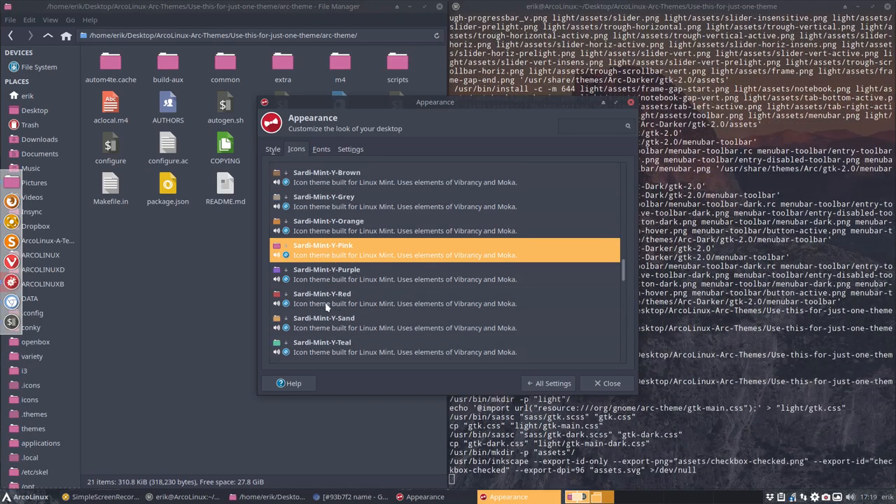
click(322, 298)
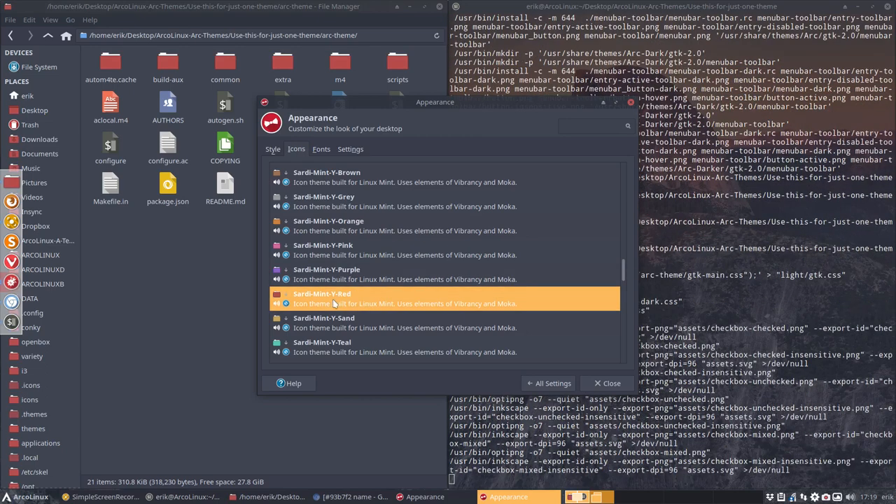
scroll(down, 3)
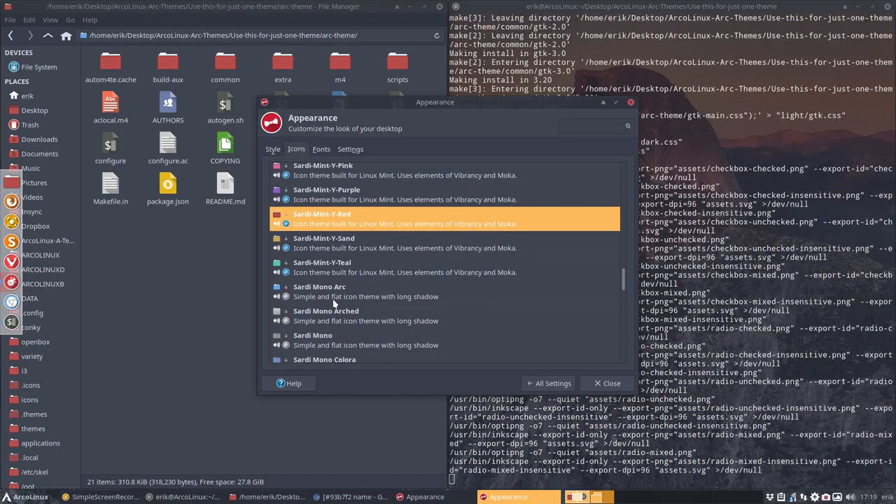
scroll(up, 3)
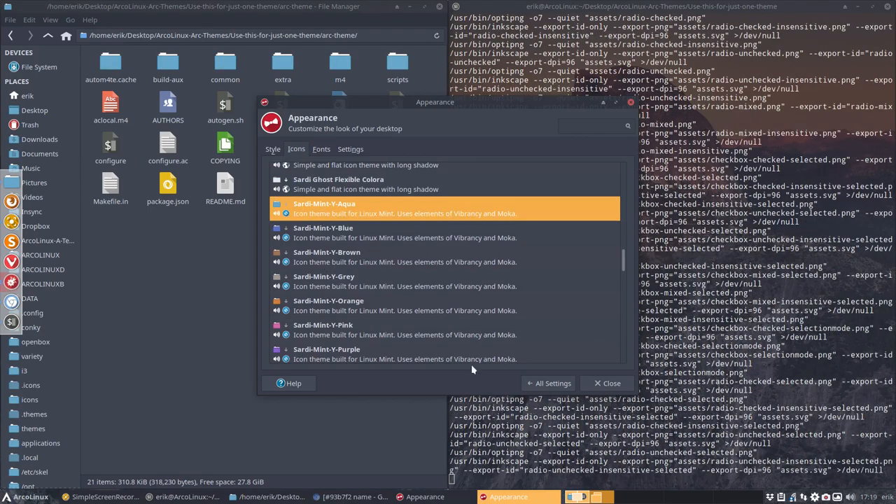
click(606, 383)
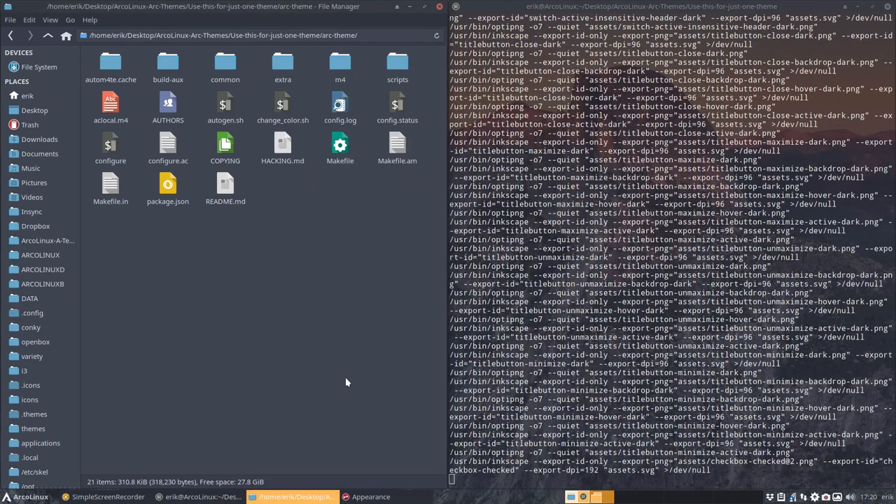
Step: Browse the generated gtk-2.0 light and dark asset images, returning to common
scroll(down, 3)
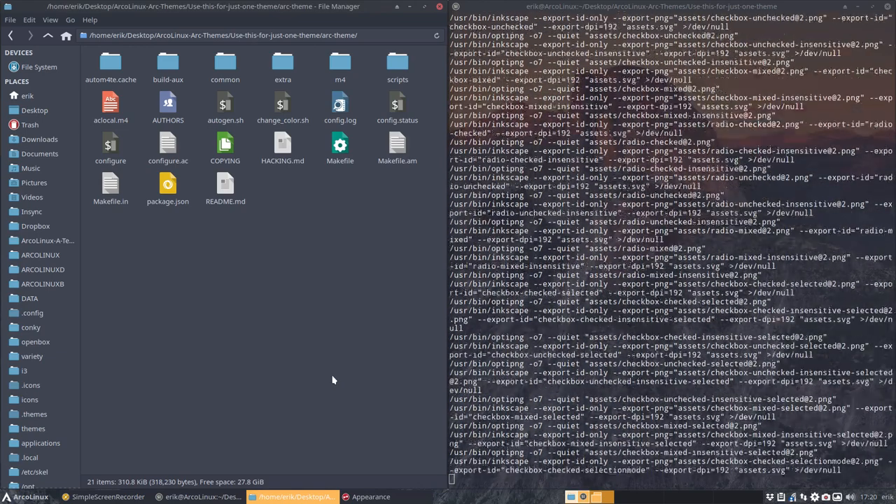
scroll(down, 3)
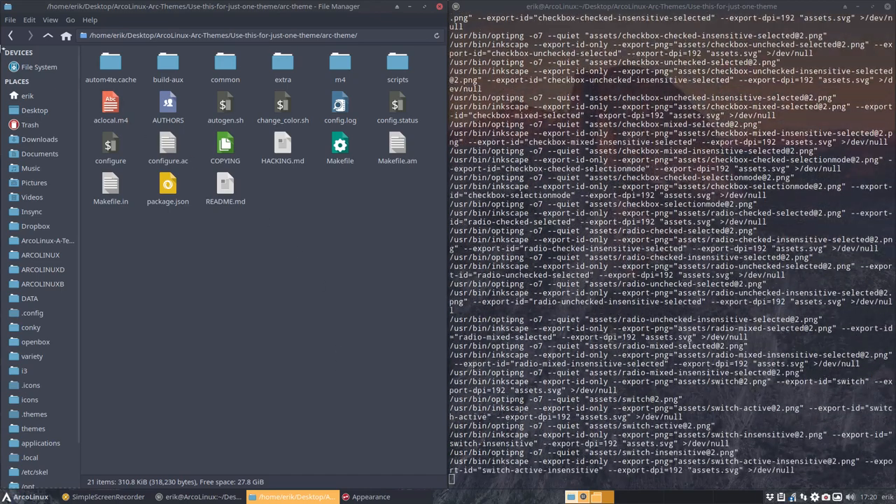
double_click(225, 66)
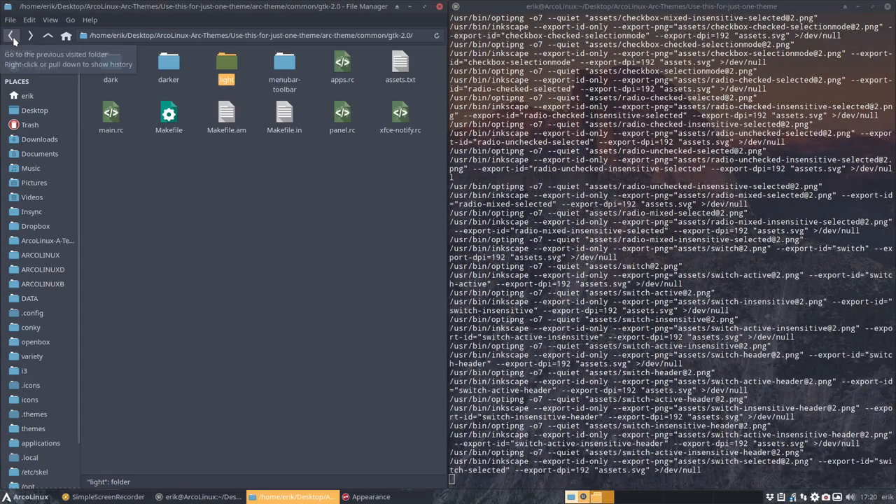
double_click(226, 63)
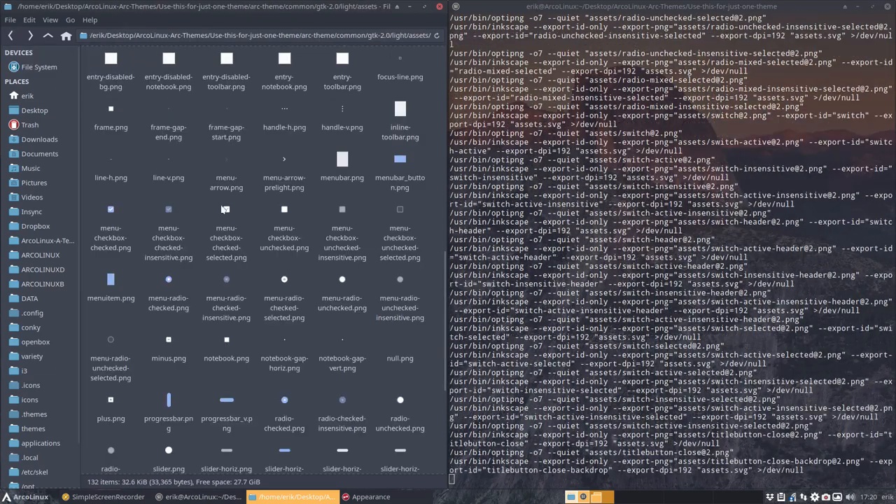
scroll(down, 3)
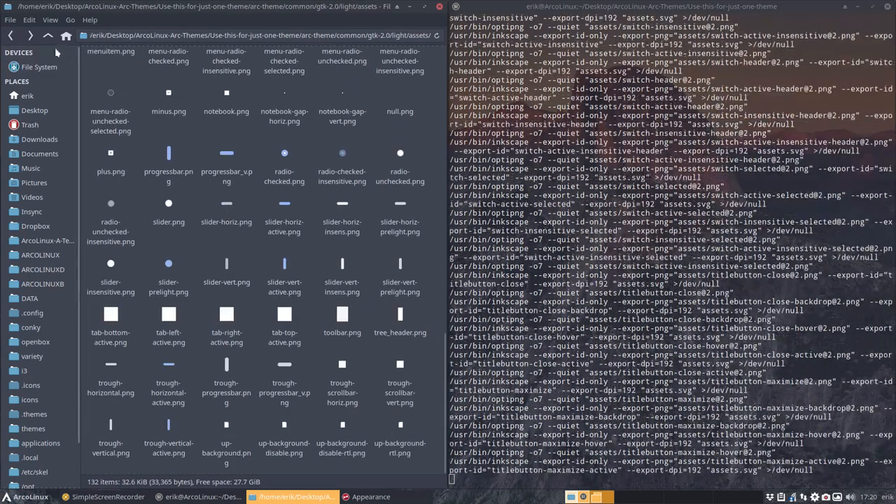
click(47, 35)
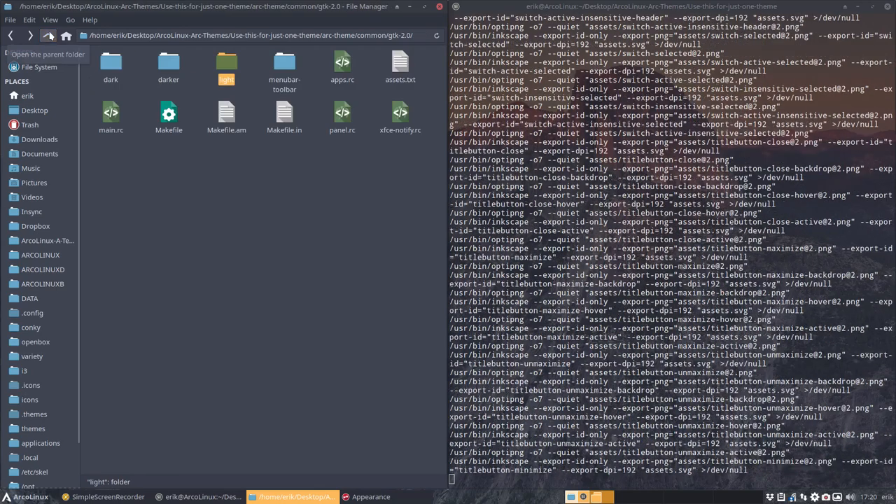
click(47, 35)
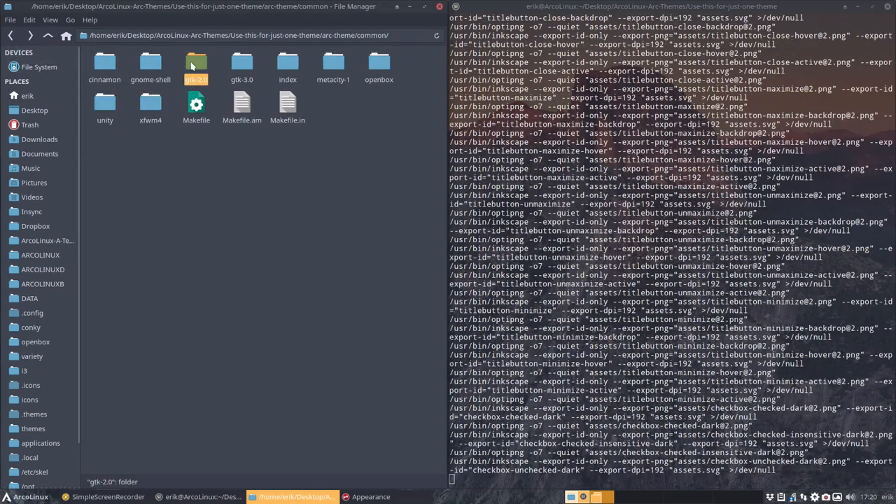
double_click(196, 63)
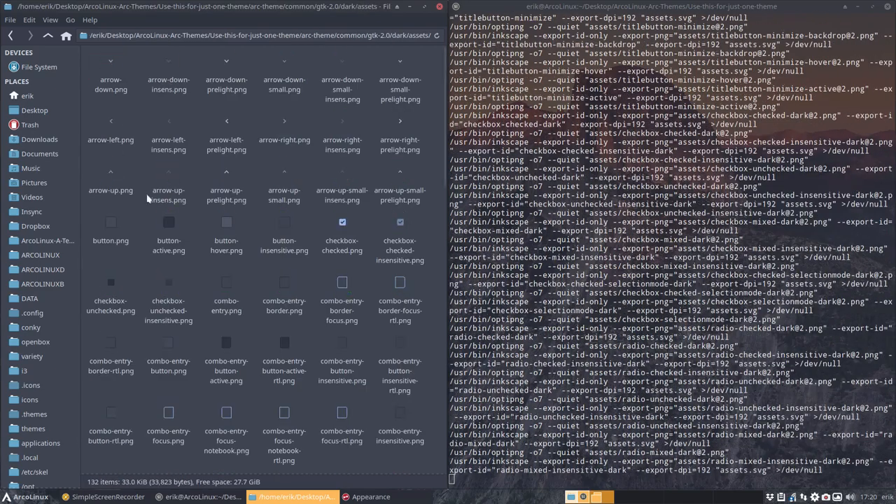
scroll(down, 3)
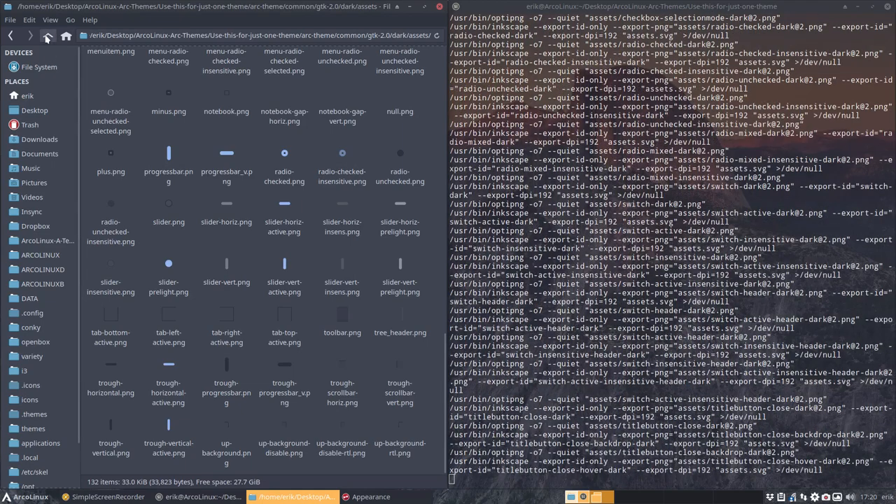
click(47, 35)
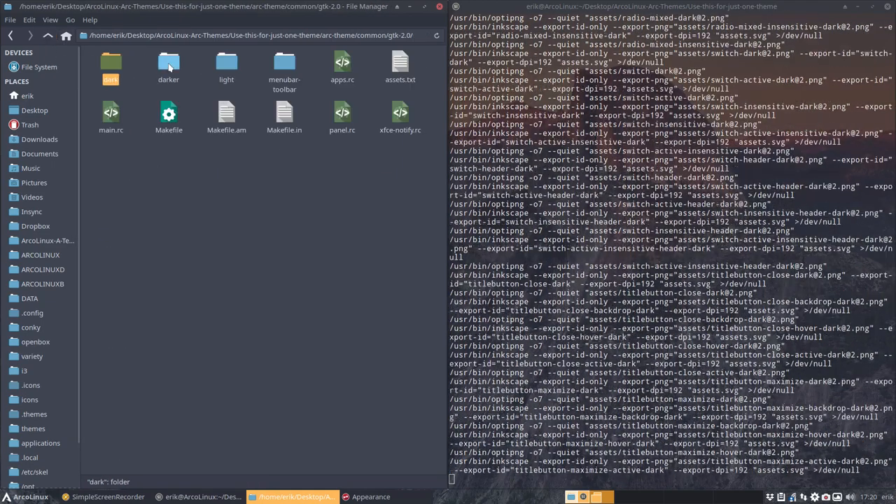
click(169, 63)
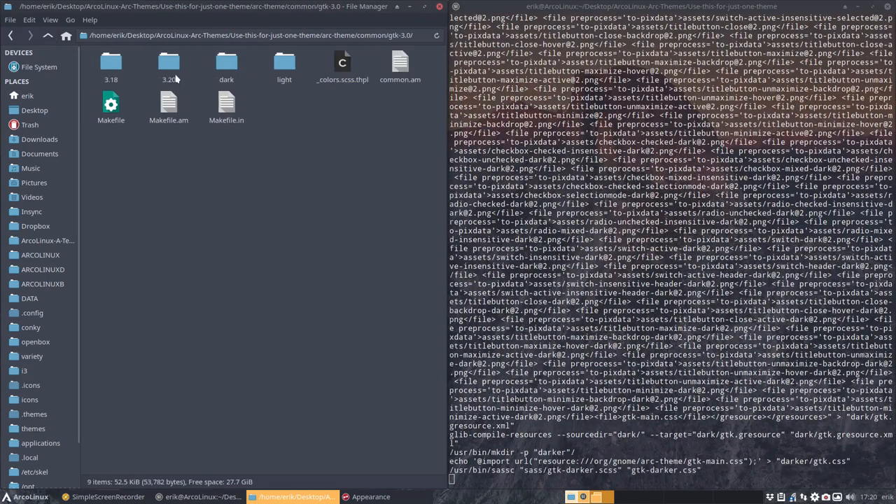
Step: Browse gtk-3.0 and its 3.20 folder, then go back up to common
double_click(111, 63)
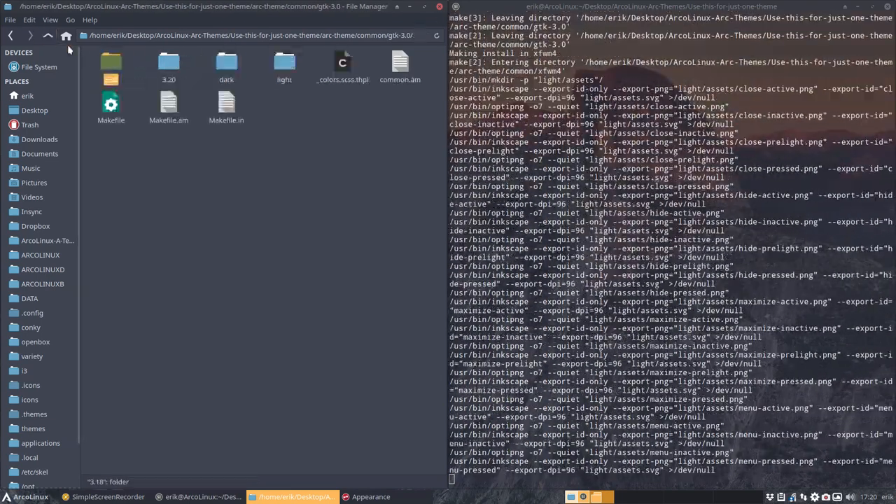
double_click(168, 63)
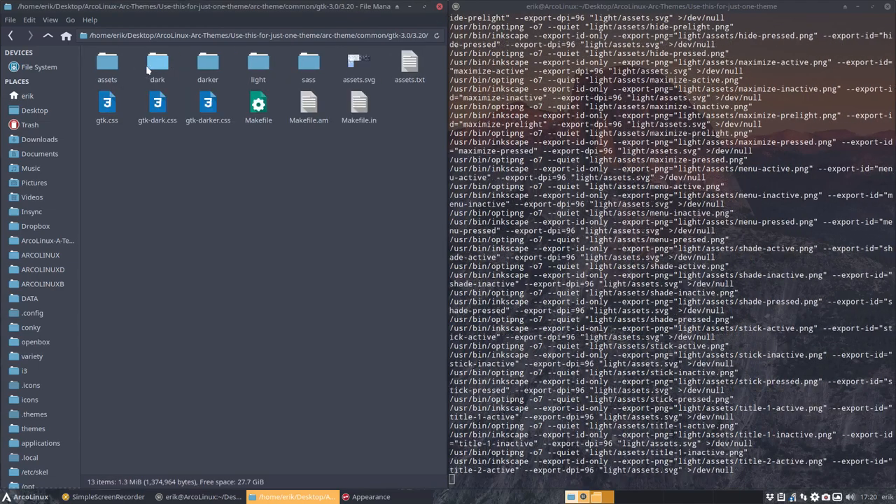
double_click(108, 63)
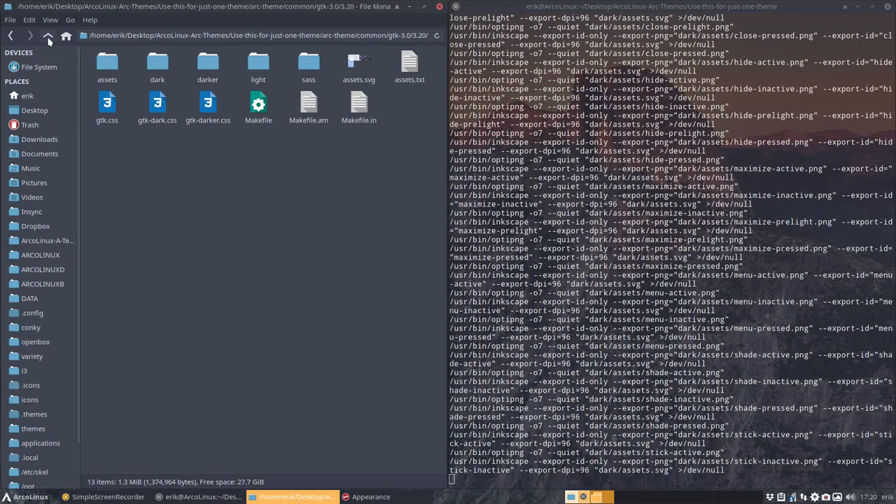
click(48, 36)
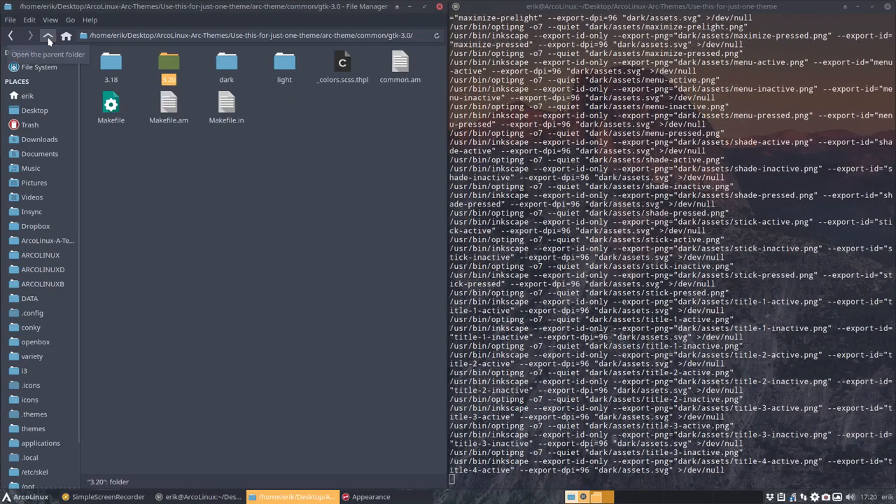
click(110, 105)
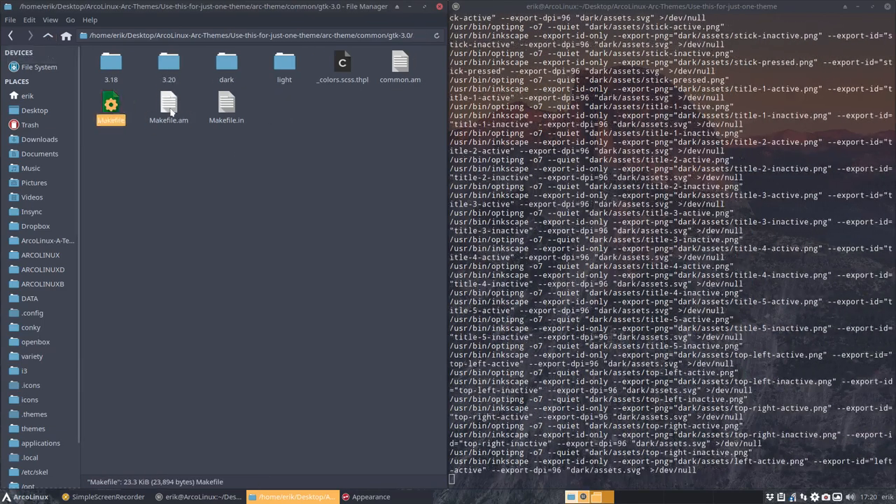
click(47, 35)
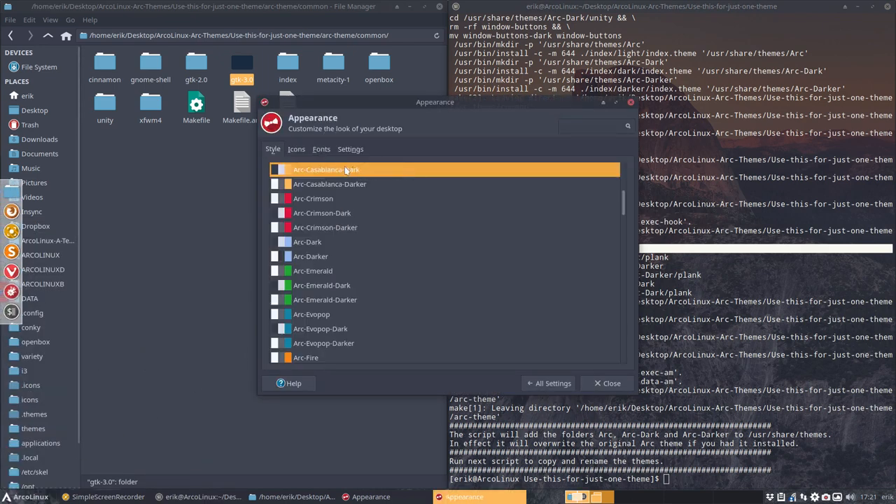
Step: Try the Arc, Arc-Dark and Arc-Darker styles, settle on Arc-Dark, and move the window aside
click(307, 242)
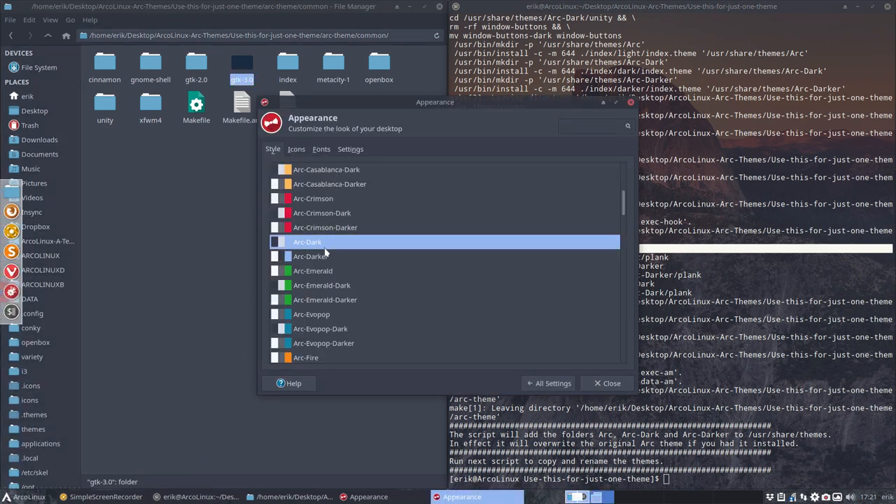
scroll(up, 3)
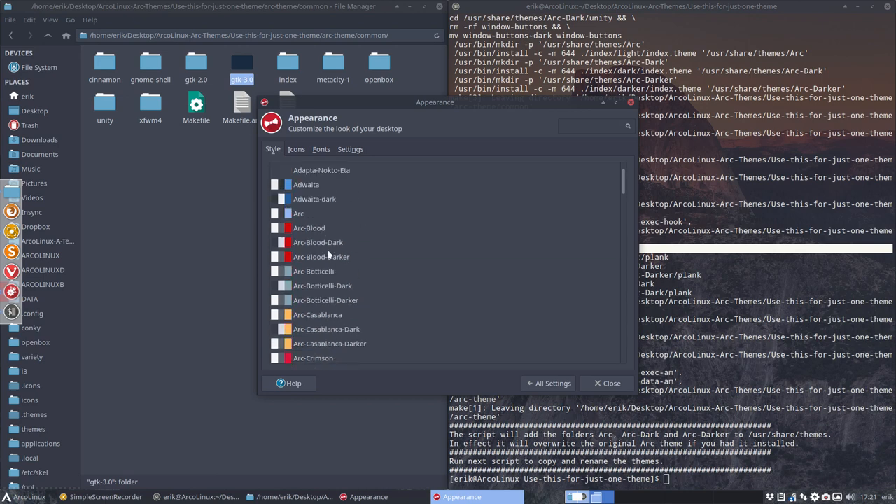
click(299, 187)
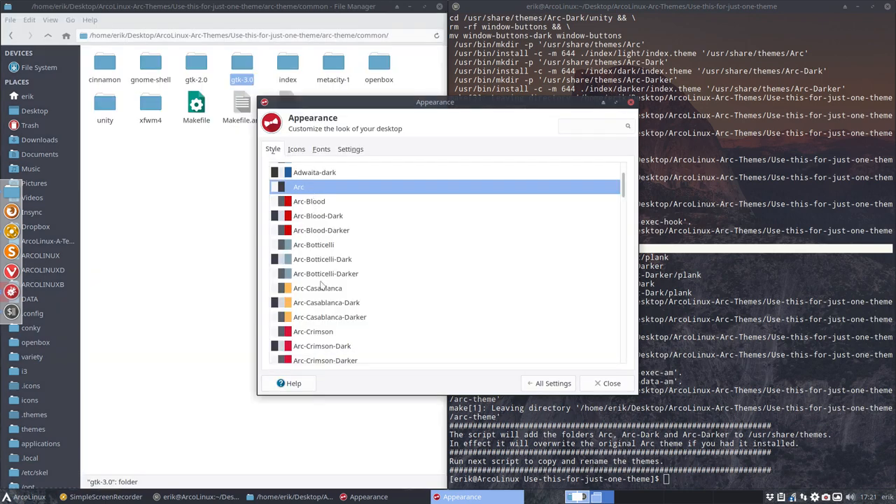
click(308, 294)
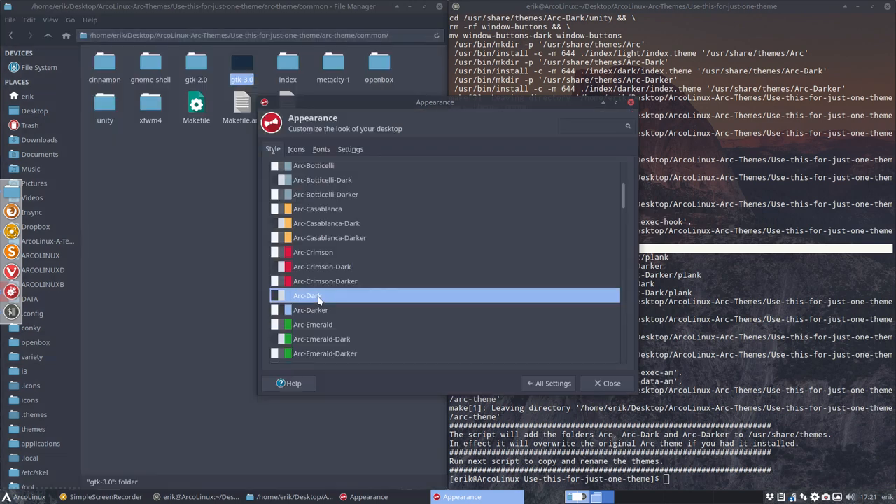
click(310, 309)
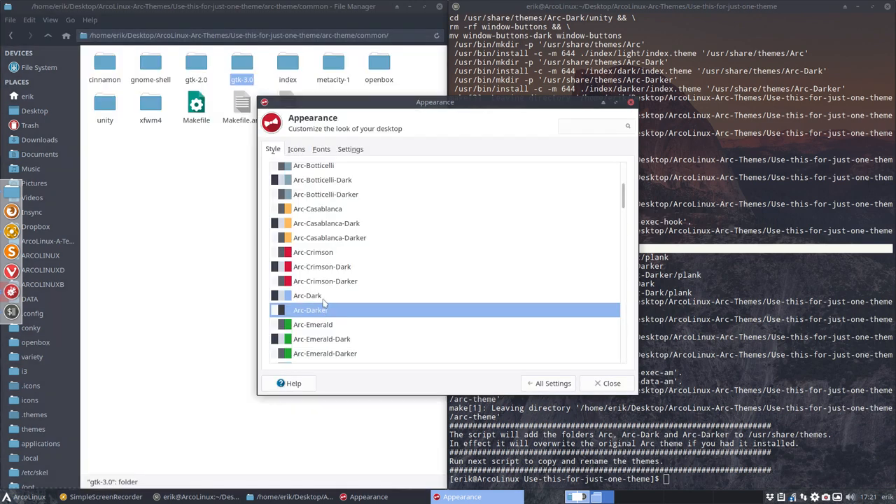
click(308, 295)
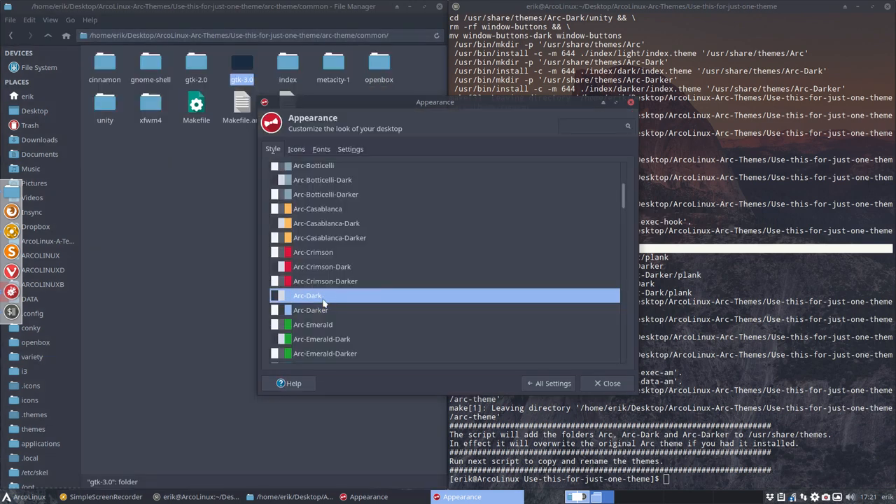
drag(434, 103, 379, 115)
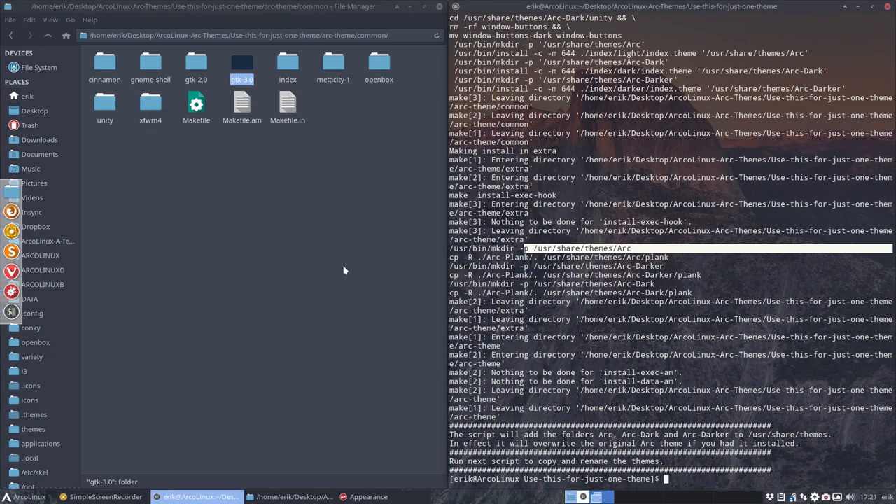
Step: Run 4-rename-and-move.sh with the name Cobalt, then open the hidden ~/.themes folder
click(47, 35)
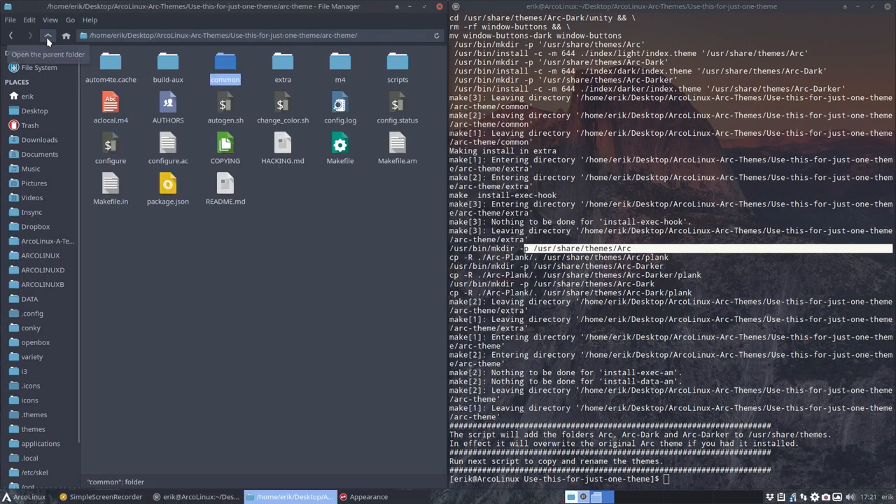
click(48, 35)
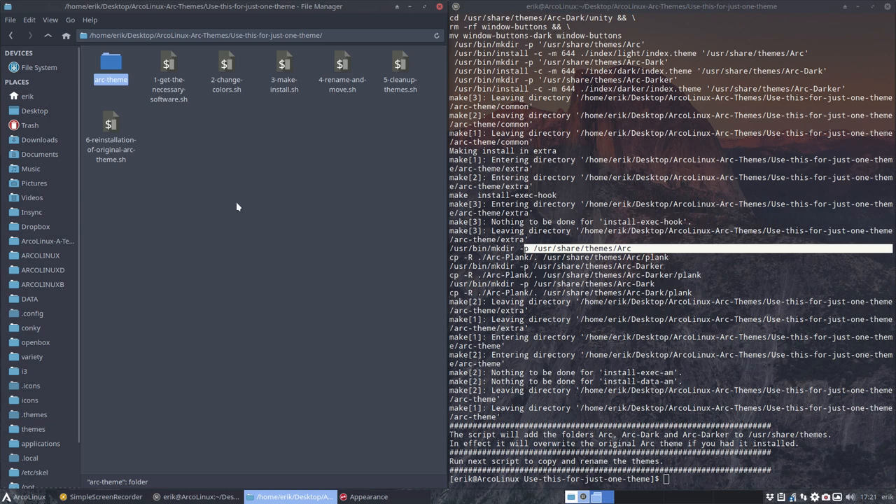
click(342, 70)
text(C)
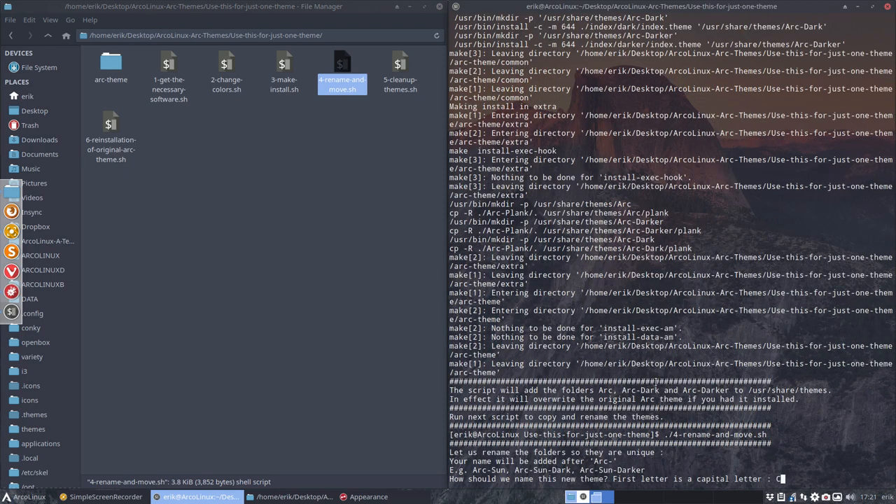
text(obalt)
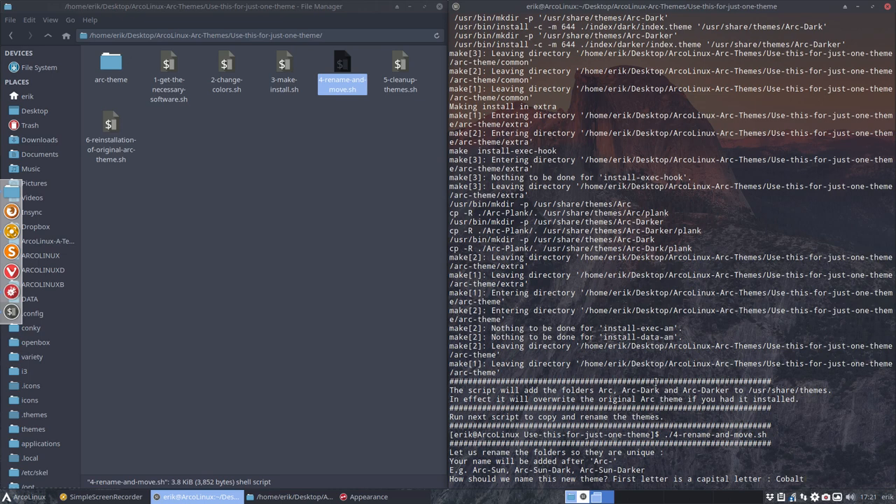
click(35, 413)
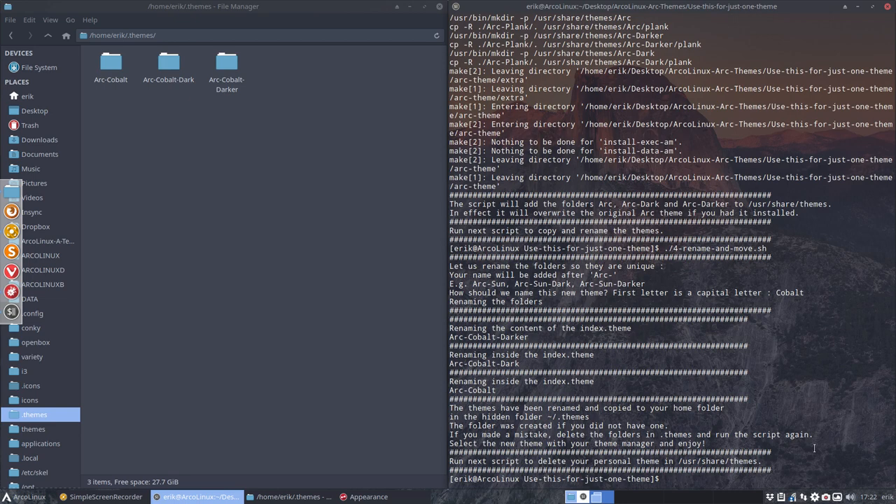
mouse_move(137, 86)
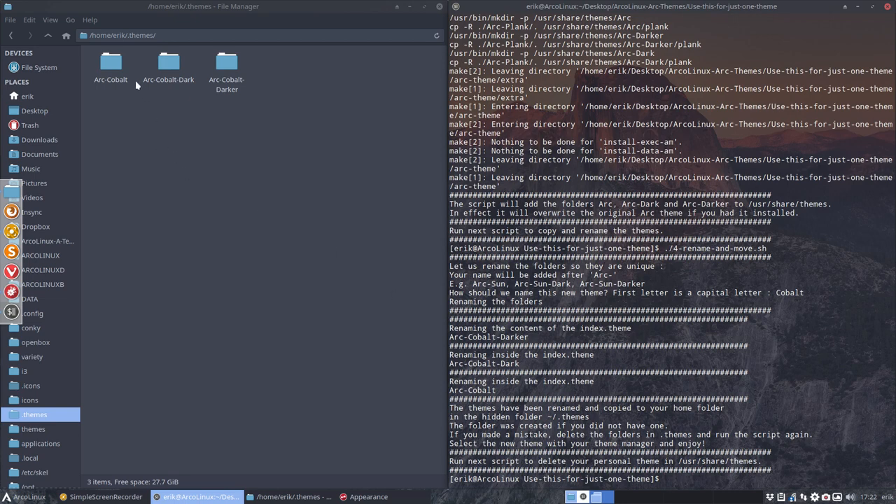
Step: Open the Arc-Cobalt folder and check the Cobalt styles in Appearance before closing it
double_click(111, 63)
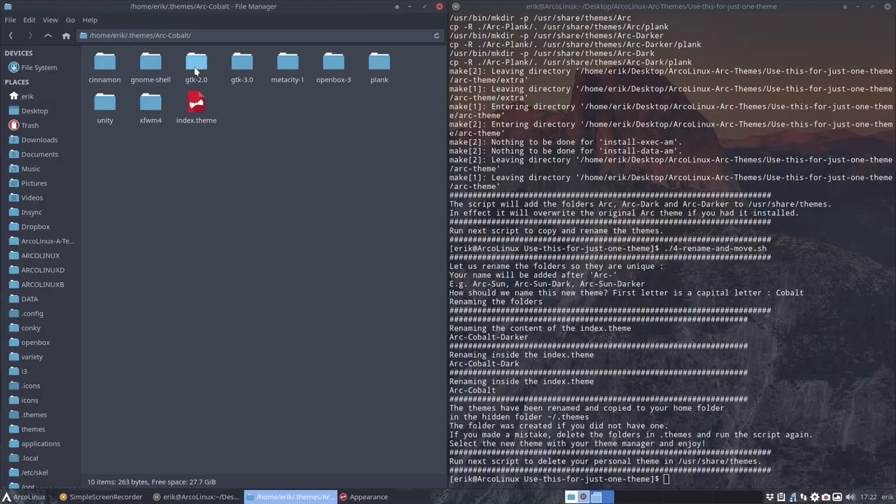
double_click(196, 105)
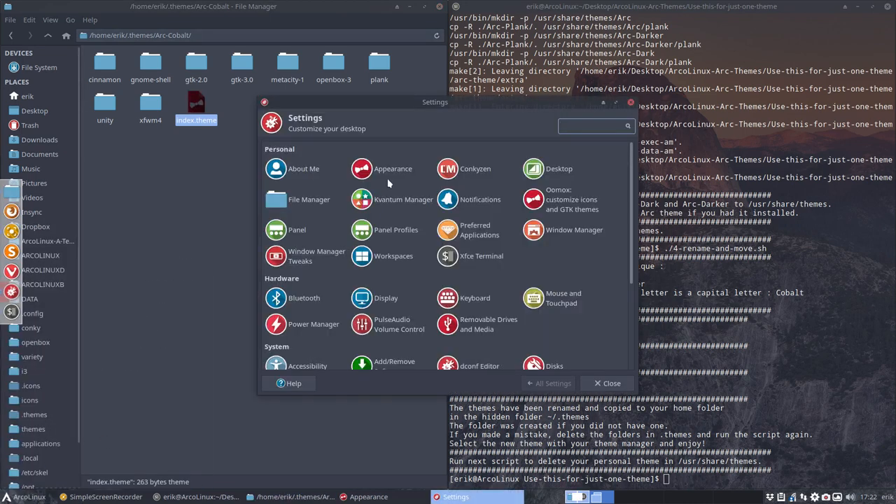
click(393, 168)
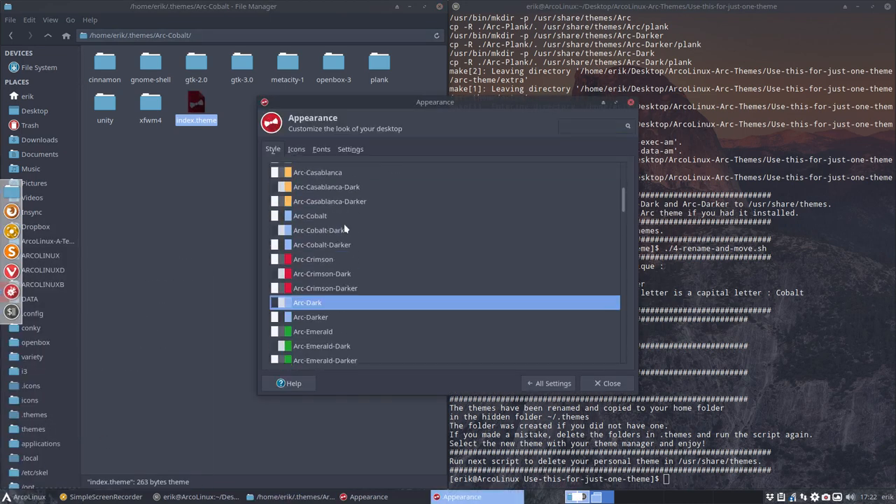
click(319, 230)
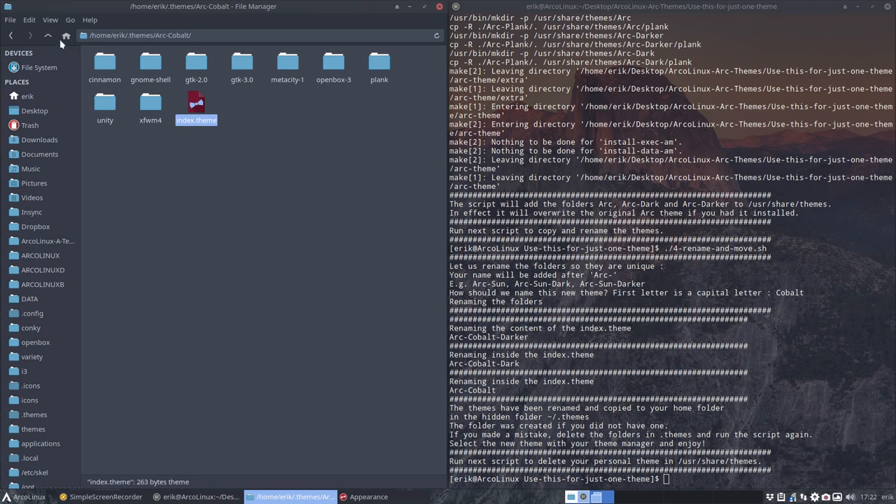
Step: Run ./5-cleanup-themes.sh from the scripts folder to remove the personal Arc themes
click(11, 35)
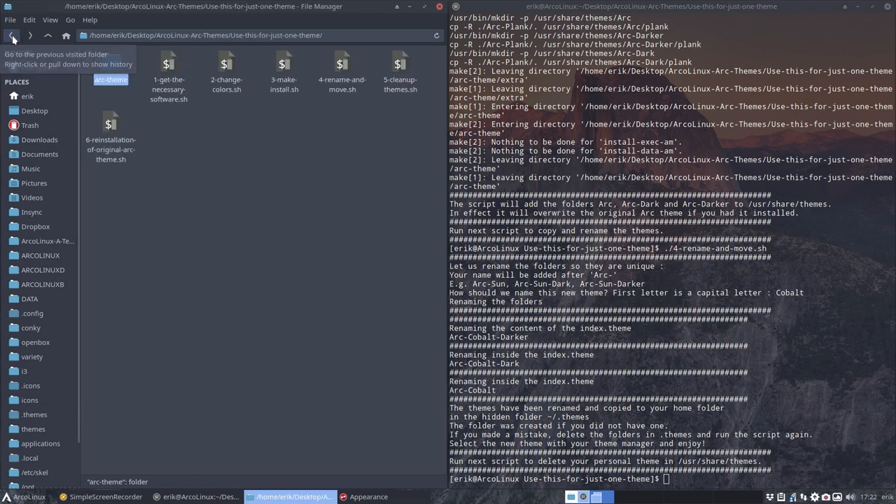
click(399, 70)
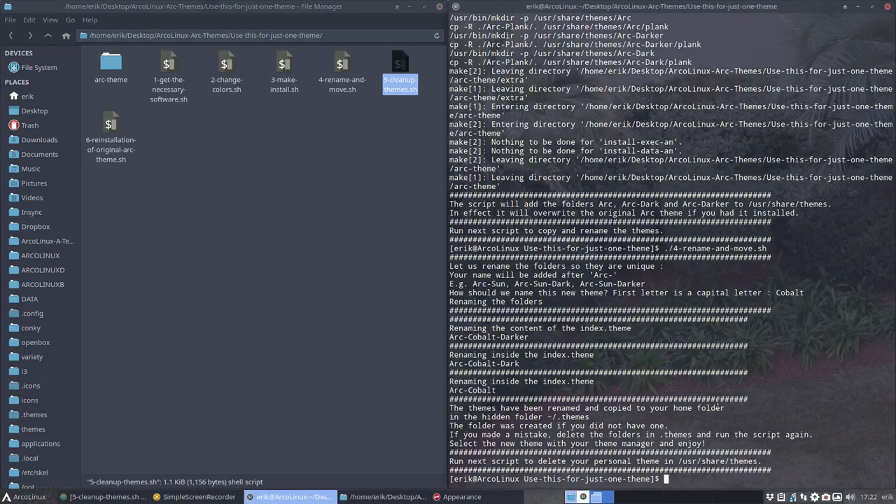
text(./5-cleanup-themes.sh)
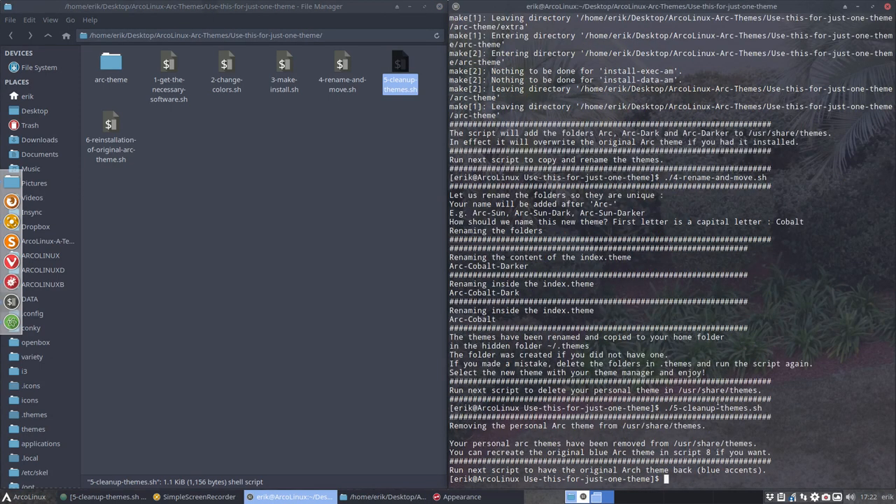
Step: Confirm the Appearance Style list still shows the Cobalt variants
click(10, 496)
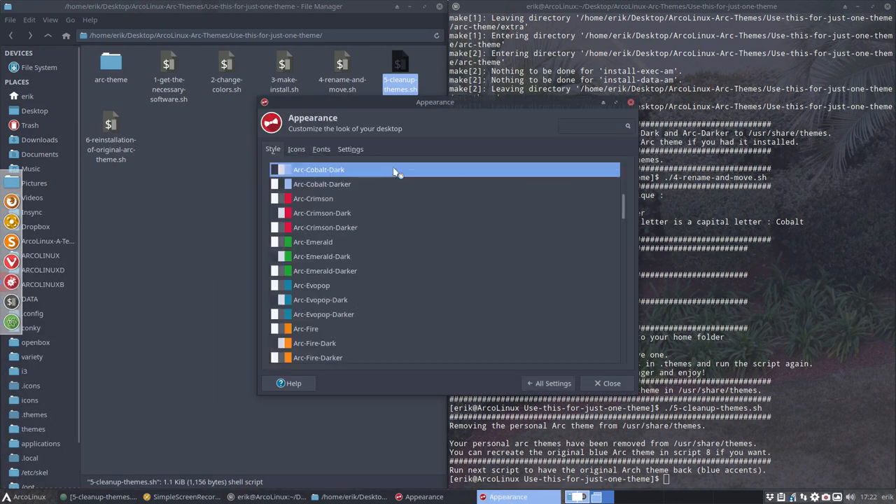
scroll(up, 3)
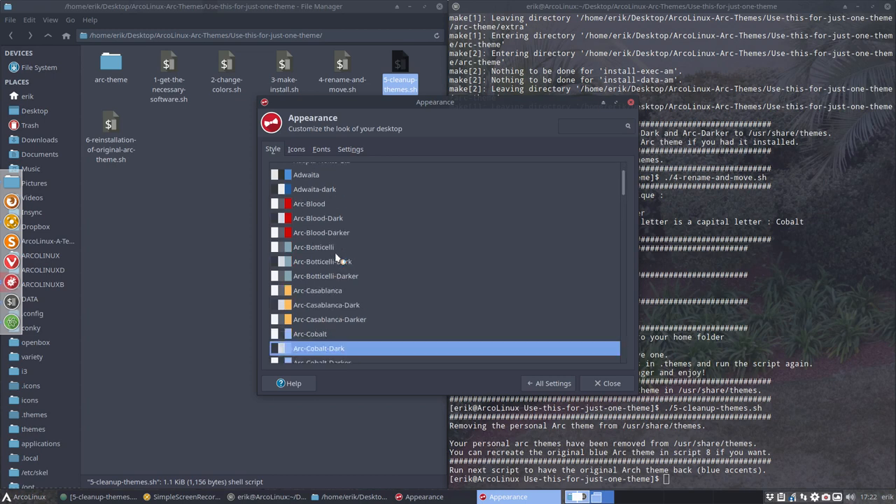
scroll(down, 3)
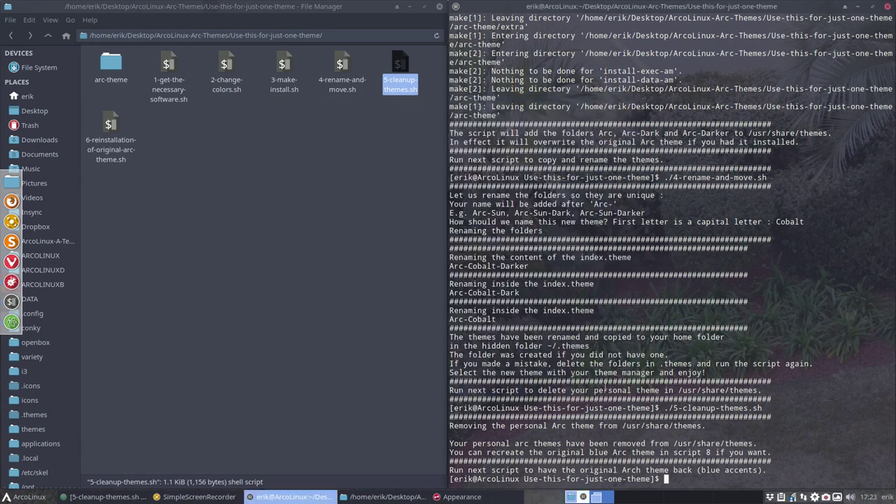
Step: Run ./6-reinstallation-of-original-arc-theme.sh, then set the Appearance style to Arc-Dark after trying Arc-Darker
click(110, 140)
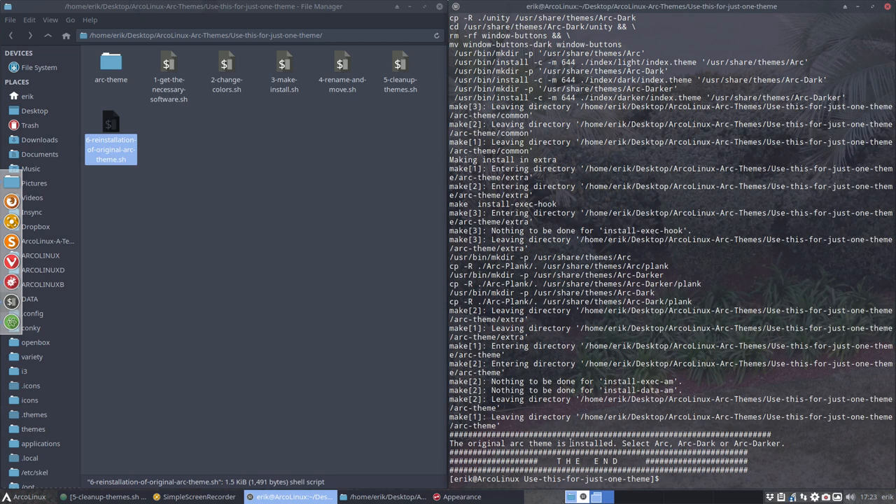
click(28, 496)
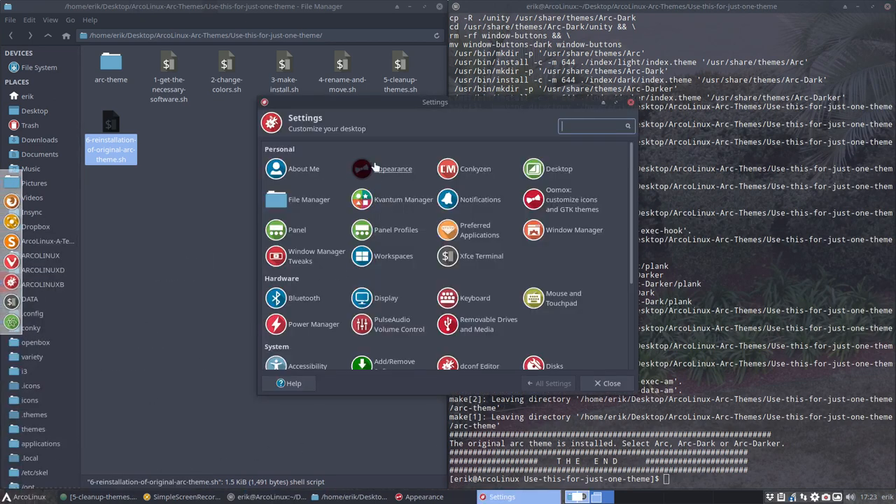
mouse_move(393, 168)
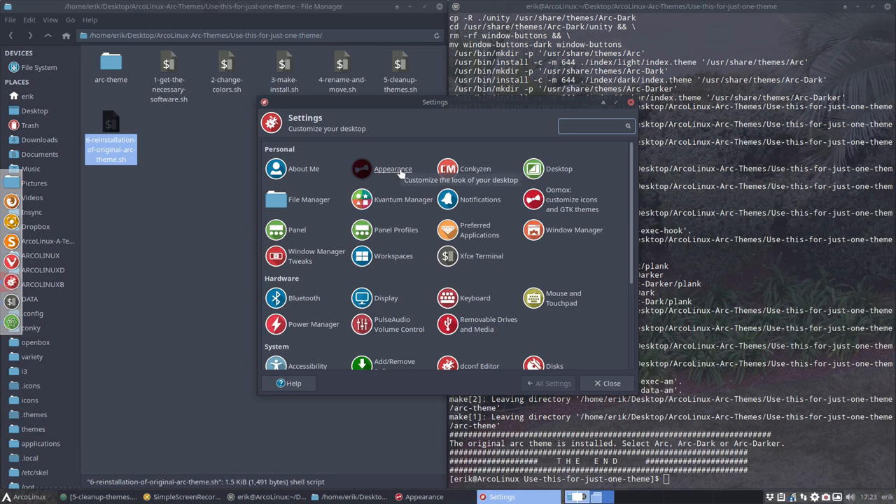
click(392, 169)
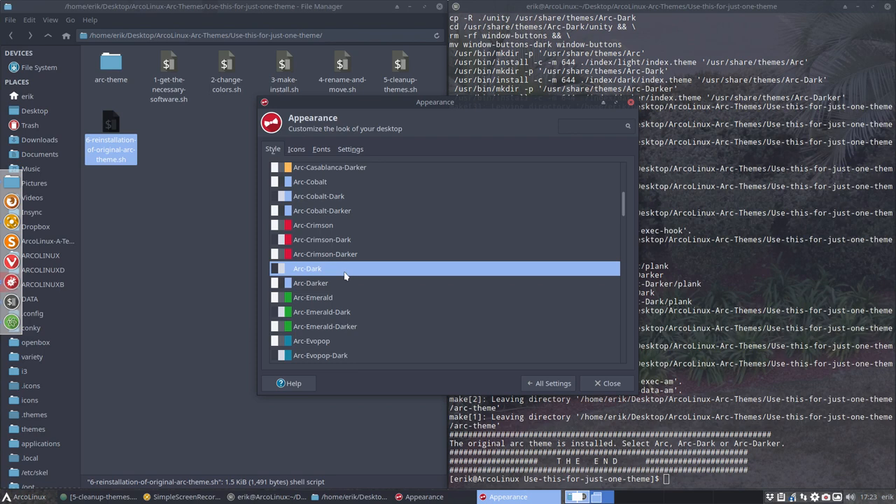
click(310, 283)
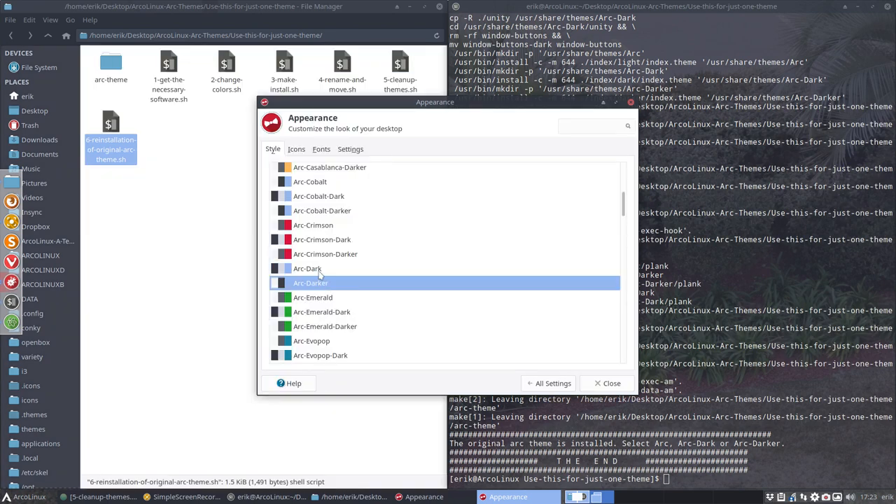
click(307, 268)
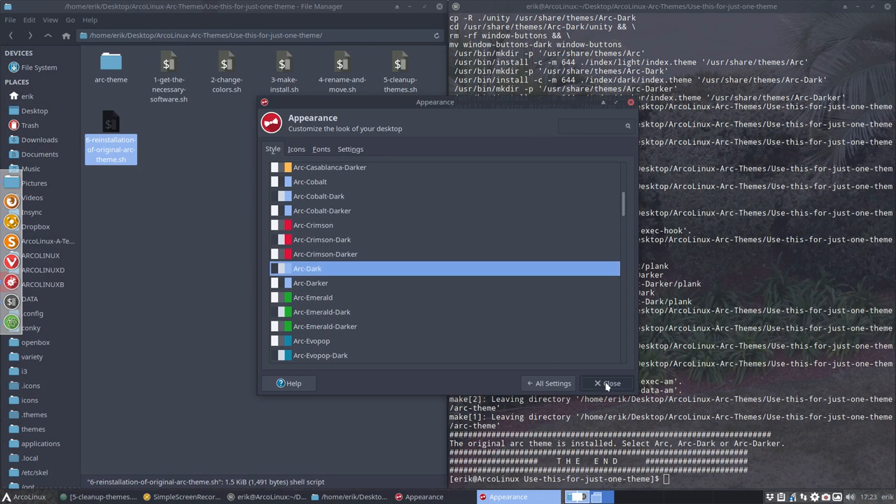
click(607, 383)
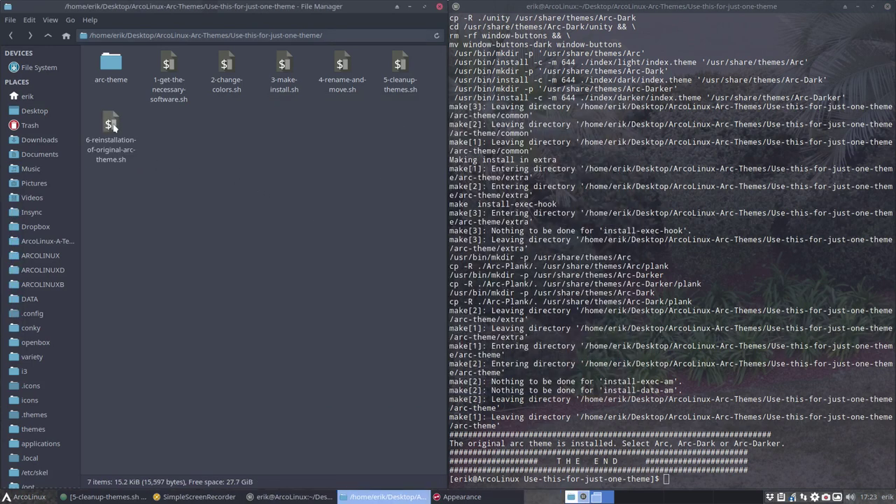
click(111, 133)
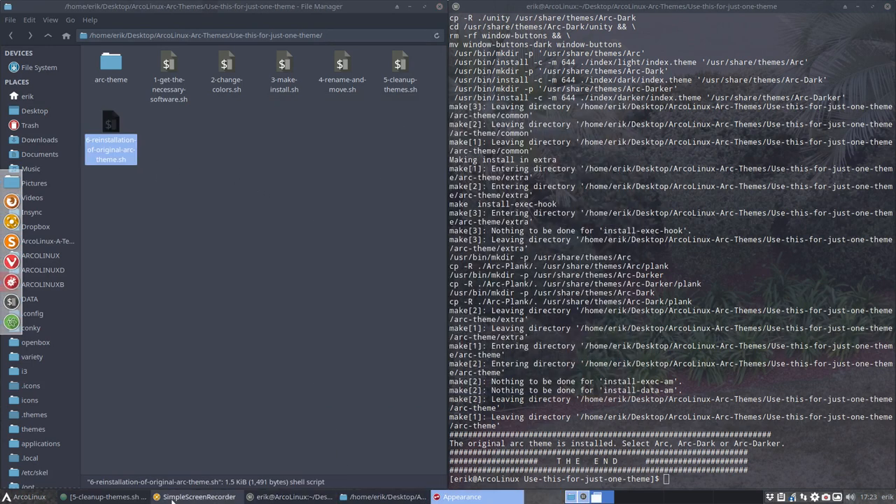
click(105, 496)
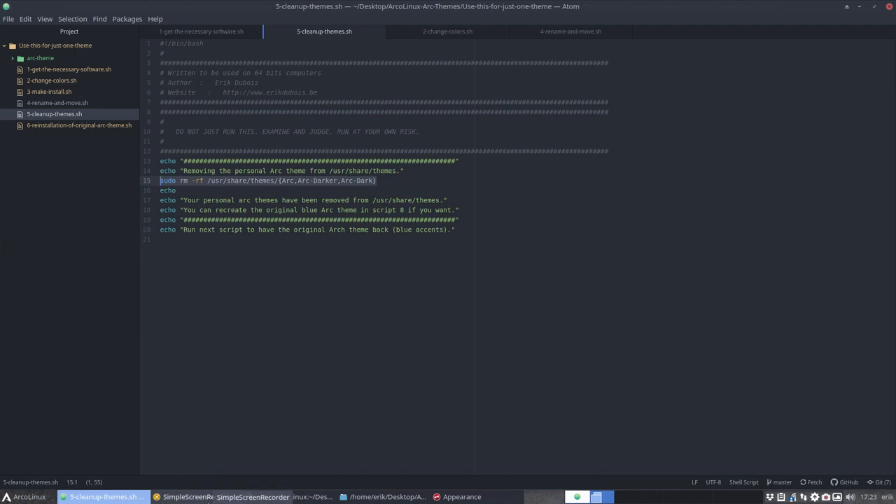
click(79, 124)
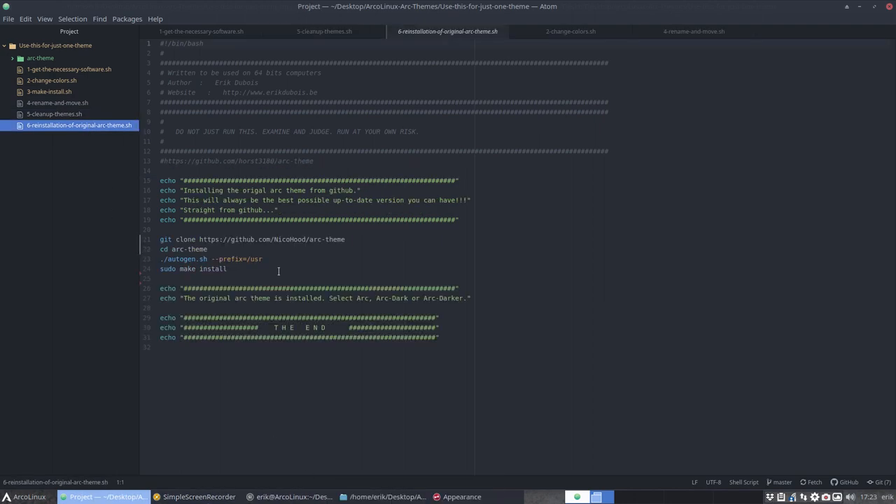
mouse_move(204, 239)
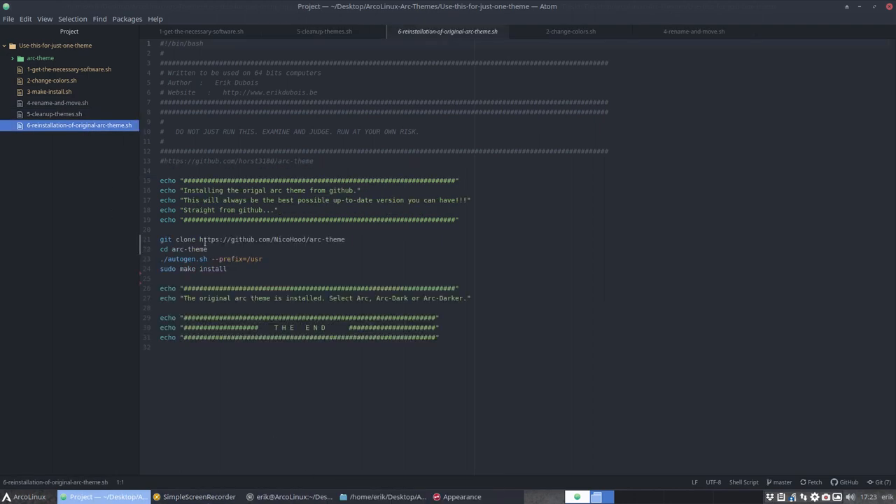
click(69, 69)
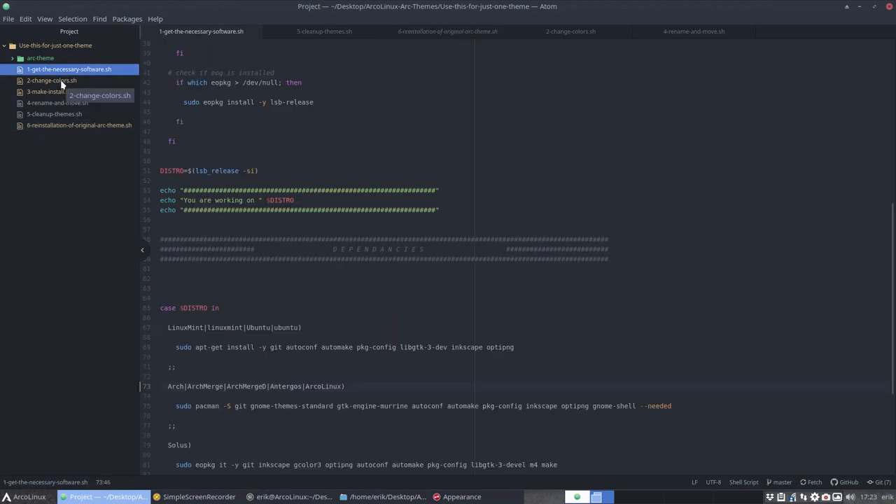
scroll(up, 3)
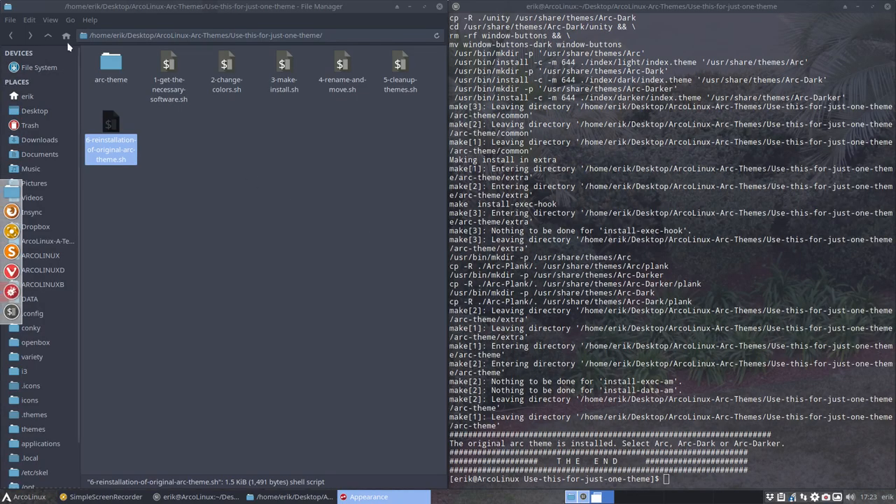
Step: Make the reinstallation script delete any old arc-theme folder before cloning, and save it
right_click(168, 84)
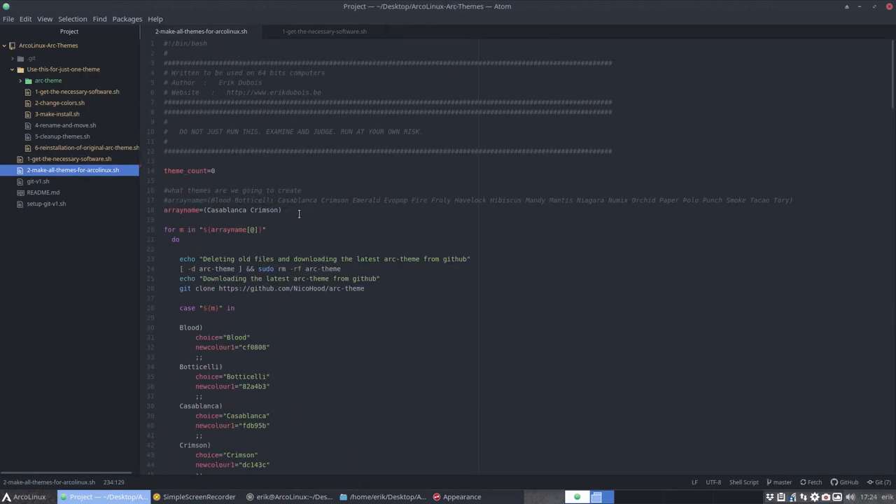
click(382, 288)
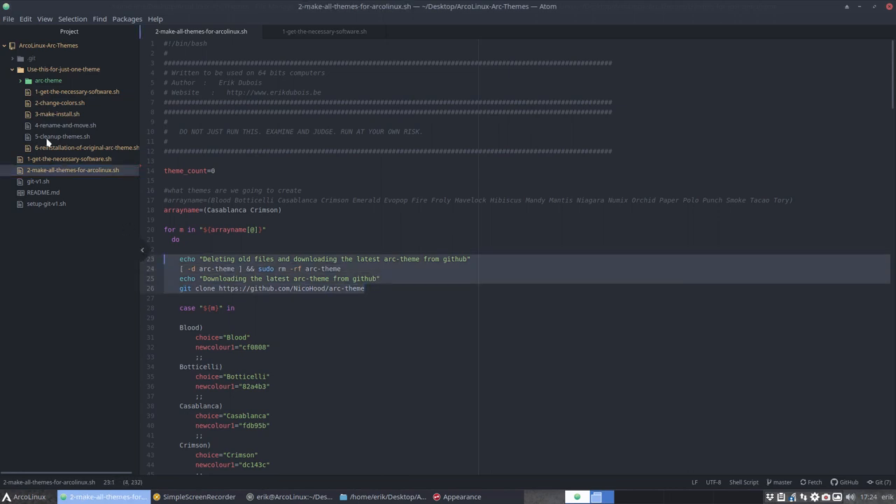
click(86, 147)
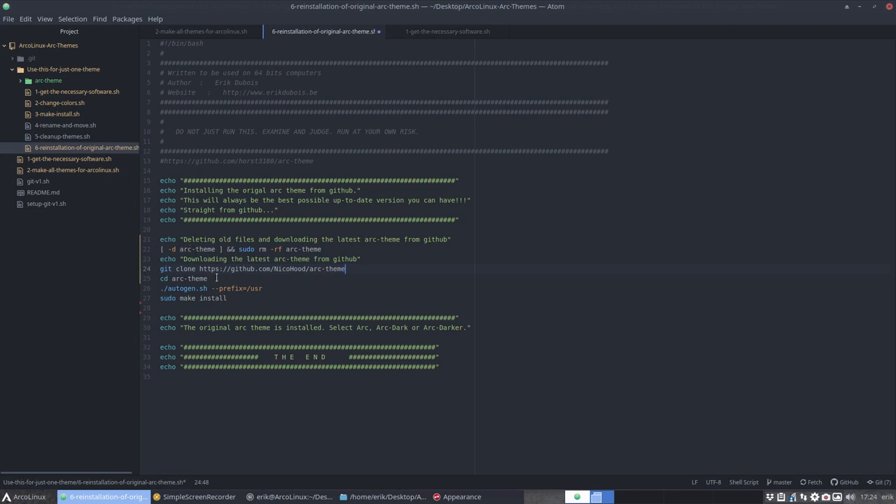
key(Return)
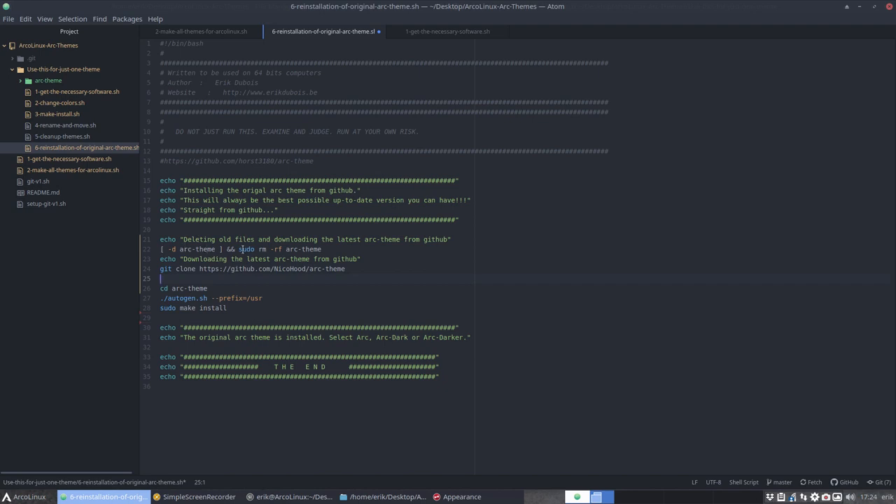
key(ctrl+s)
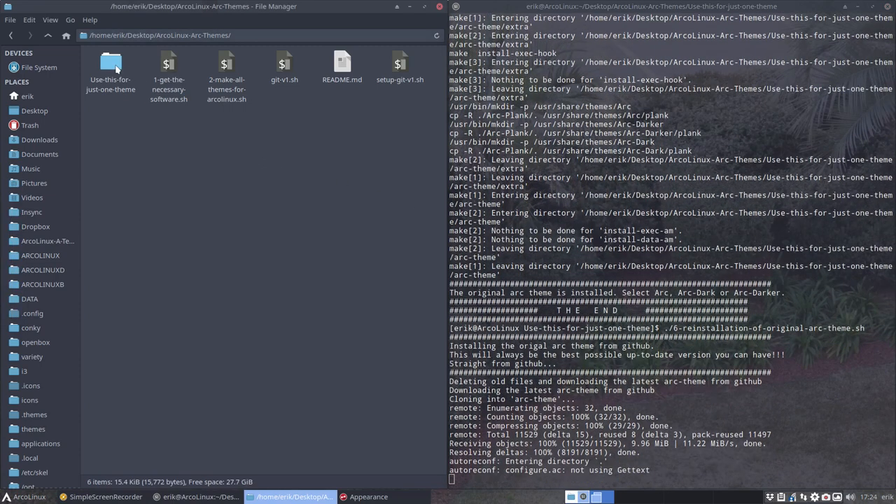
Step: Open the Use-this-for-just-one-theme folder and scroll the terminal as light assets render
double_click(110, 66)
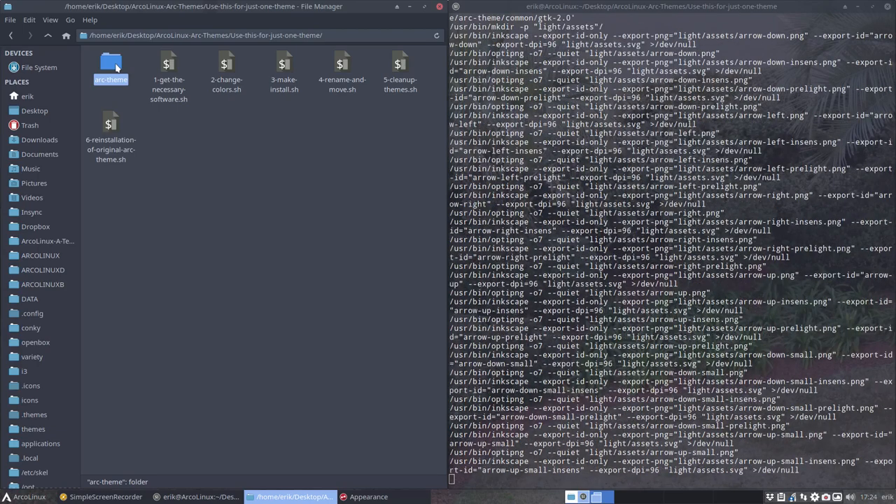
scroll(down, 3)
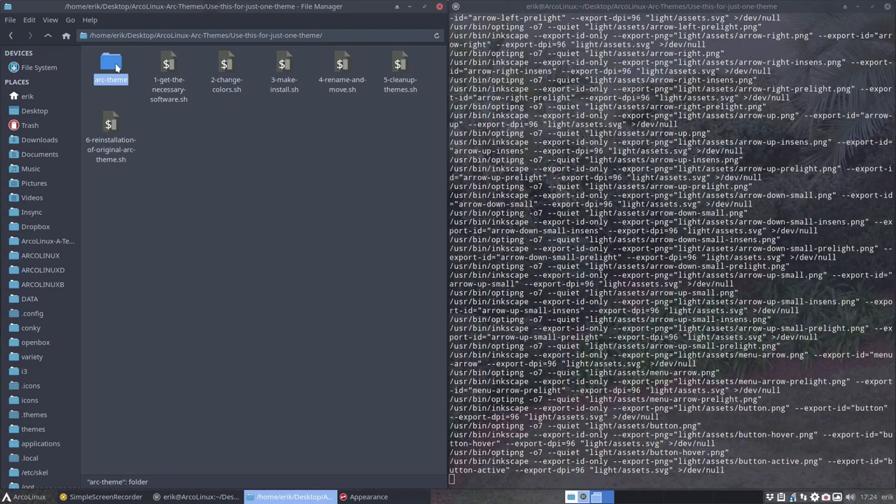
scroll(down, 3)
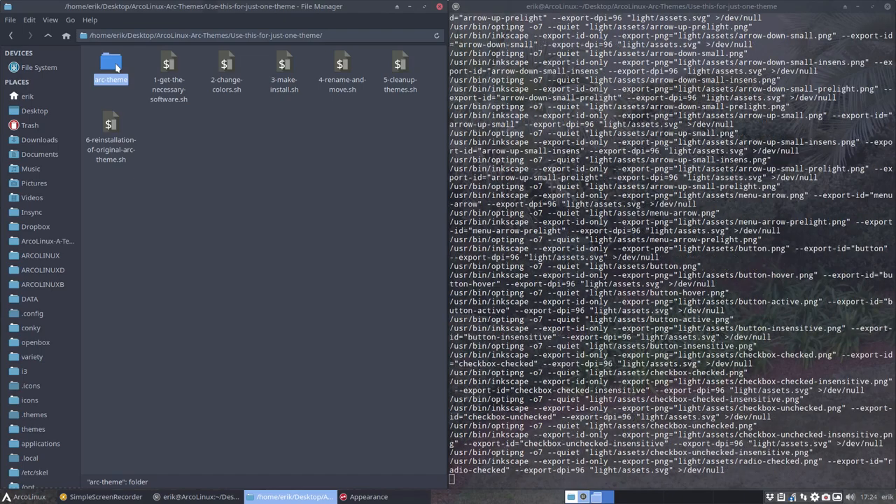
scroll(down, 3)
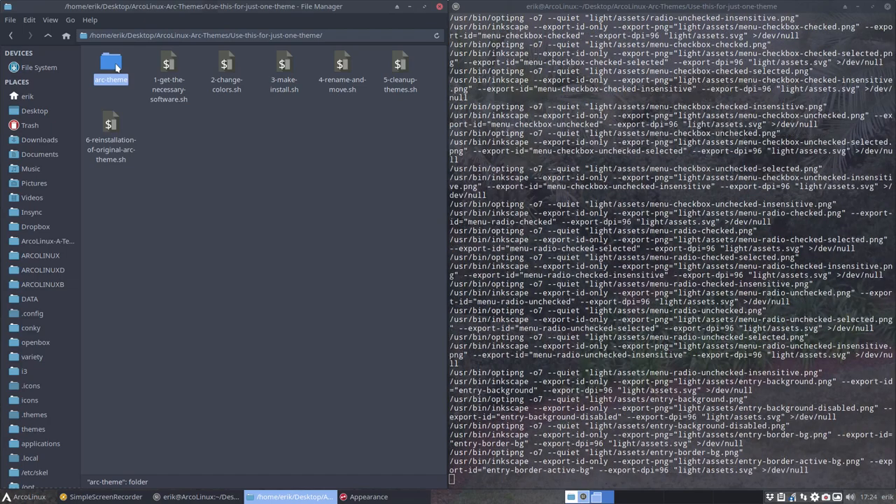
scroll(down, 3)
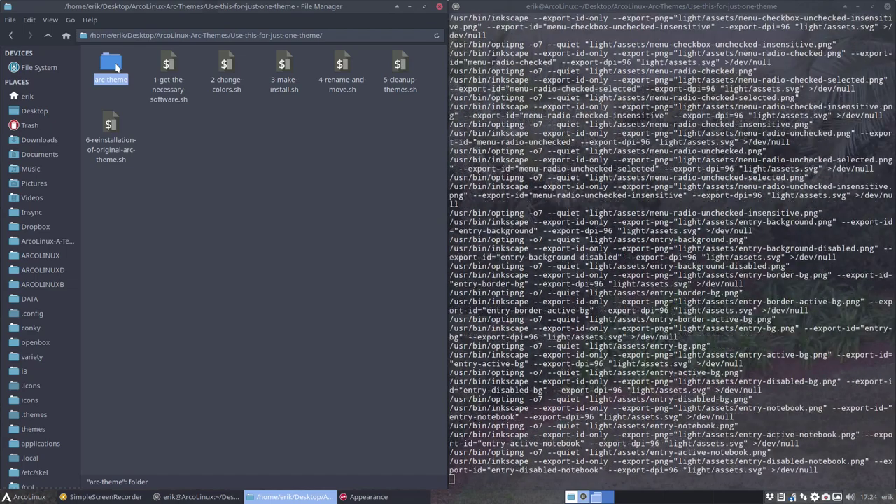
scroll(down, 3)
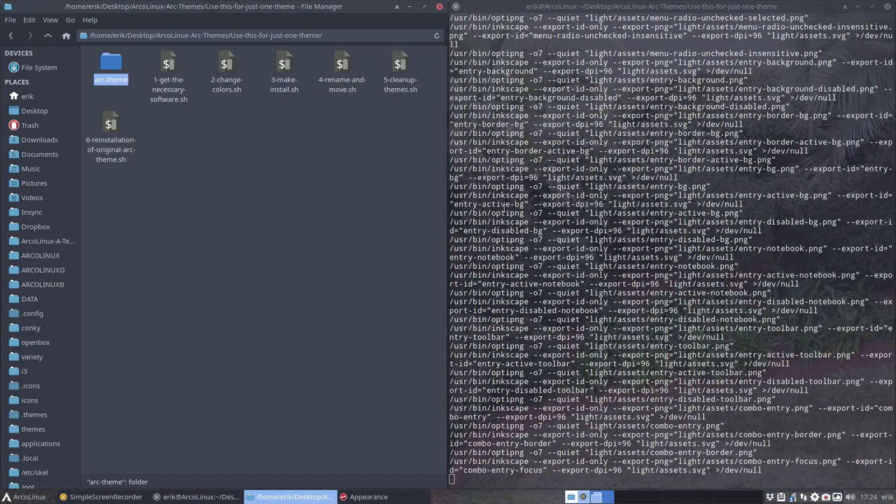
Step: Browse to arc-theme/common/gtk-2.0/dark, view assets.svg in Inkscape, then close it
double_click(111, 63)
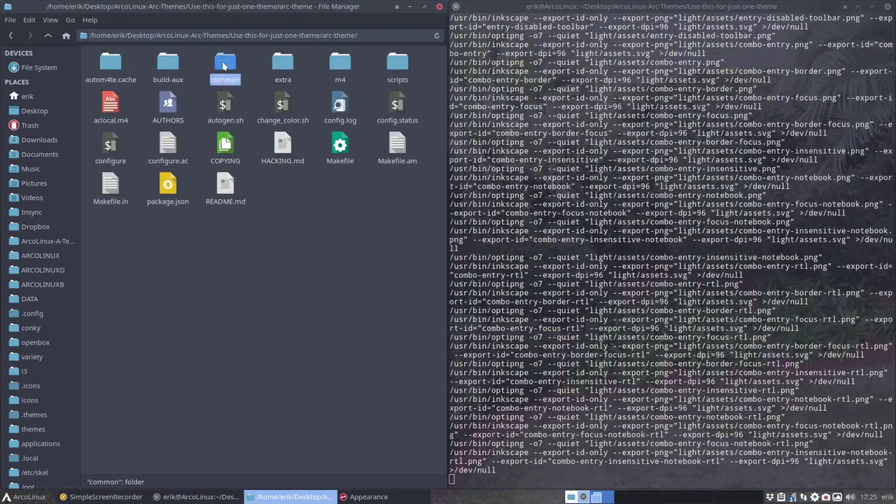
double_click(225, 67)
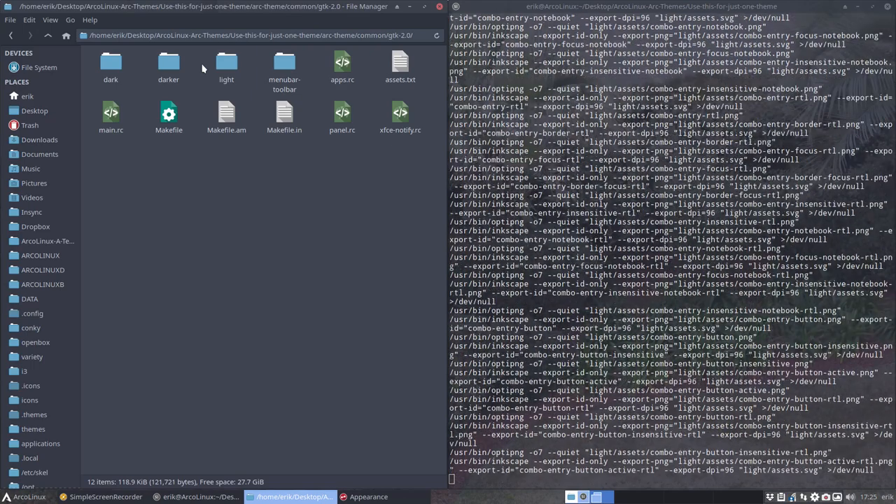
click(110, 63)
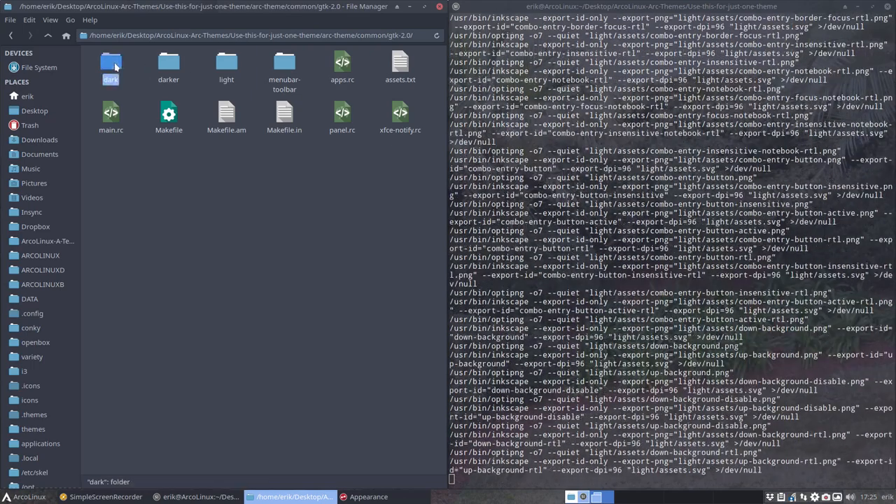
double_click(110, 63)
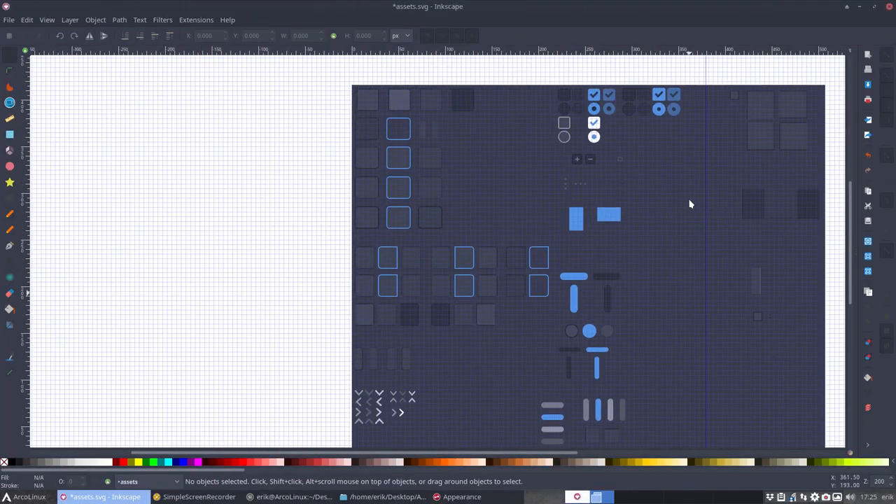
scroll(up, 3)
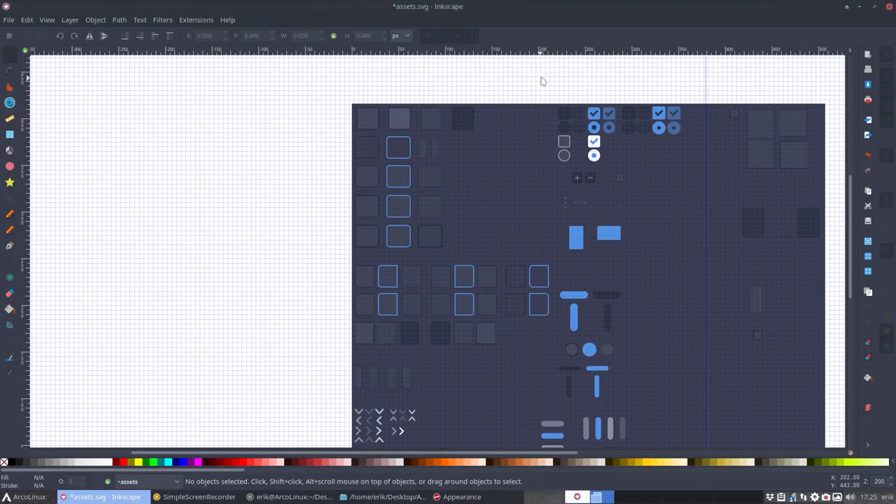
mouse_move(434, 171)
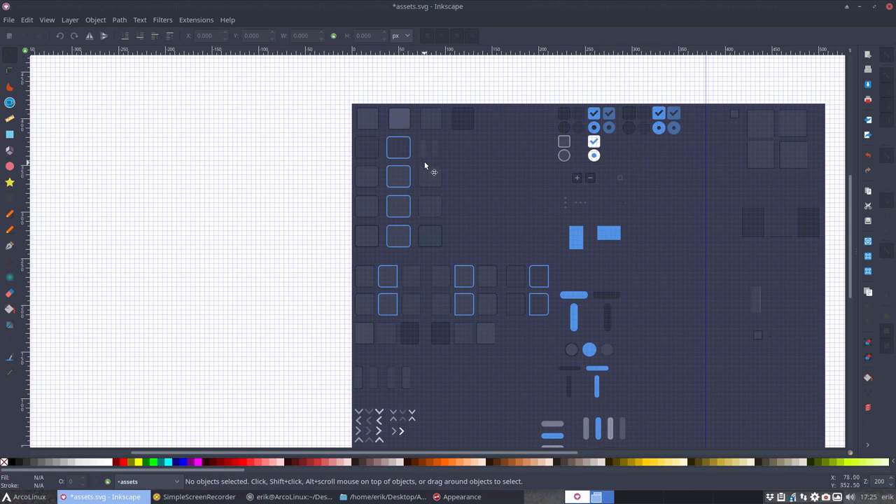
mouse_move(574, 119)
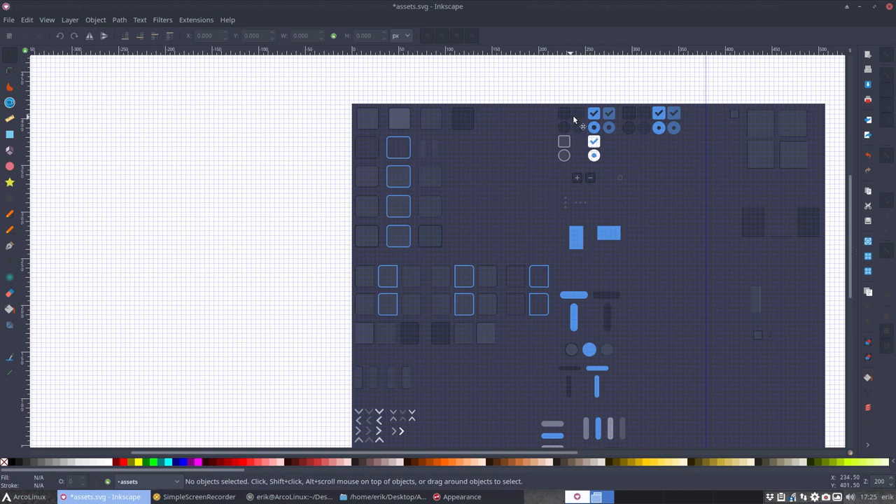
mouse_move(871, 23)
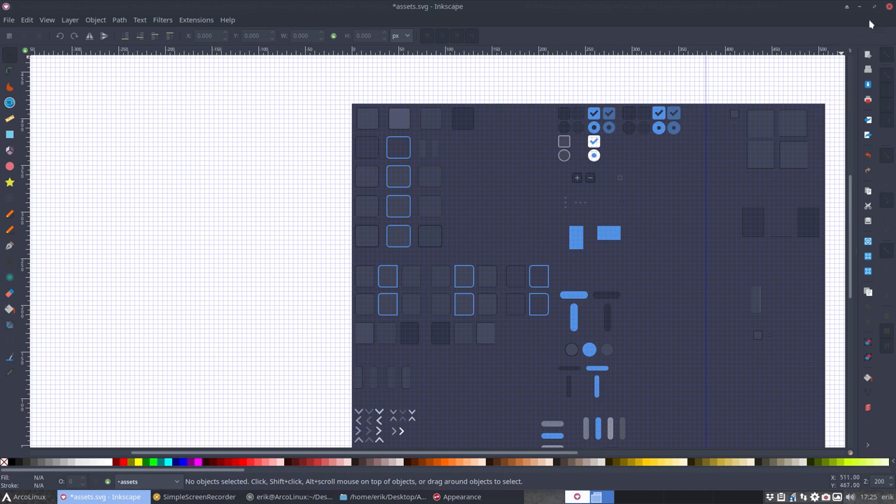
click(889, 7)
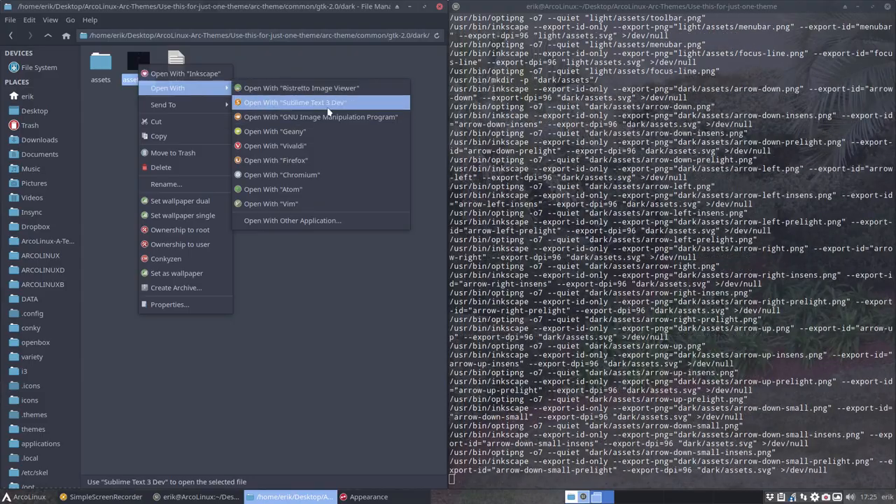
click(294, 102)
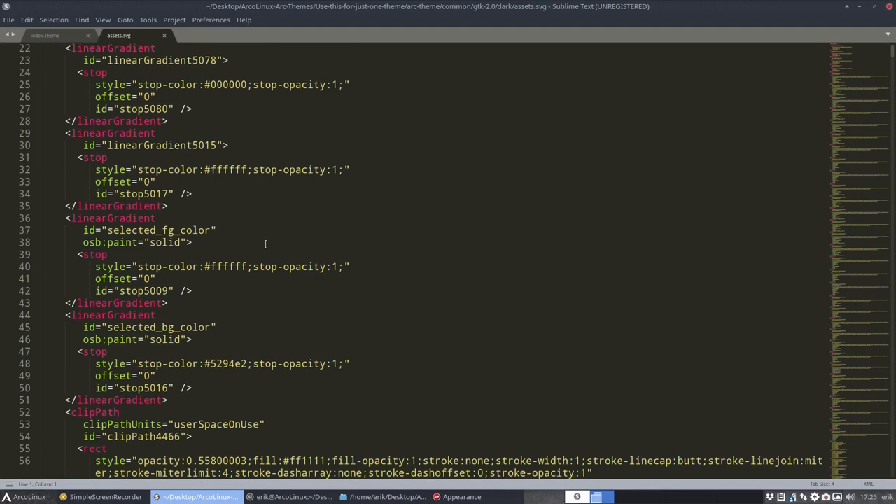
double_click(214, 169)
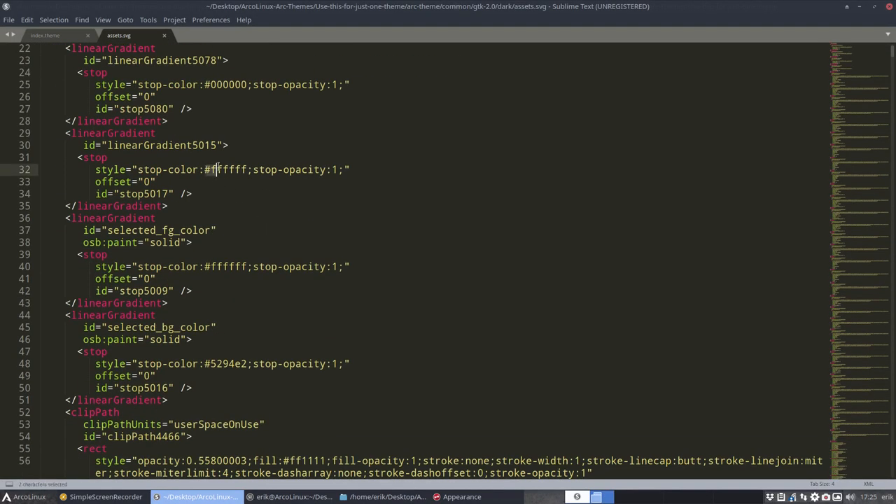
scroll(down, 3)
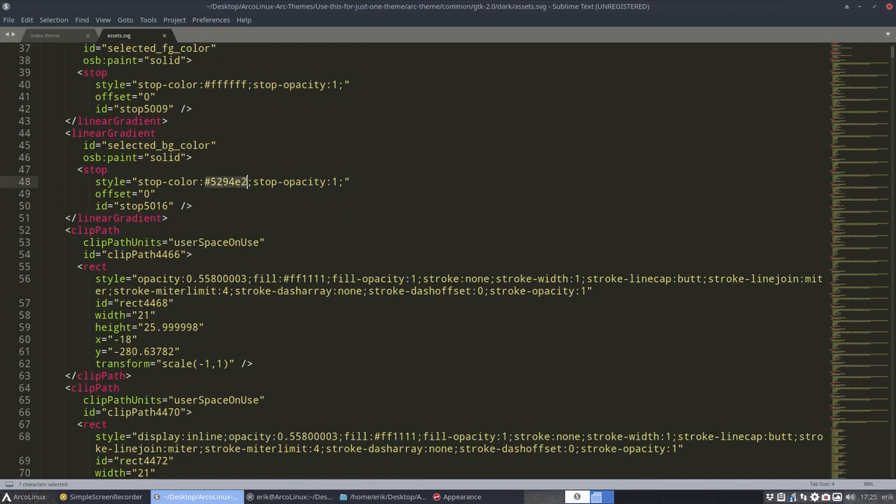
mouse_move(249, 215)
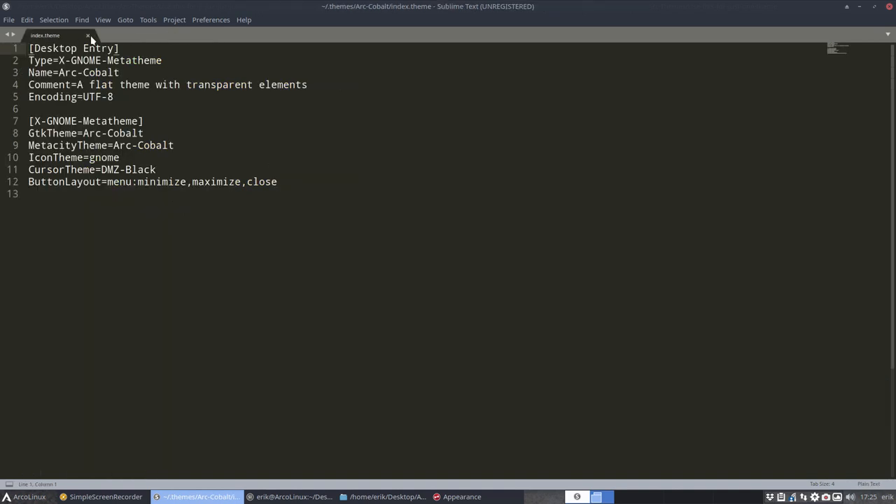
click(88, 35)
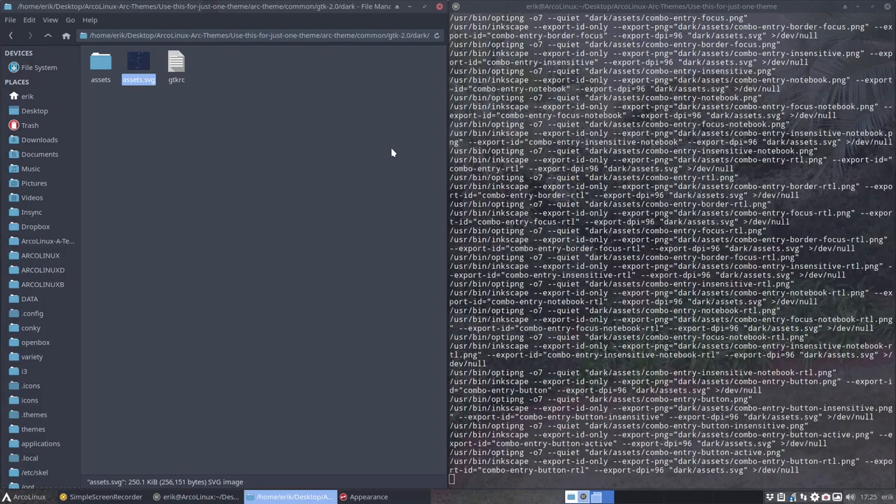
Step: Open the dark assets folder listing the 132 rendered PNG images
scroll(down, 3)
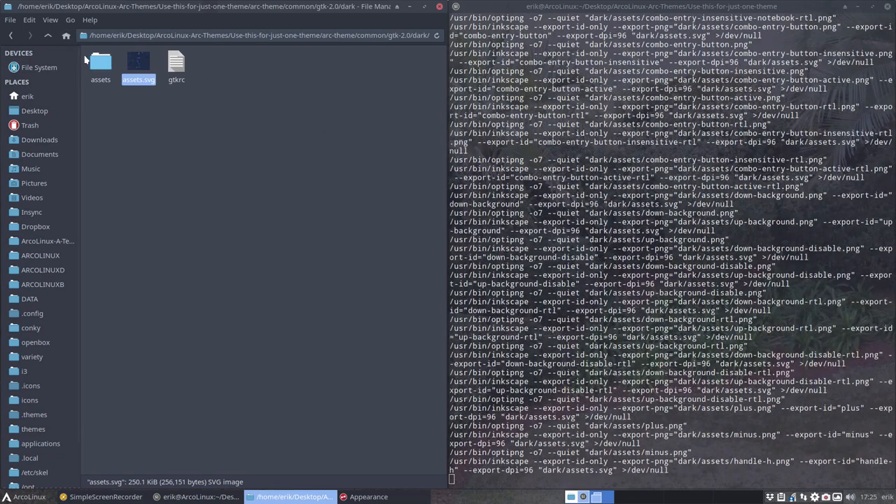
double_click(100, 63)
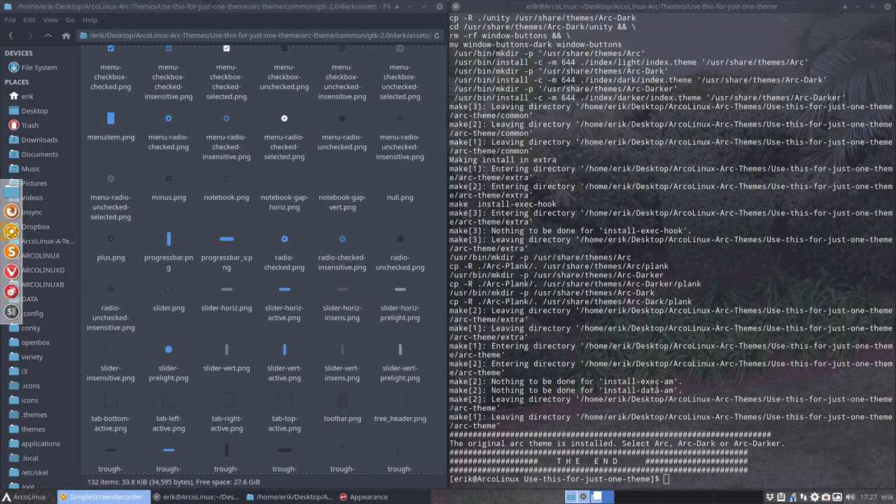
click(25, 496)
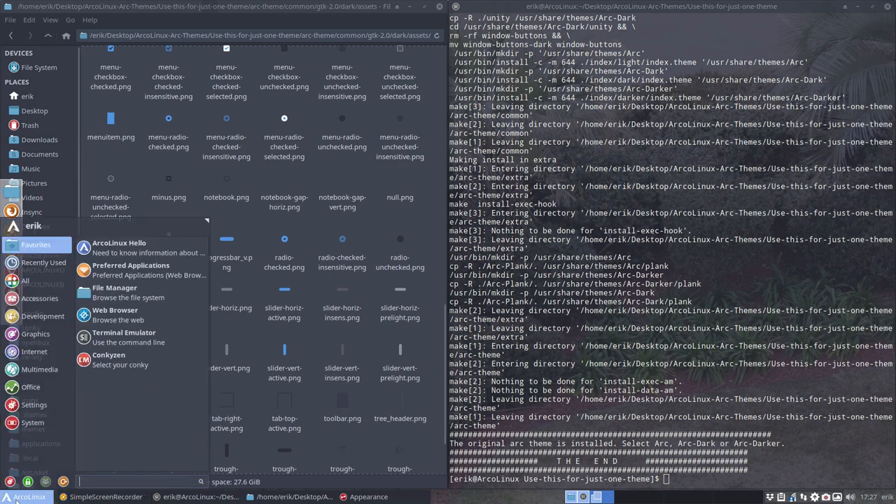
click(34, 404)
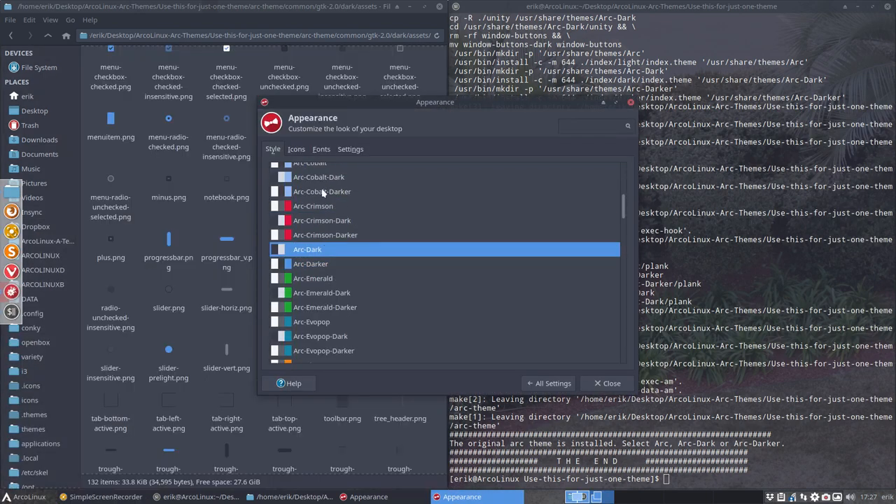
scroll(up, 3)
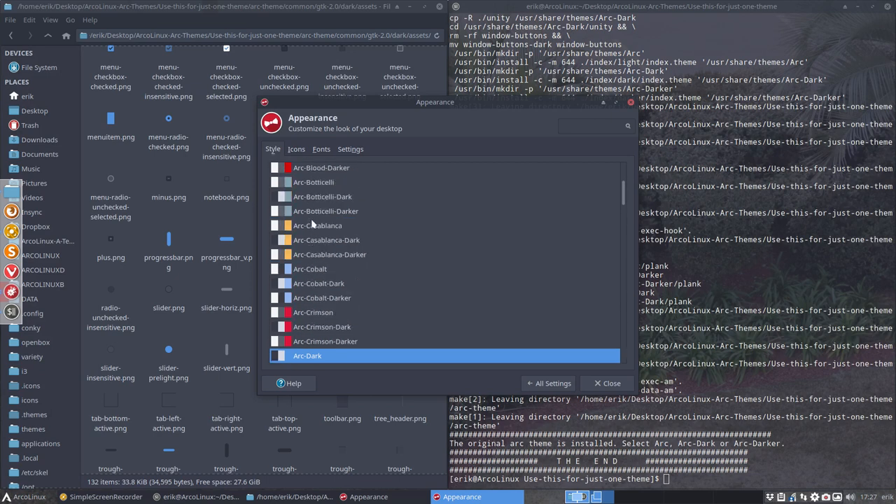
scroll(up, 3)
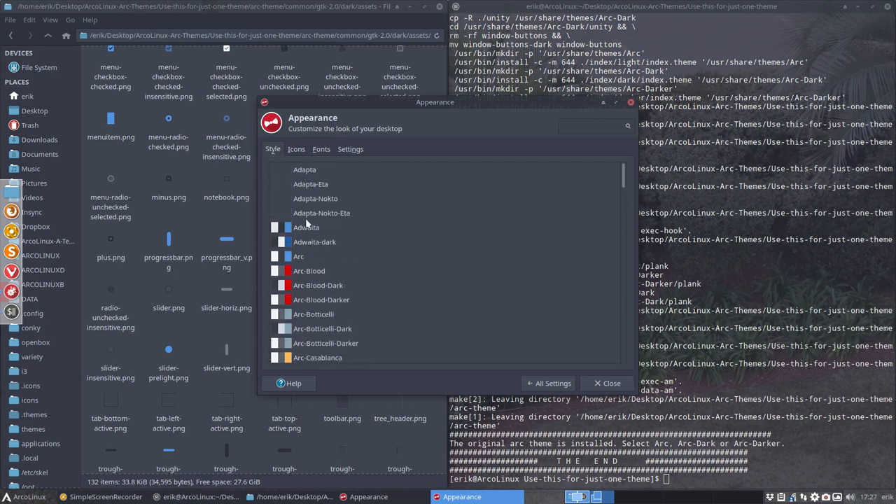
click(299, 256)
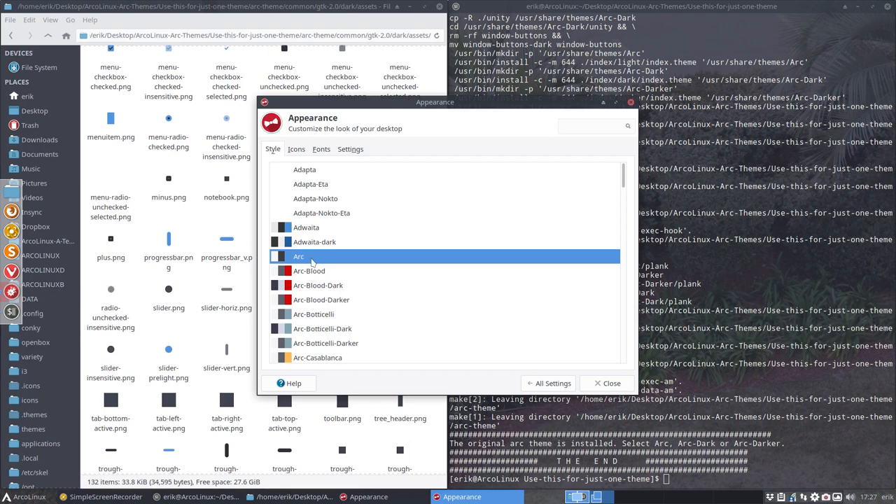
scroll(down, 3)
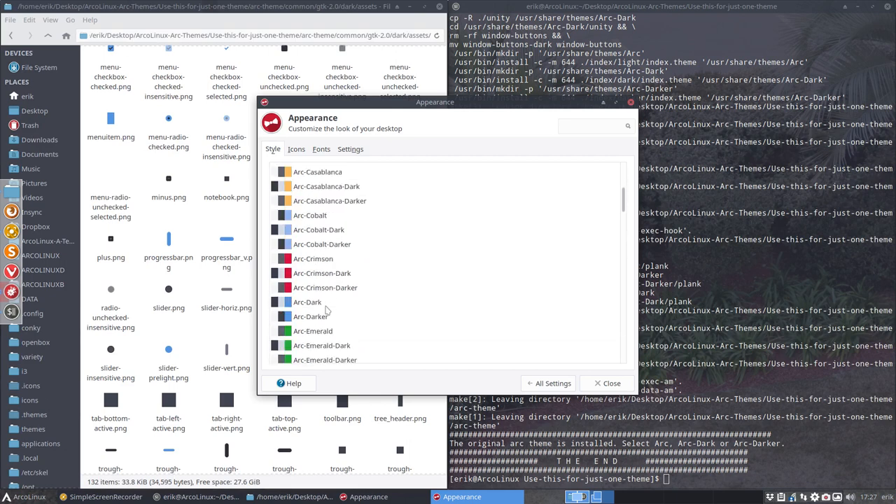
click(307, 302)
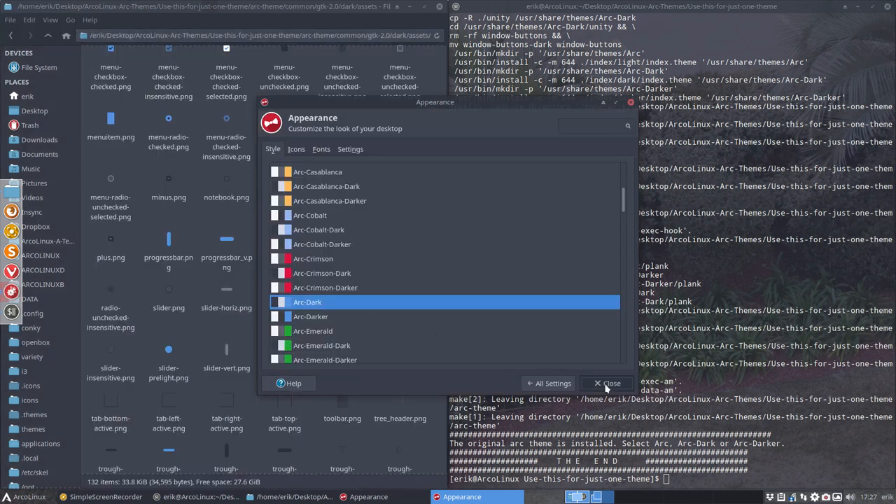
click(608, 383)
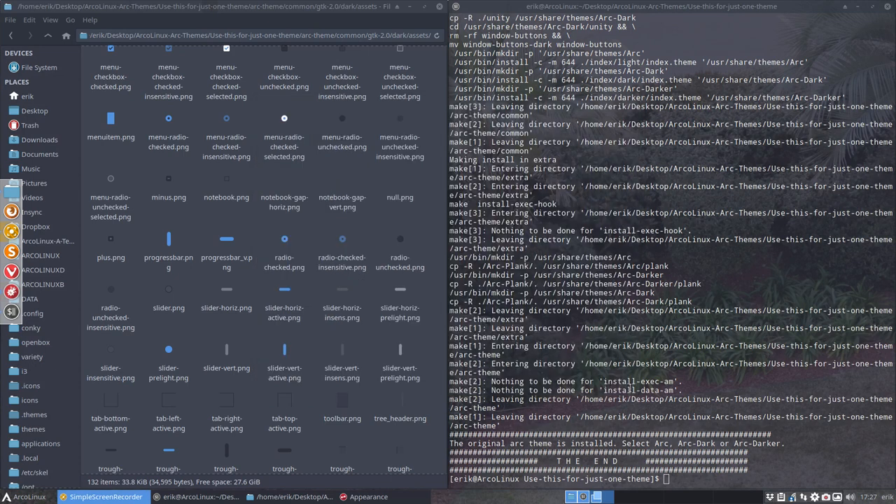
Step: Run sudo pacman -S arc-gtk-theme and confirm with y to reinstall 20190213-1
text(sudo pacman -S)
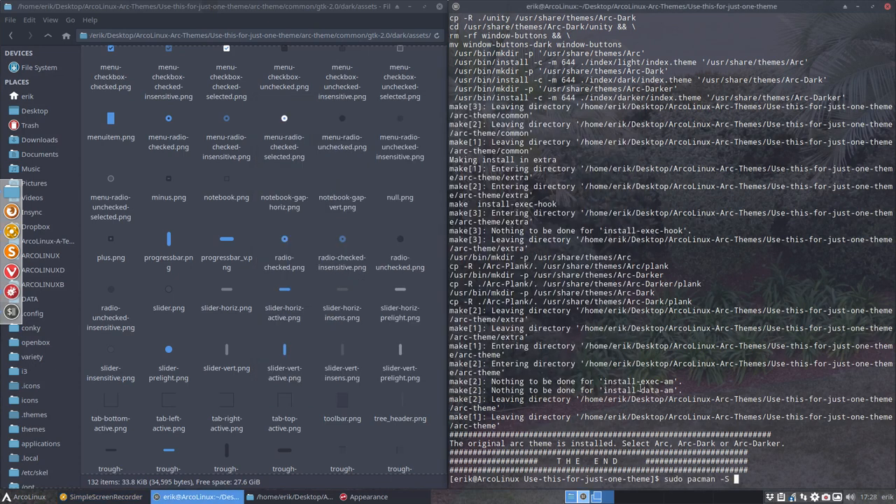
text(arc-gtk-theme)
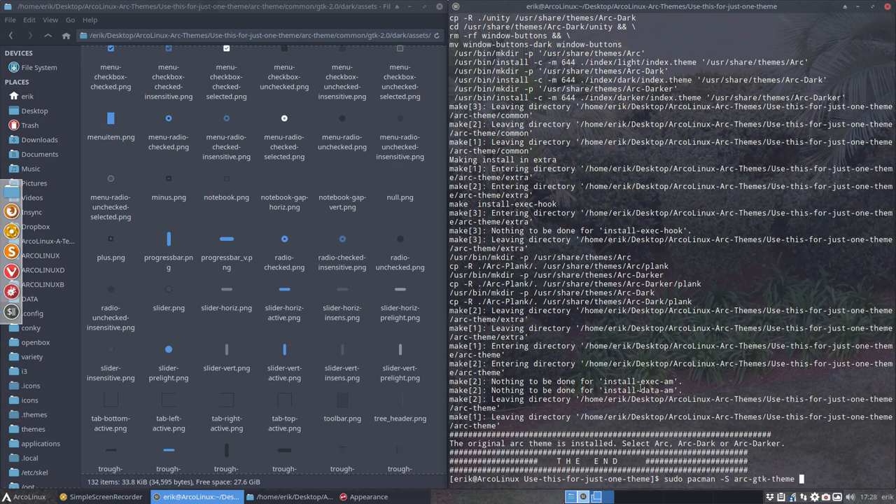
key(ctrl+c)
text(sudo pacman -S arc-gtk-theme)
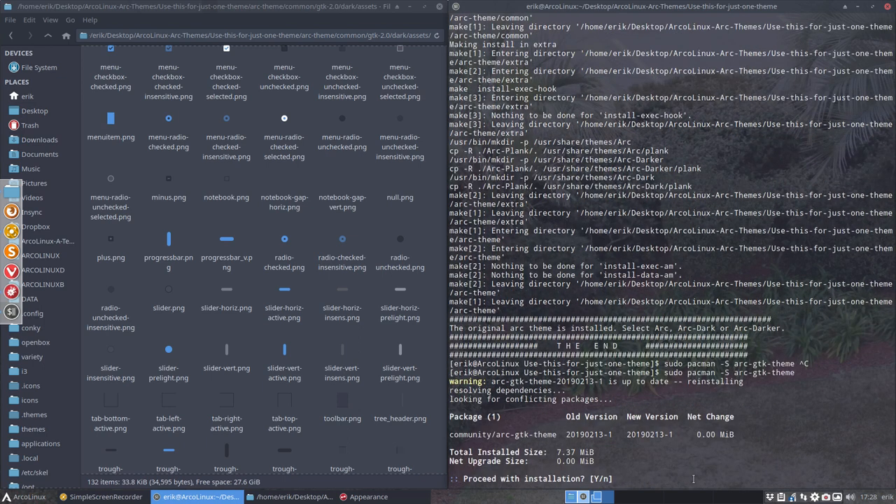
text(y)
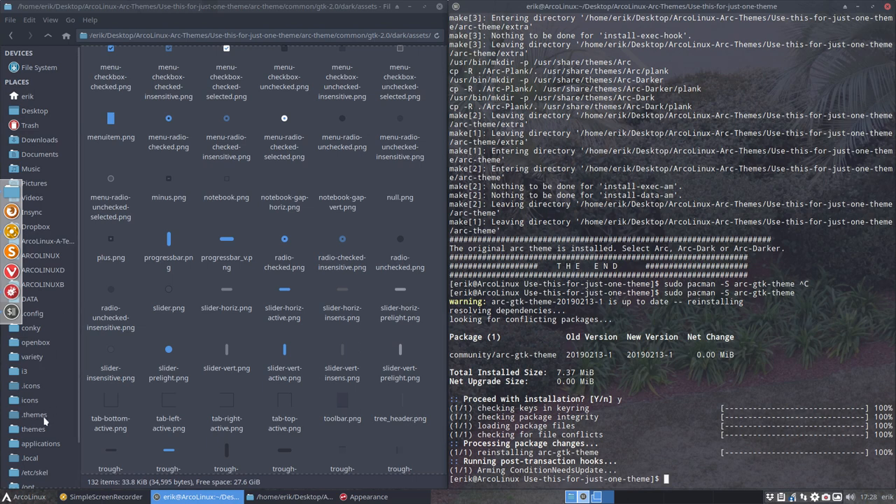
mouse_move(33, 414)
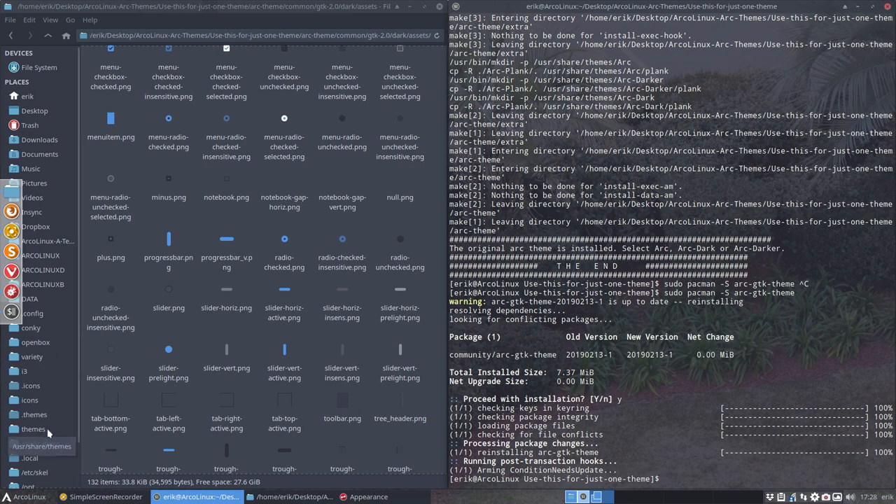
Step: Browse the installed Arc theme folder in /usr/share/themes and return to the list
click(34, 428)
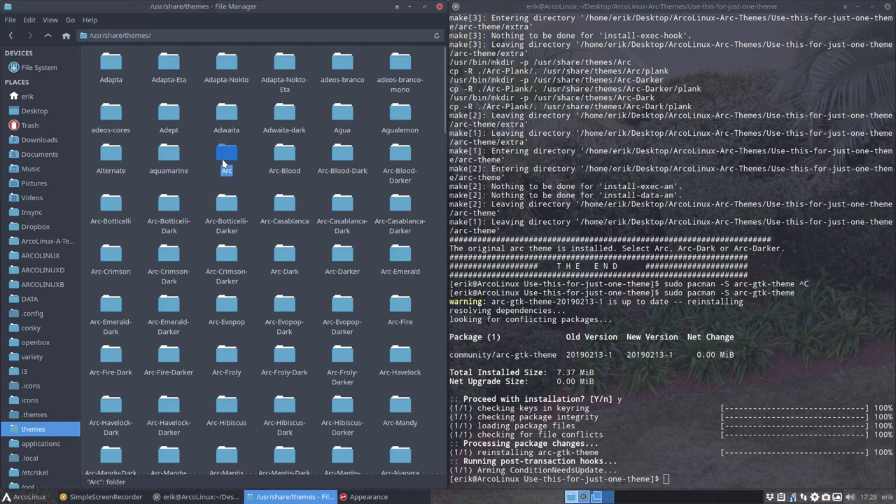
double_click(226, 157)
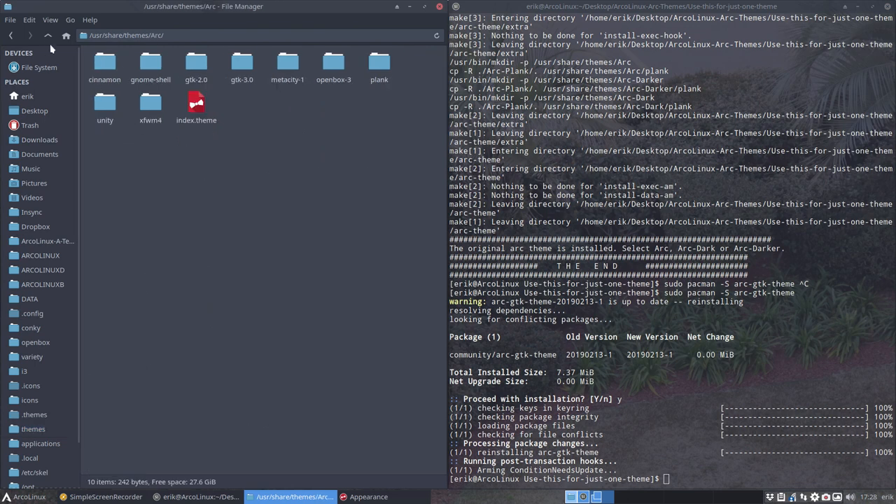
click(47, 35)
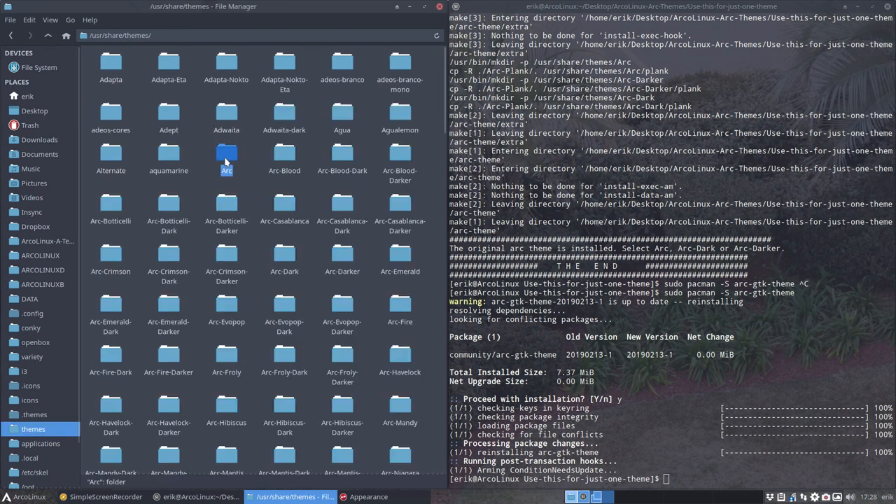
double_click(226, 158)
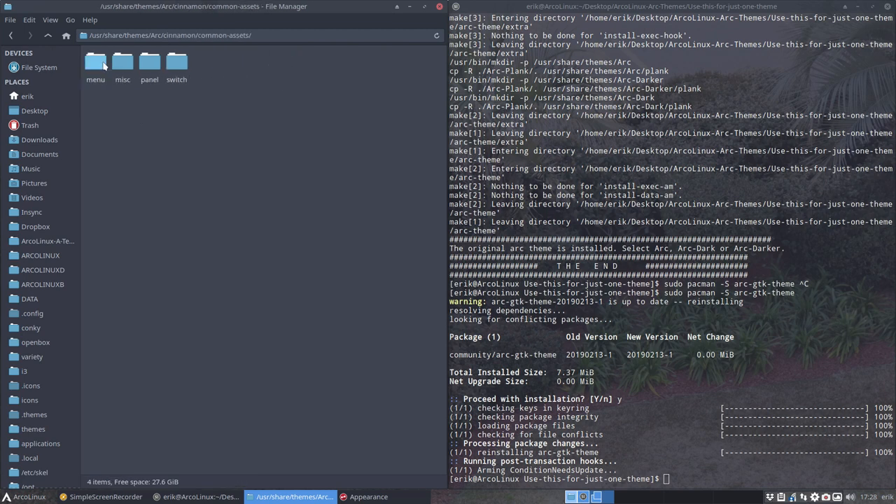
click(48, 35)
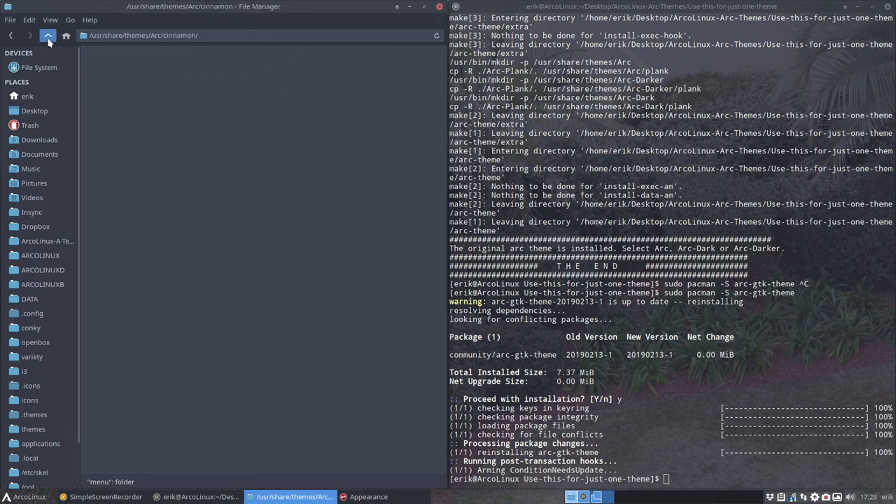
click(47, 35)
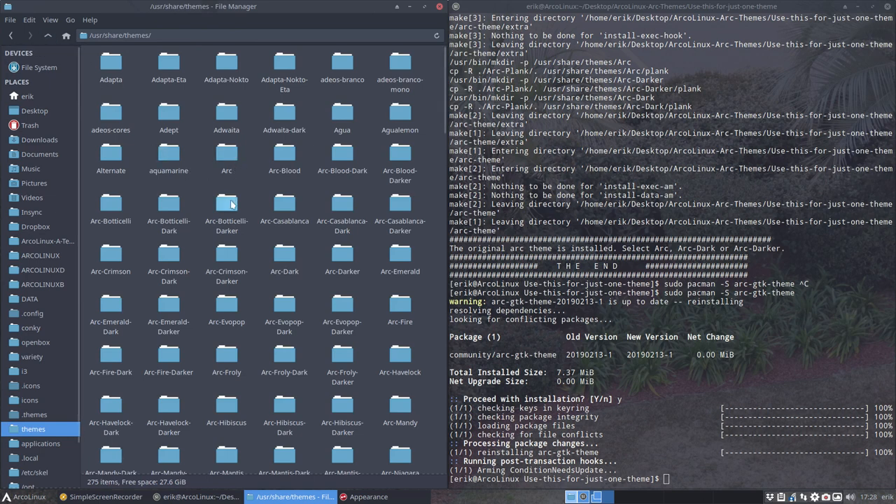
Step: Browse the Arc-Dark theme folder and its gtk-2.0 contents
double_click(284, 259)
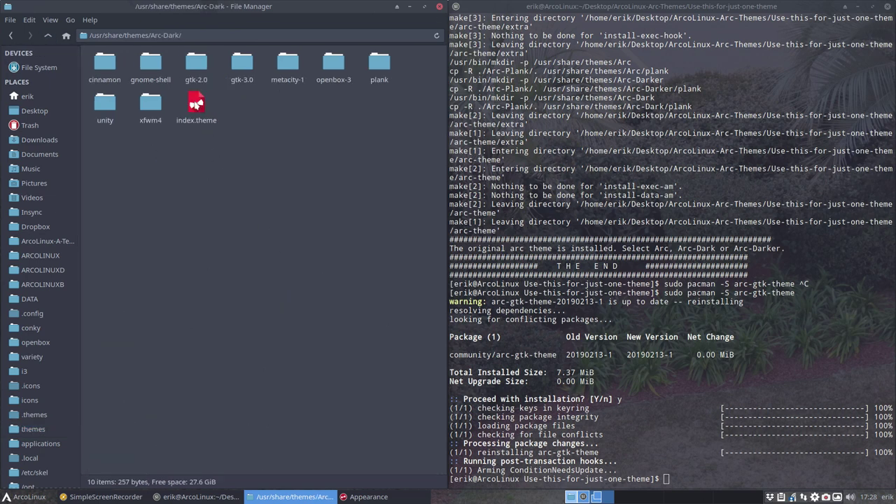
double_click(196, 63)
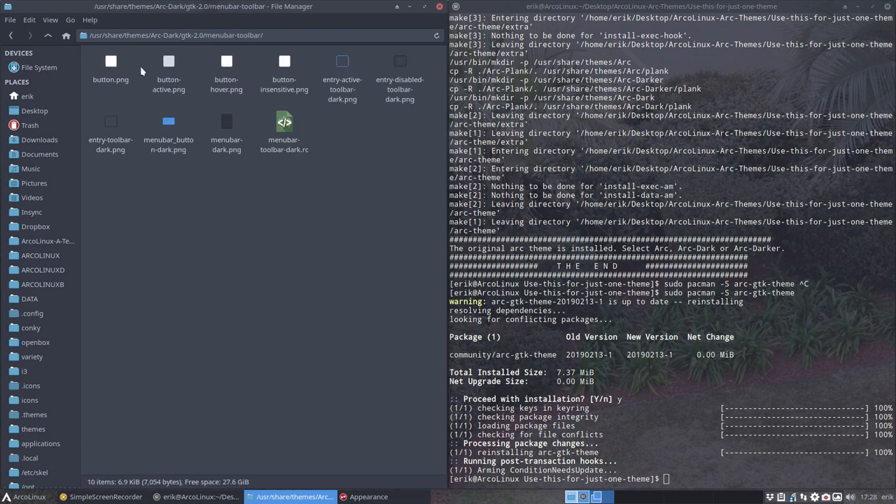
click(47, 35)
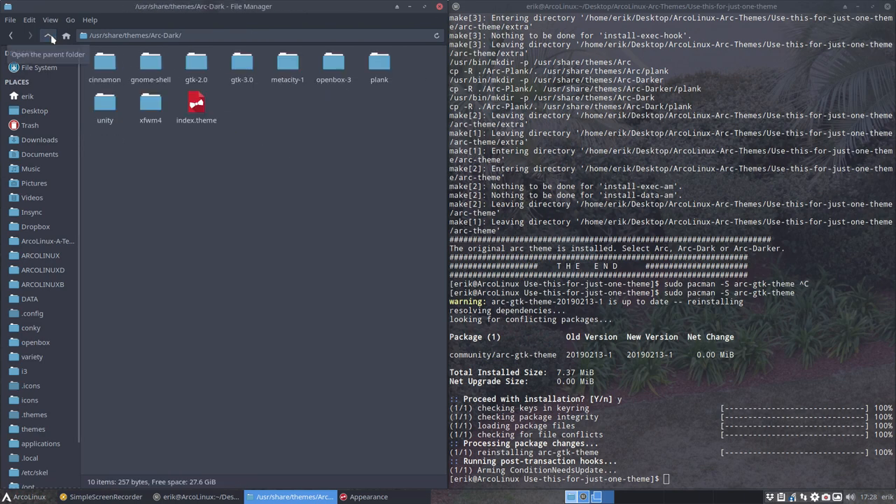
click(48, 35)
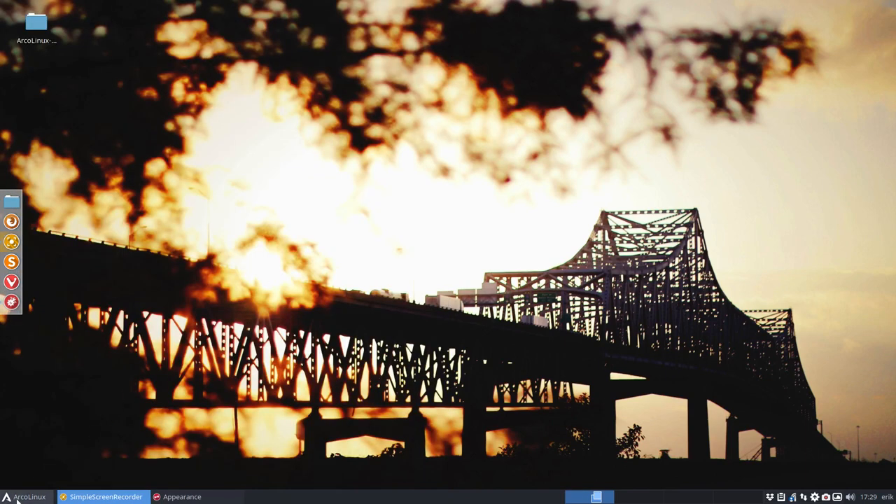
Step: Browse the Whisker menu's Favorites, System, Development and Recently Used, then close it
click(28, 496)
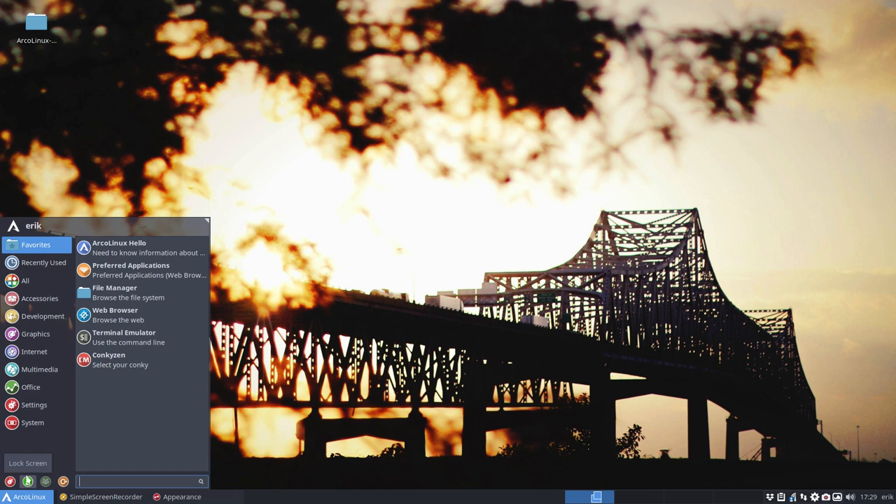
click(30, 387)
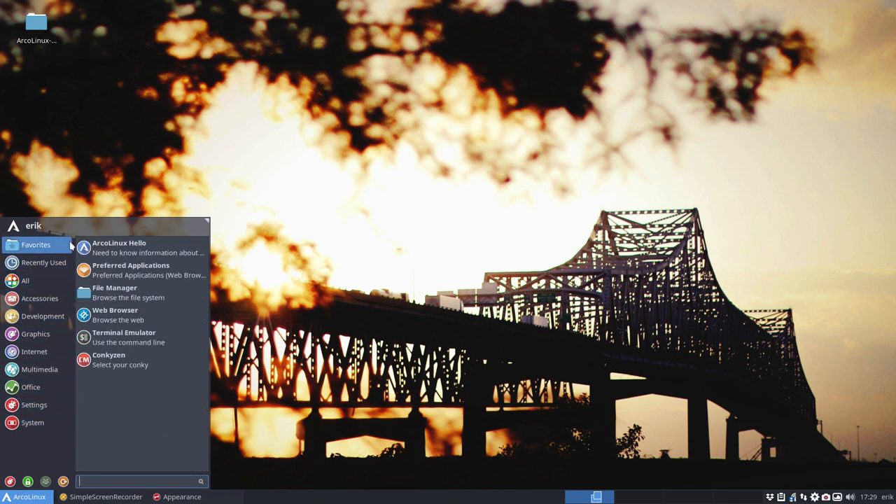
mouse_move(130, 356)
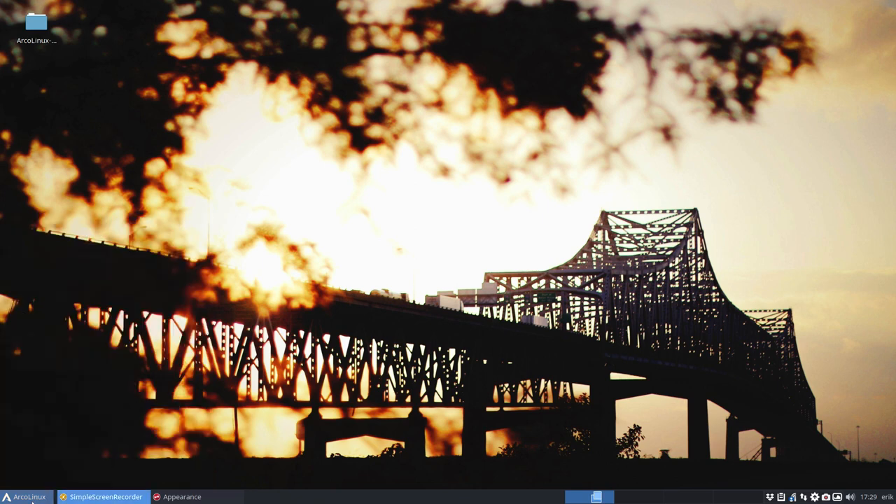
click(27, 496)
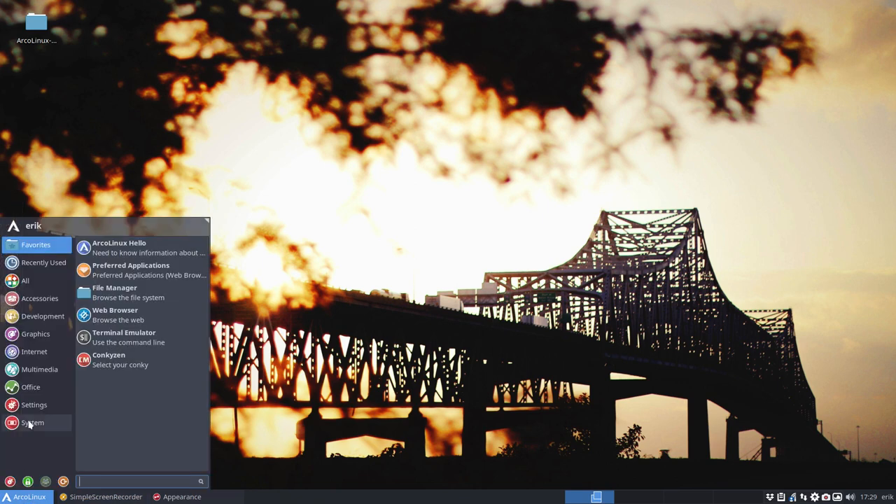
click(35, 352)
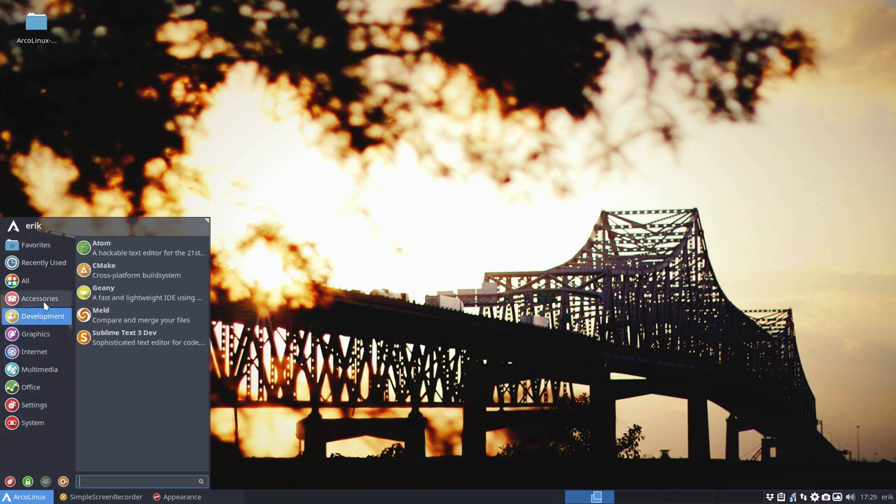
click(43, 262)
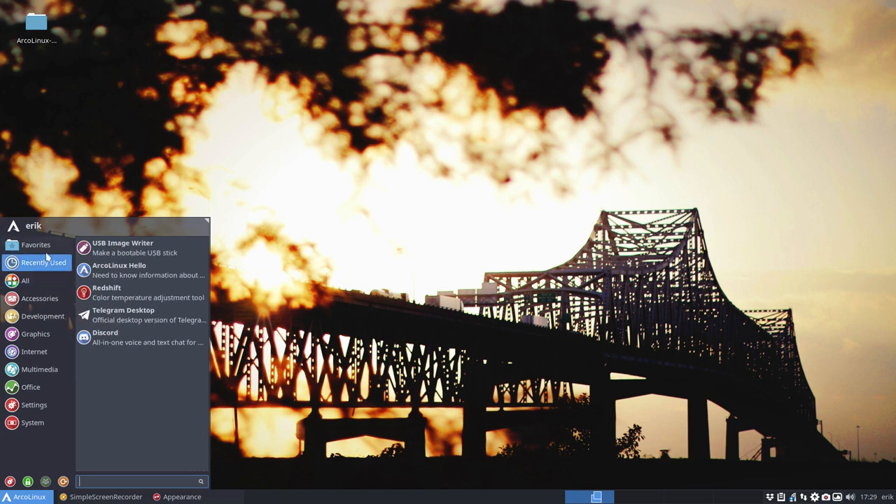
click(36, 244)
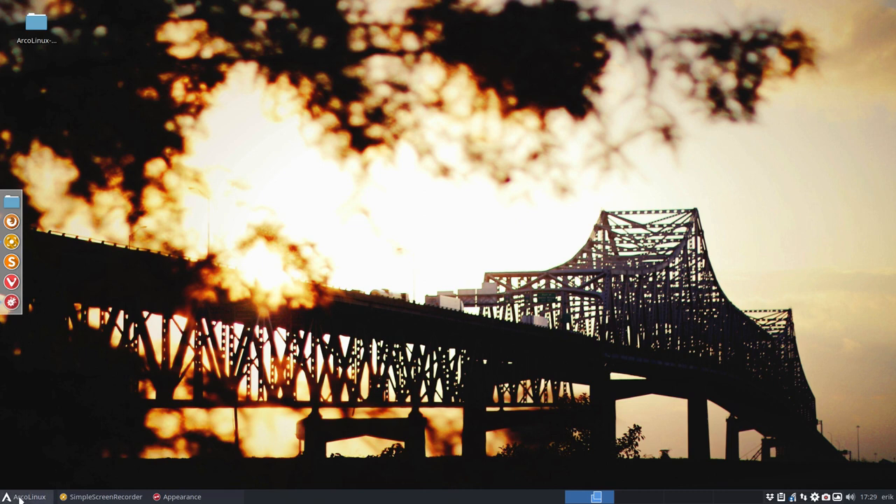
mouse_move(219, 438)
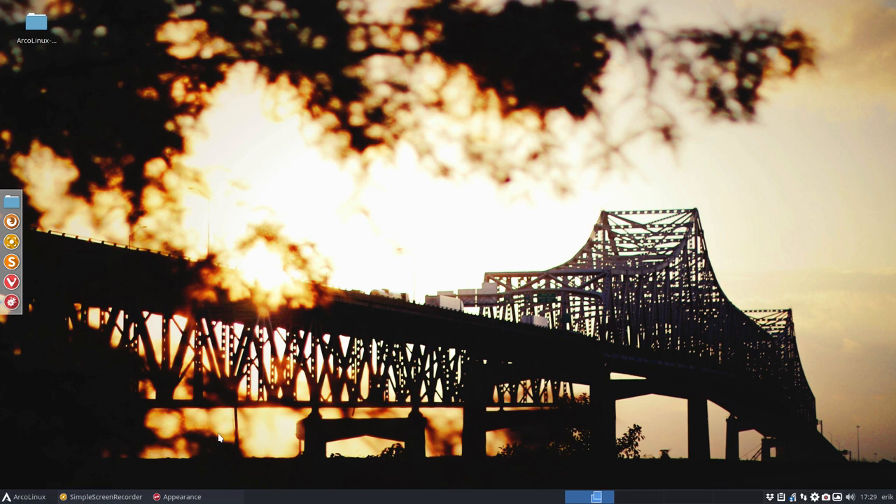